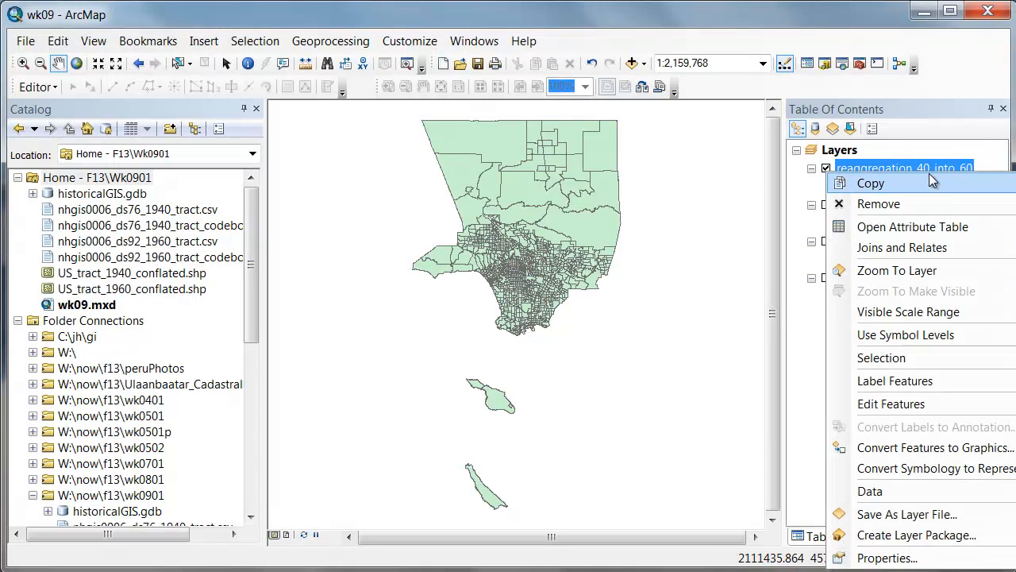
Open the reaggregation_40_into_60 layer's attribute table showing its 1297 tract records.
left_click(912, 226)
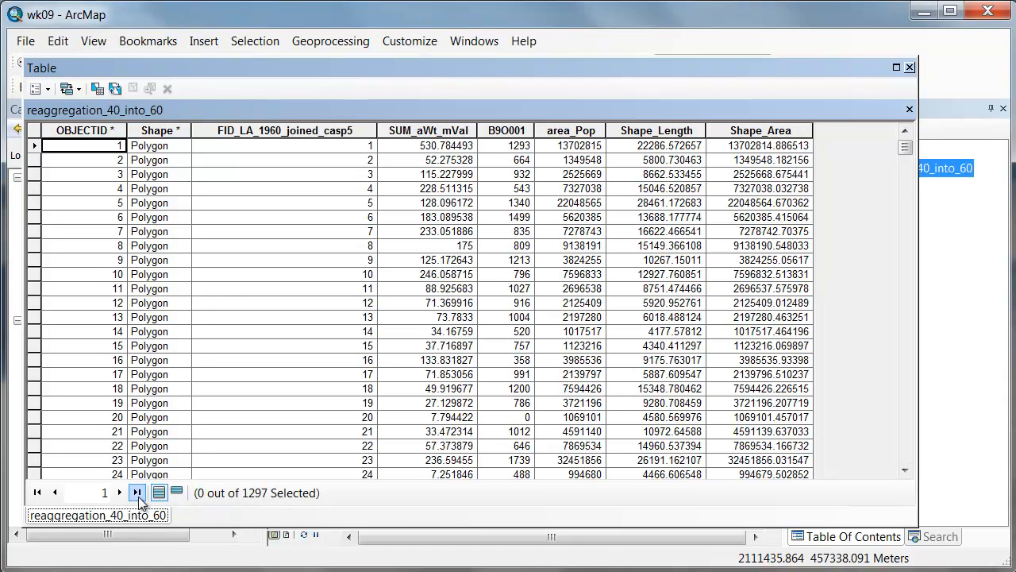
mouse_move(457, 173)
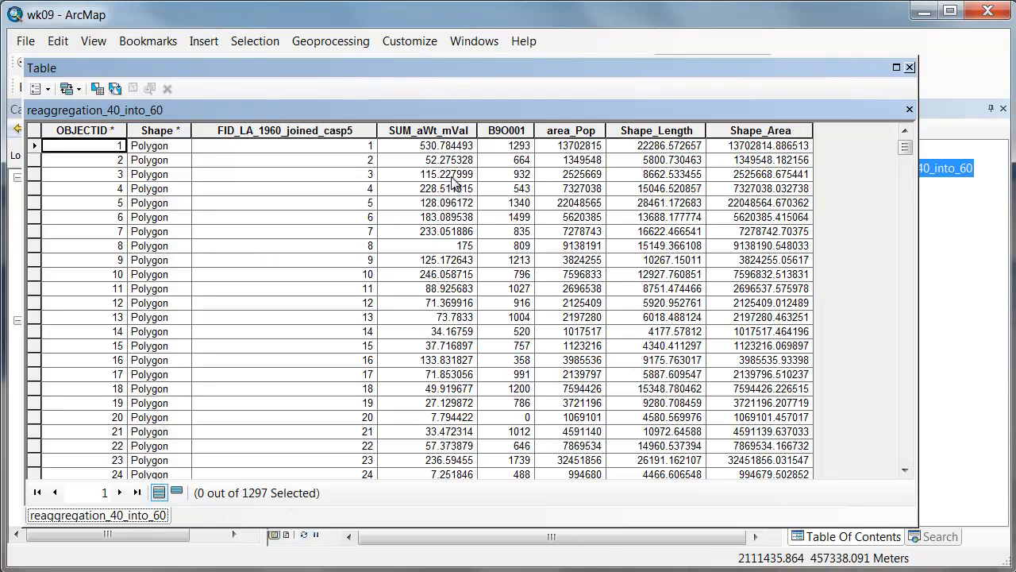
mouse_move(505, 322)
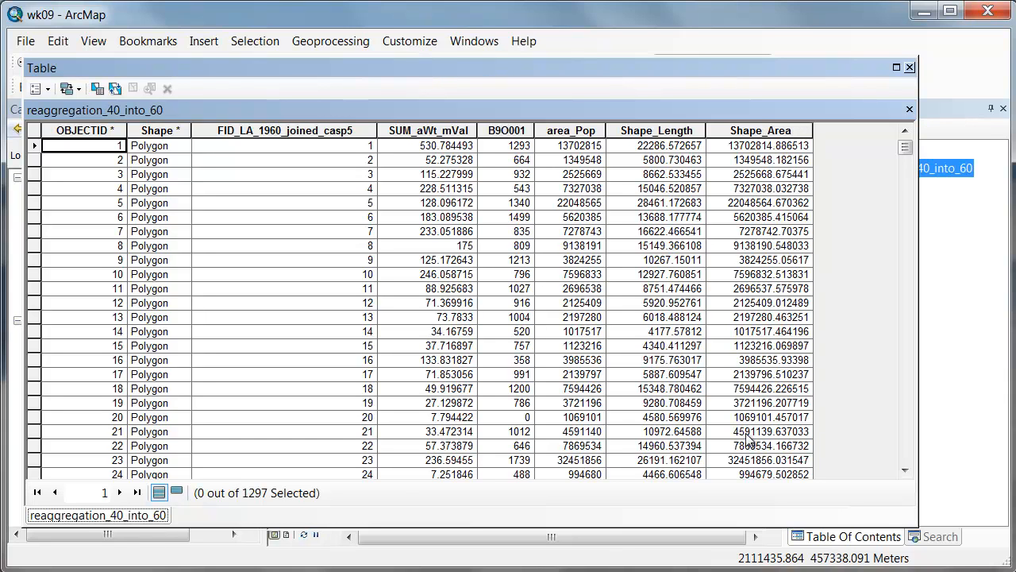
mouse_move(499, 162)
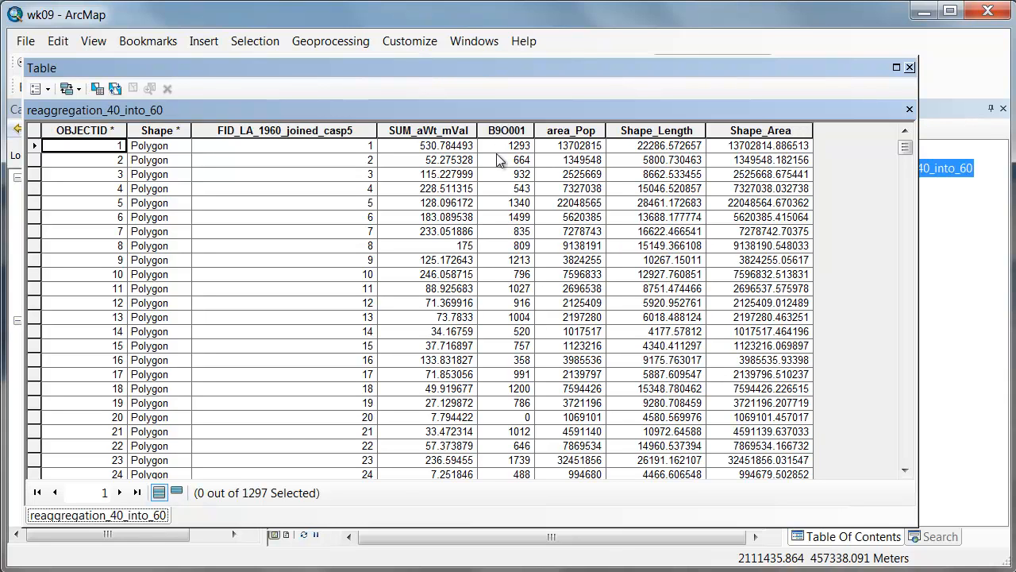
mouse_move(442, 252)
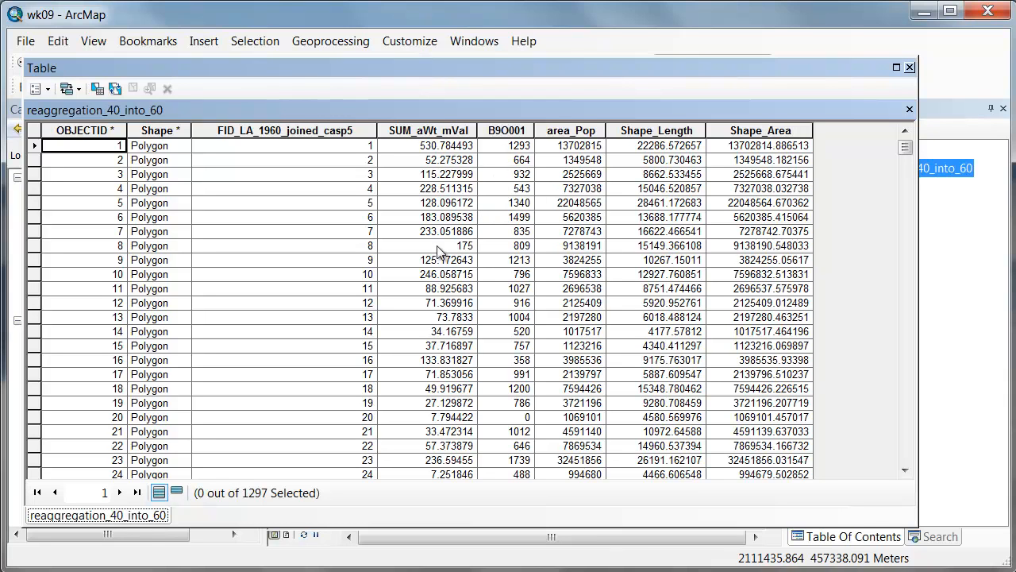
mouse_move(487, 221)
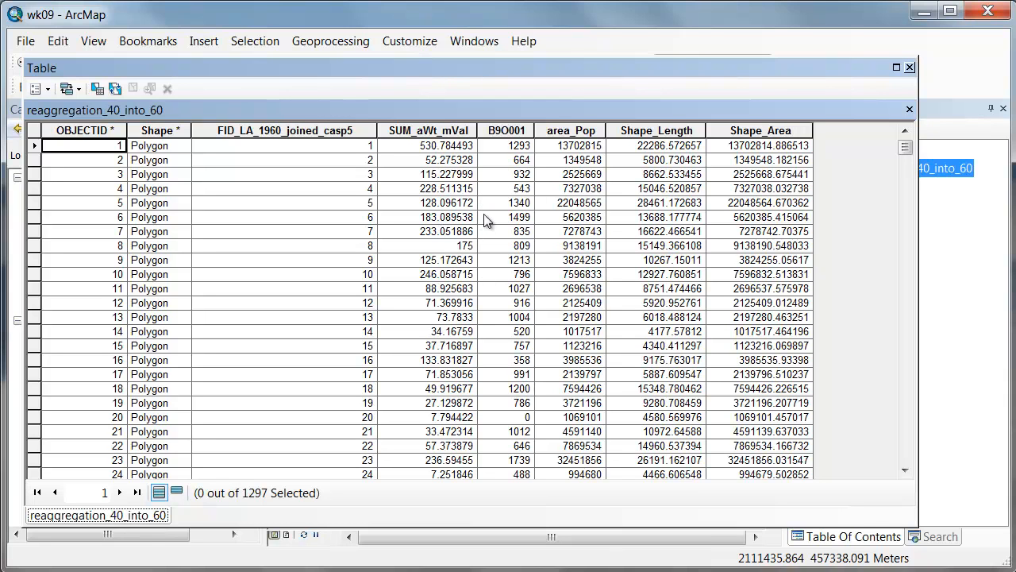
mouse_move(397, 505)
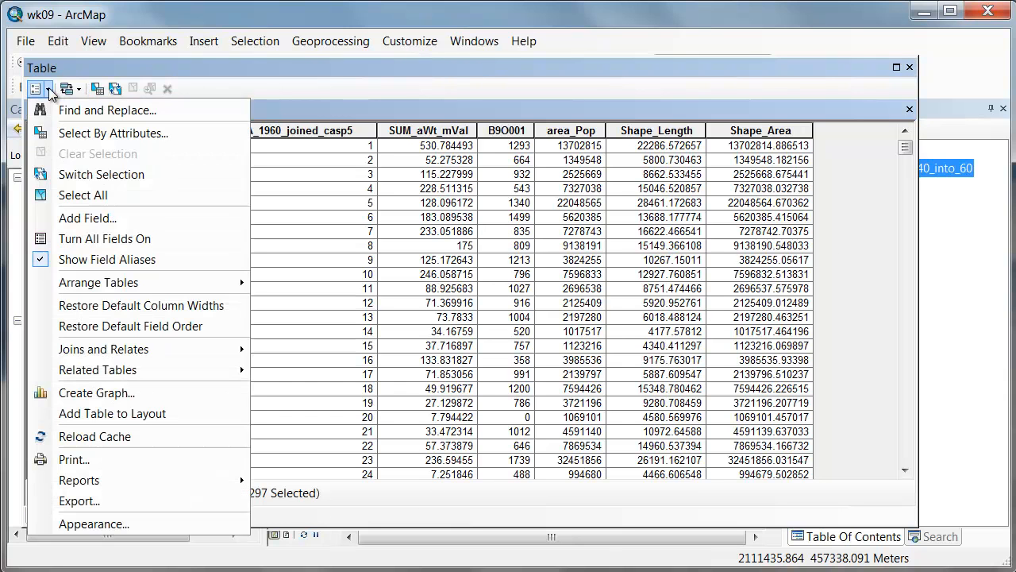
Add a new Double field named Change to the tract attribute table.
left_click(88, 217)
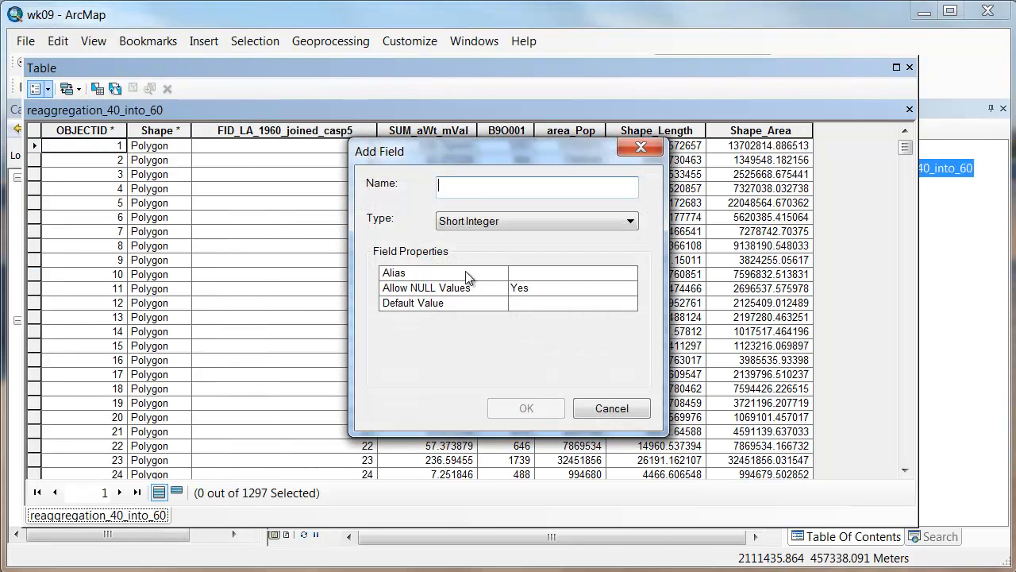
type("Cha")
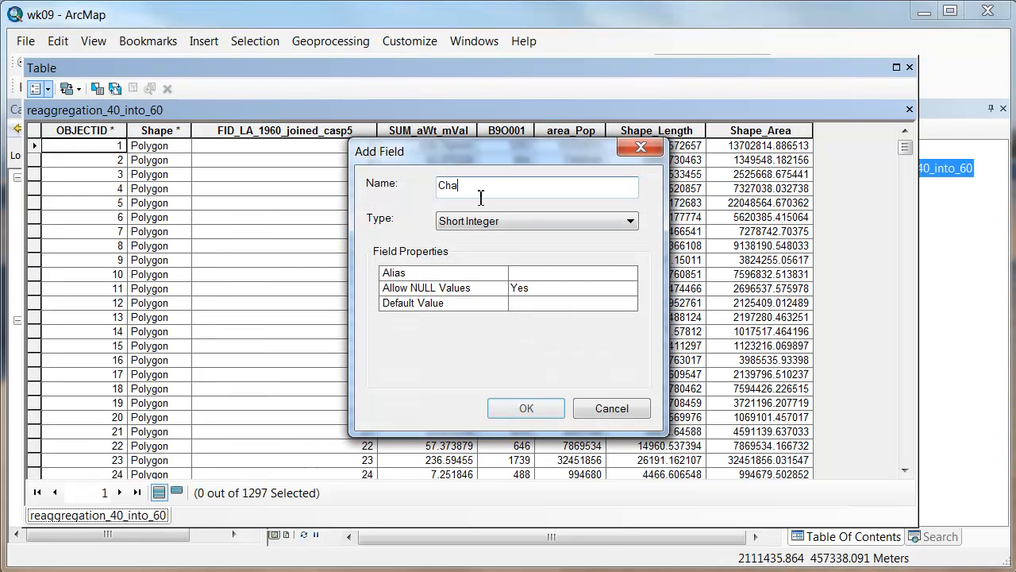
type("nge")
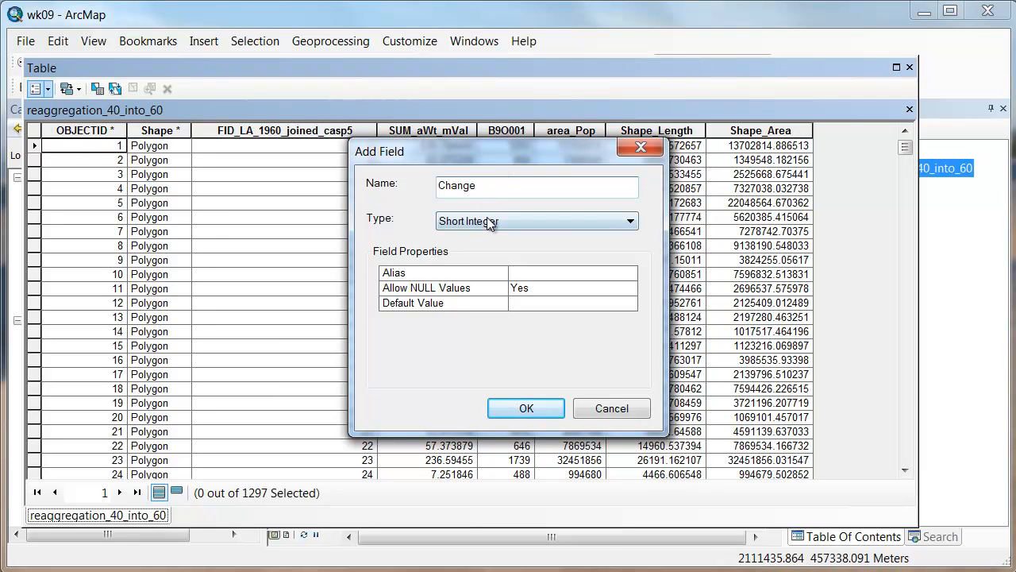
left_click(536, 221)
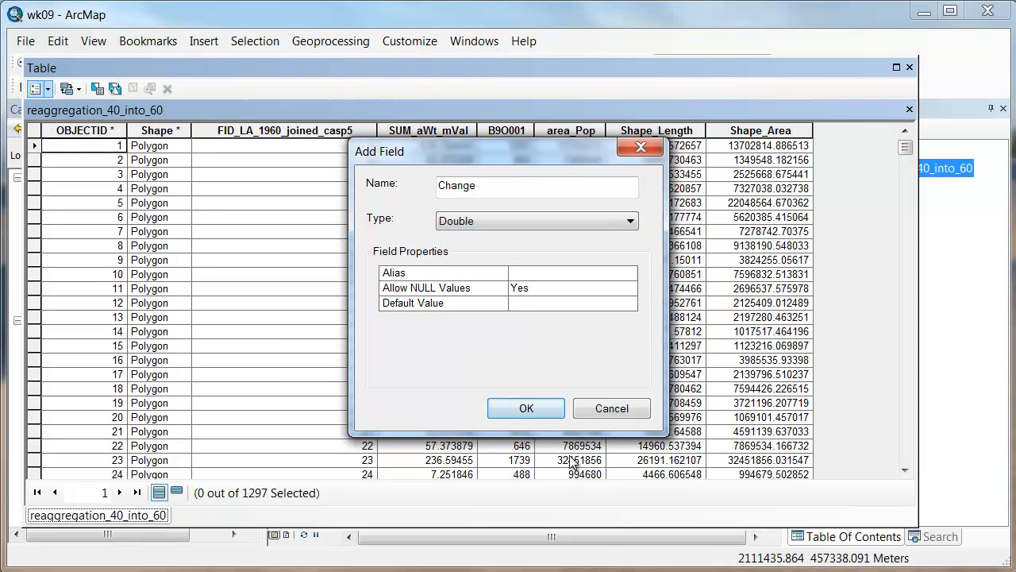
mouse_move(525, 408)
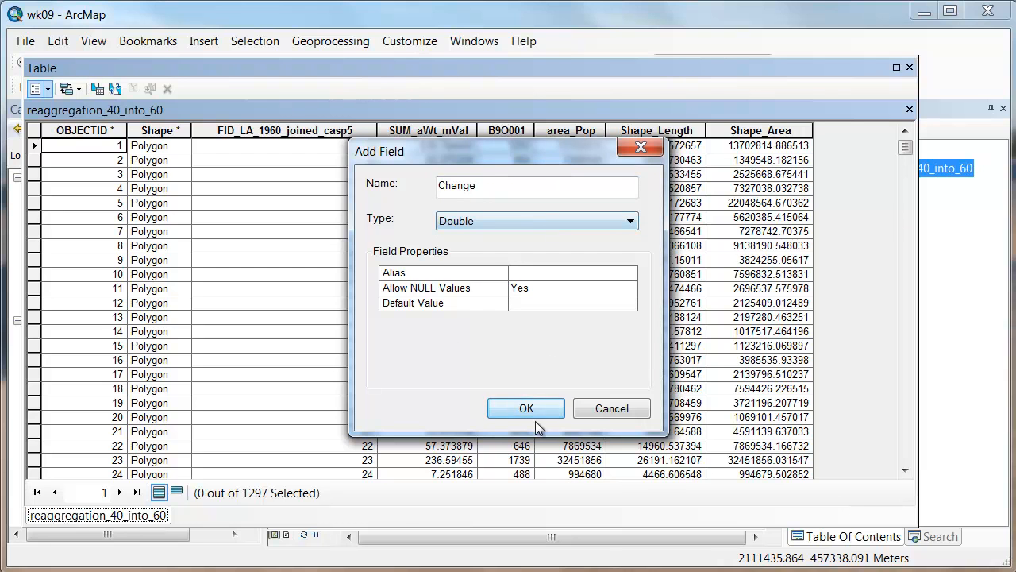
left_click(526, 409)
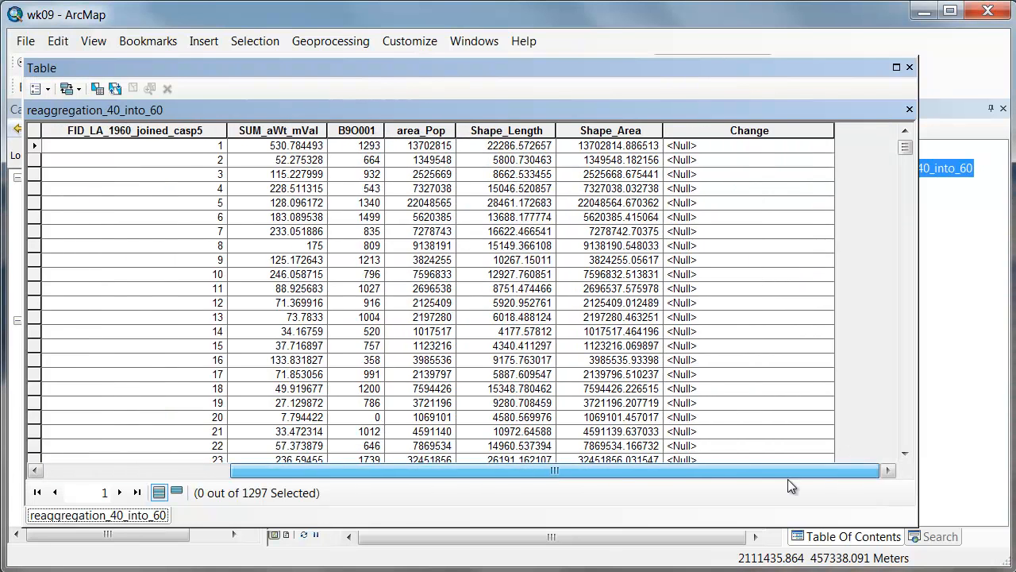
Calculate Change as [FIRST_B90001] - [SUM_aWt_mVal] for all tracts with the Field Calculator.
right_click(748, 131)
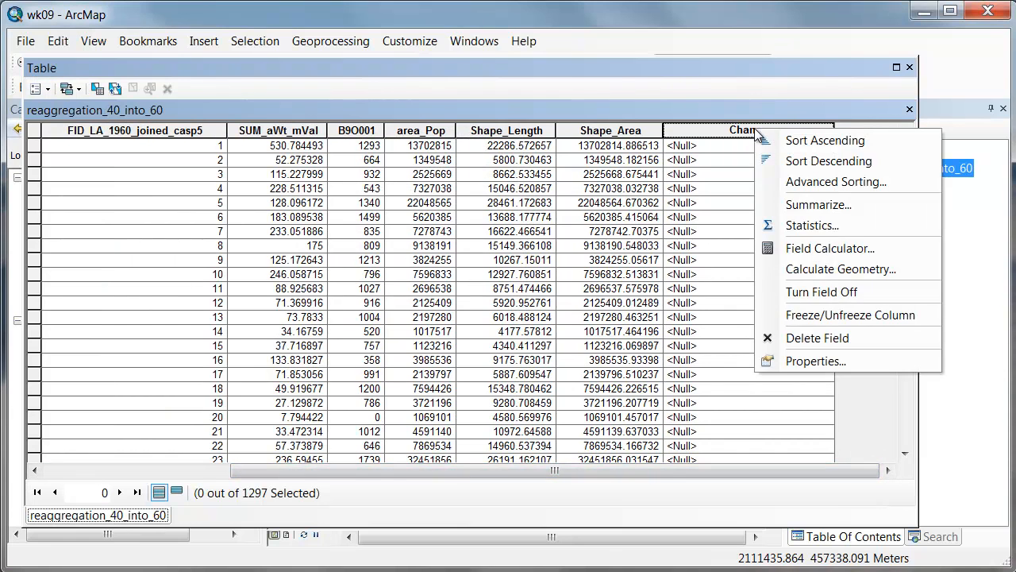
left_click(829, 248)
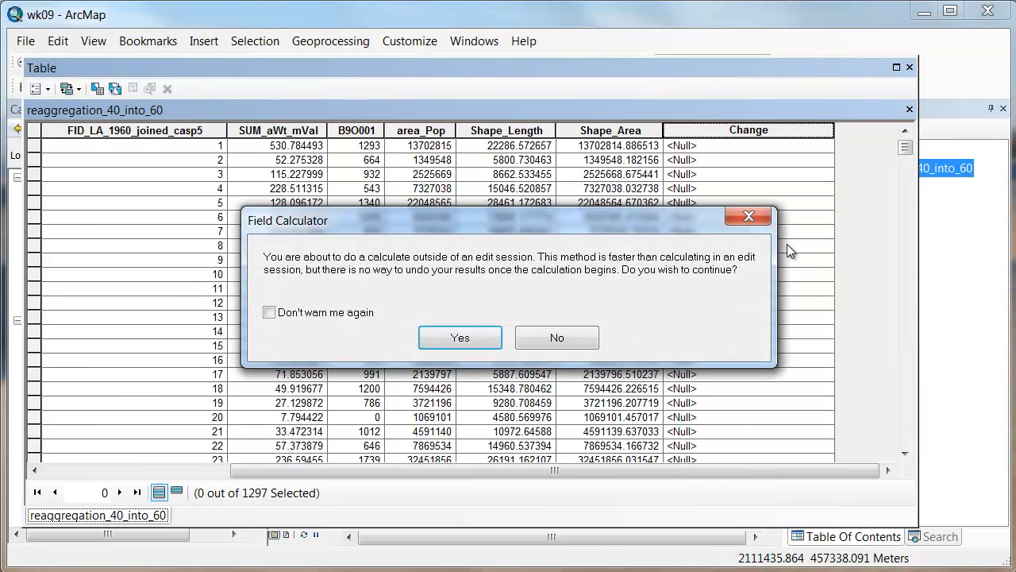
mouse_move(461, 337)
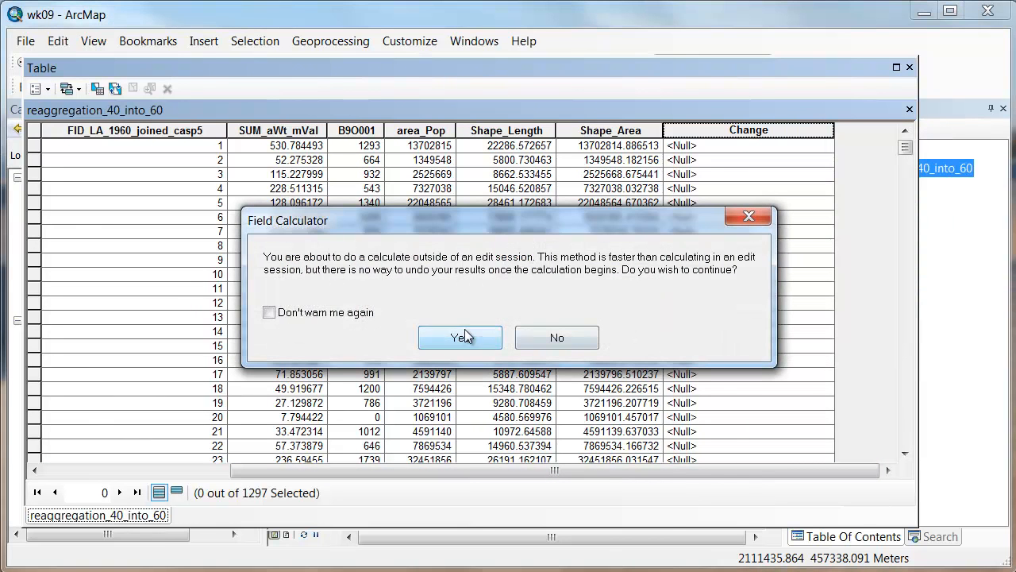
left_click(460, 337)
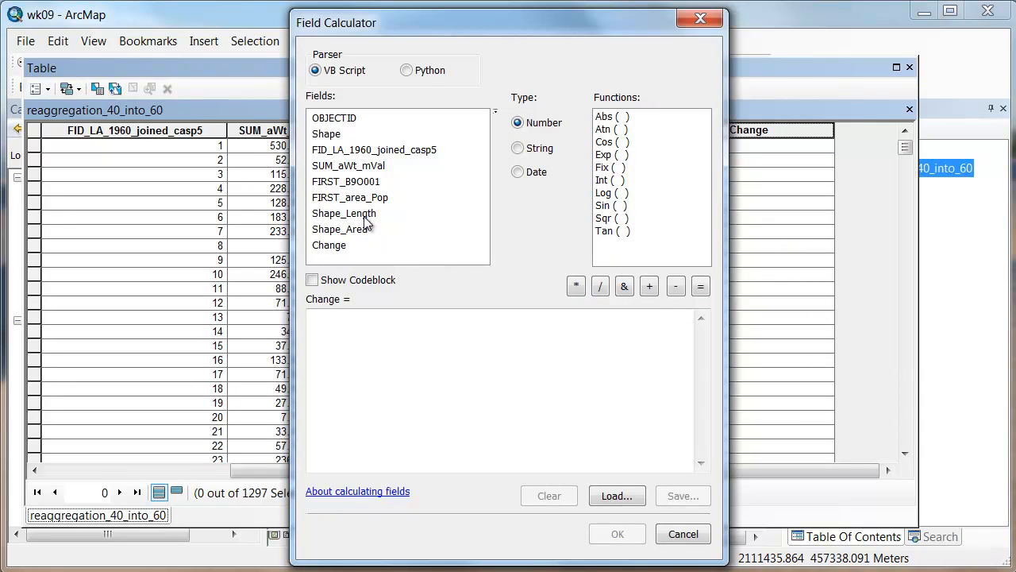
mouse_move(356, 190)
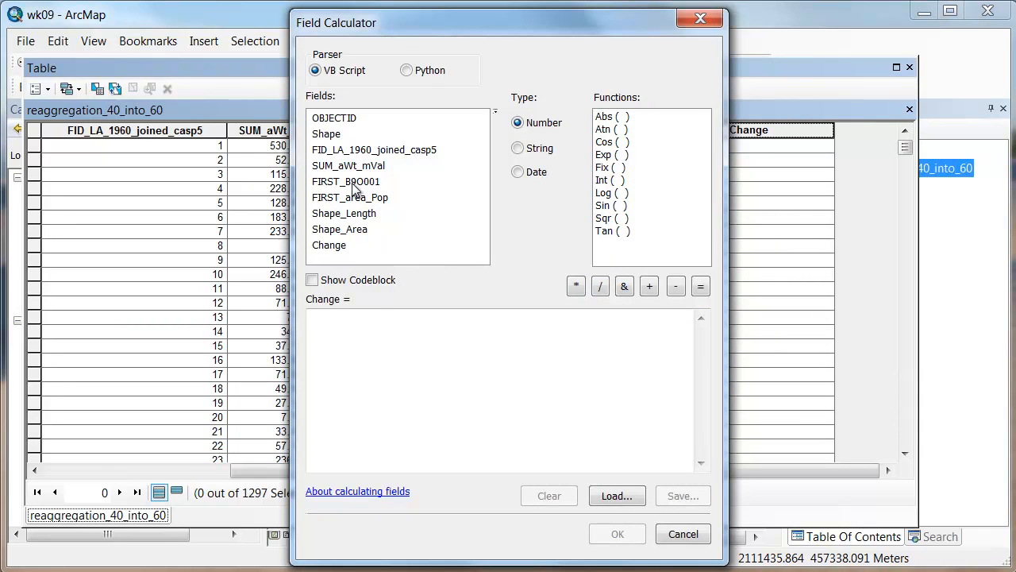
double_click(346, 181)
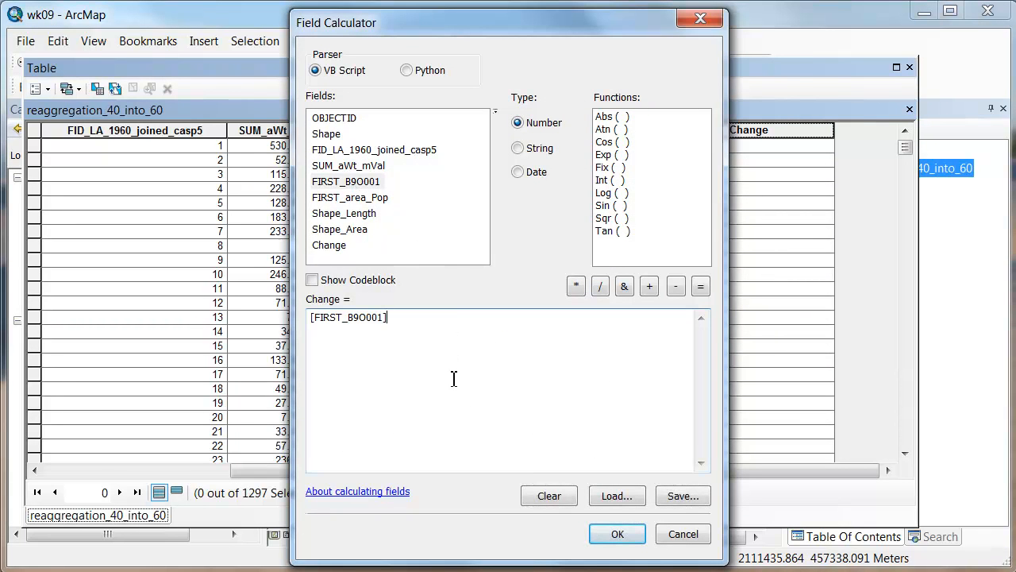
left_click(675, 286)
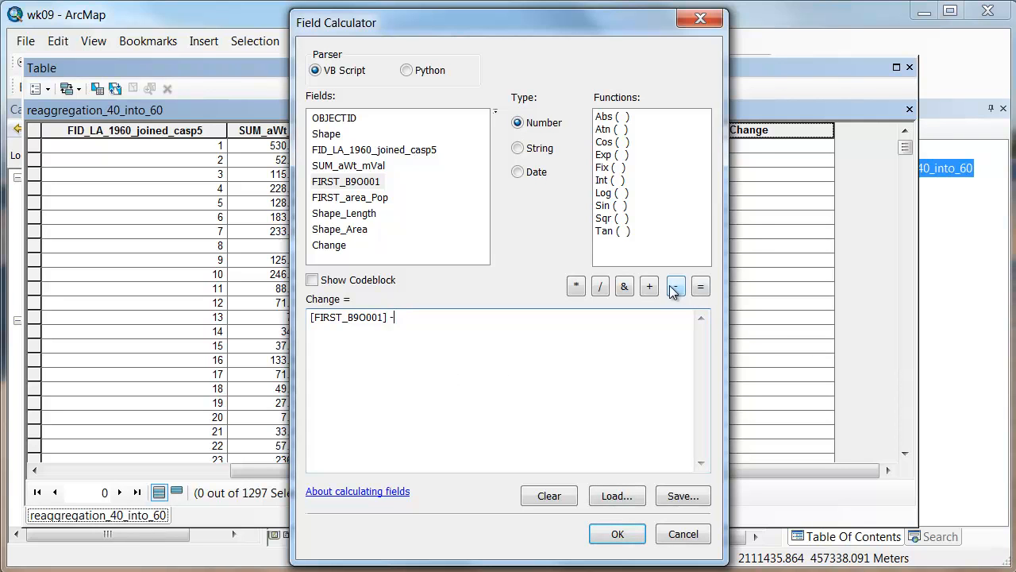
double_click(347, 165)
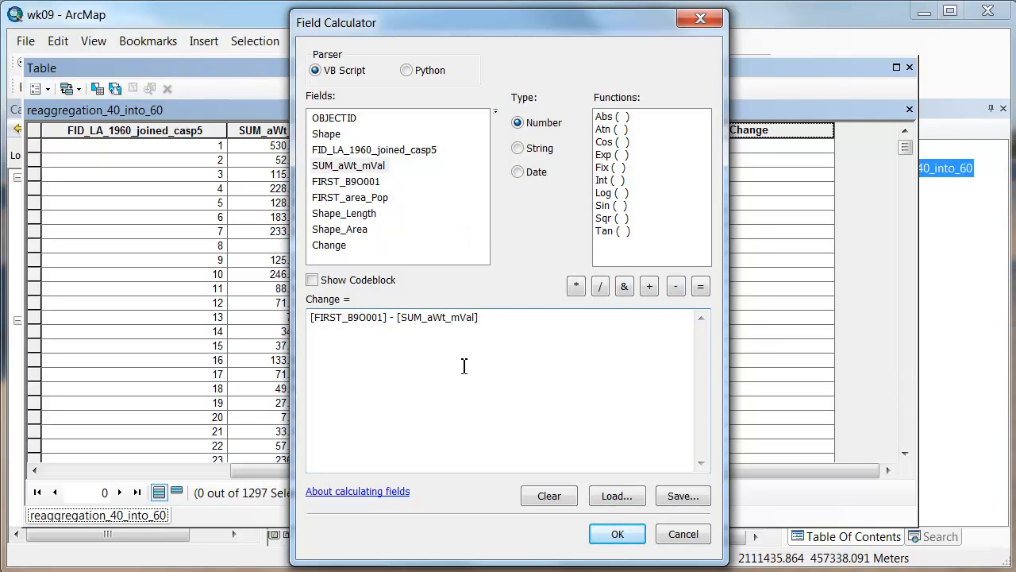
mouse_move(442, 362)
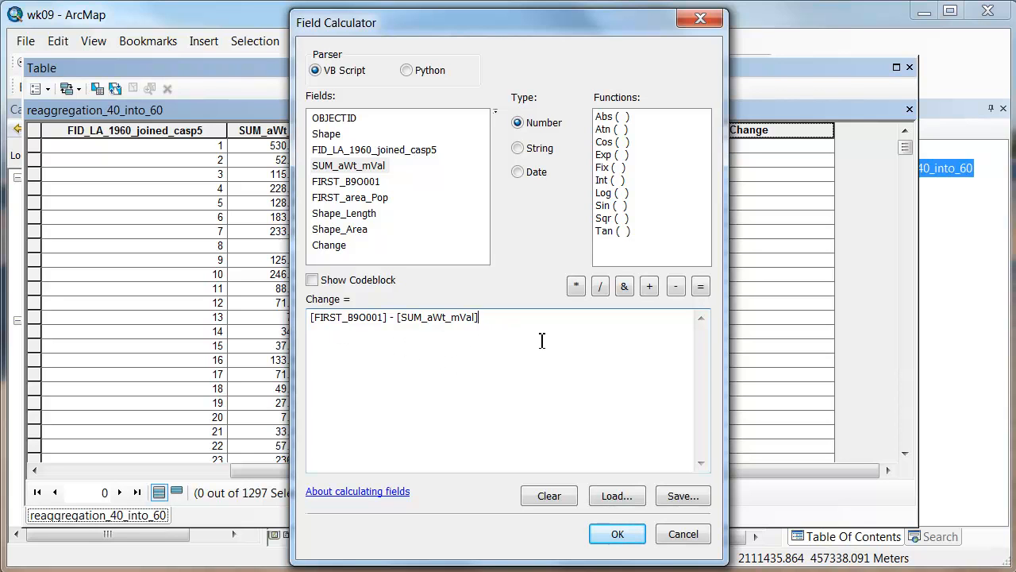
mouse_move(453, 326)
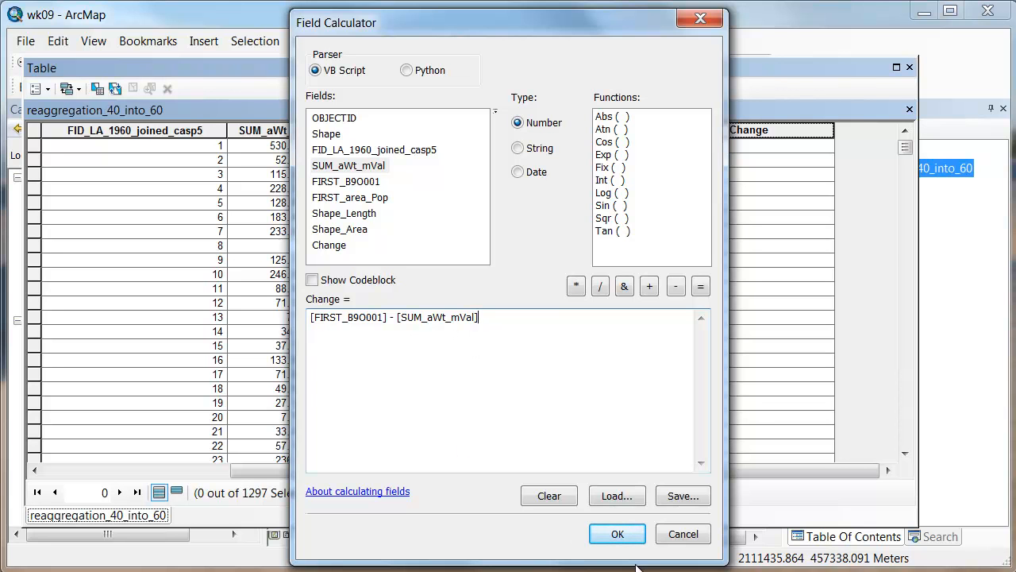
left_click(616, 534)
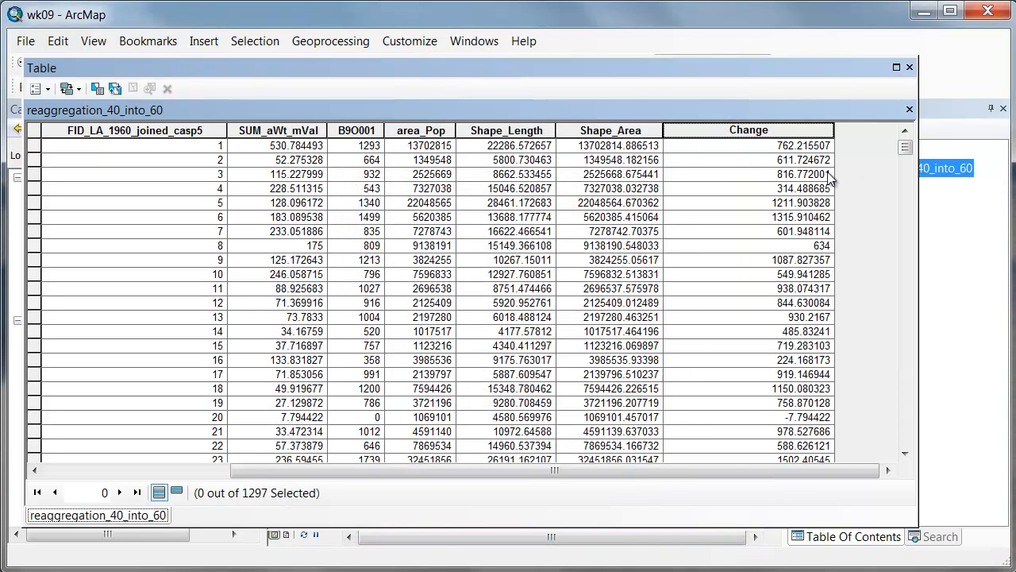
scroll("down", 3)
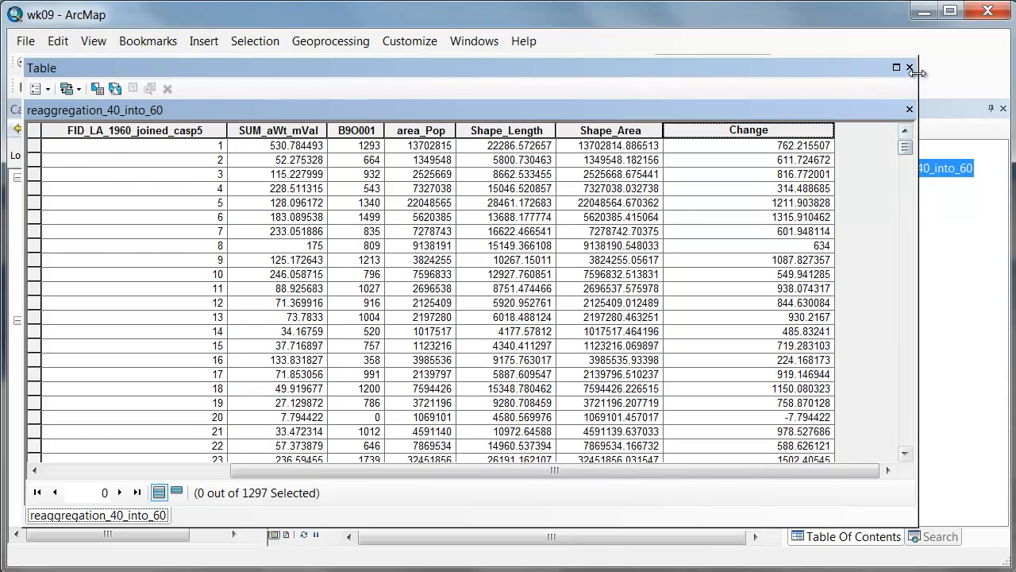
Symbolize the tracts by Quantities > Graduated colors on Change in five classes.
left_click(911, 67)
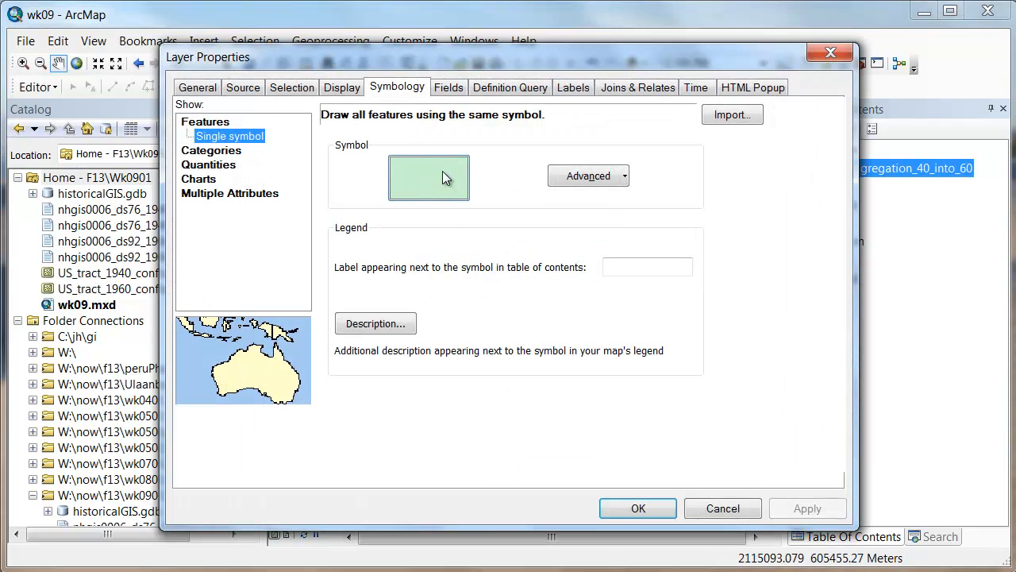
mouse_move(752, 93)
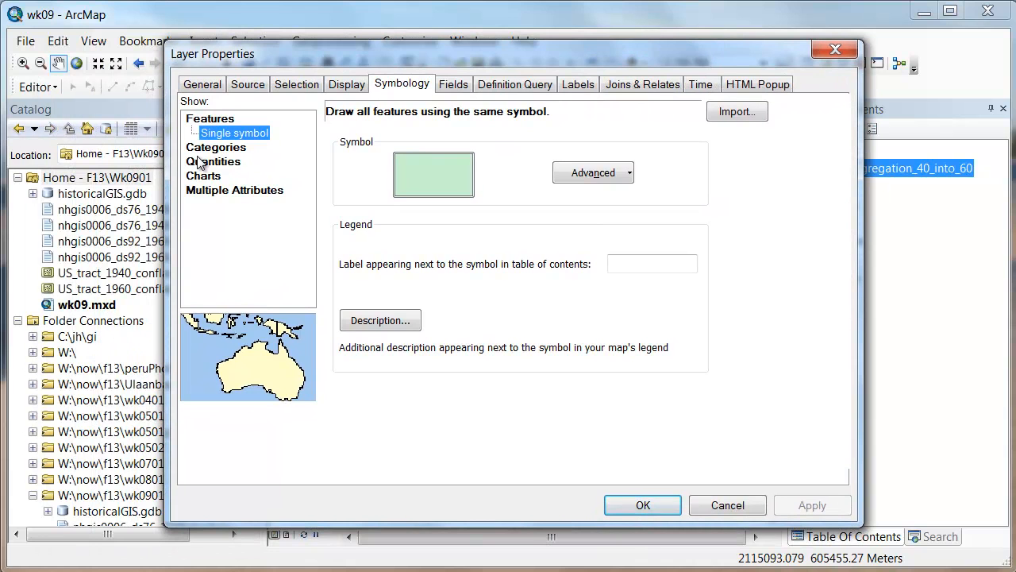
left_click(242, 162)
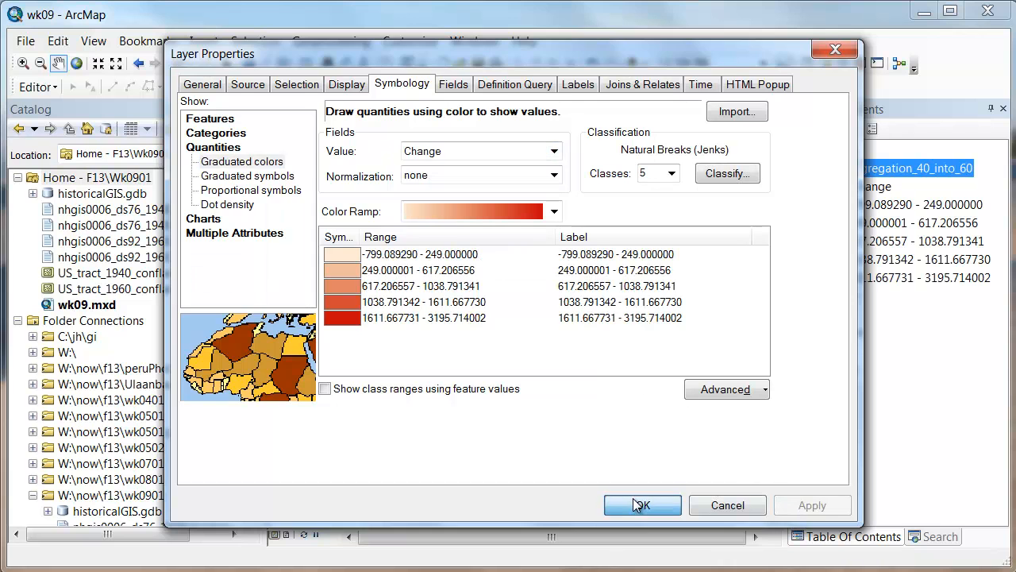
left_click(642, 506)
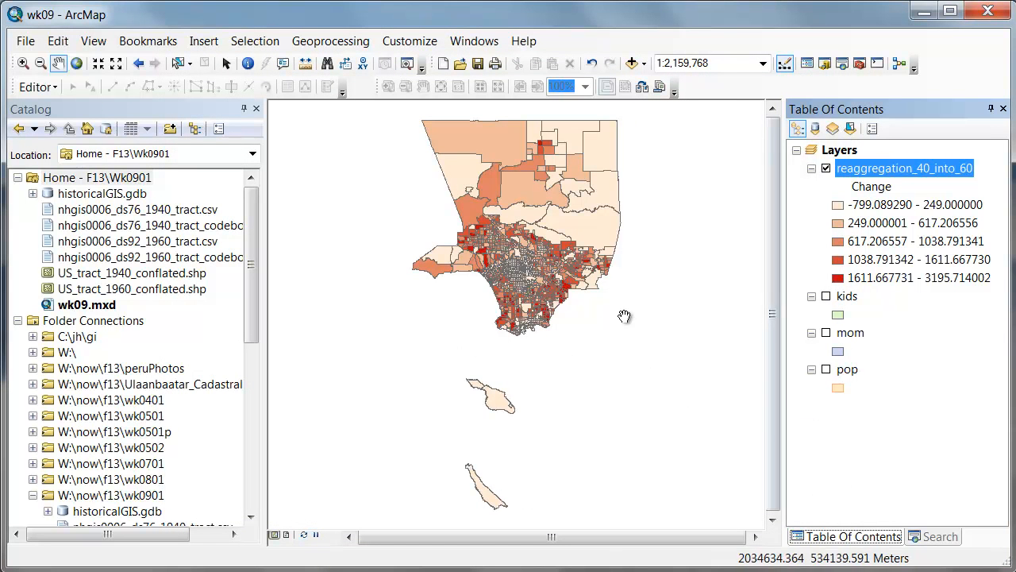
mouse_move(598, 408)
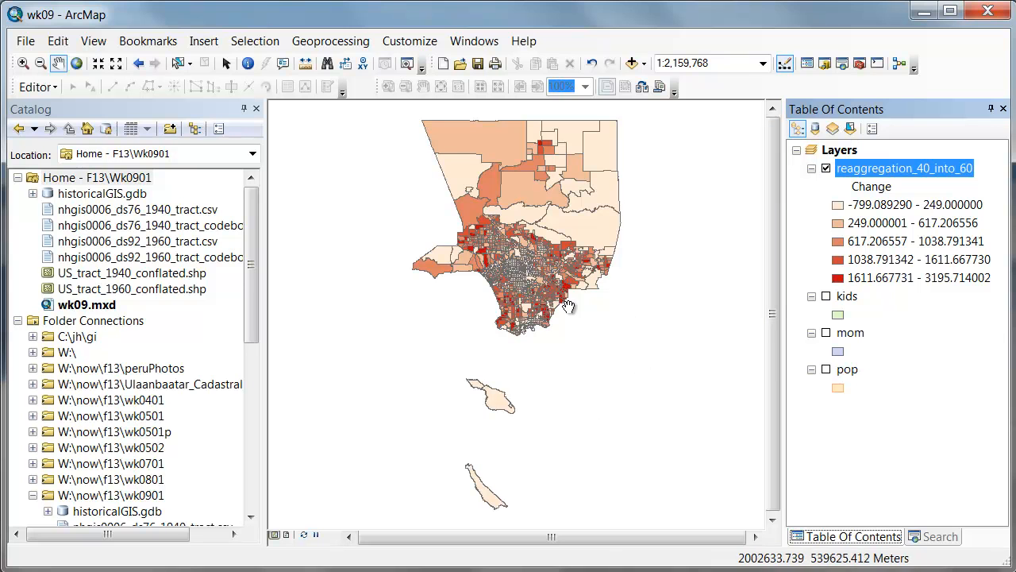
mouse_move(507, 257)
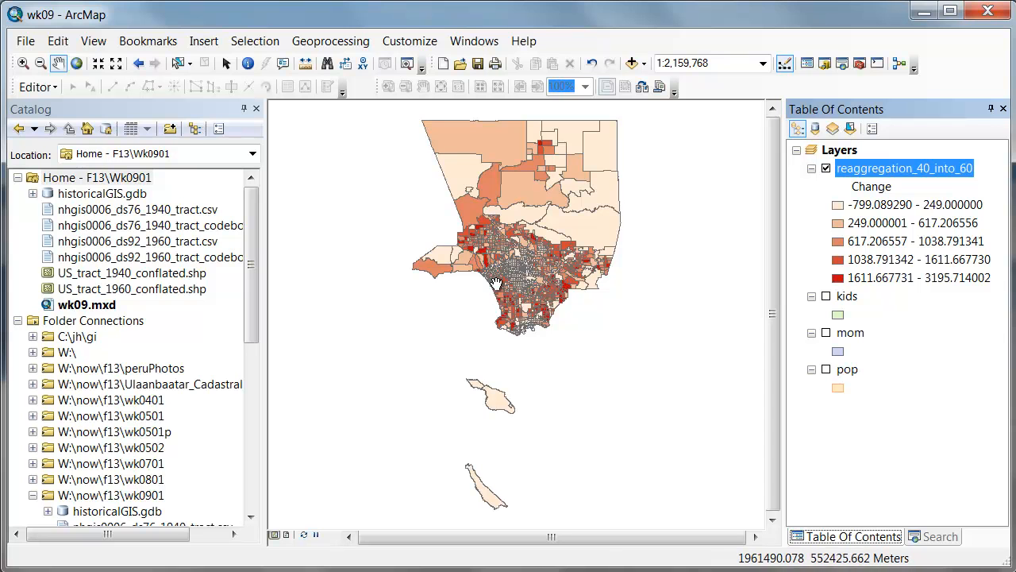
mouse_move(496, 273)
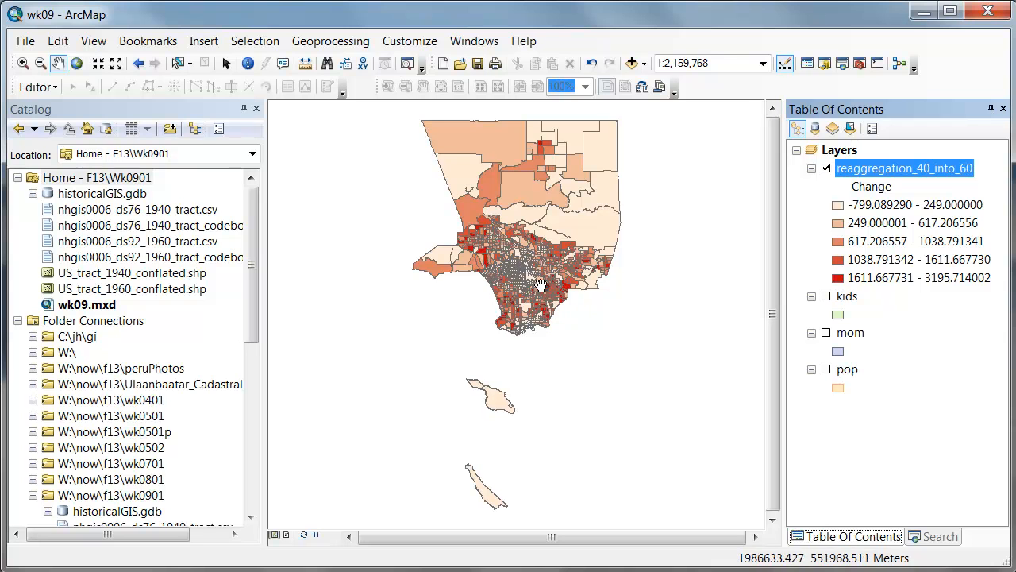
mouse_move(614, 321)
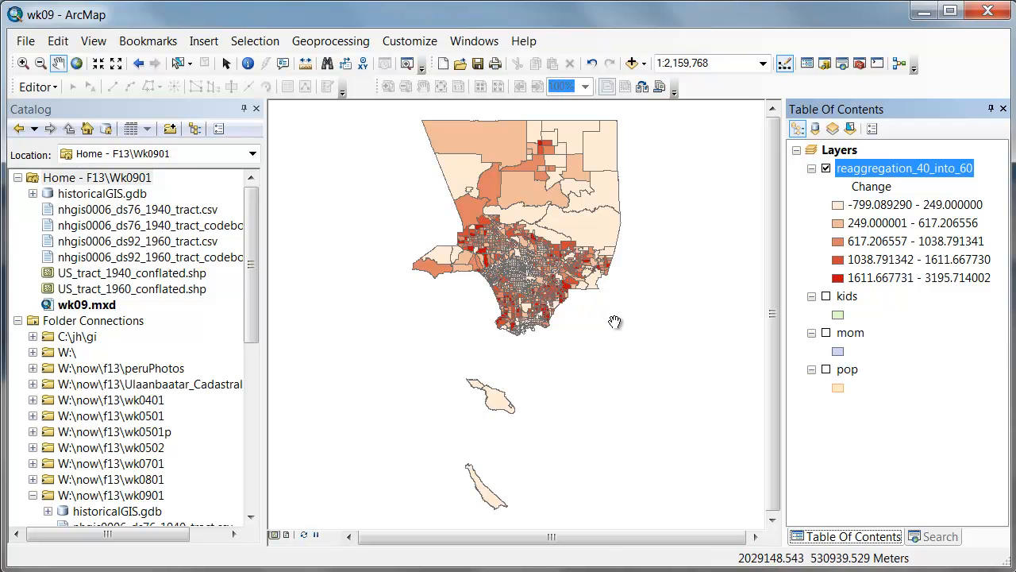
mouse_move(537, 292)
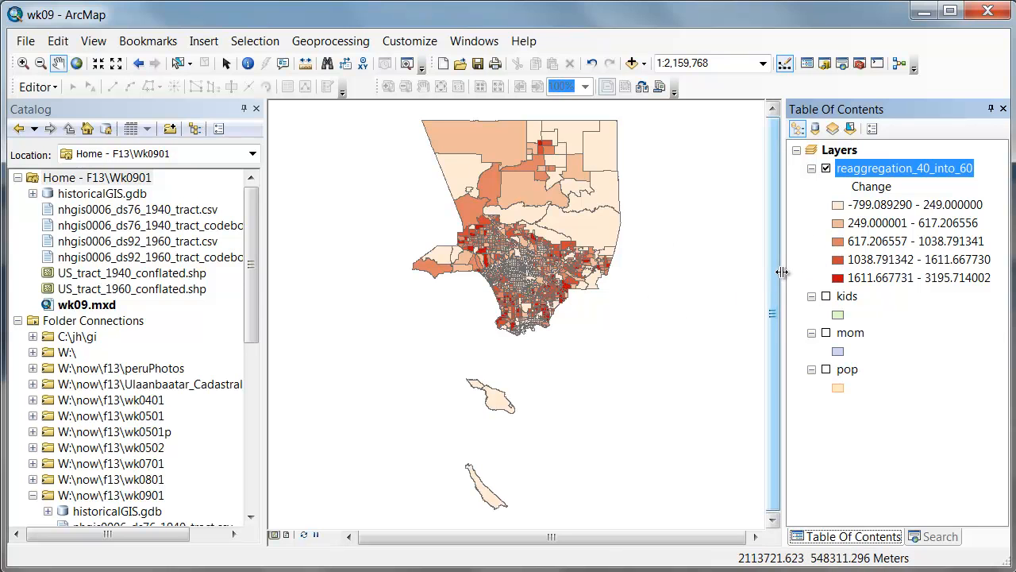
mouse_move(553, 305)
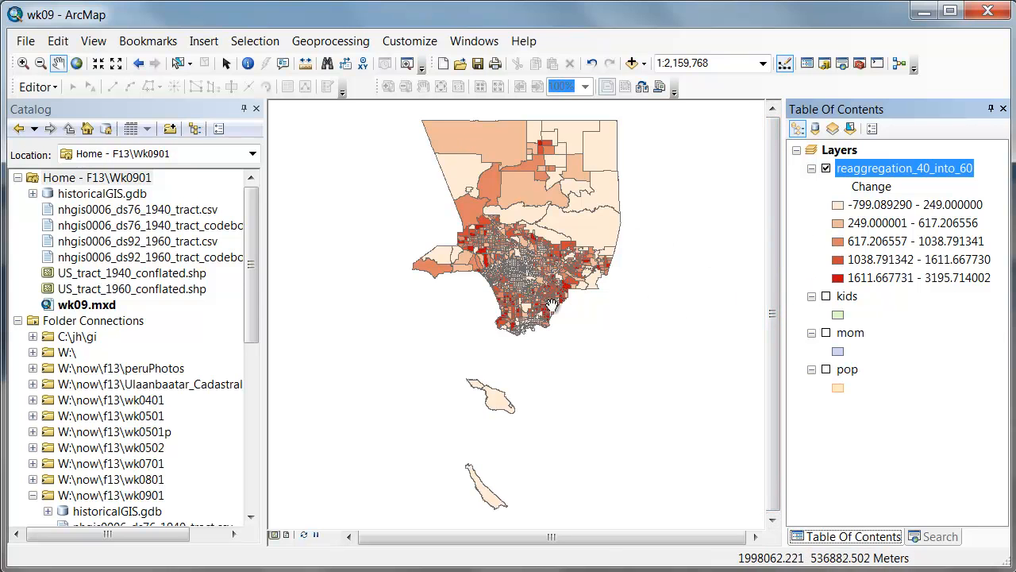
mouse_move(480, 273)
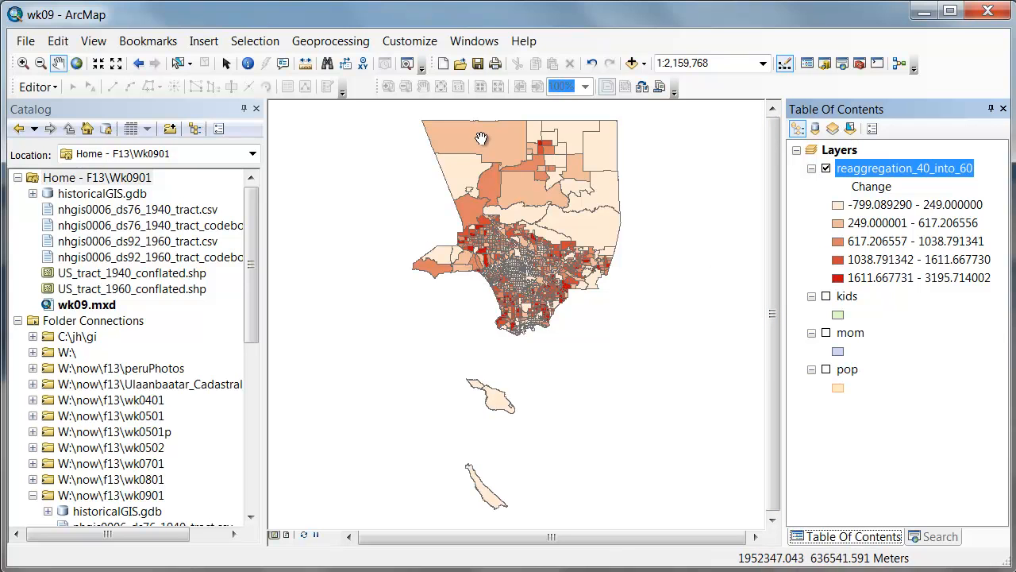
mouse_move(463, 257)
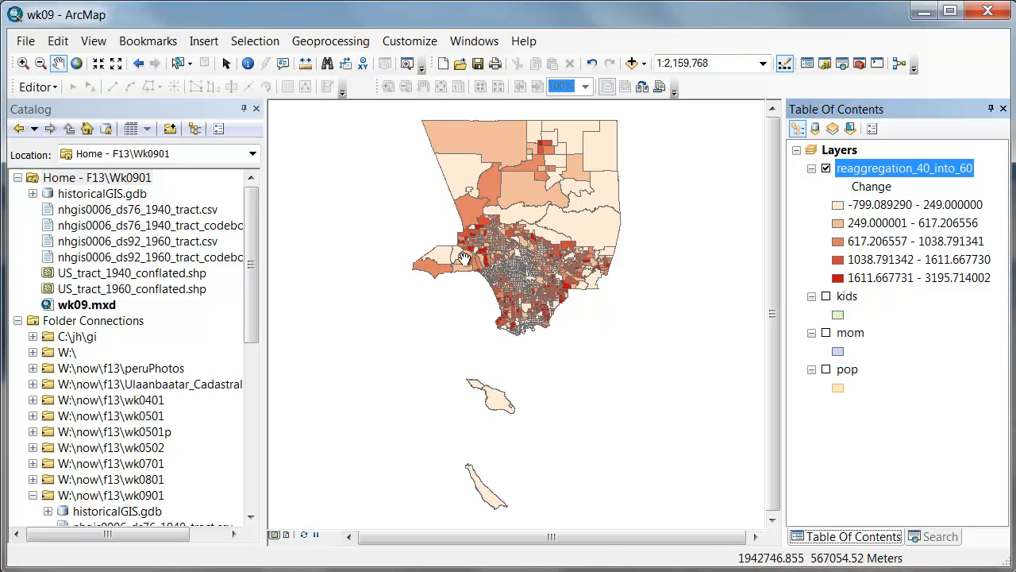
mouse_move(486, 136)
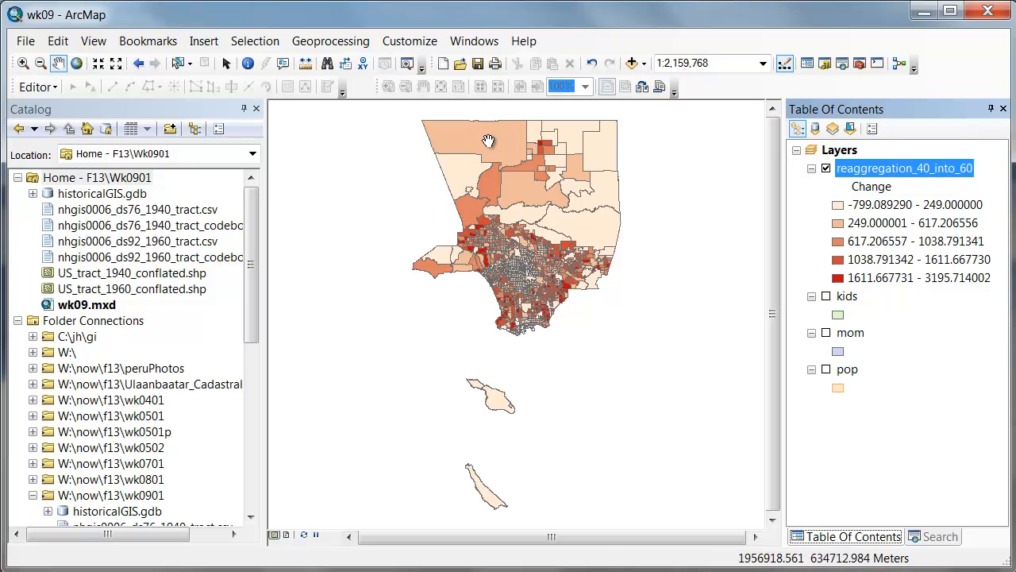
mouse_move(940, 232)
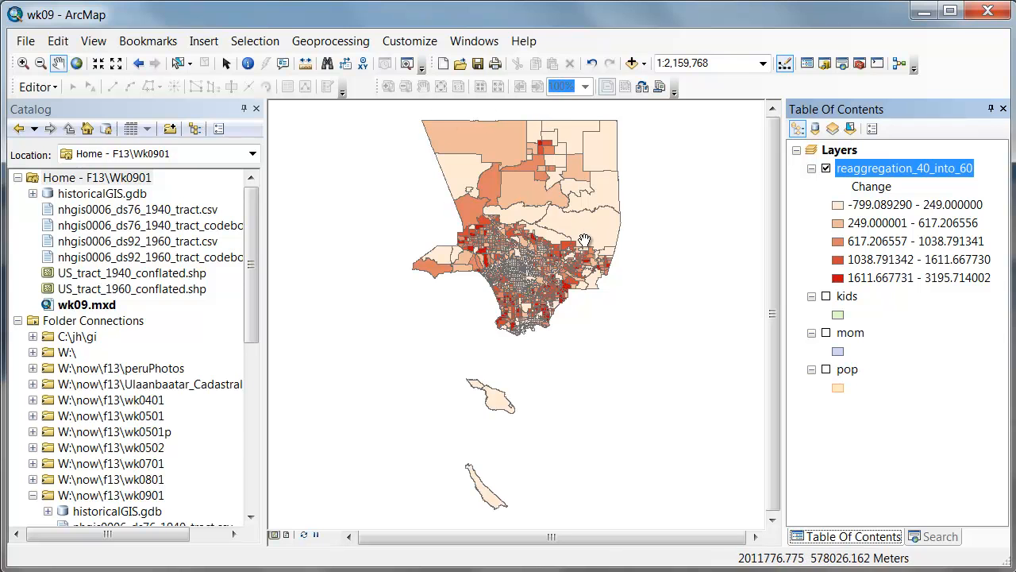
mouse_move(607, 327)
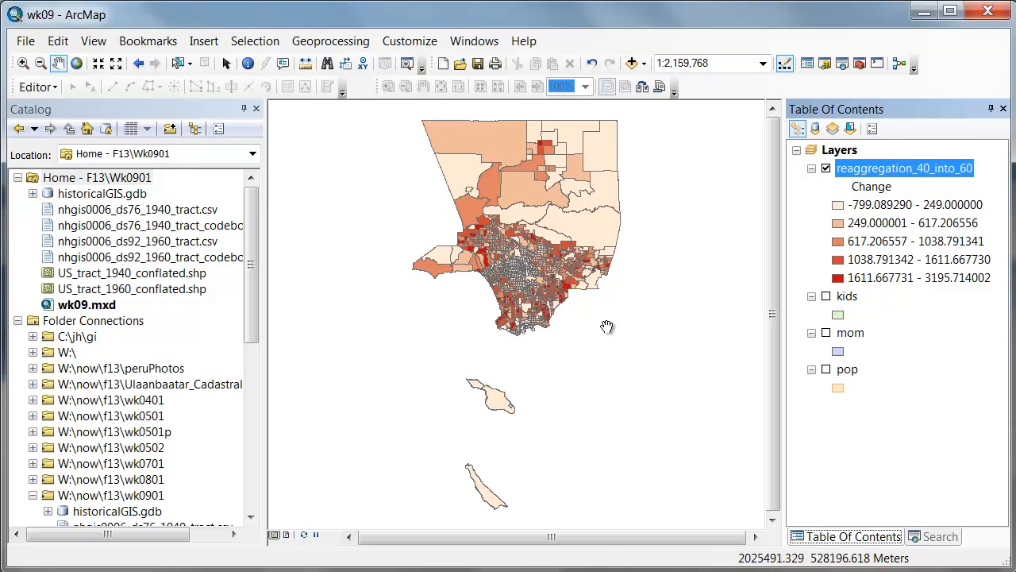
mouse_move(499, 292)
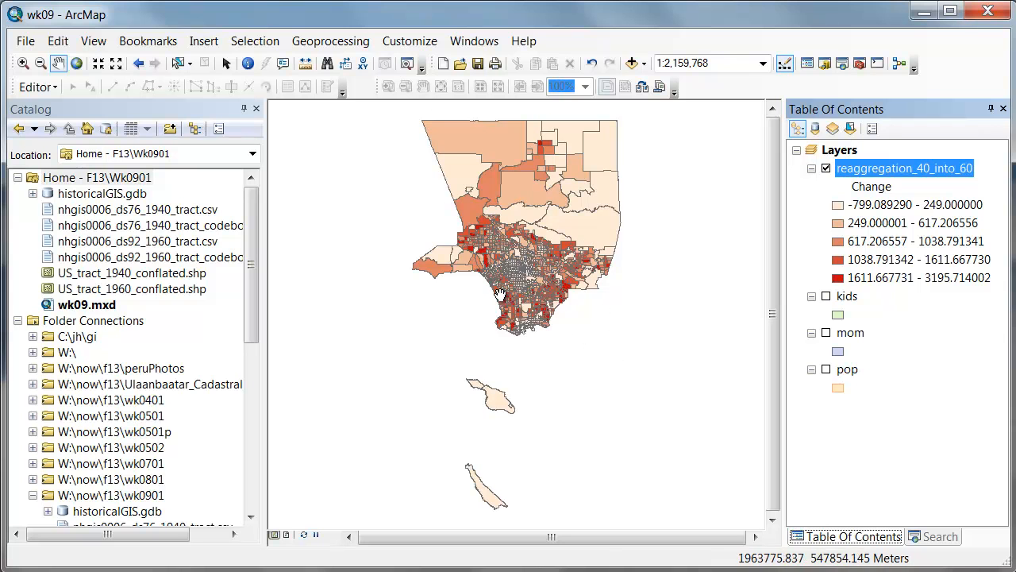
mouse_move(624, 310)
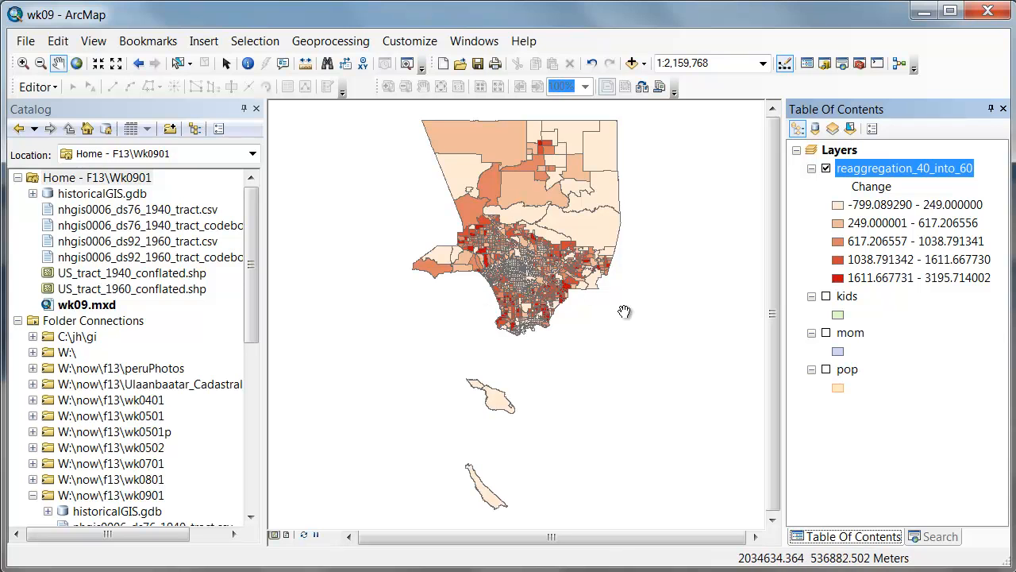
mouse_move(691, 356)
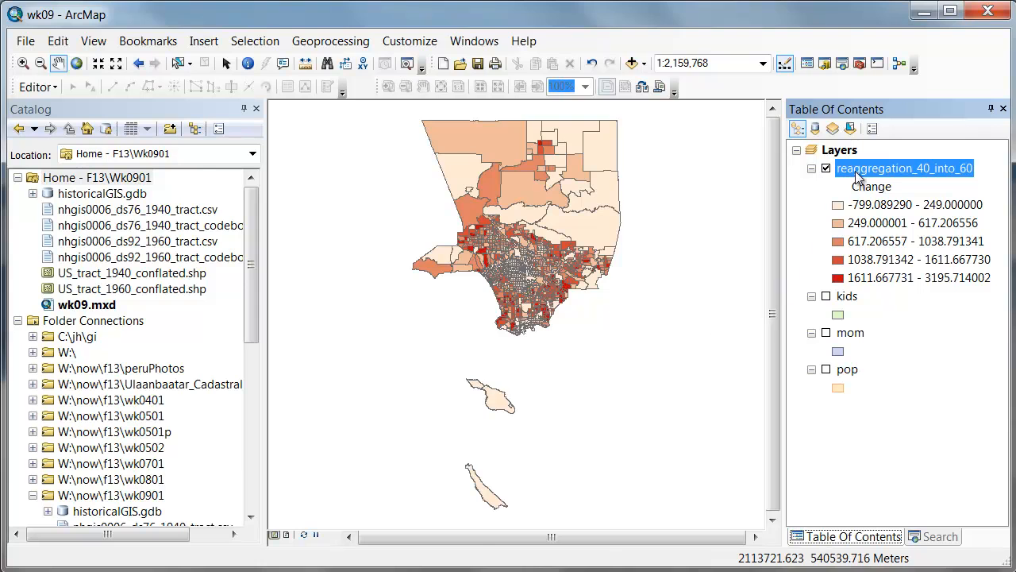
Normalize the Change symbology by Shape_Area, then remove the normalization again.
double_click(904, 168)
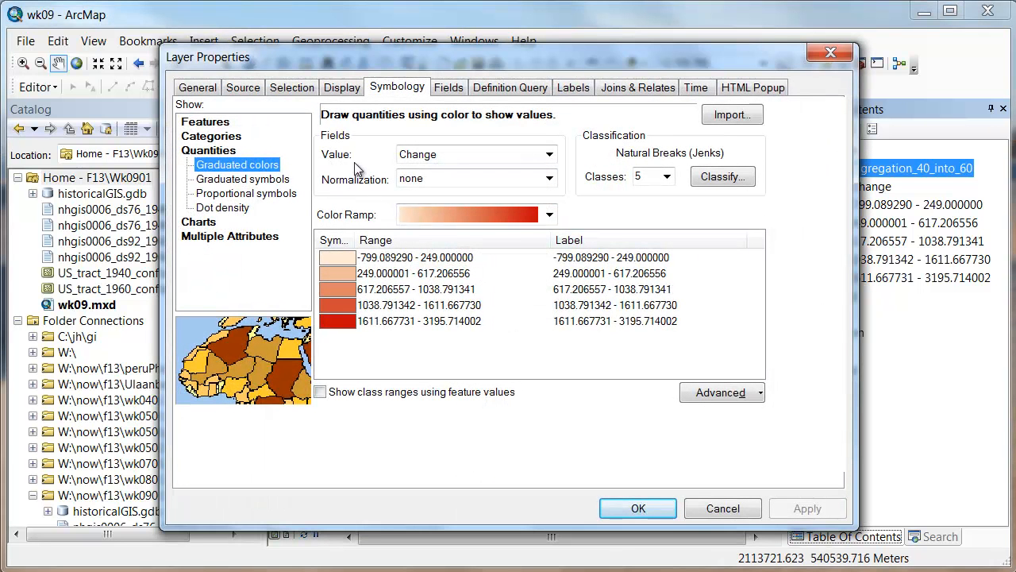
mouse_move(489, 187)
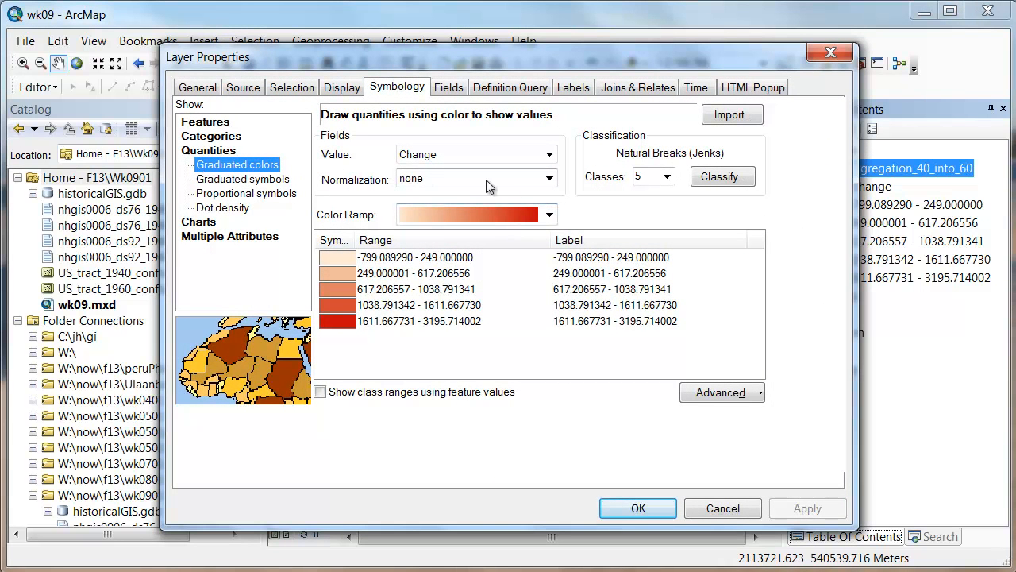
left_click(549, 178)
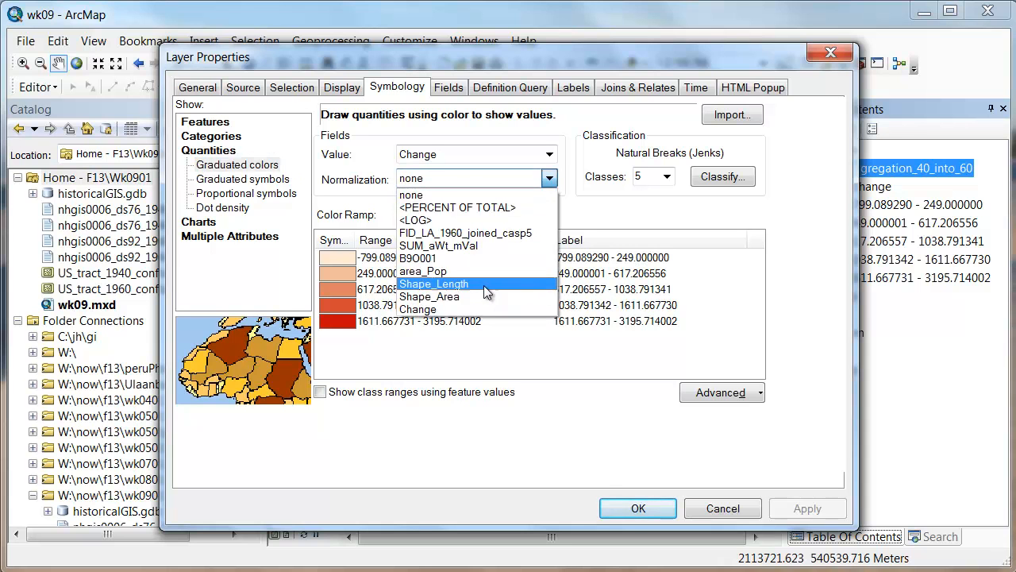
left_click(429, 297)
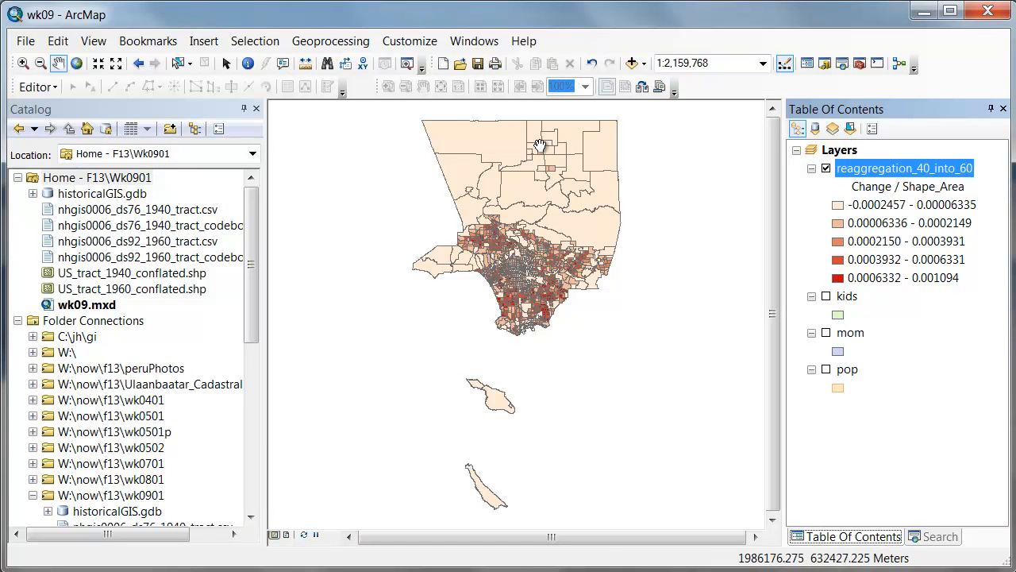
double_click(904, 168)
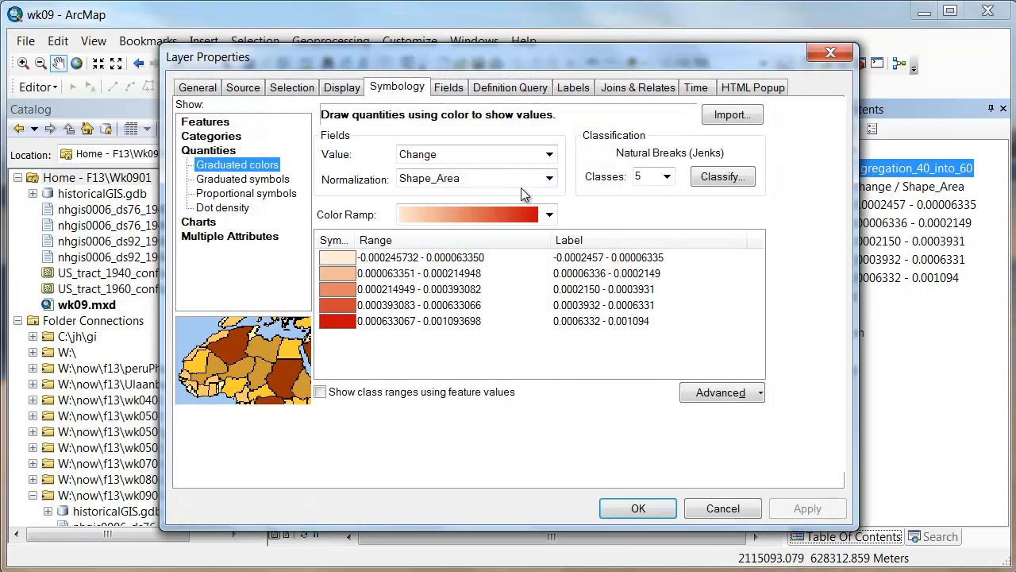
left_click(549, 178)
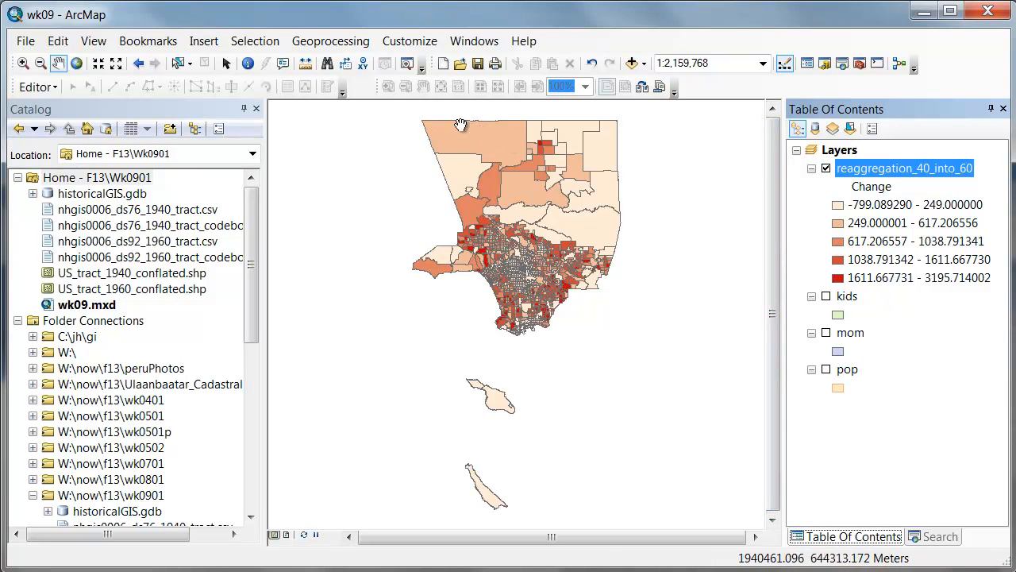
mouse_move(524, 136)
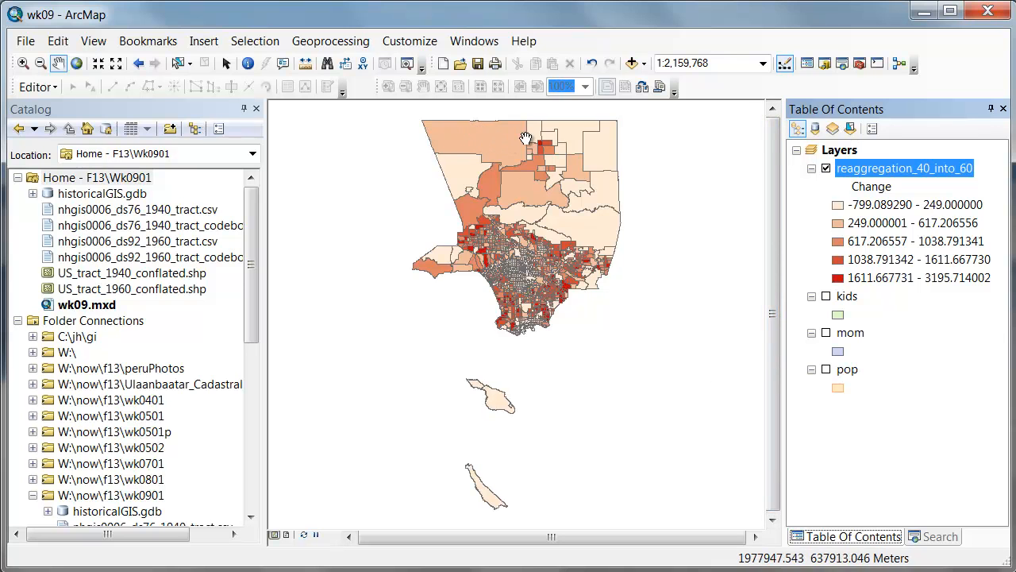
mouse_move(531, 154)
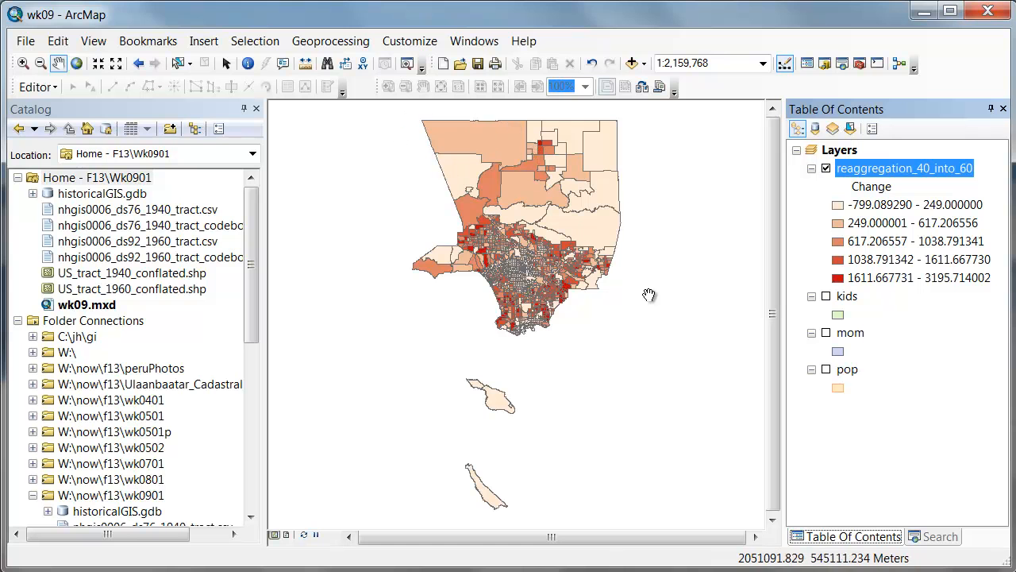
Reapply Shape_Area as the normalization field for the Change choropleth.
double_click(905, 168)
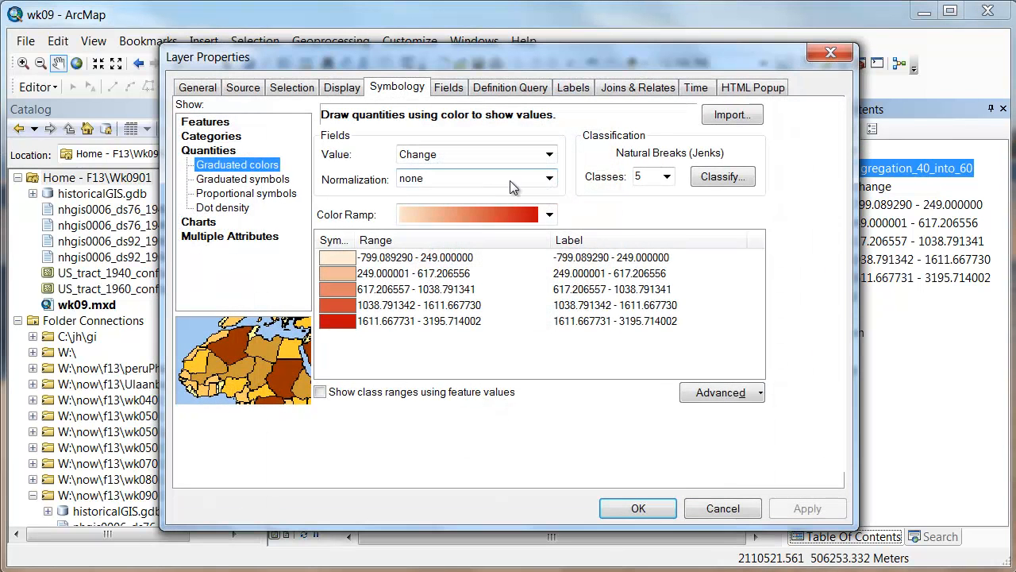
left_click(549, 178)
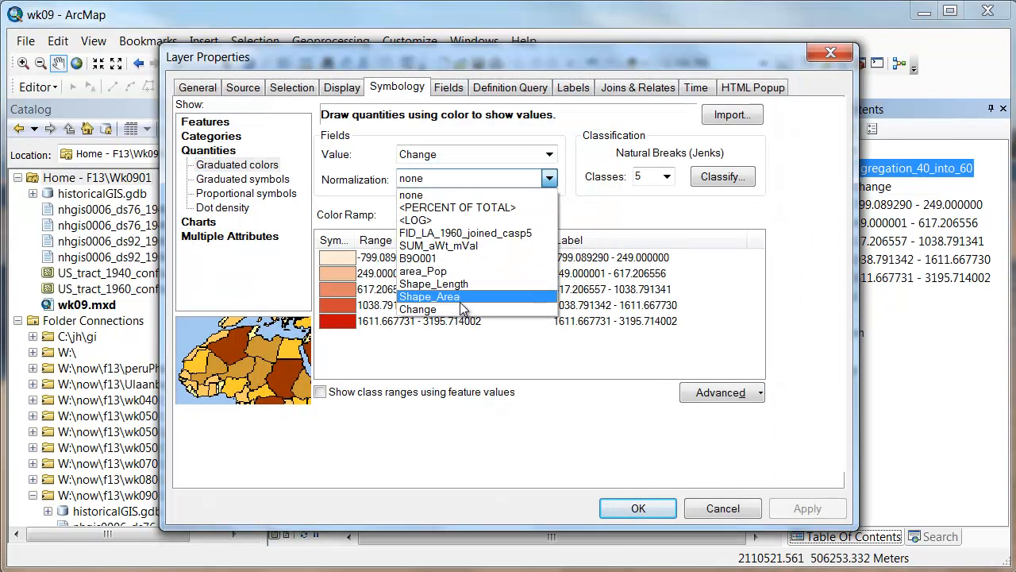
left_click(638, 509)
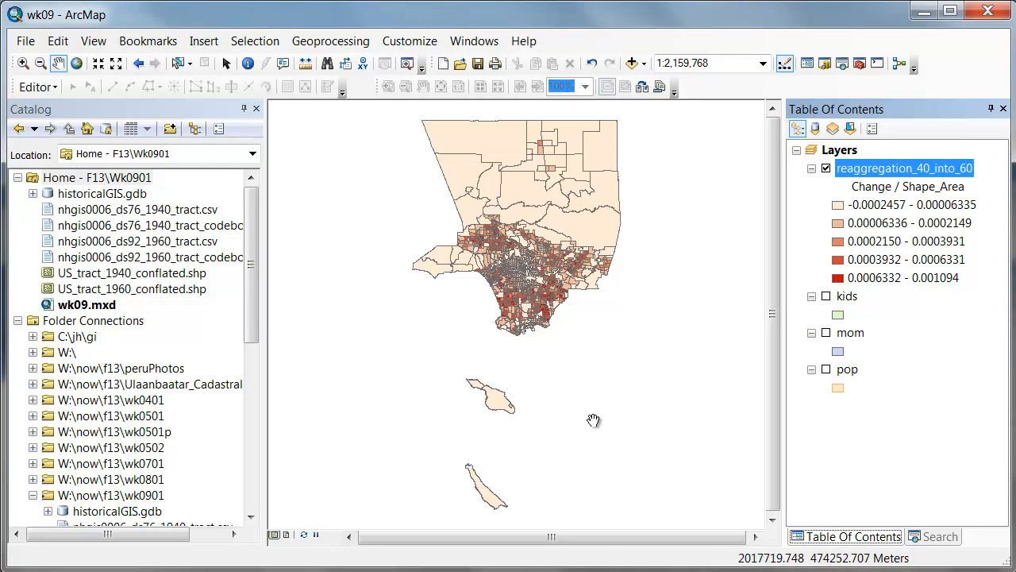
mouse_move(593, 423)
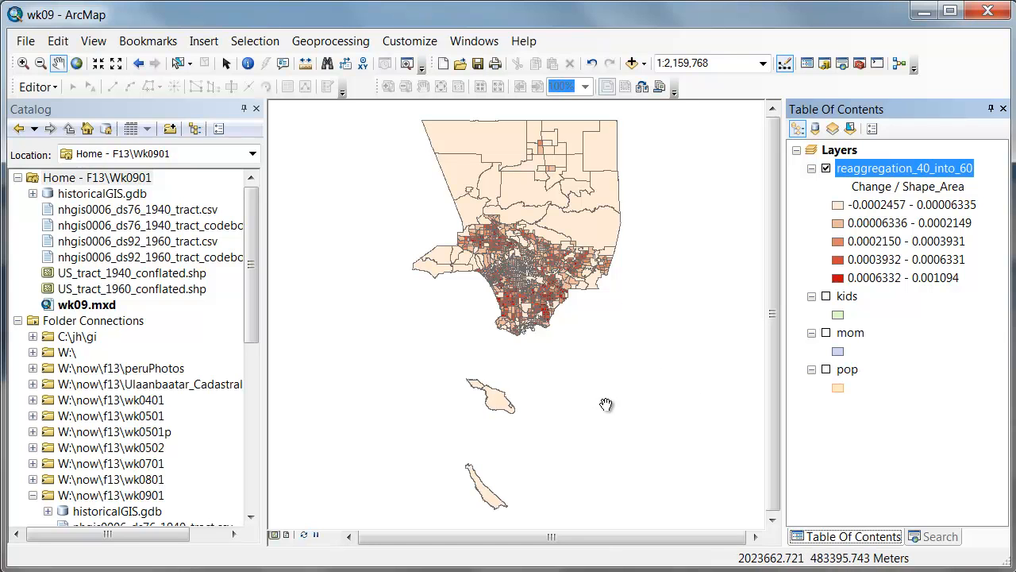
mouse_move(801, 328)
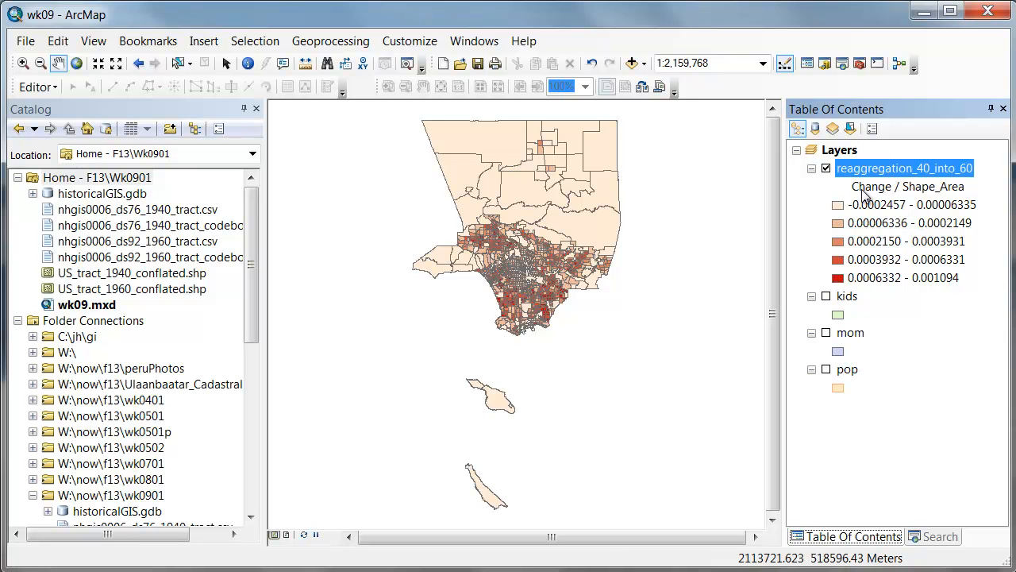
mouse_move(934, 198)
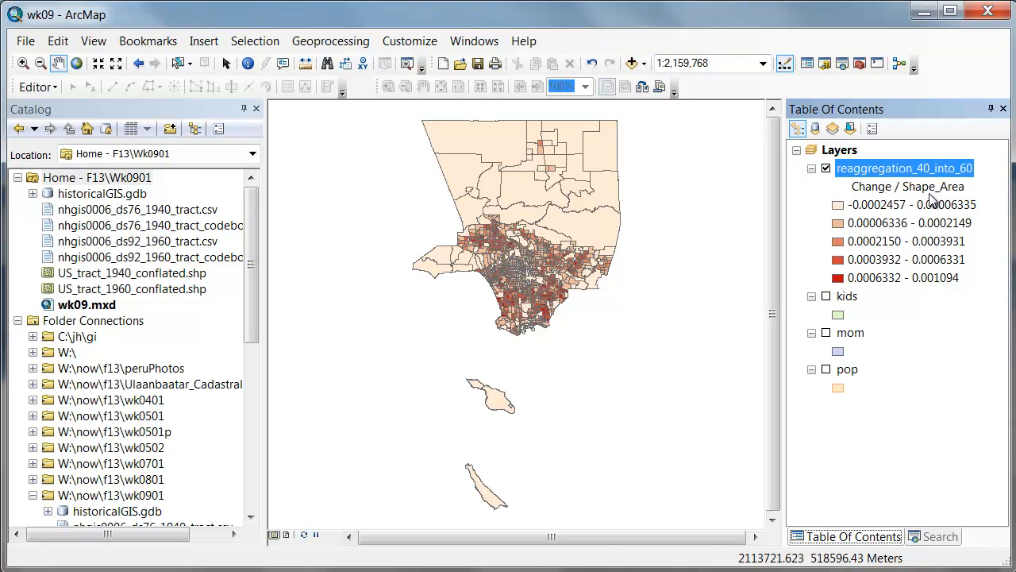
mouse_move(918, 319)
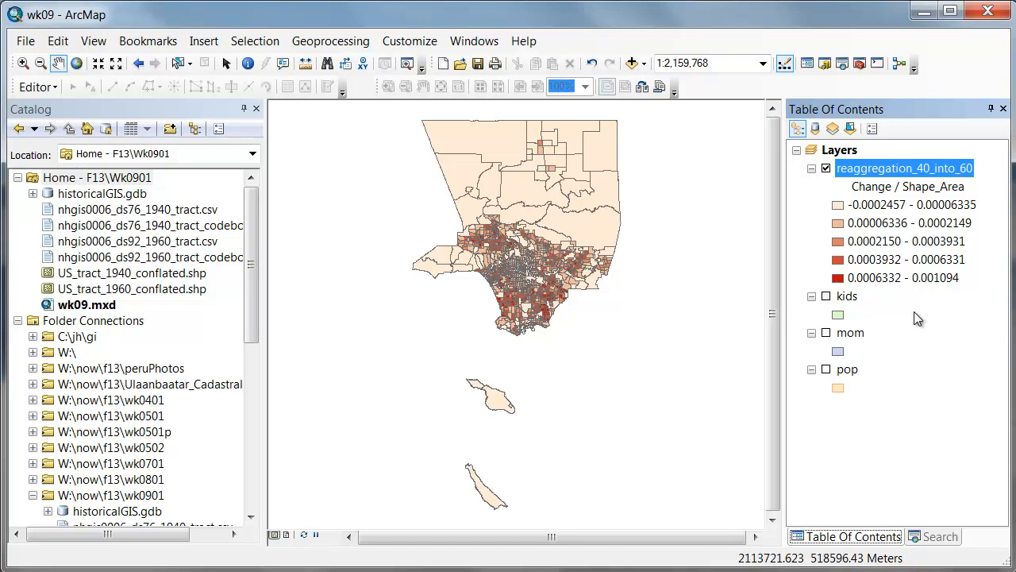
Review the layer's Source details confirming State Plane California V in meters, then return to the map.
right_click(904, 169)
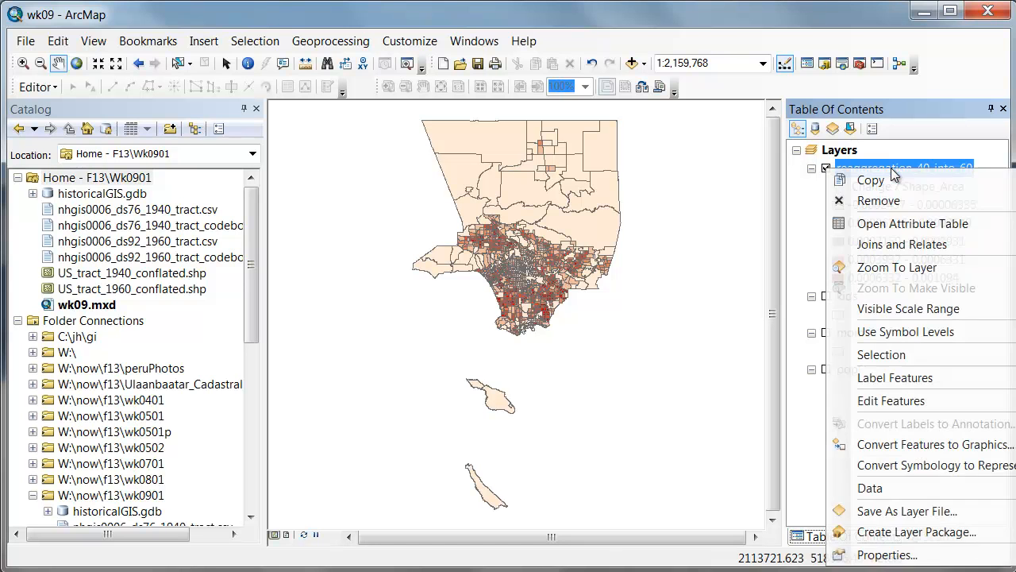
left_click(886, 554)
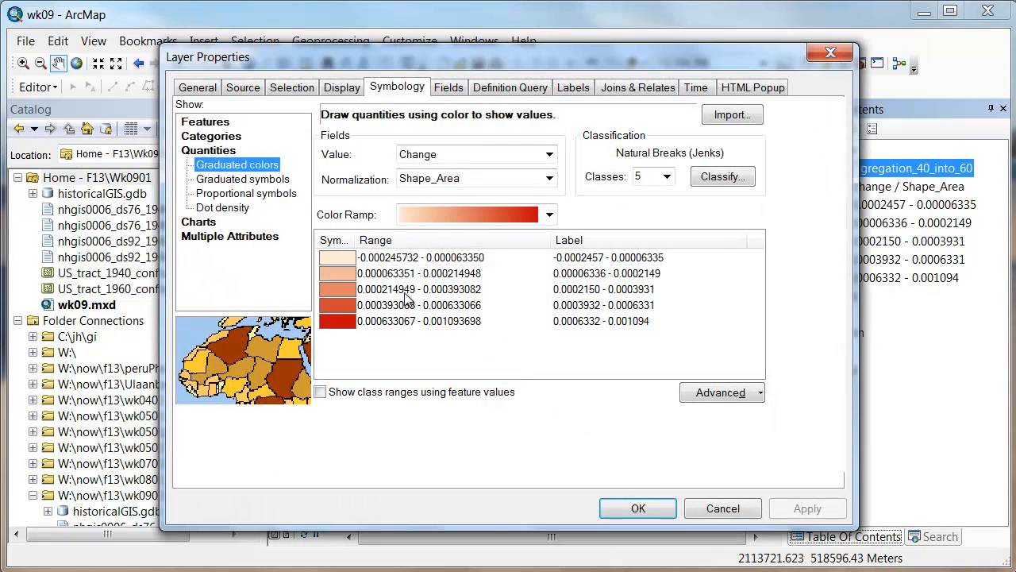
mouse_move(253, 184)
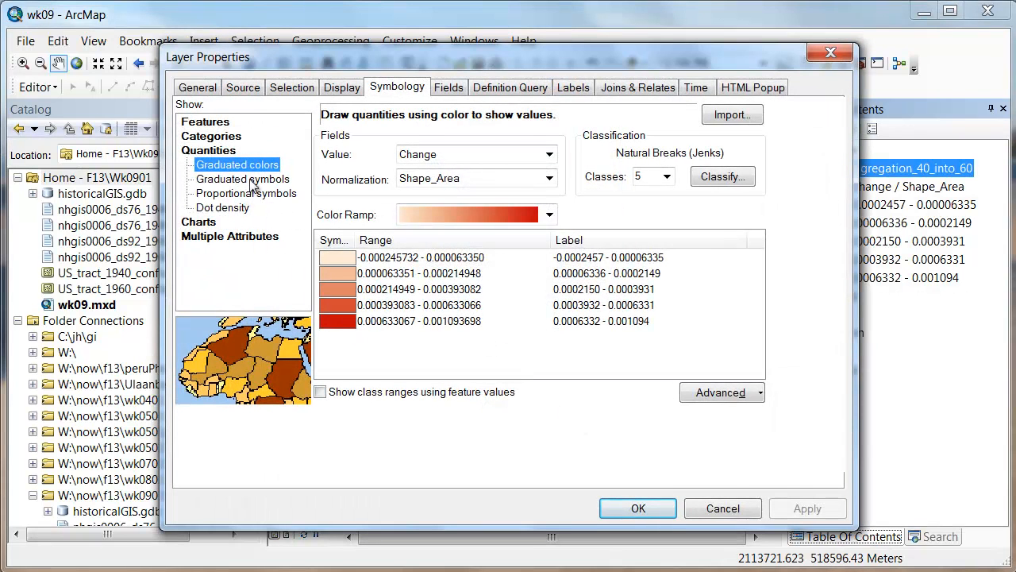
left_click(241, 88)
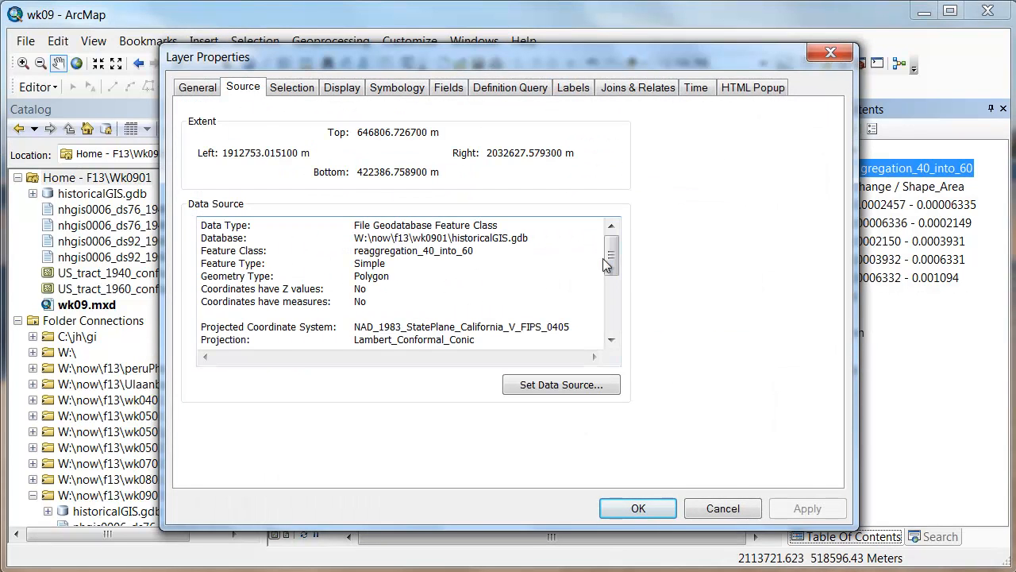
scroll("down", 3)
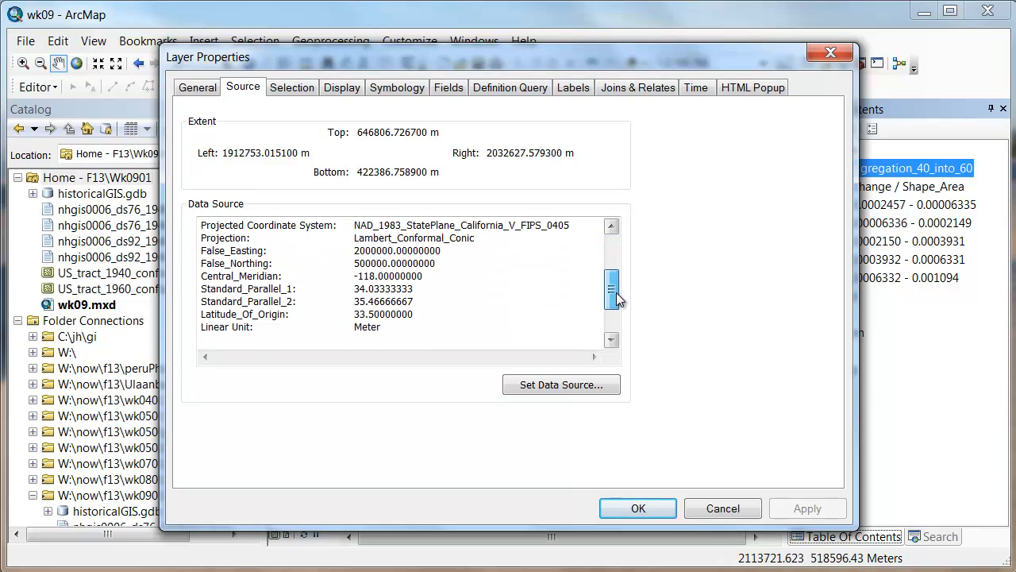
left_click(638, 508)
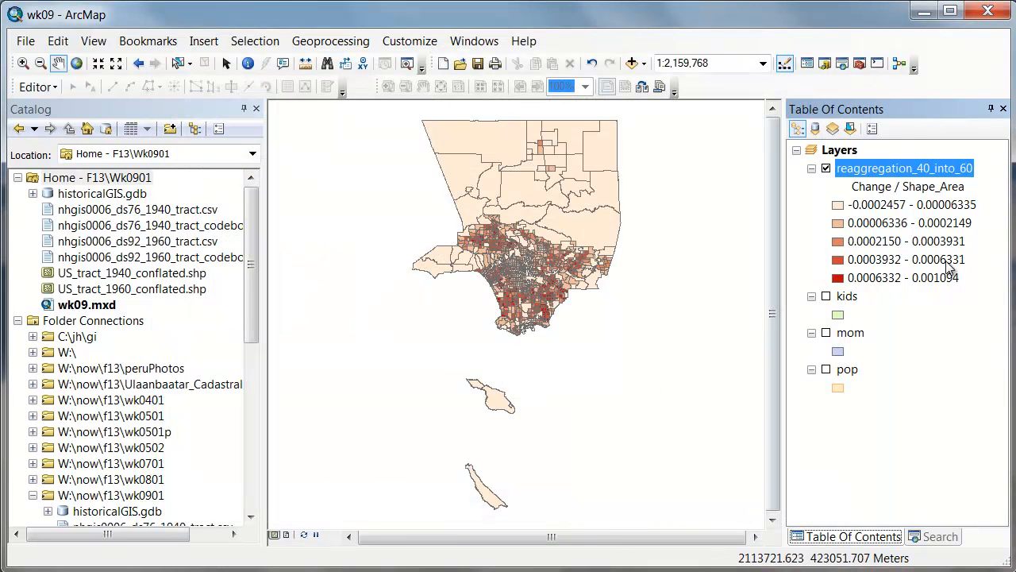
right_click(906, 168)
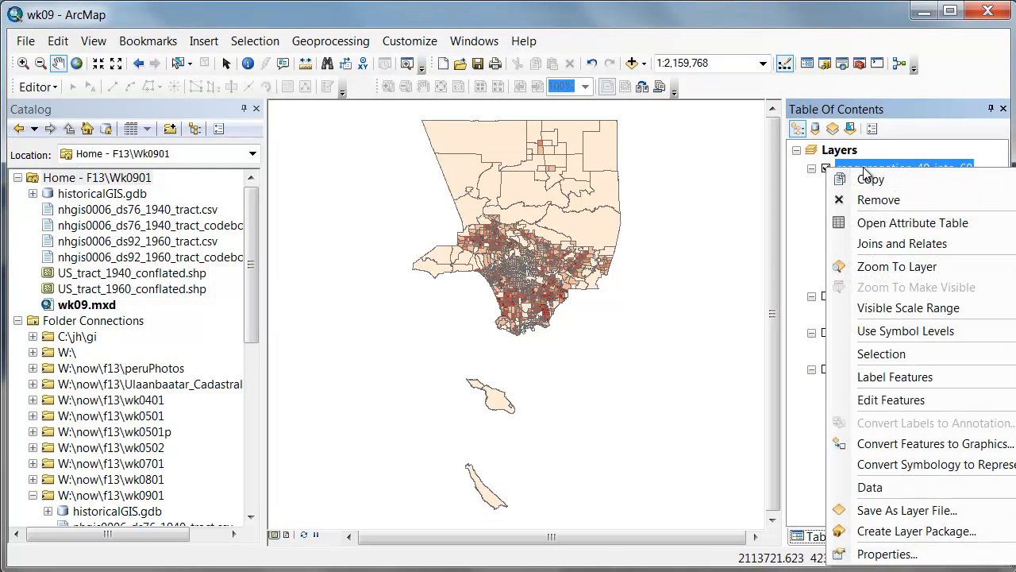
Inspect the Shape_Area field's Number Format in its properties and cancel without changes.
left_click(912, 223)
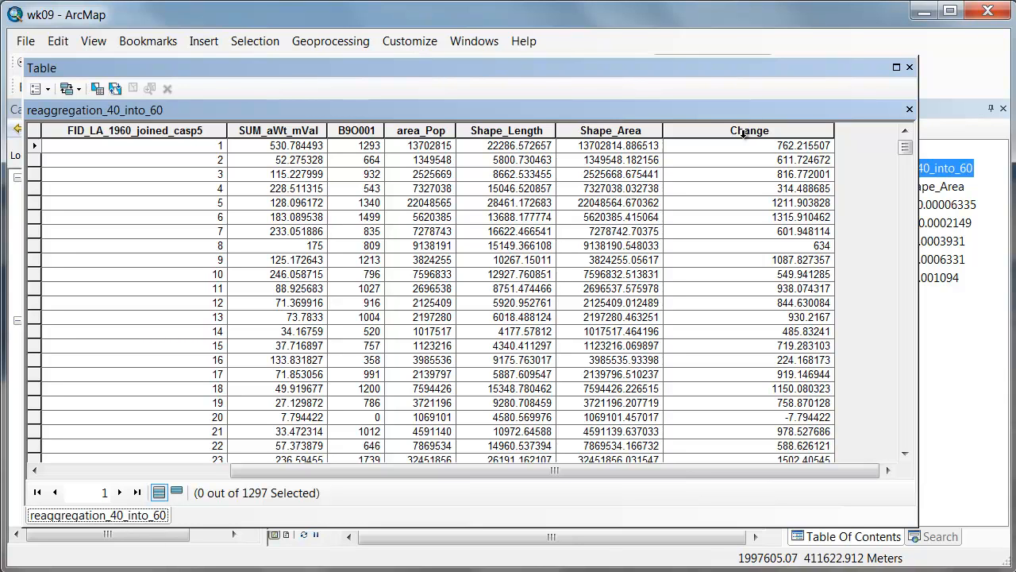
right_click(750, 130)
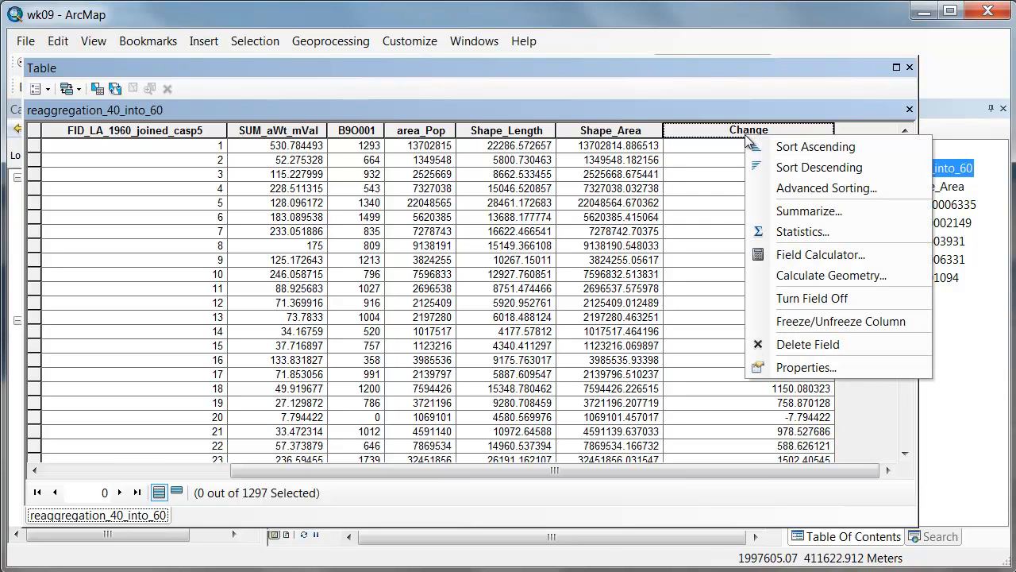
mouse_move(791, 389)
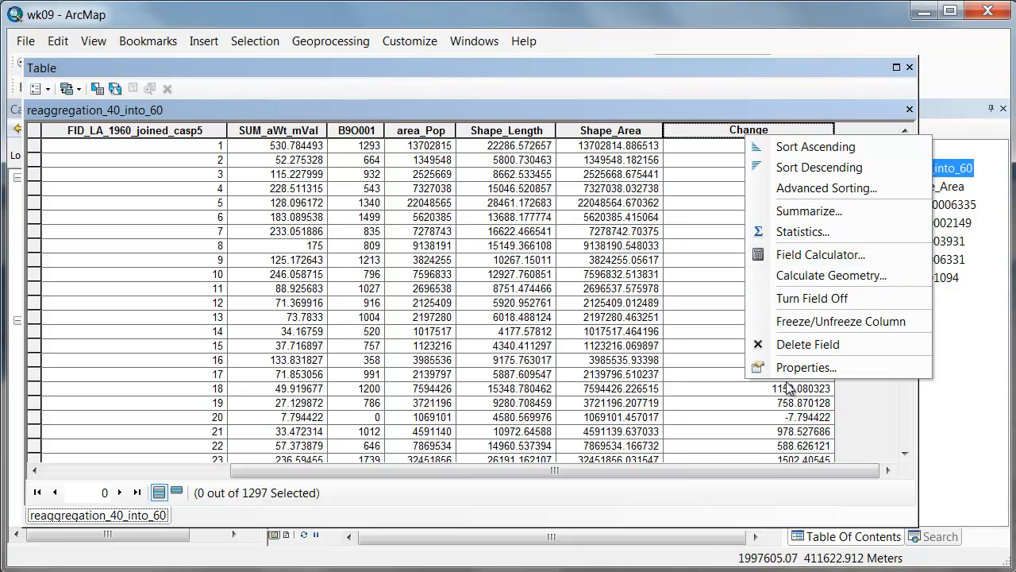
left_click(807, 367)
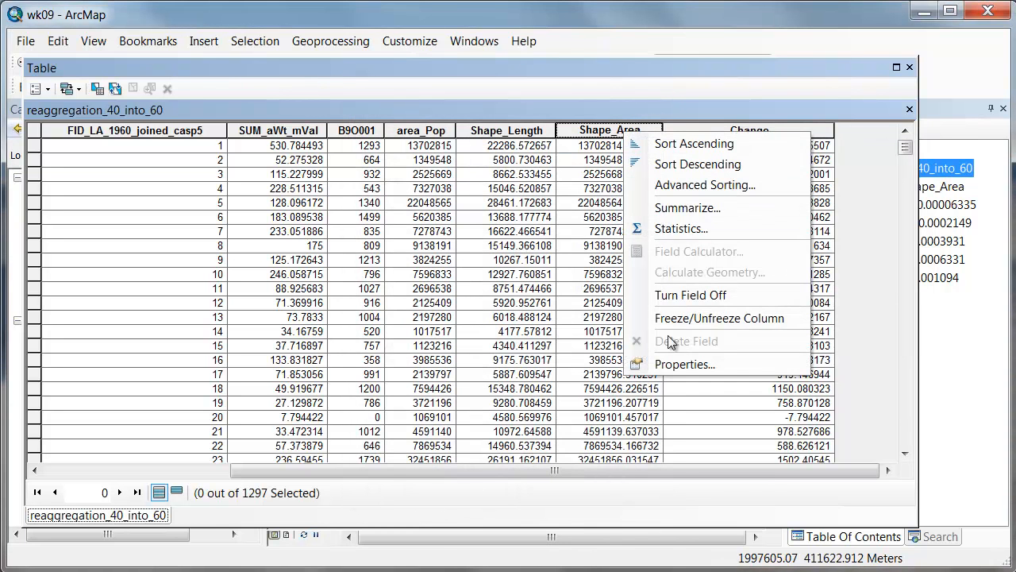
left_click(685, 364)
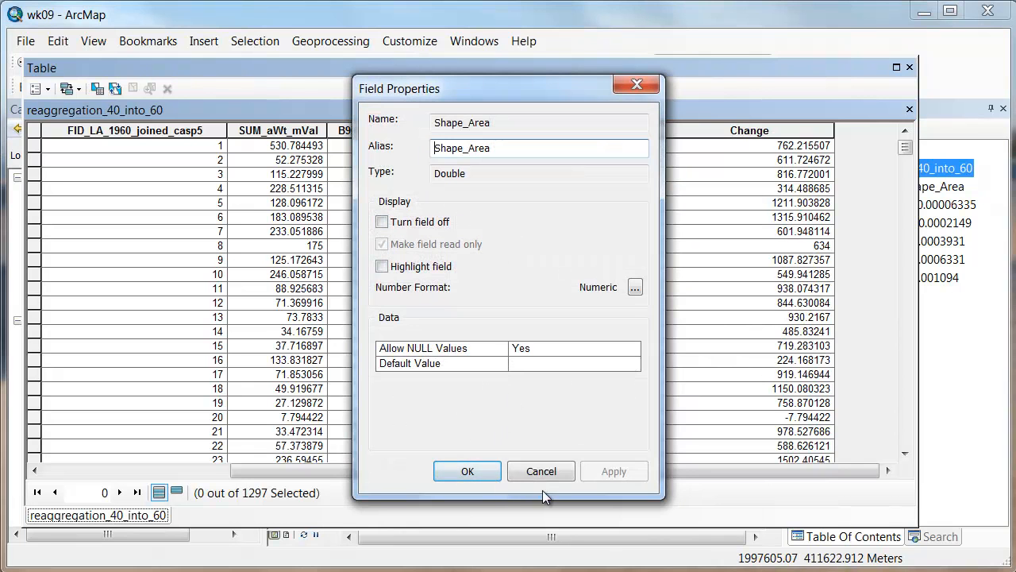
left_click(635, 286)
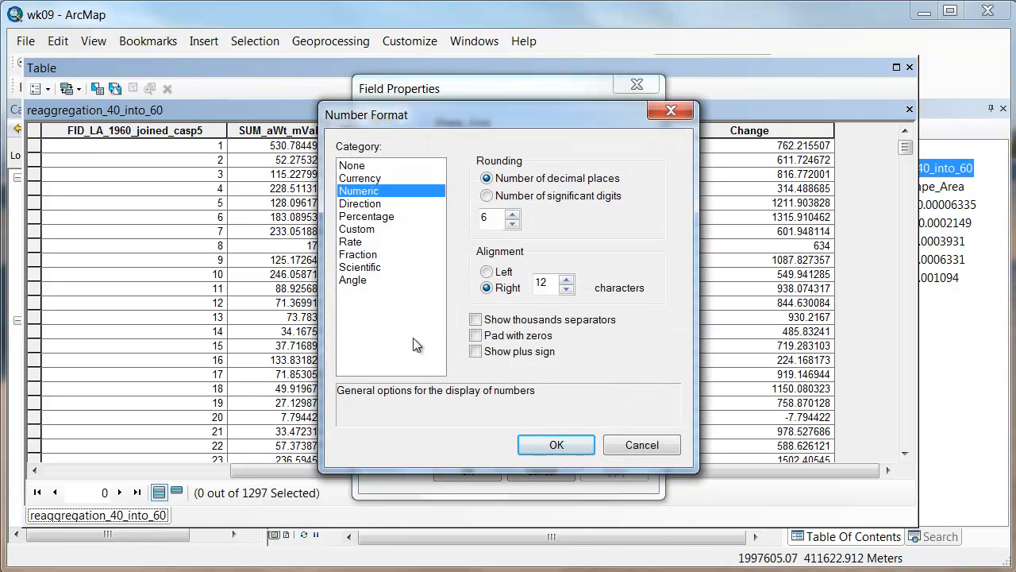
mouse_move(642, 445)
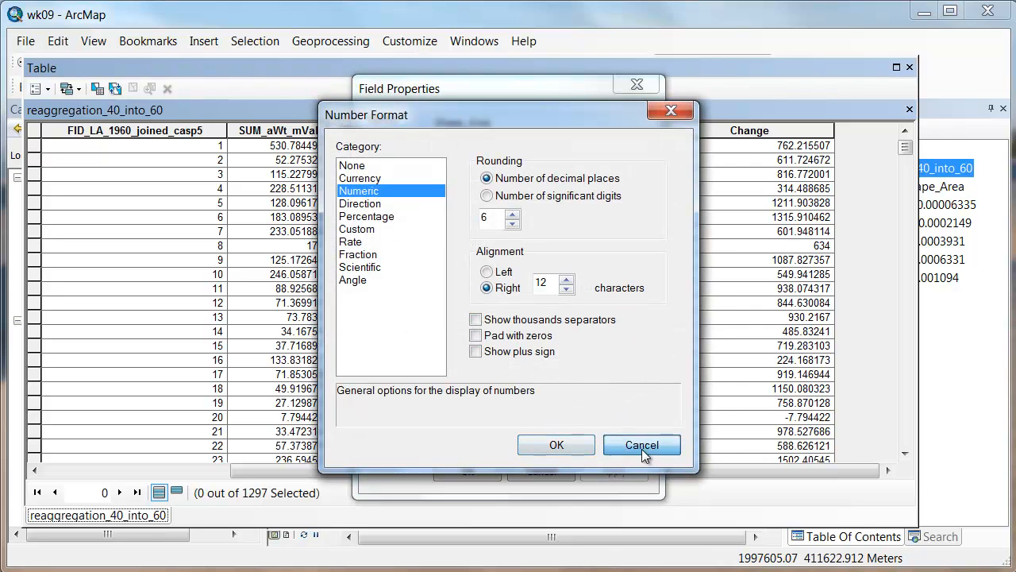
left_click(642, 445)
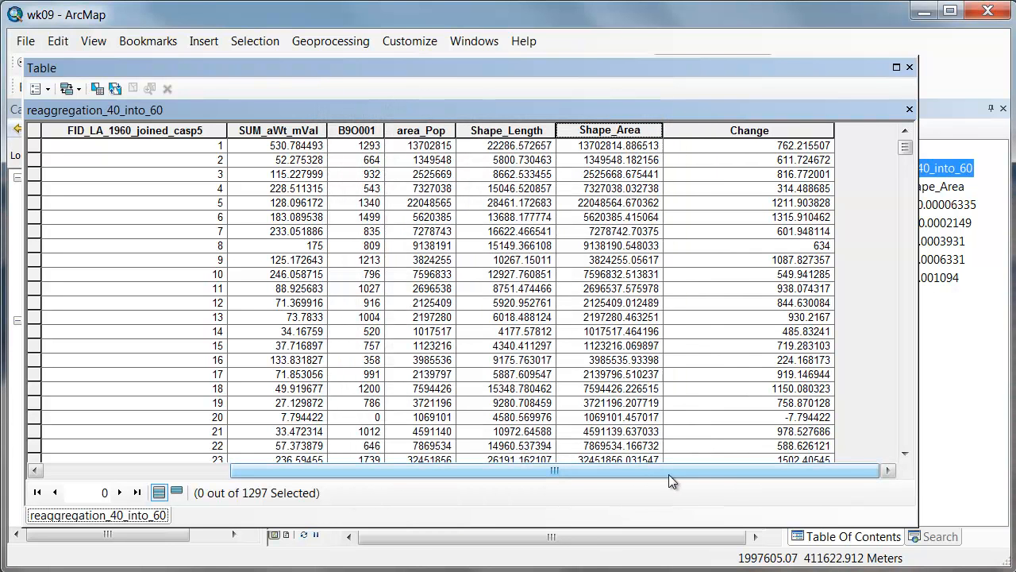
Add a new Double field named Acres to the tract attribute table.
left_click(67, 89)
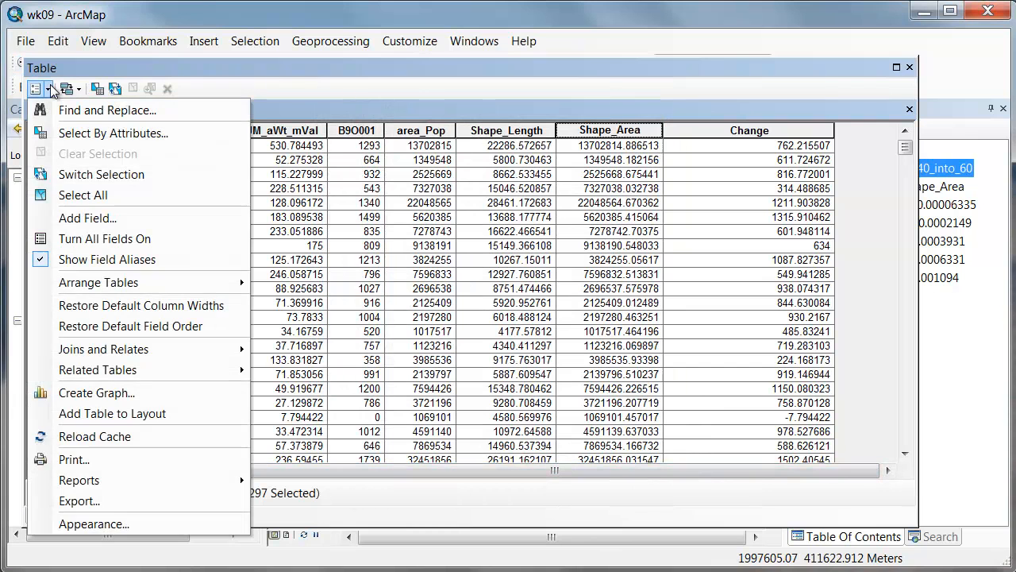
left_click(87, 219)
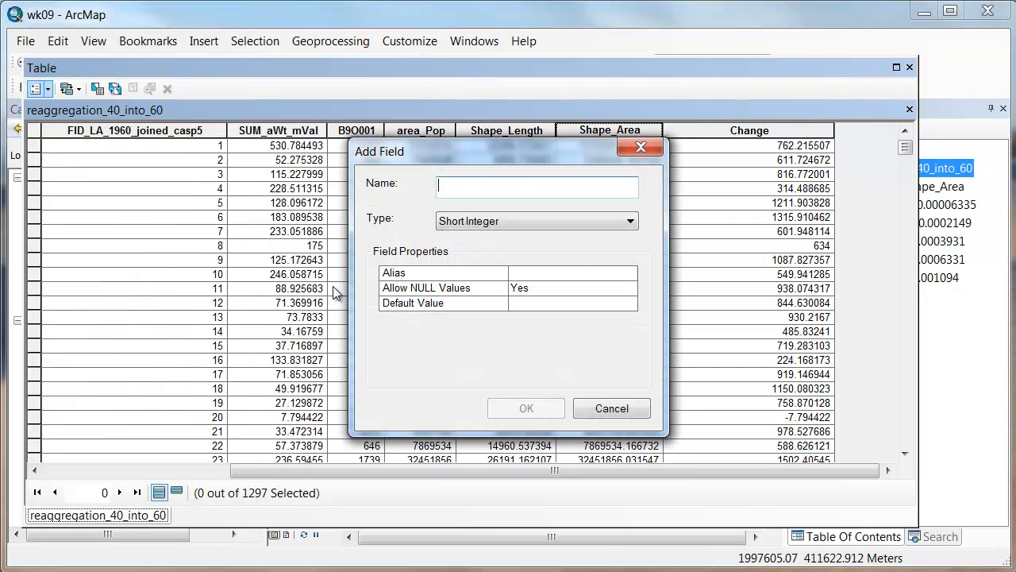
type("Acres")
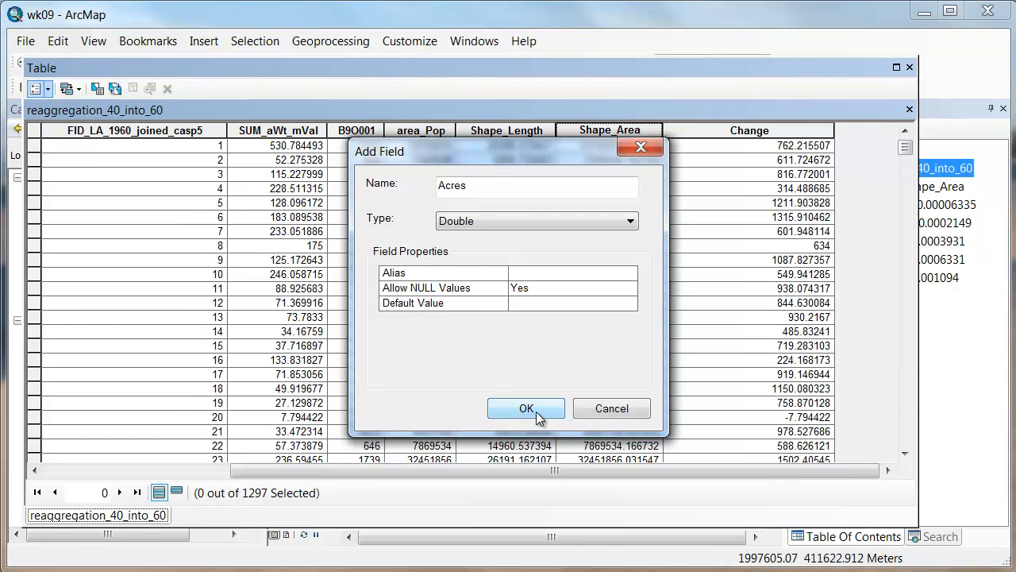
left_click(526, 408)
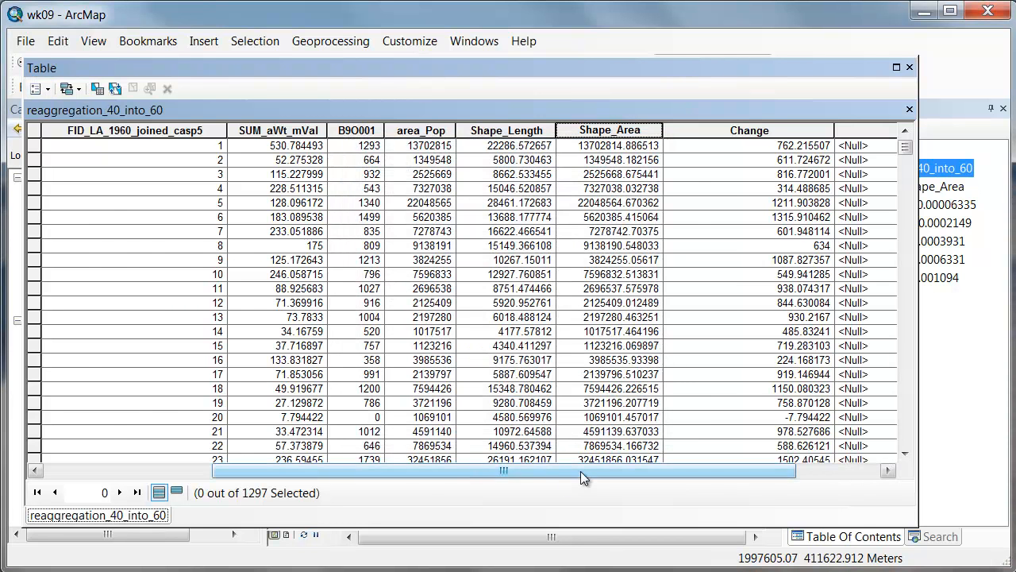
Calculate Geometry into Acres as each tract's Area in Acres US.
right_click(734, 130)
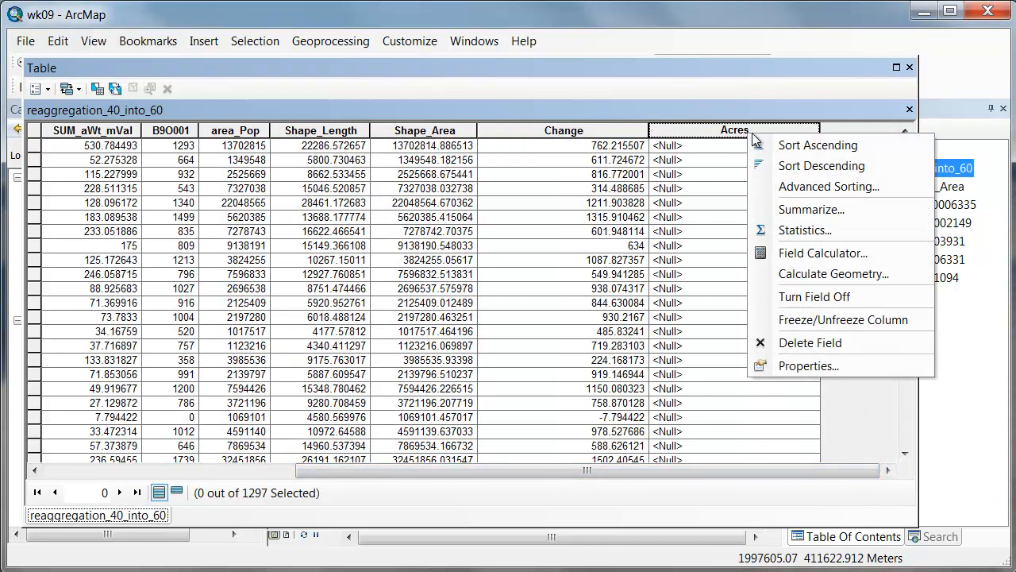
left_click(833, 273)
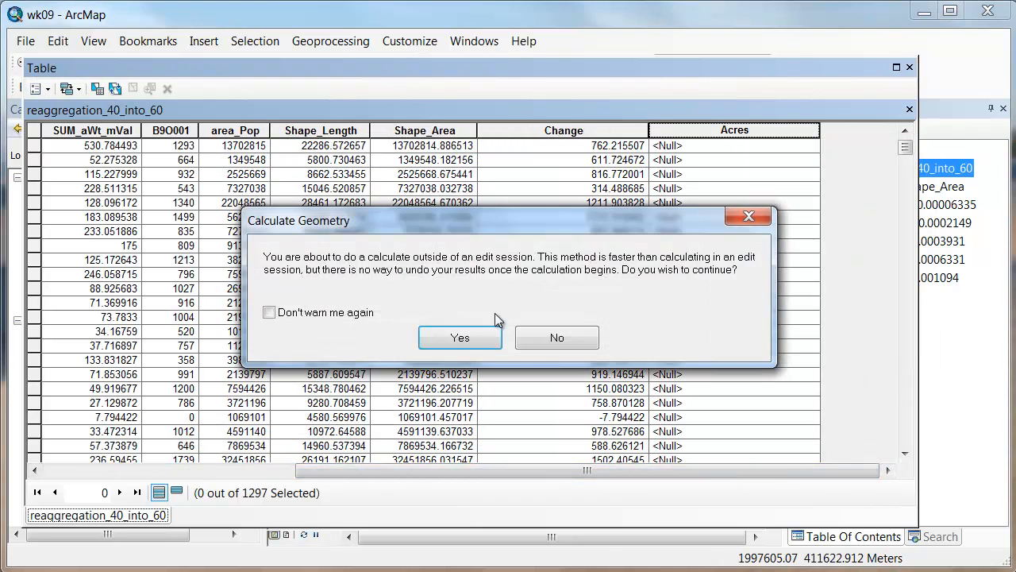
left_click(460, 336)
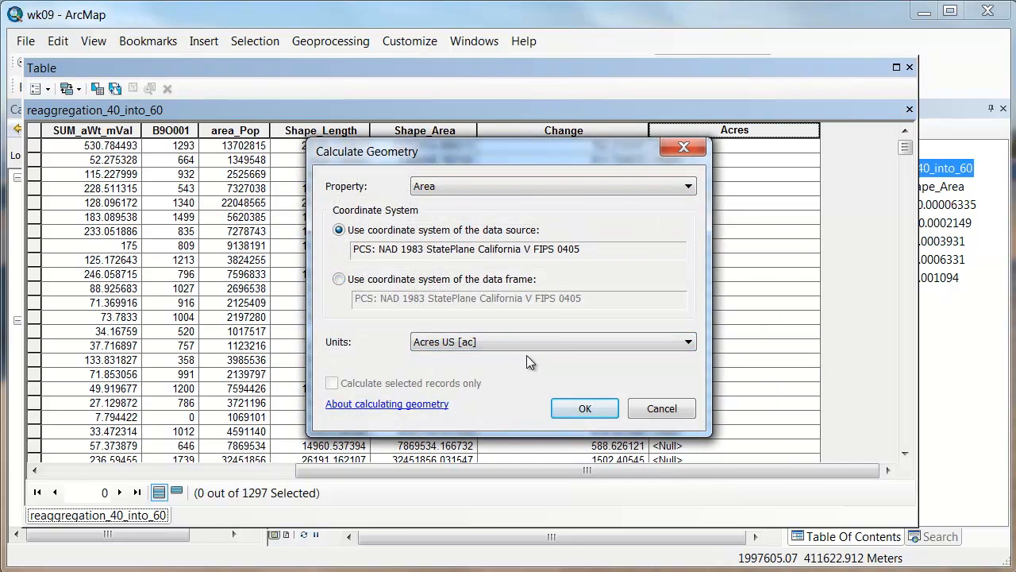
left_click(686, 341)
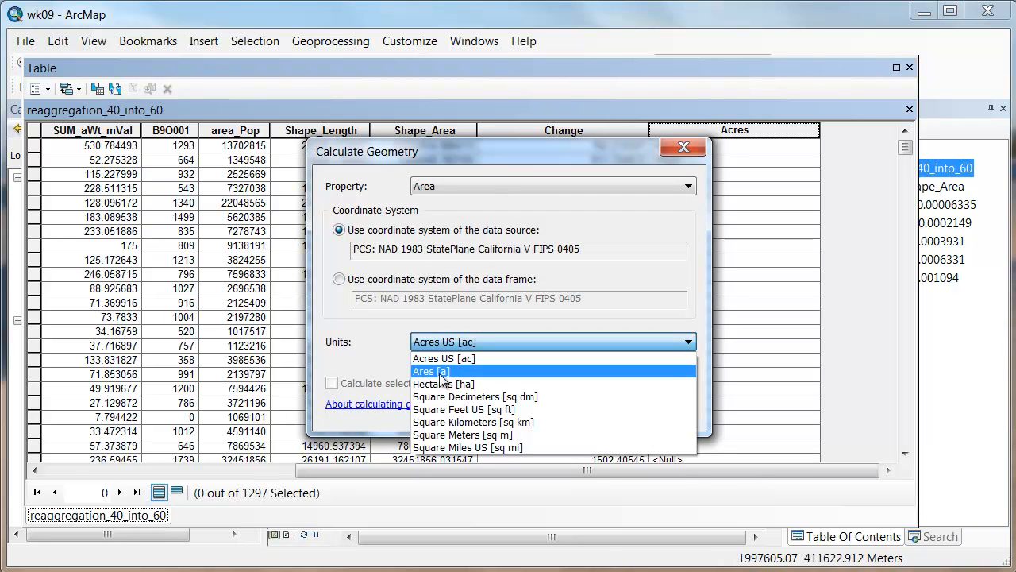
left_click(443, 359)
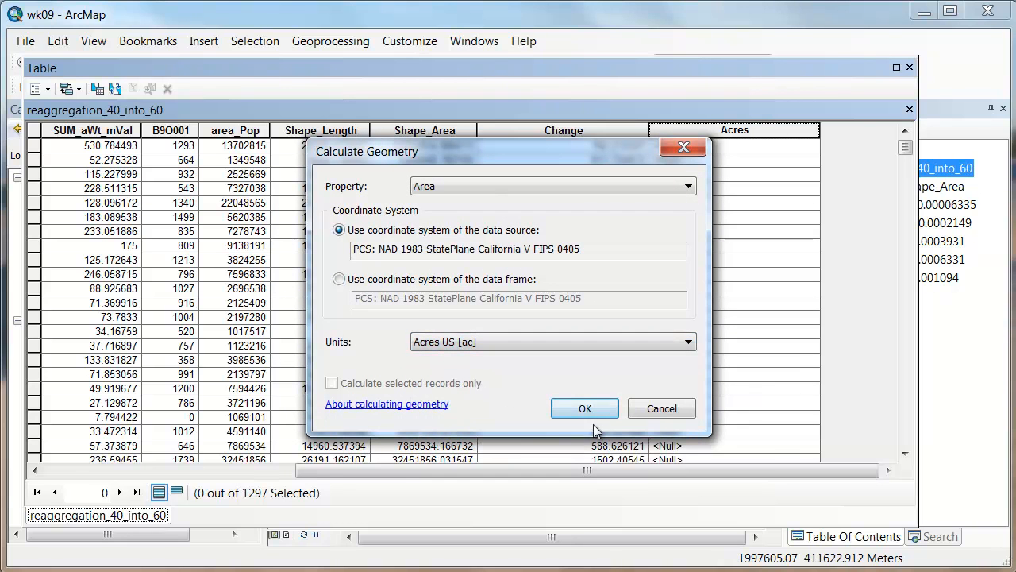
left_click(585, 408)
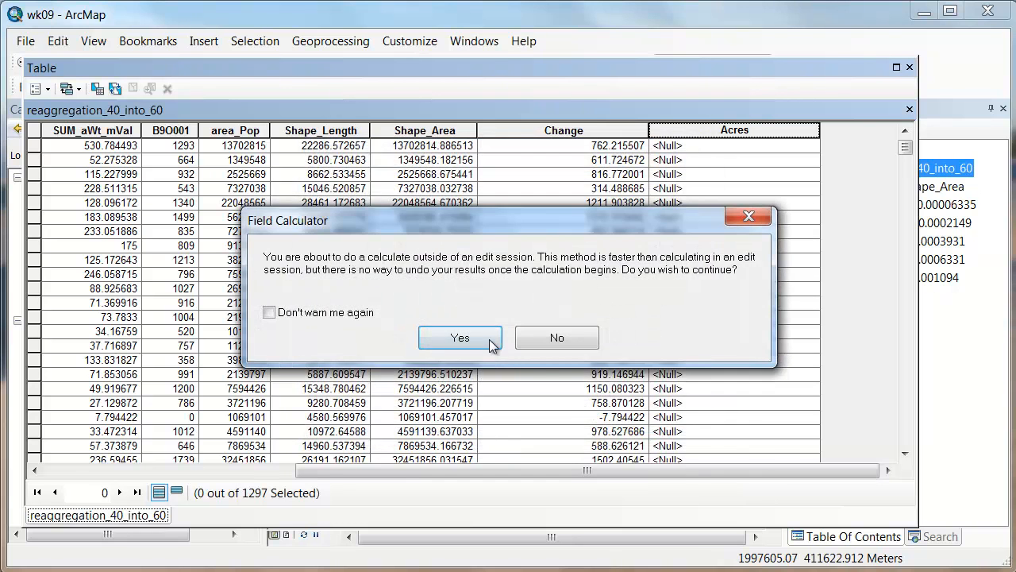
left_click(461, 337)
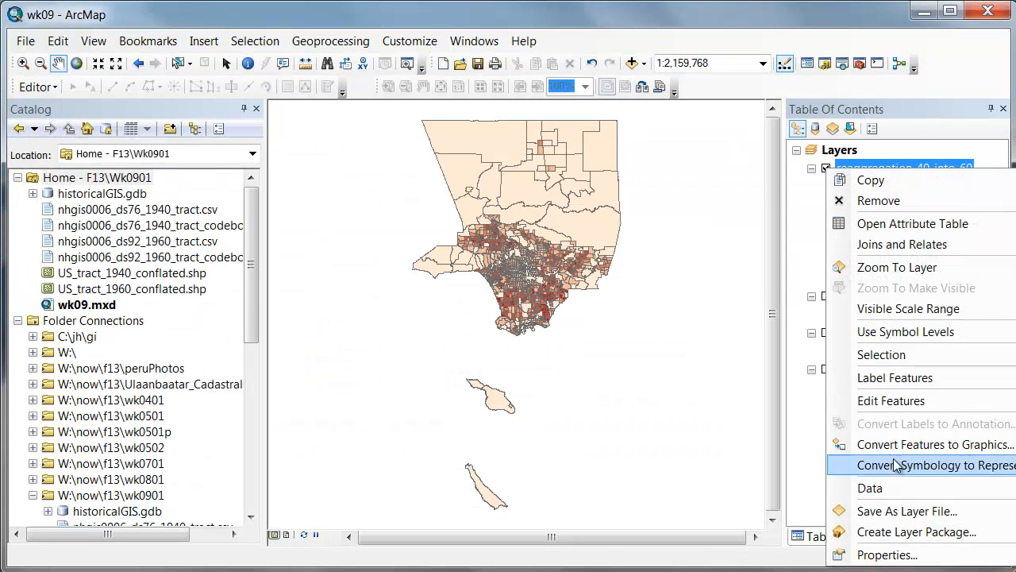
Set the Change symbology's Normalization to Acres so the map shows change per acre.
left_click(887, 554)
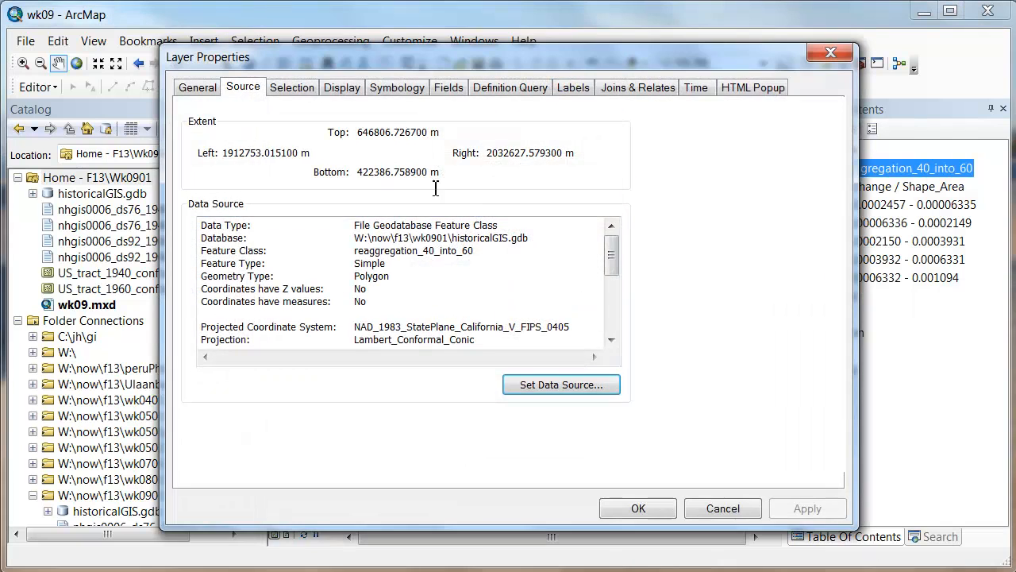
left_click(397, 88)
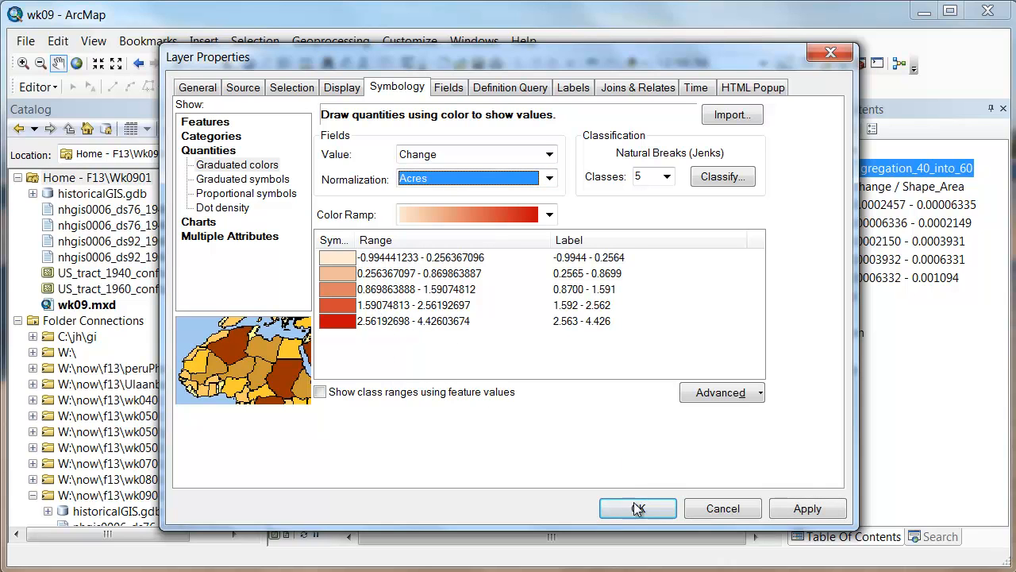
left_click(639, 508)
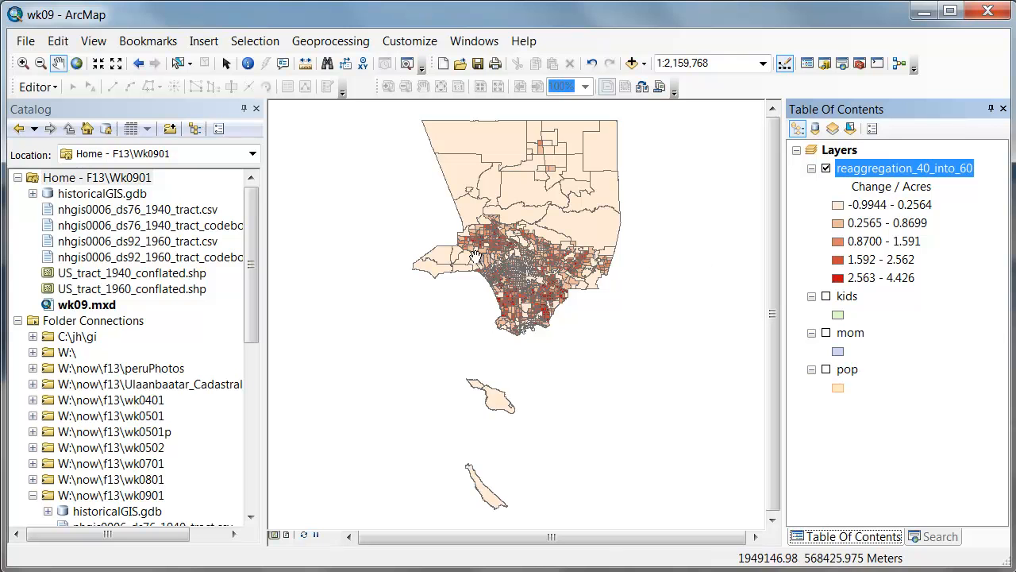
Remove the dark outlines from all five red class symbols and redraw the per-acre change map.
double_click(904, 168)
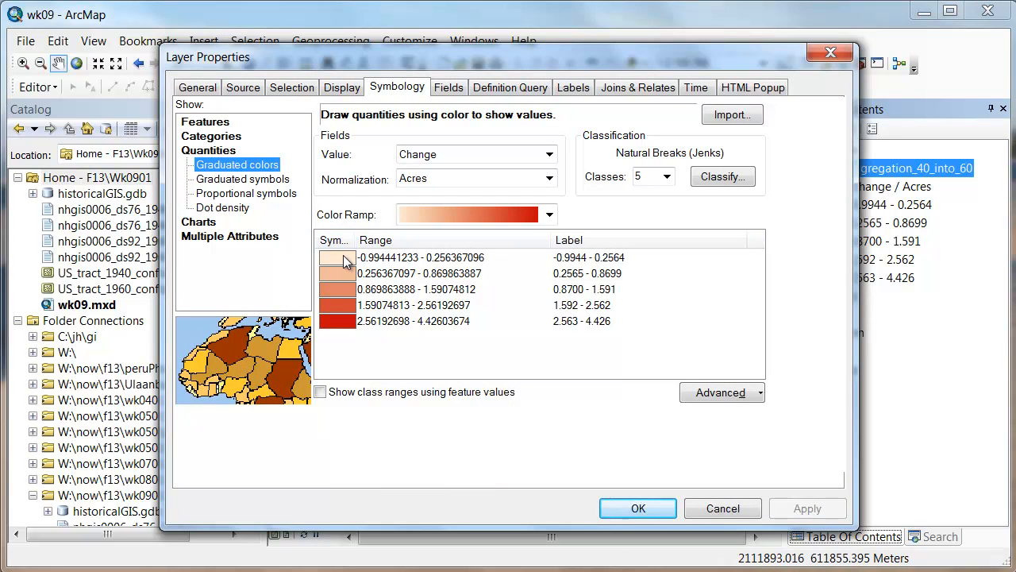
mouse_move(340, 333)
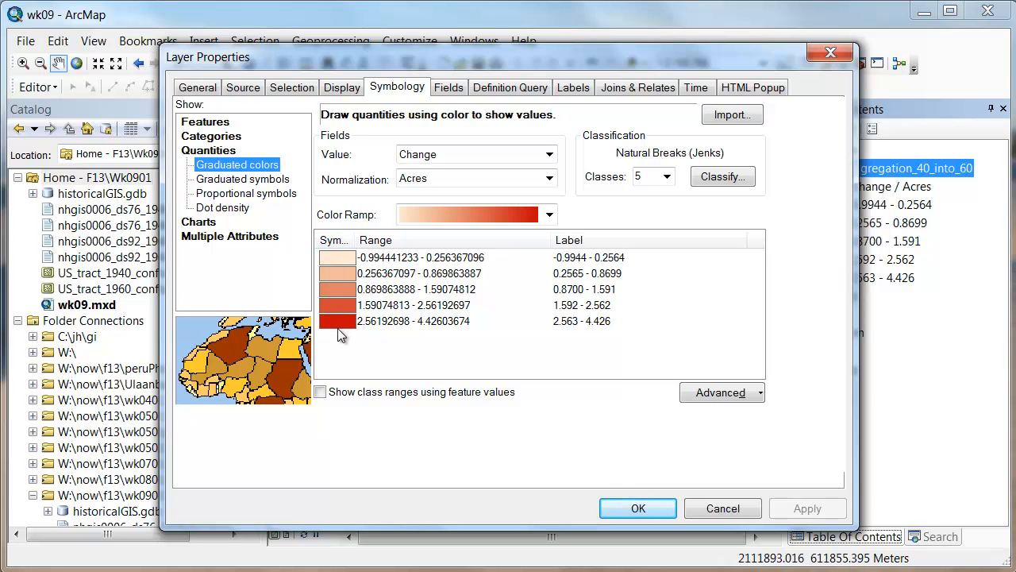
left_click(336, 257)
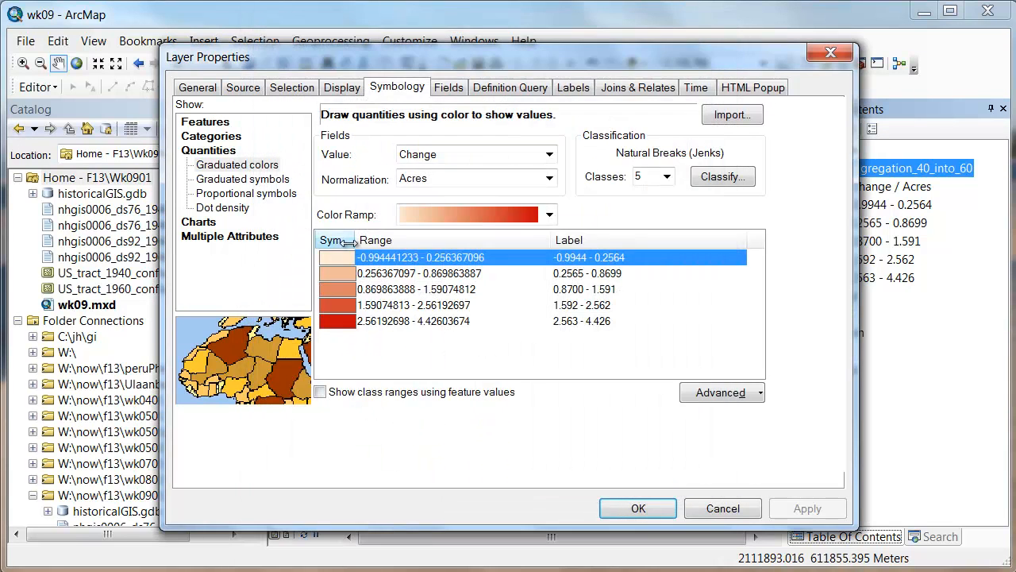
right_click(333, 240)
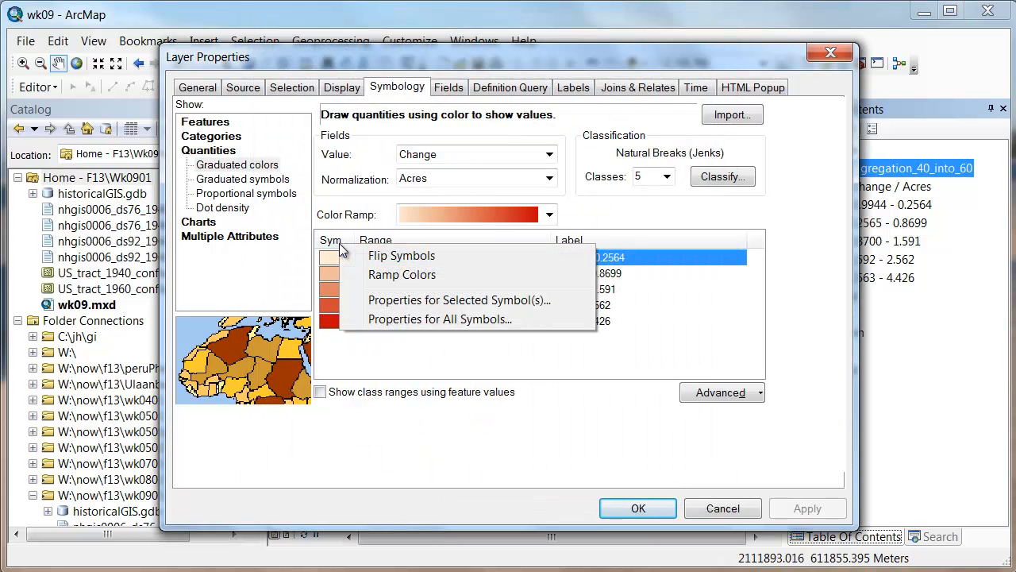
left_click(458, 299)
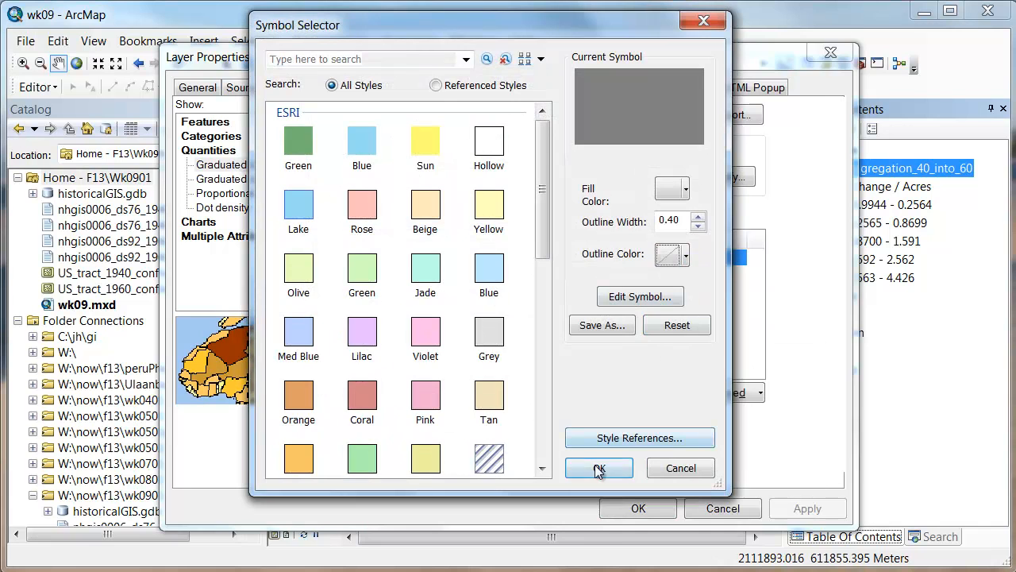
left_click(599, 467)
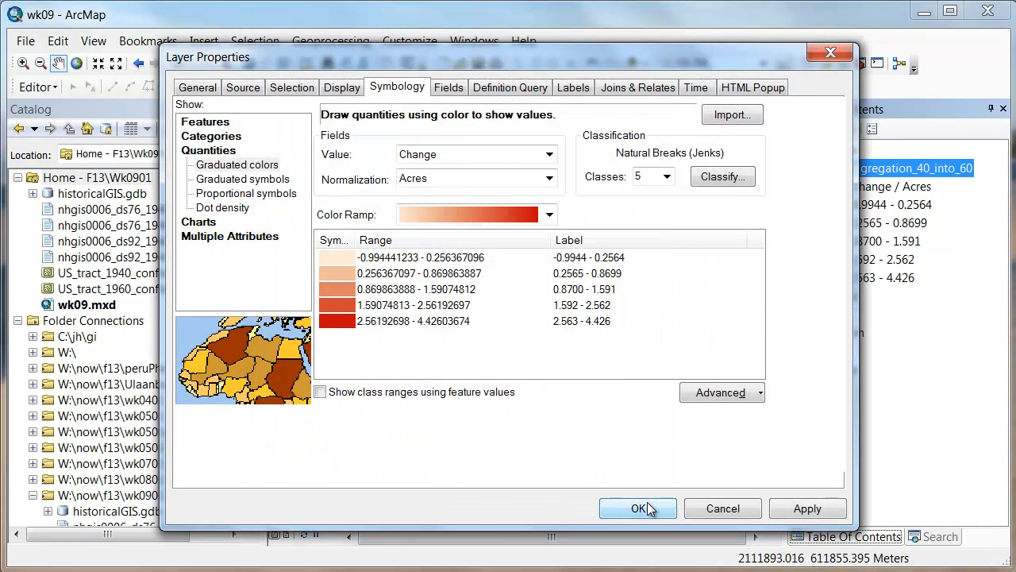
left_click(638, 508)
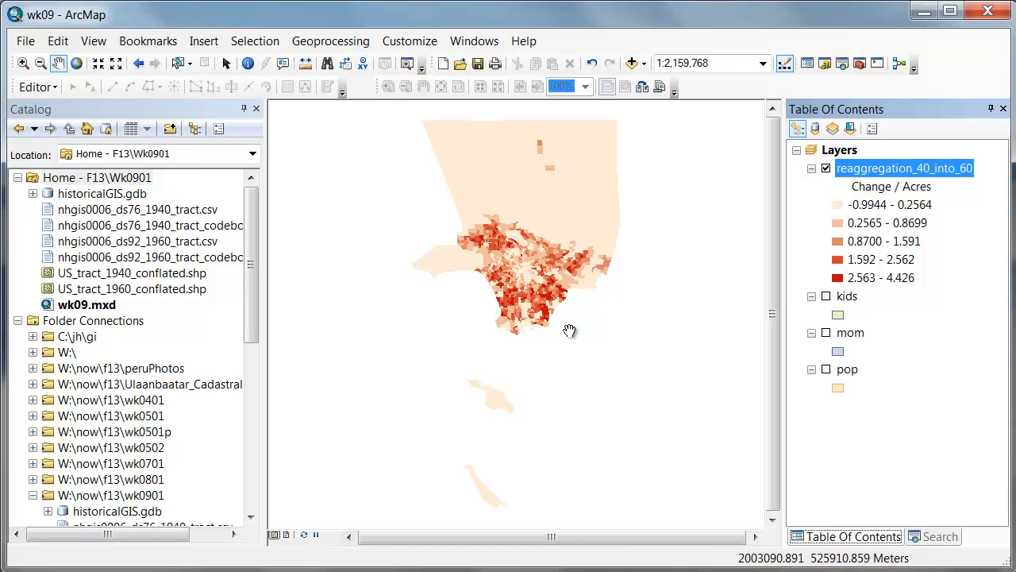
mouse_move(547, 349)
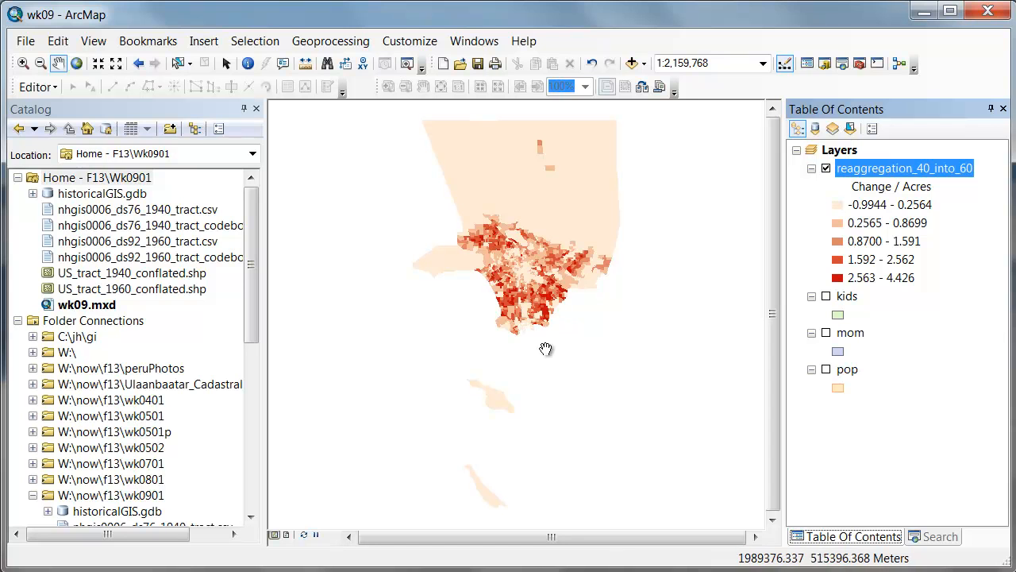
mouse_move(598, 336)
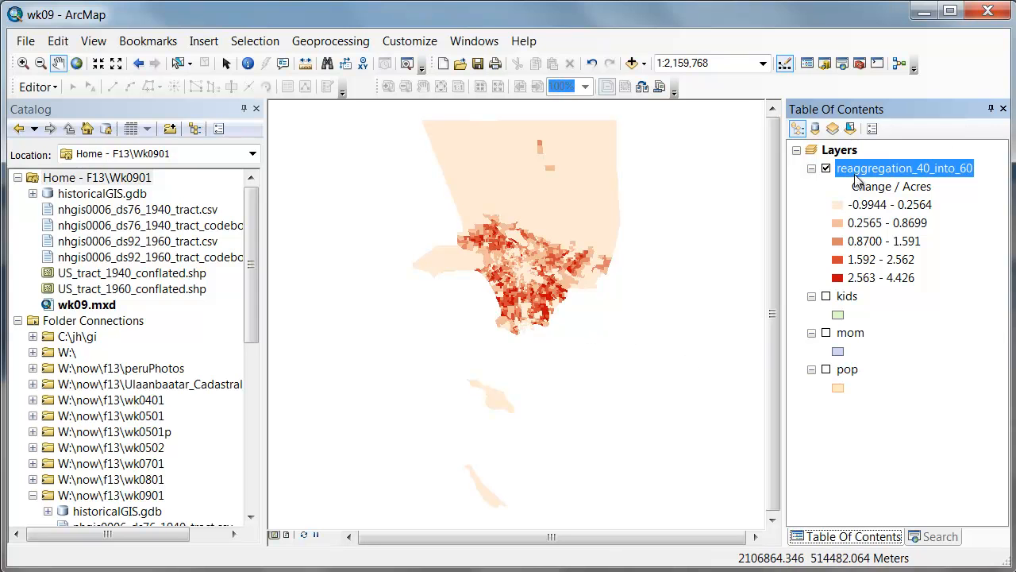
mouse_move(856, 181)
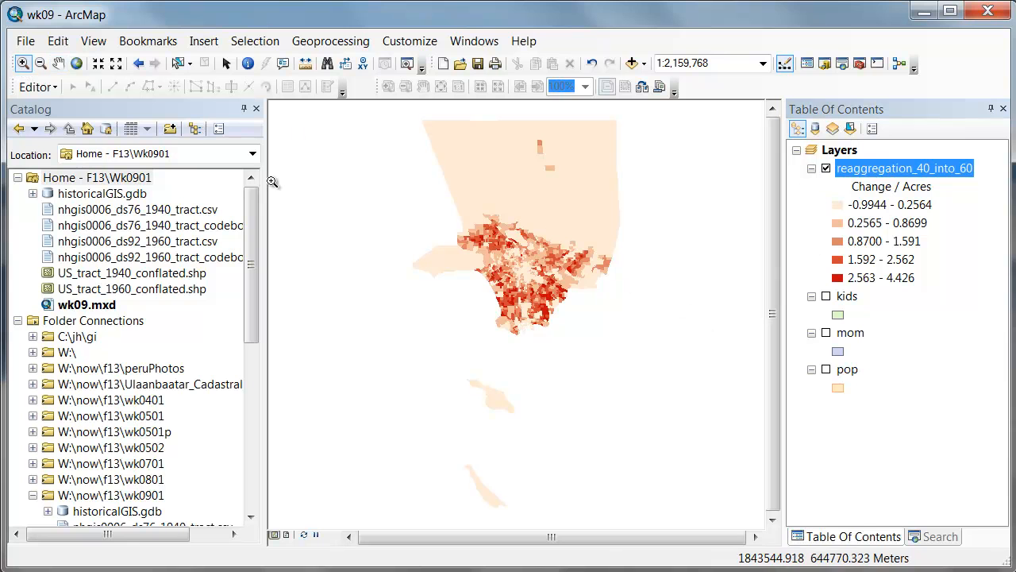
mouse_move(500, 216)
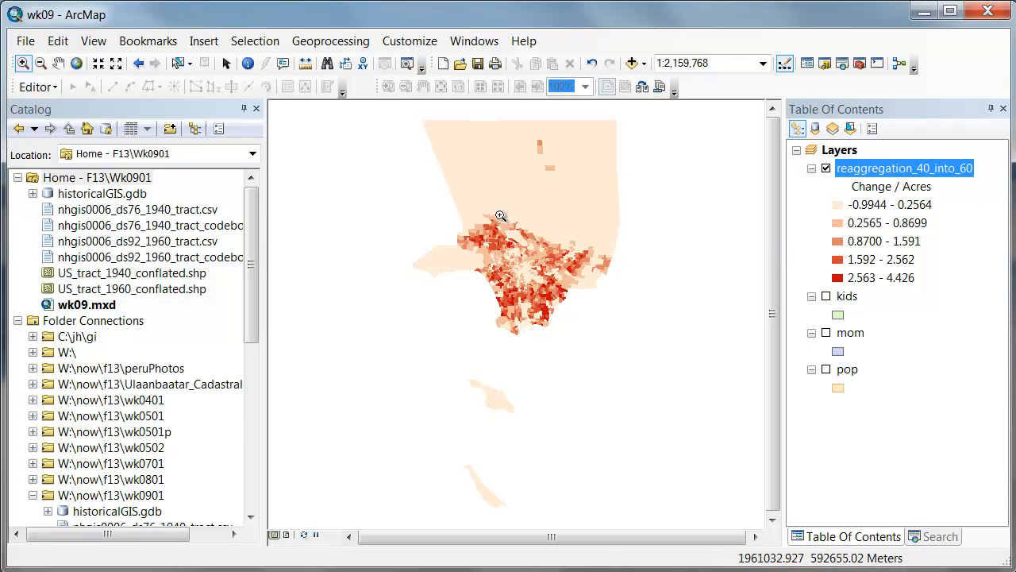
mouse_move(848, 213)
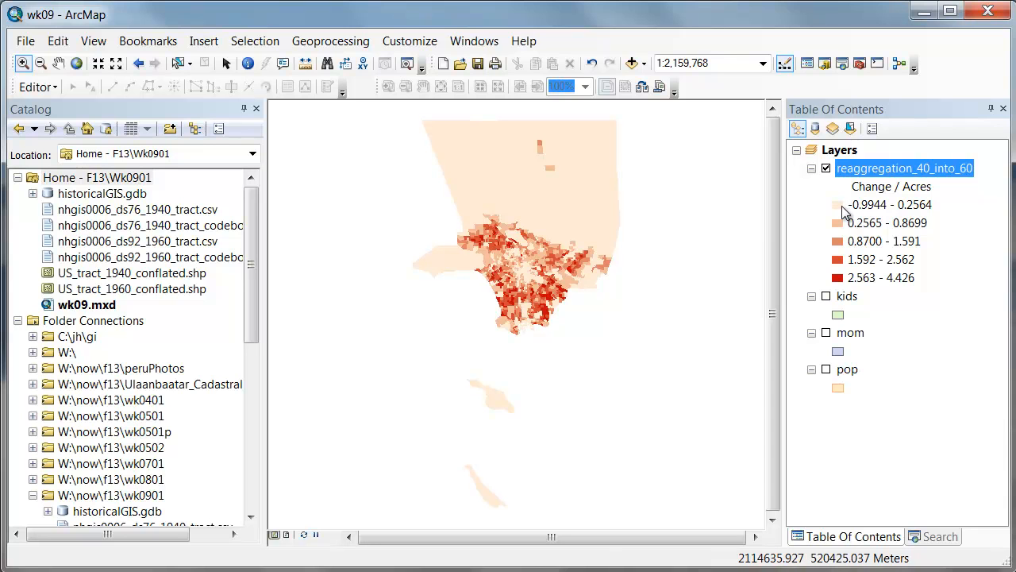
mouse_move(897, 285)
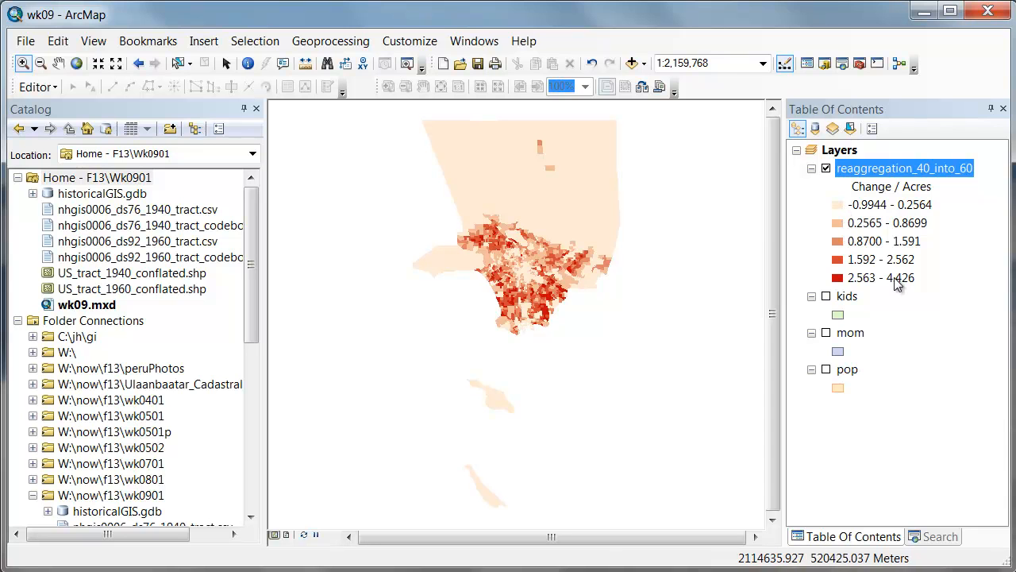
mouse_move(865, 214)
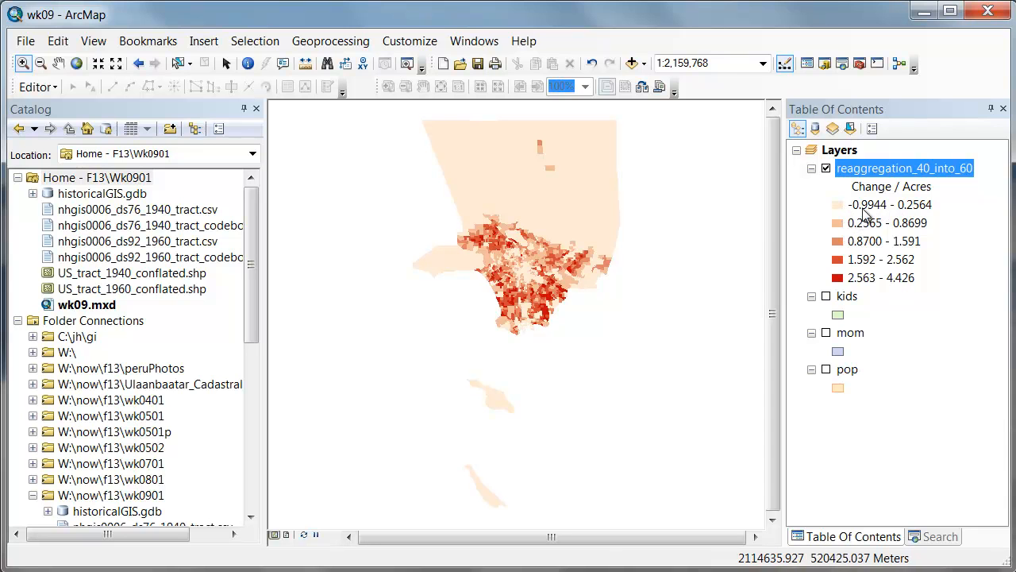
mouse_move(866, 289)
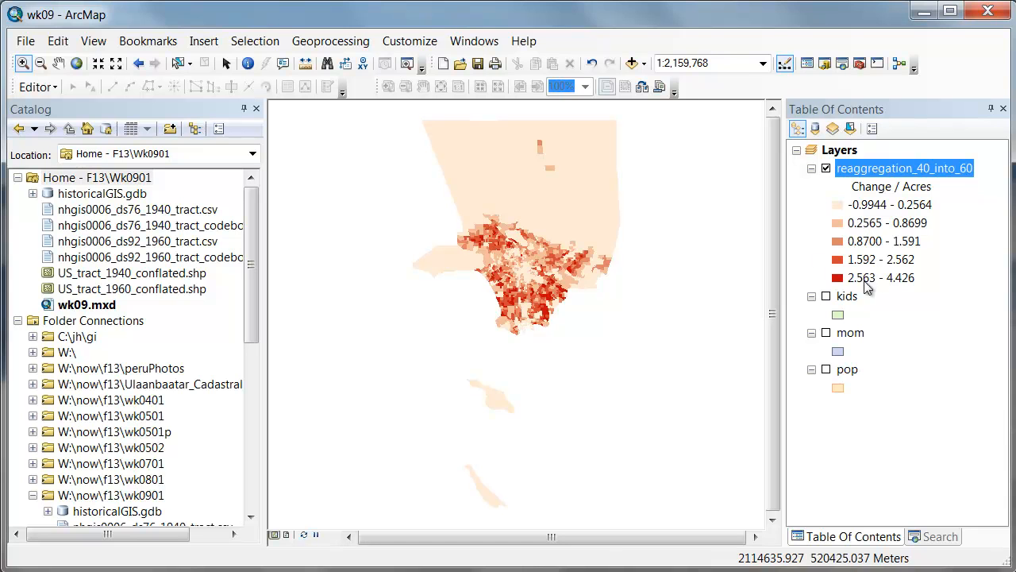
mouse_move(899, 289)
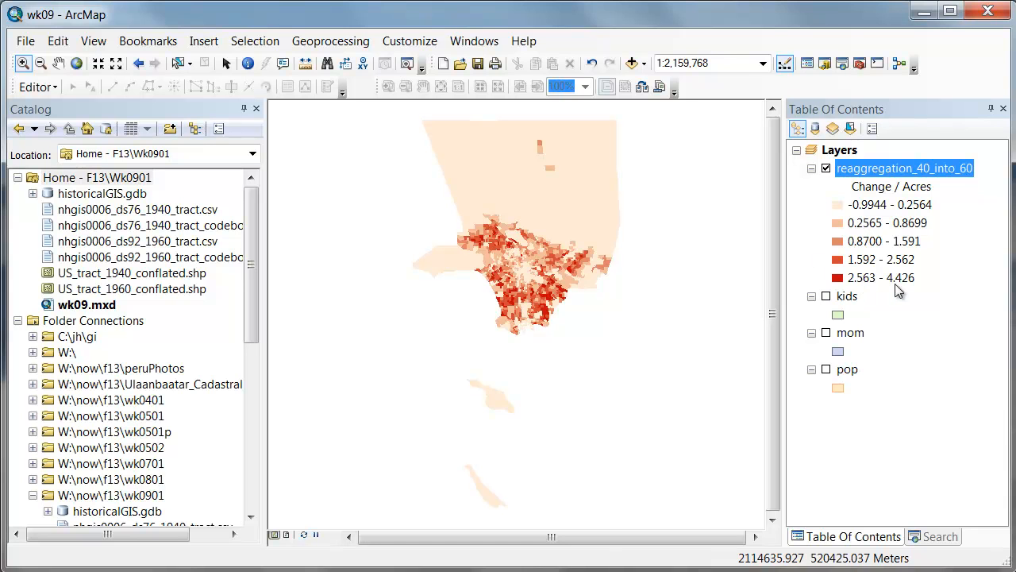
mouse_move(873, 226)
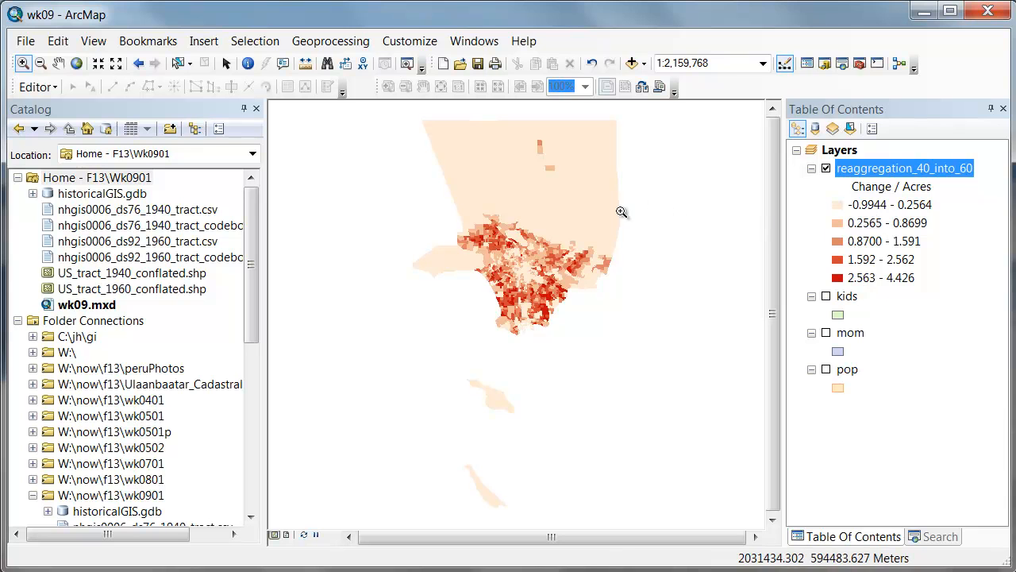
mouse_move(858, 230)
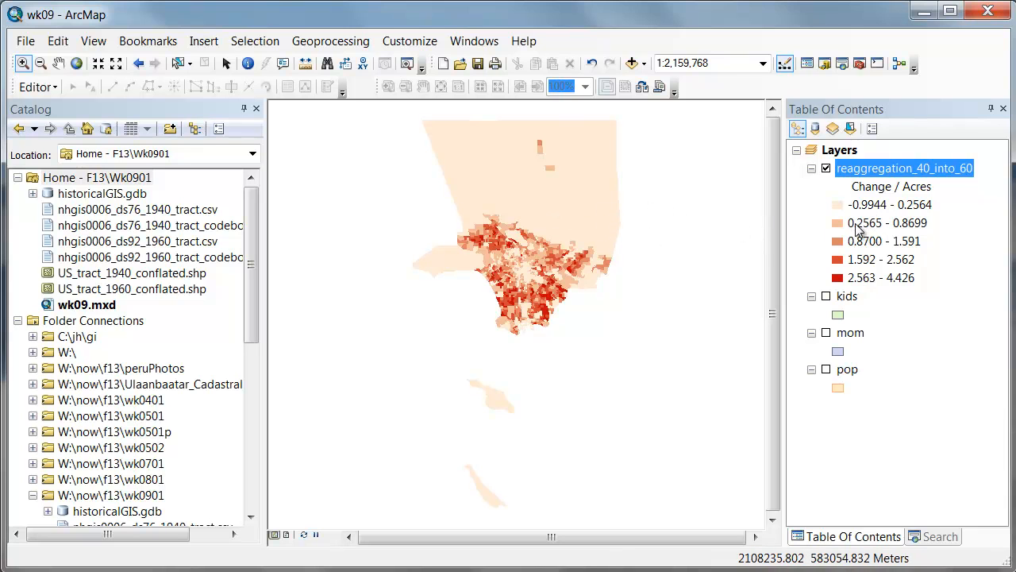
mouse_move(699, 225)
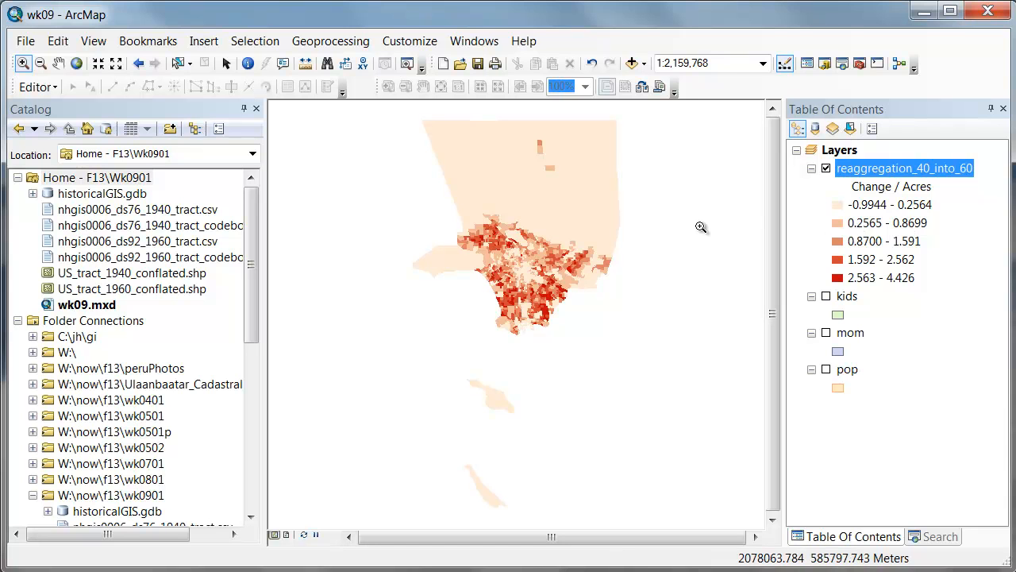
mouse_move(864, 213)
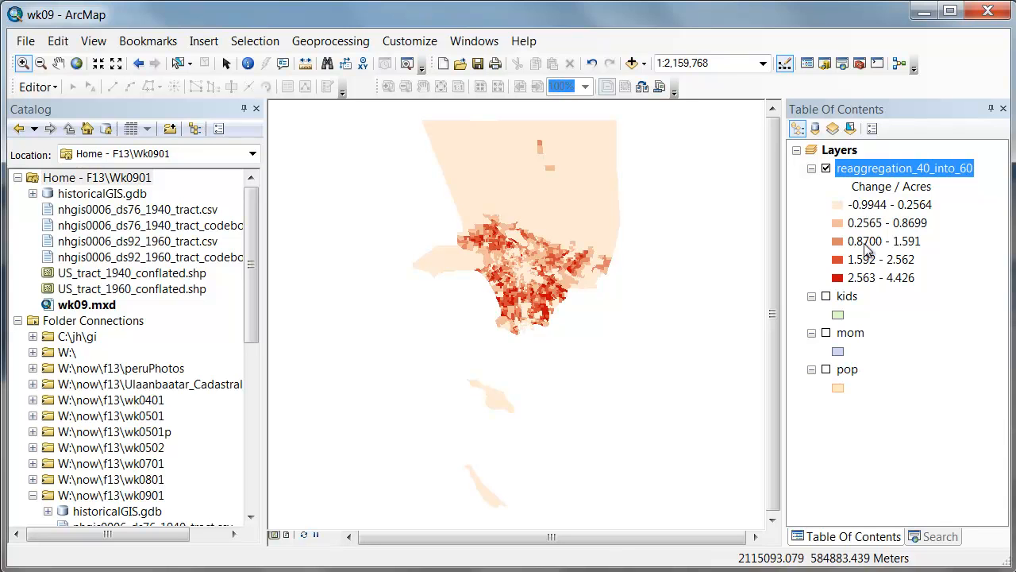
mouse_move(813, 238)
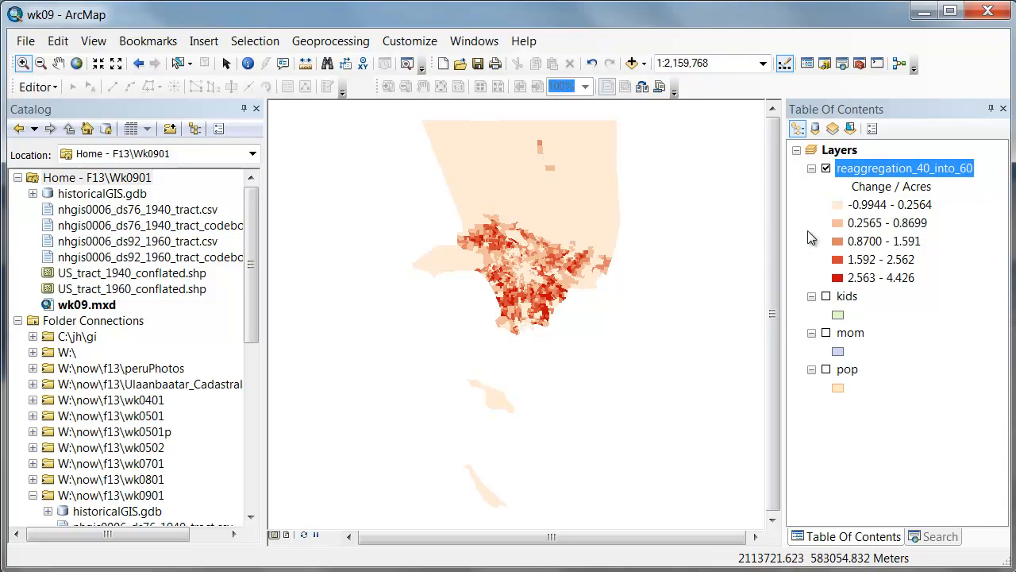
mouse_move(874, 283)
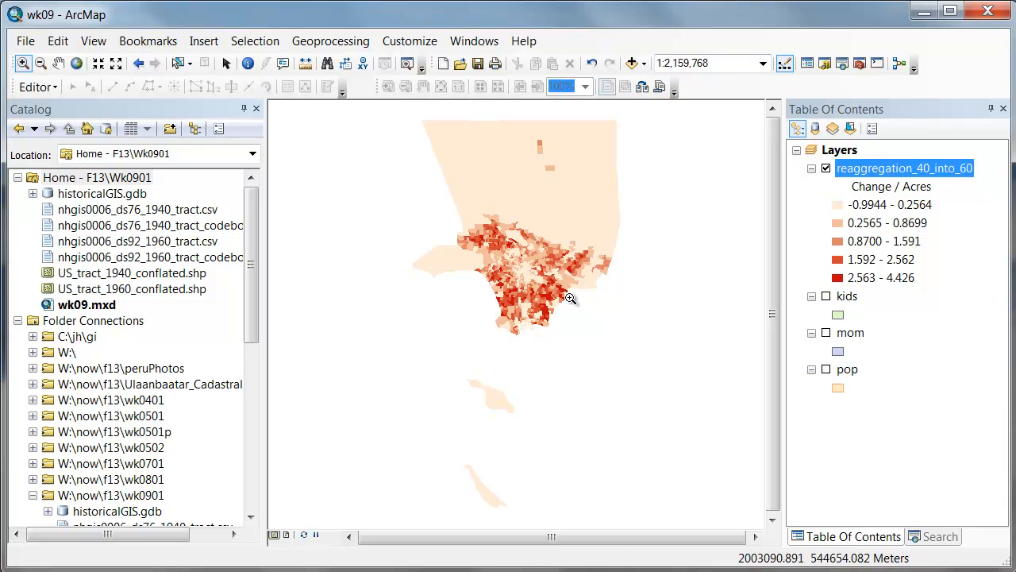
mouse_move(467, 264)
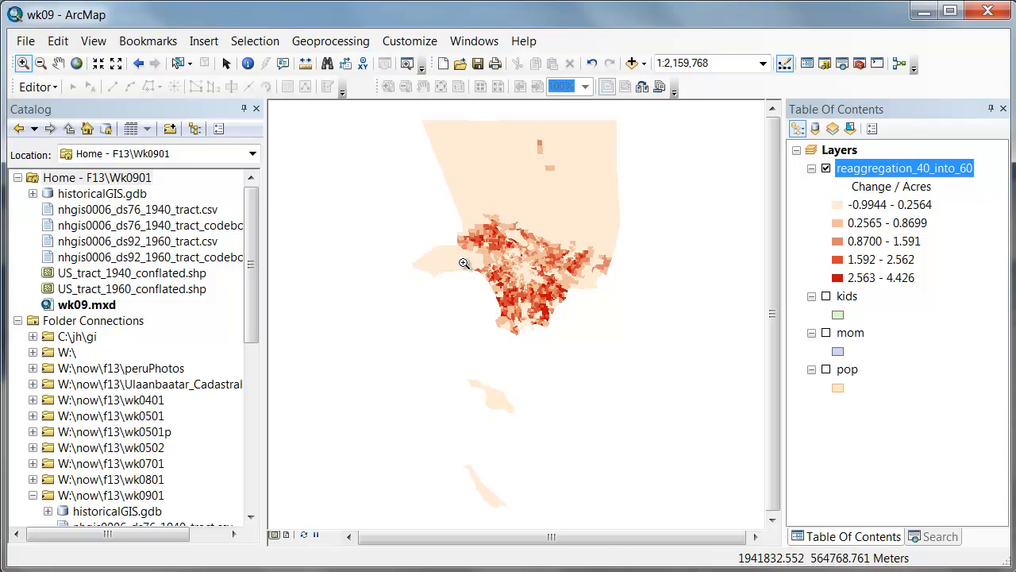
mouse_move(839, 206)
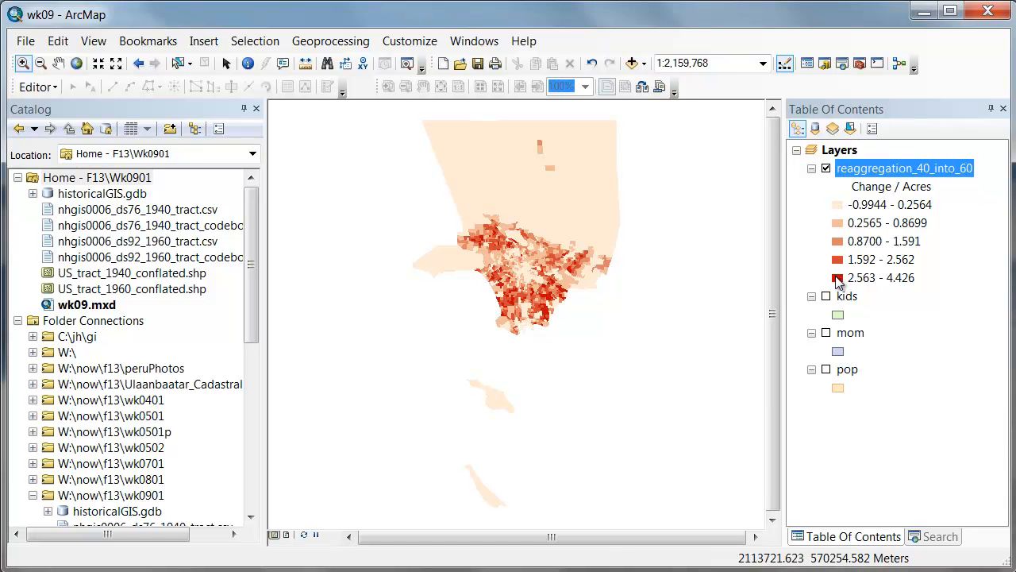
mouse_move(838, 289)
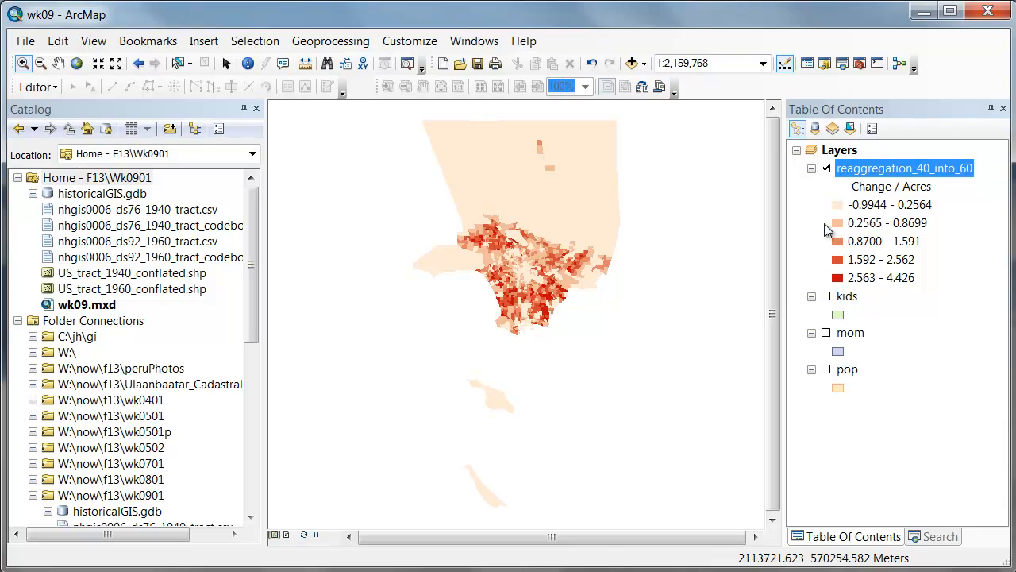
mouse_move(836, 214)
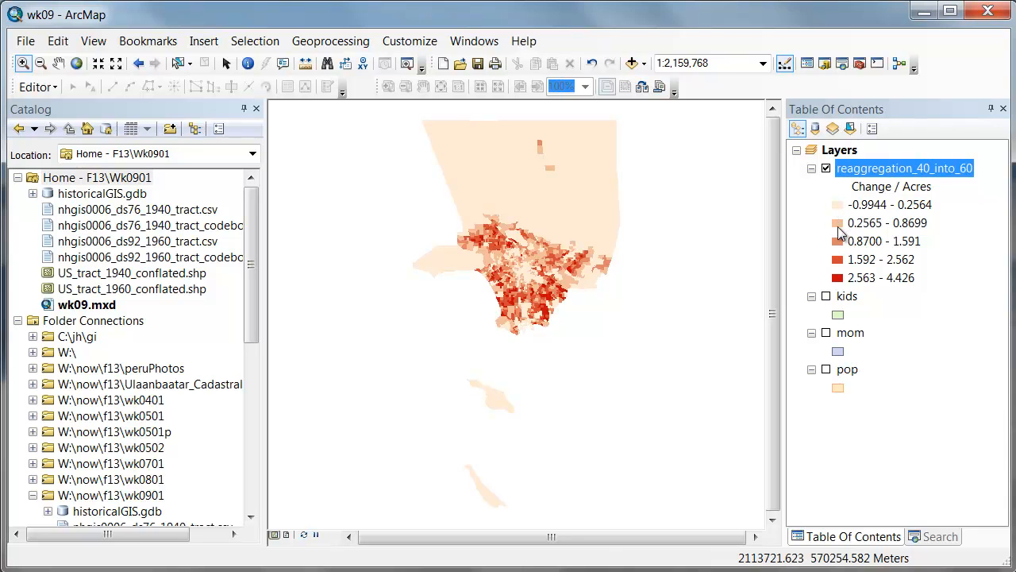
mouse_move(834, 280)
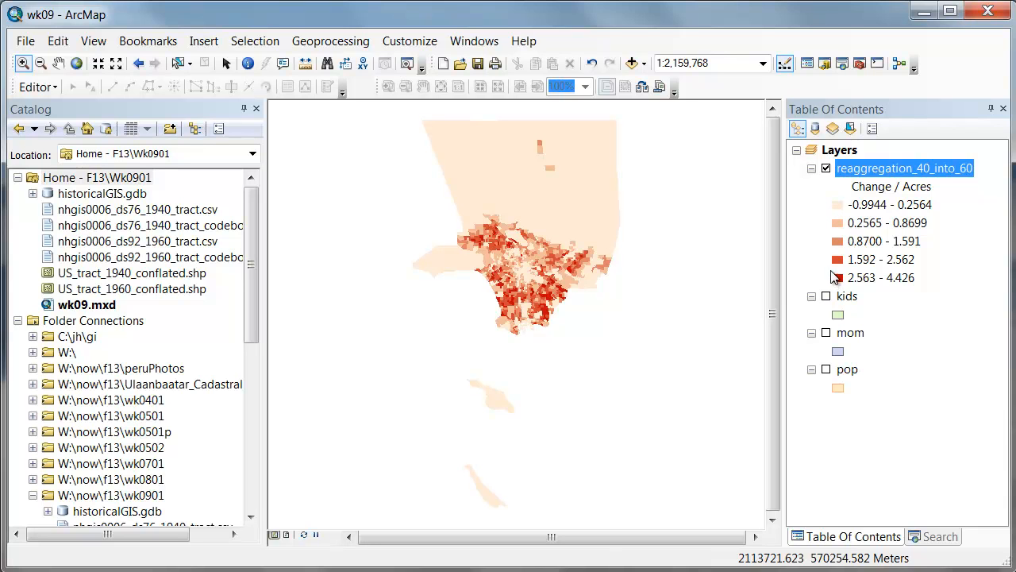
mouse_move(870, 174)
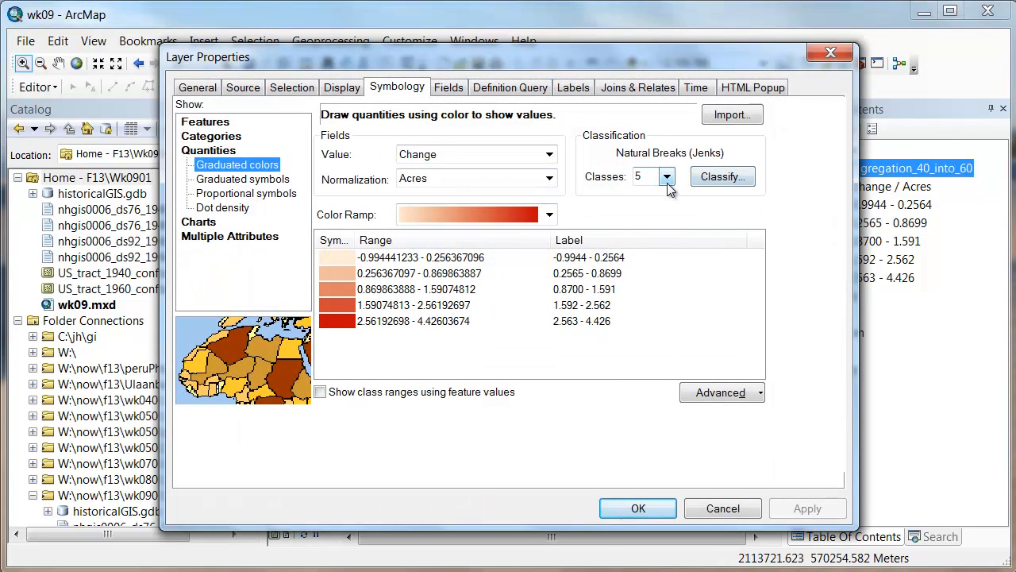
Bring up the Classification histogram with the five Natural Breaks values for change per acre.
left_click(717, 176)
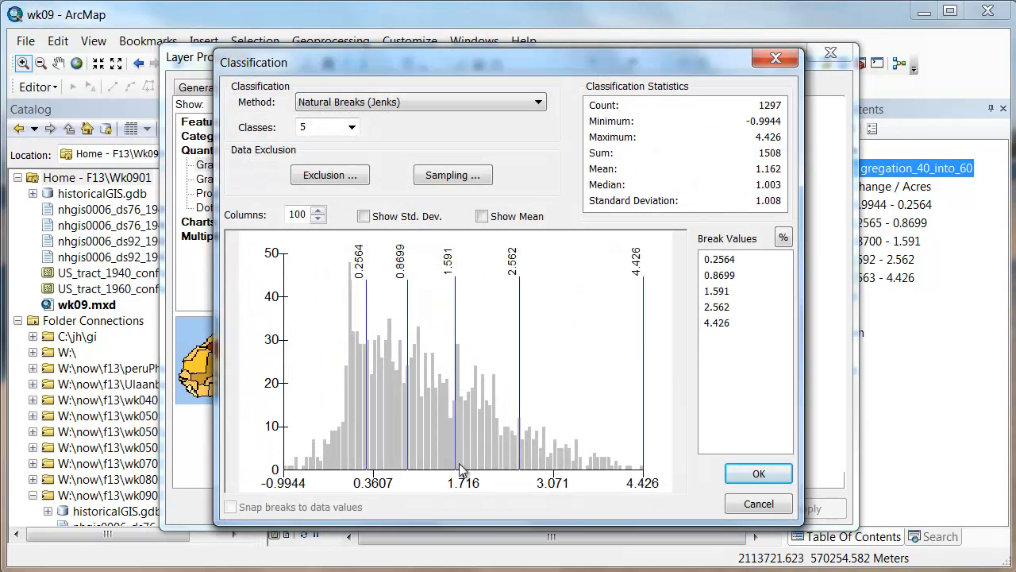
mouse_move(289, 359)
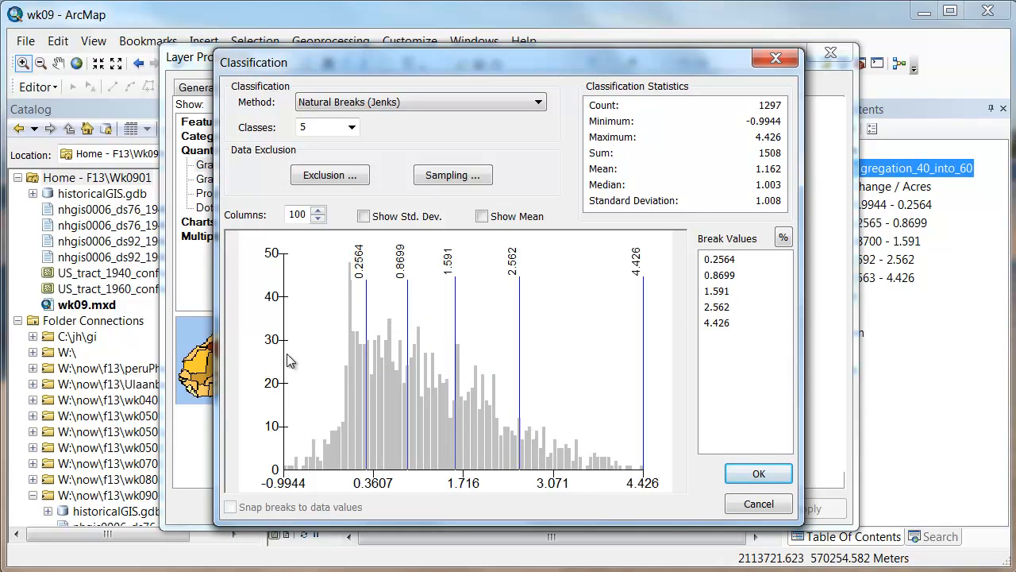
mouse_move(328, 474)
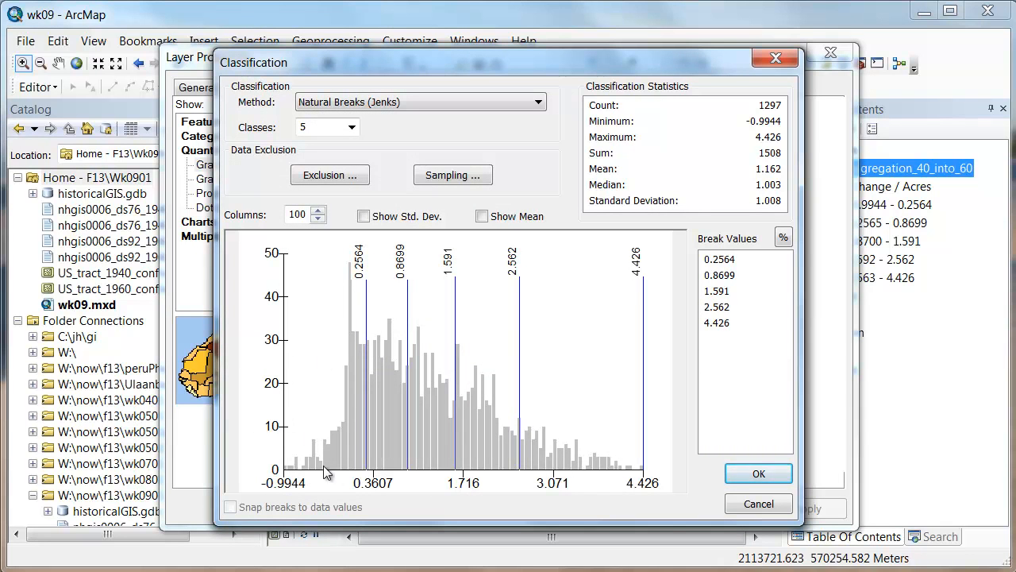
mouse_move(664, 486)
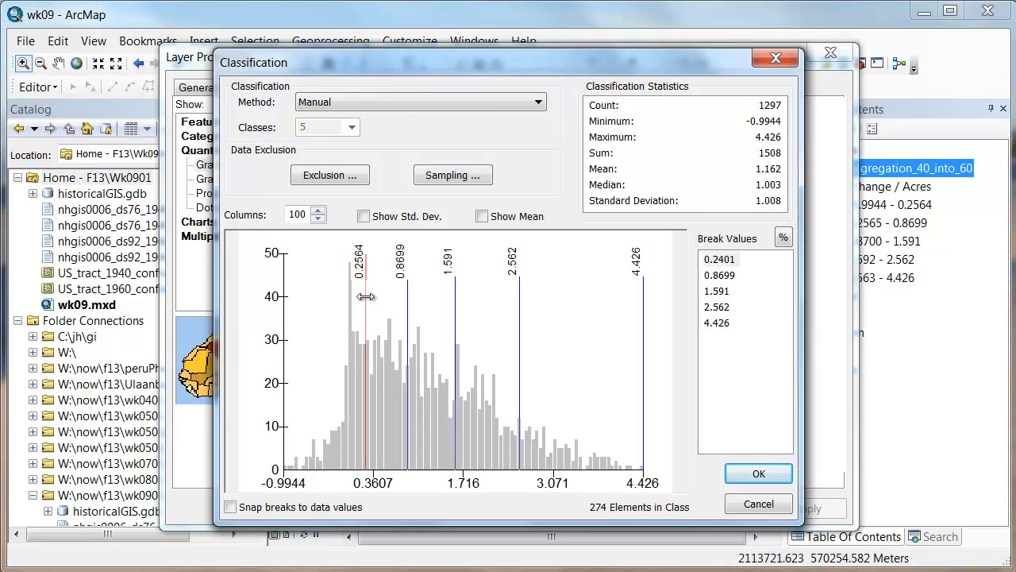
Drag the lowest break line left past zero until it reads about -0.4899.
left_click_drag(359, 299, 364, 298)
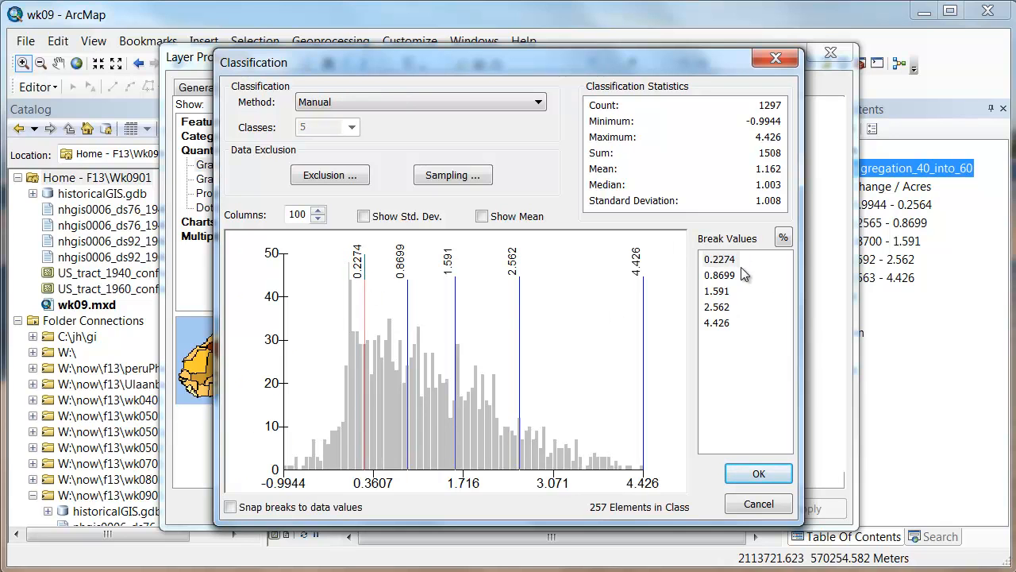
left_click_drag(359, 316, 353, 316)
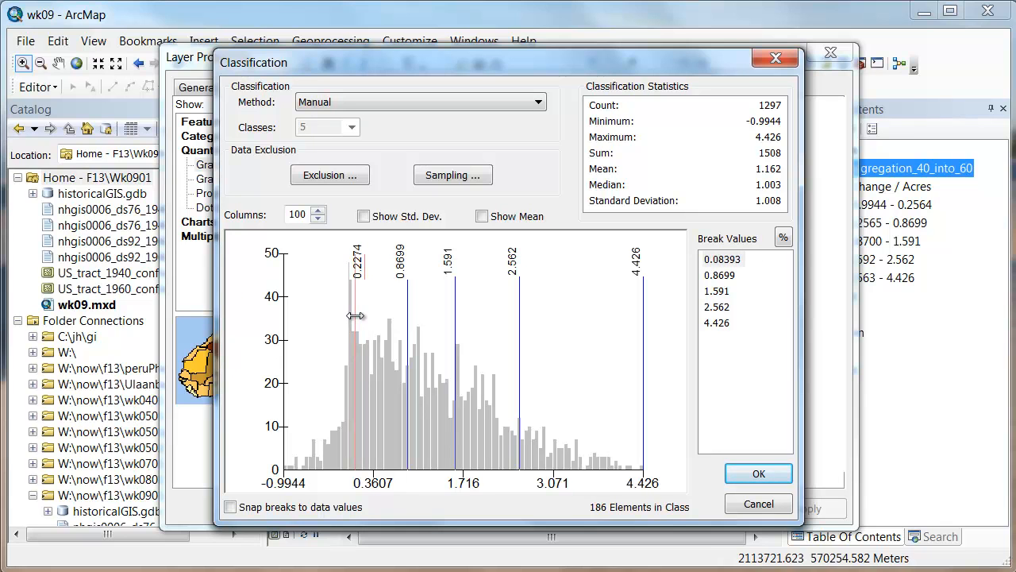
left_click_drag(356, 316, 348, 316)
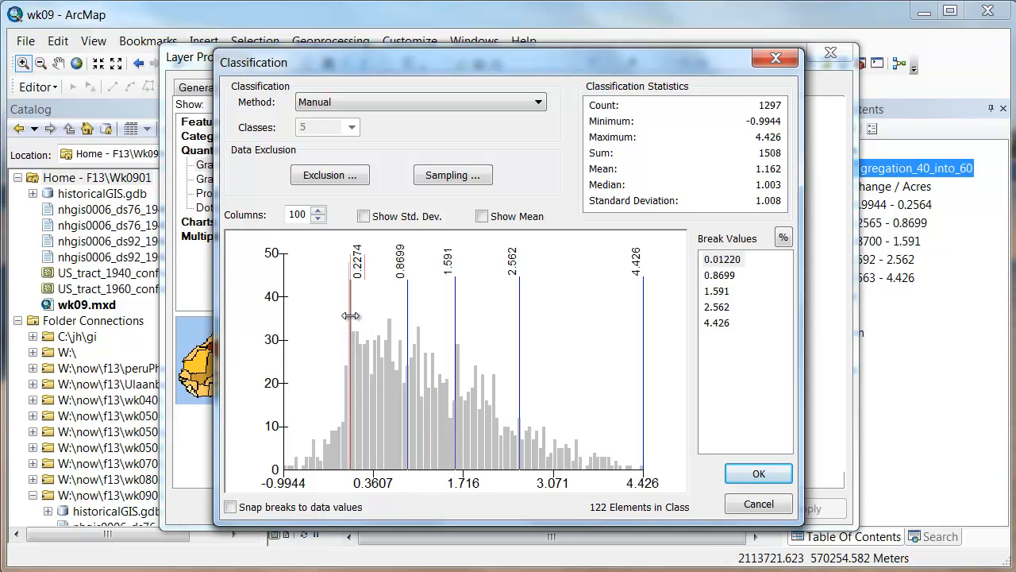
left_click_drag(348, 317, 342, 317)
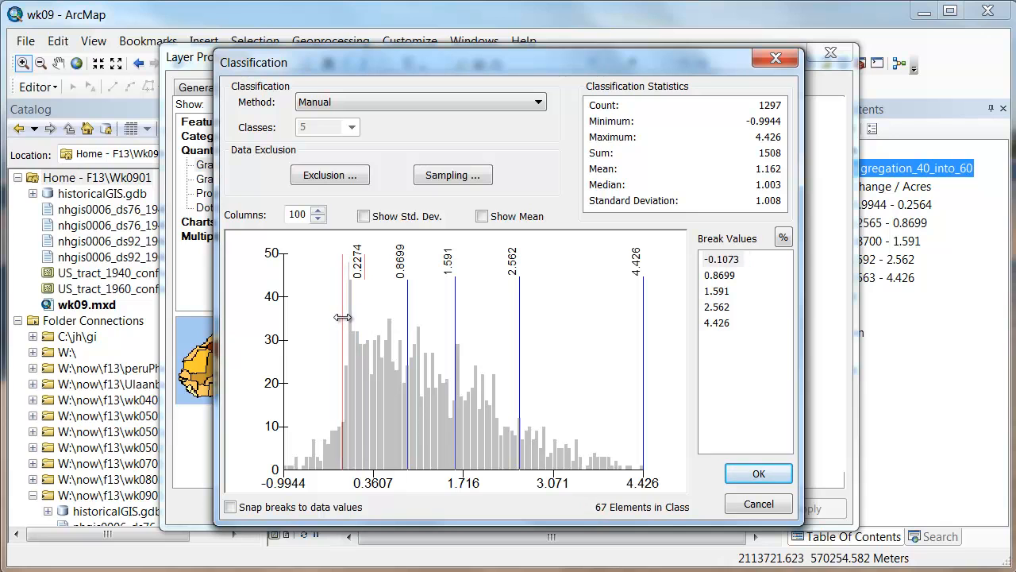
left_click_drag(357, 317, 341, 318)
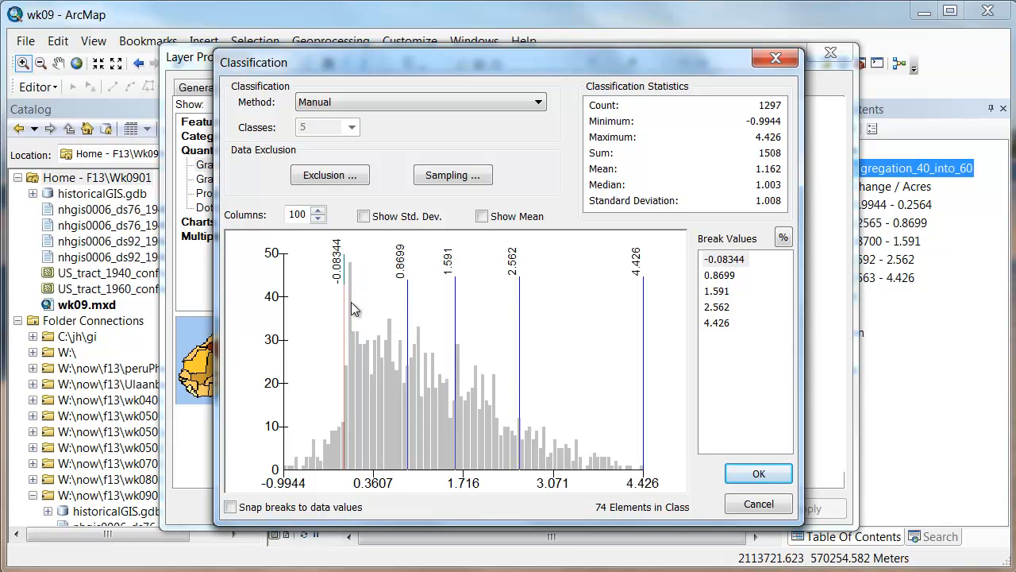
mouse_move(750, 413)
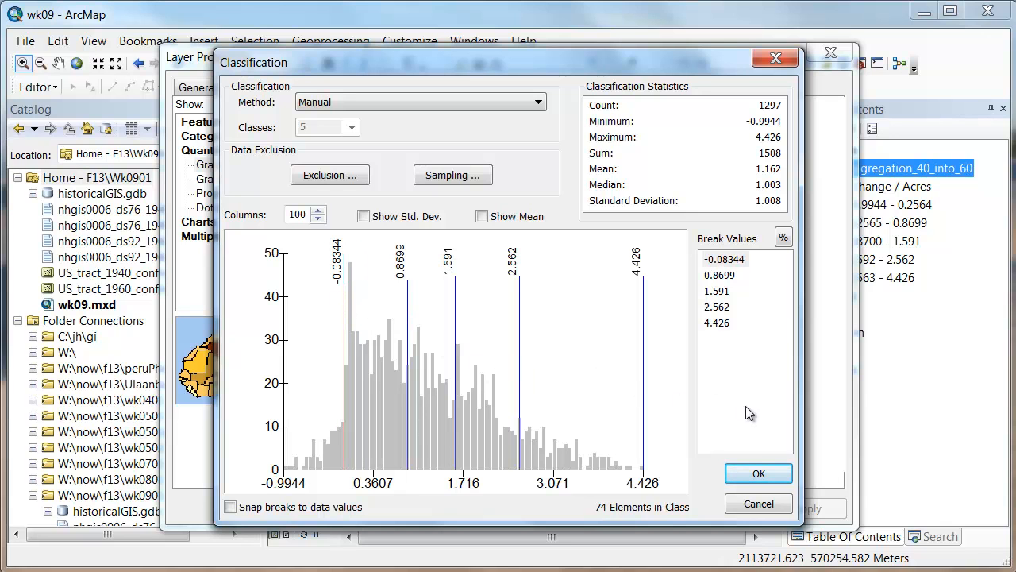
mouse_move(342, 337)
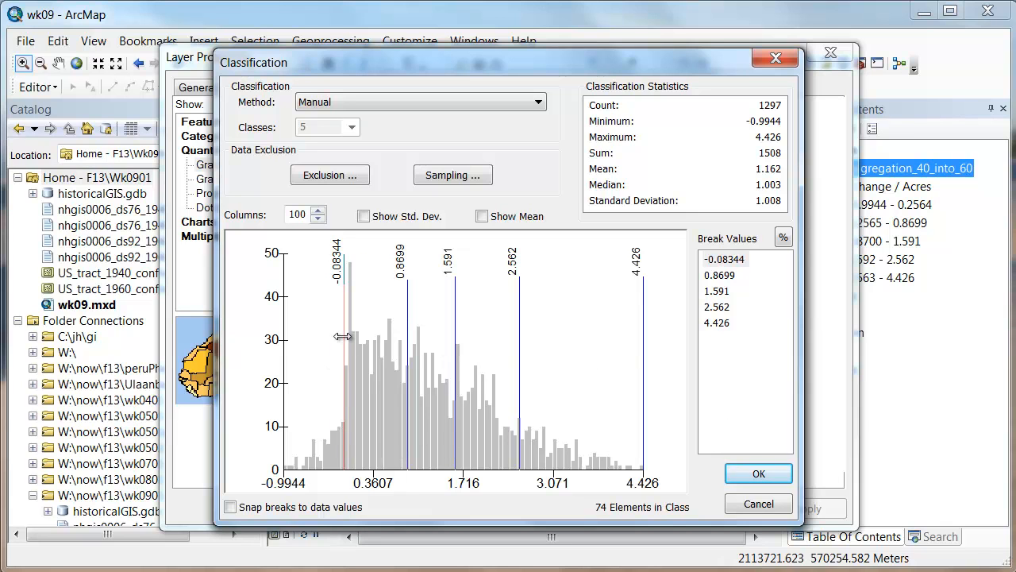
left_click_drag(343, 337, 315, 342)
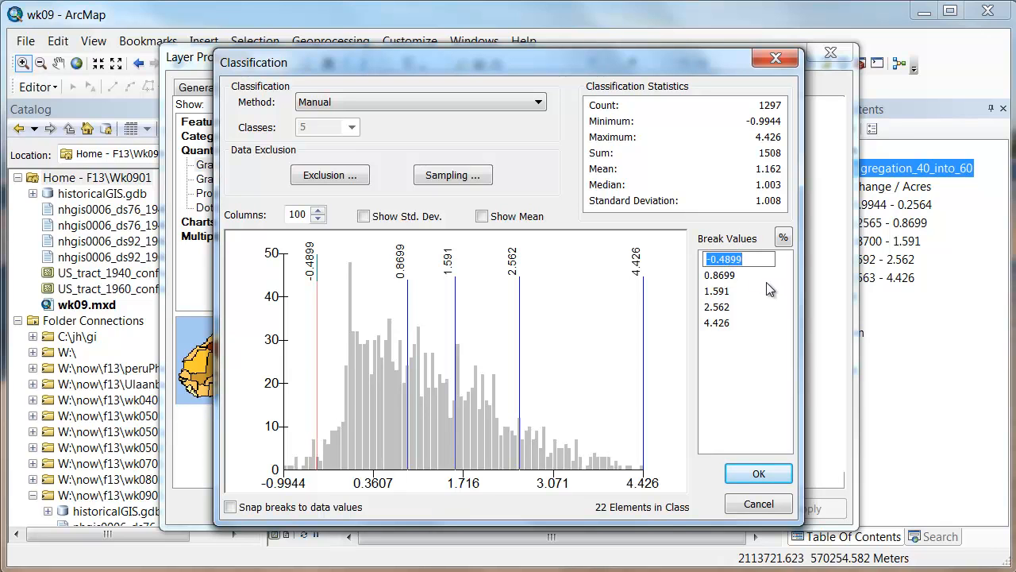
Enter breaks -0.5, 0.0001 and 0.5, then set the classification to six classes.
type("-0.5000")
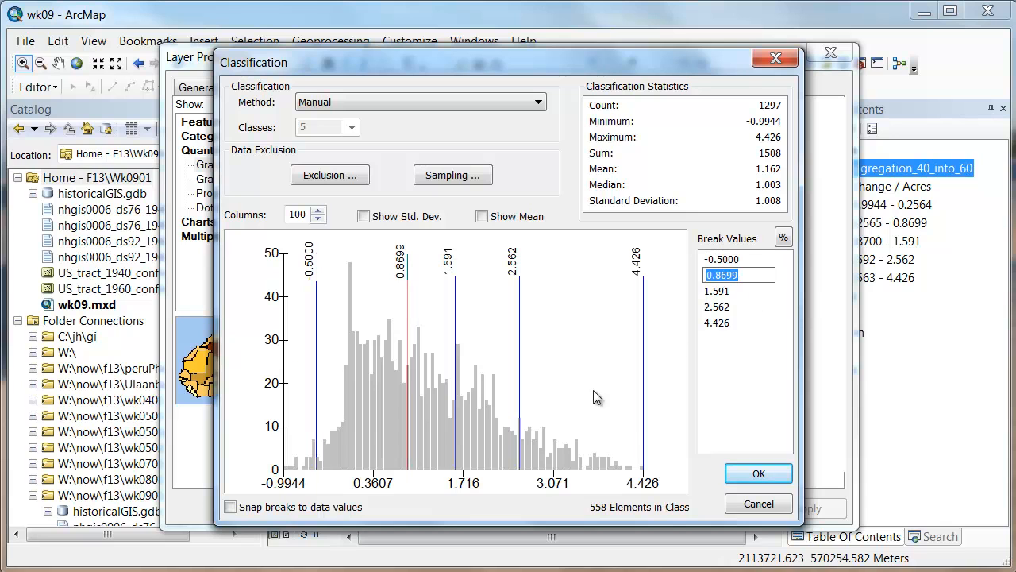
mouse_move(311, 467)
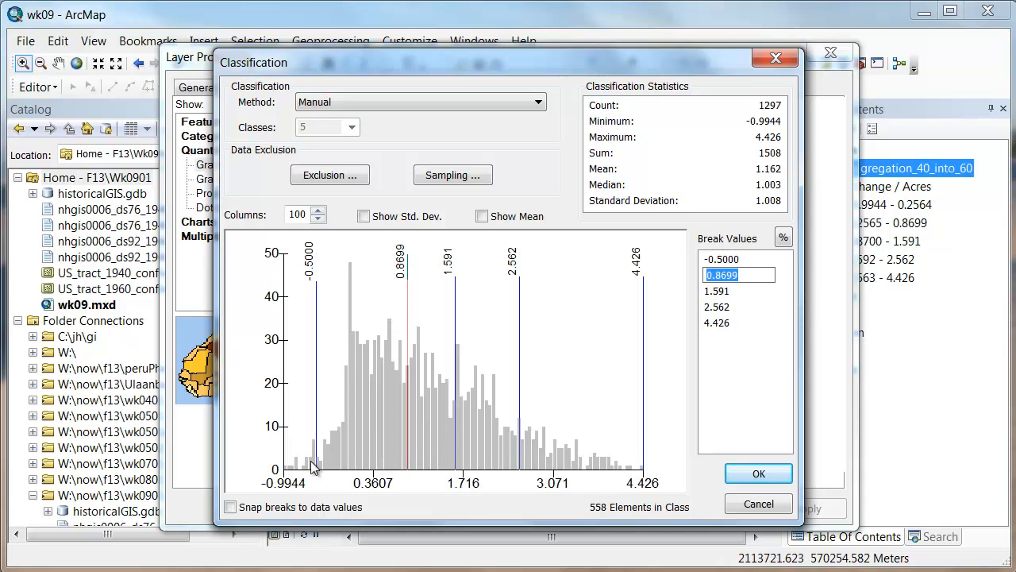
mouse_move(279, 469)
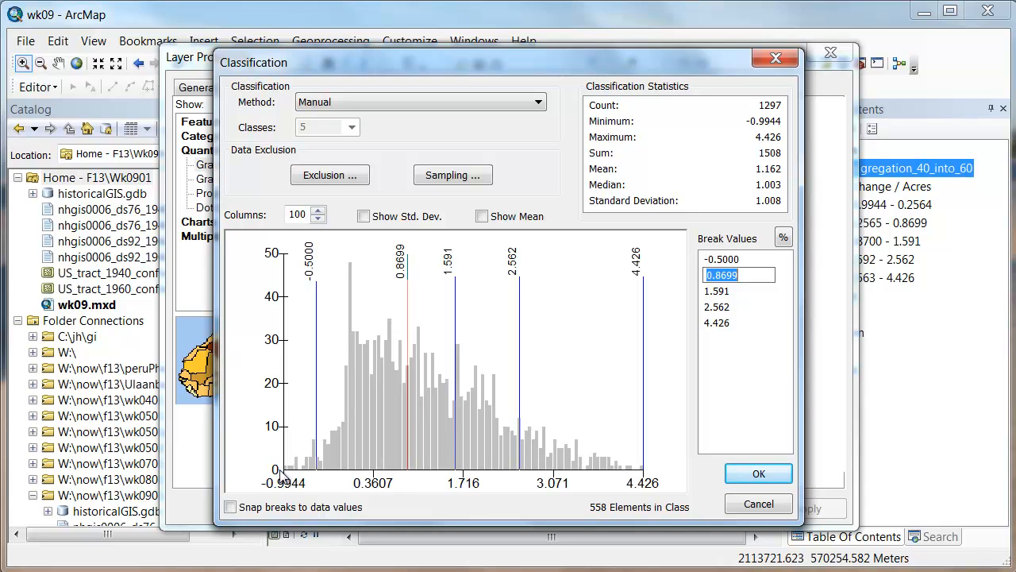
mouse_move(775, 373)
type("-0.00010000")
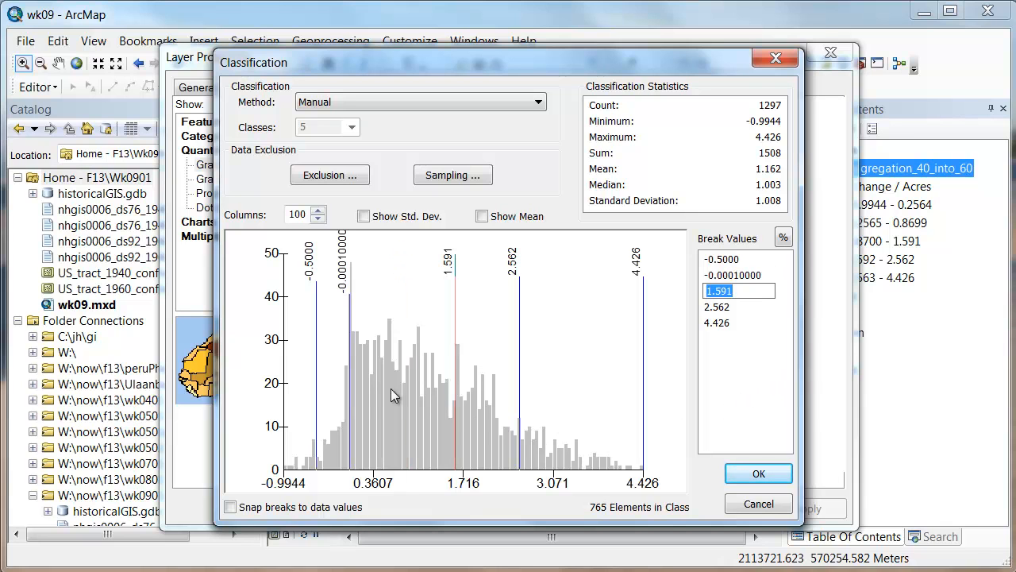
mouse_move(759, 345)
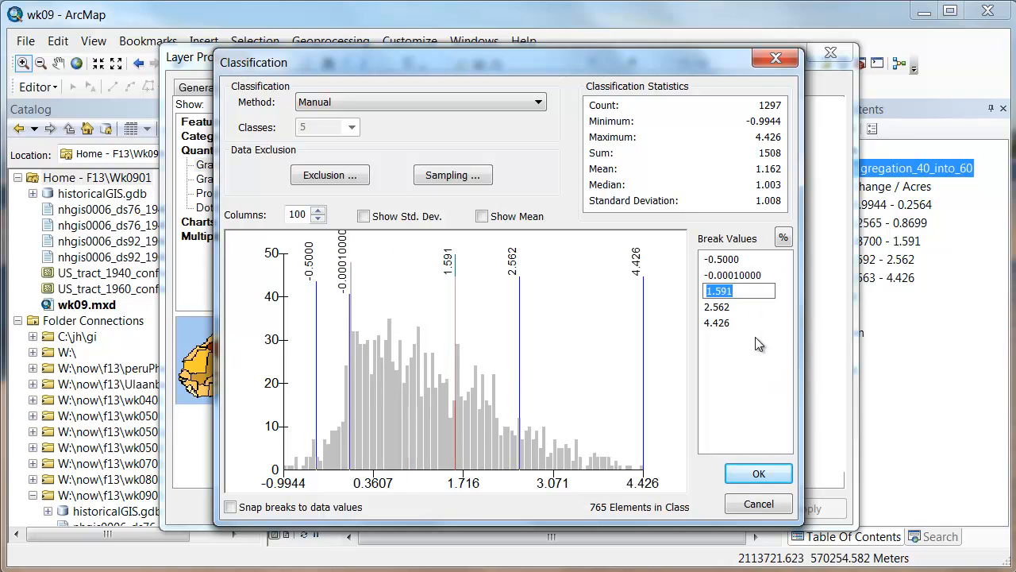
type("0.00010000")
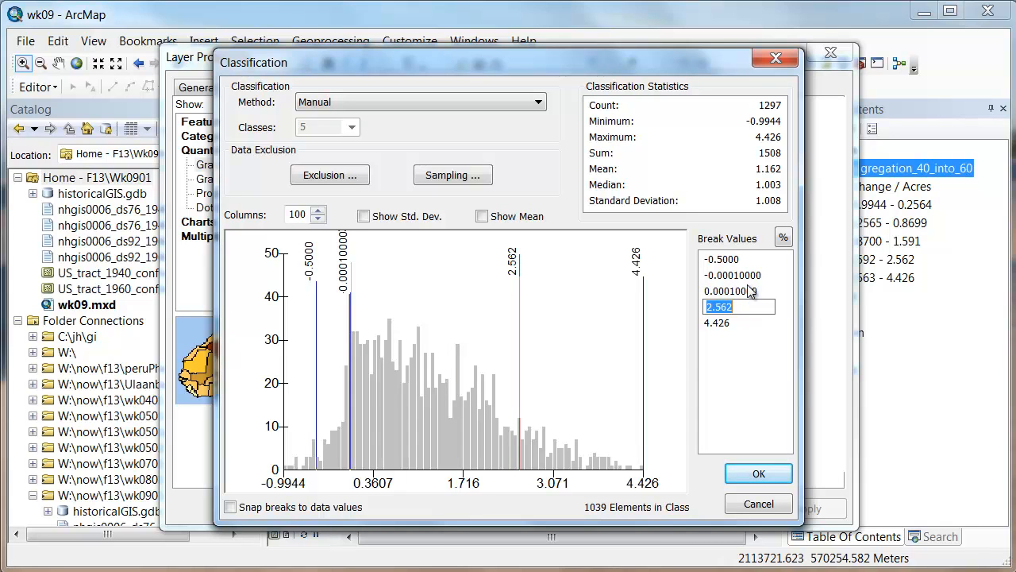
mouse_move(400, 346)
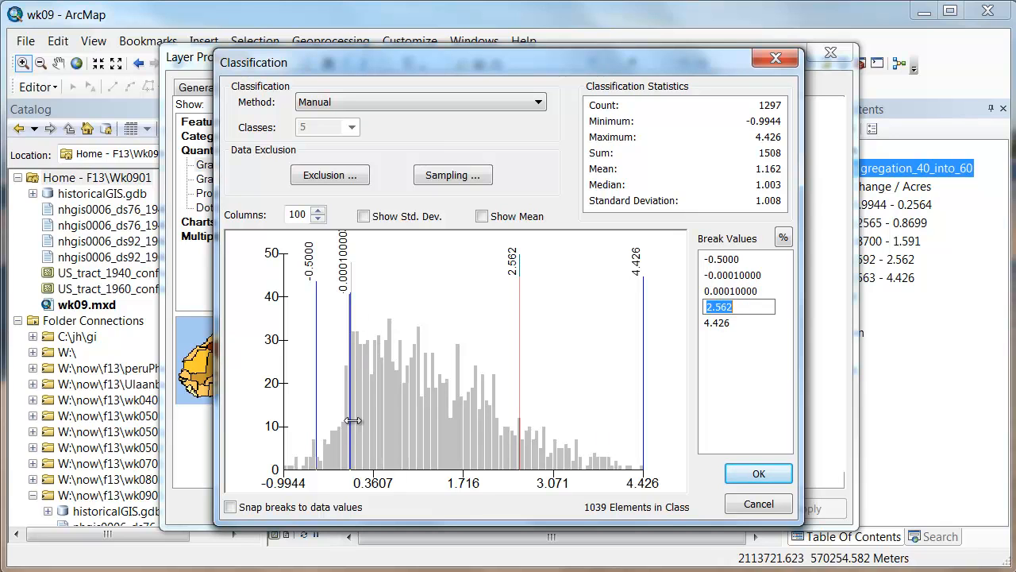
mouse_move(737, 341)
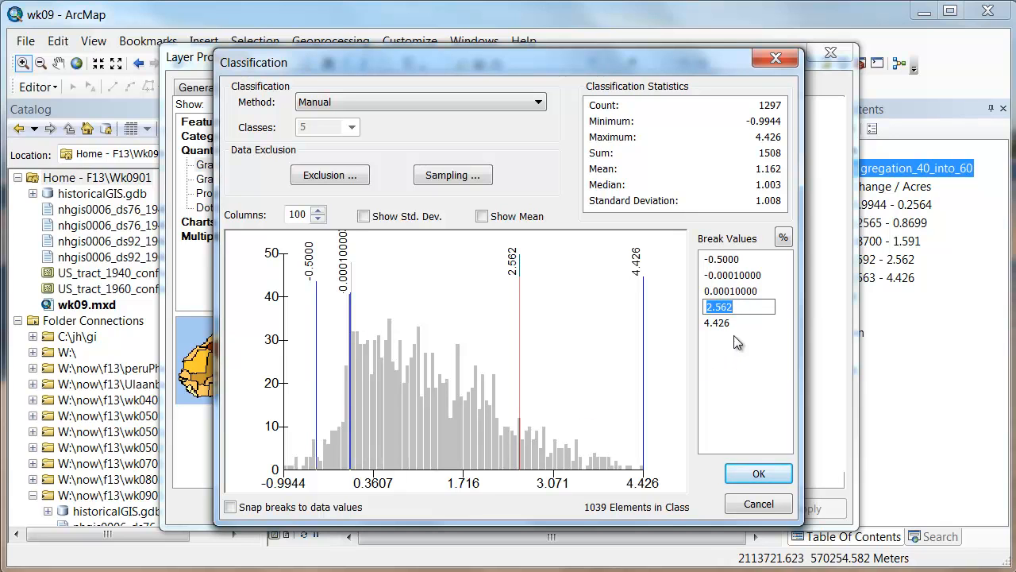
mouse_move(729, 348)
type(".")
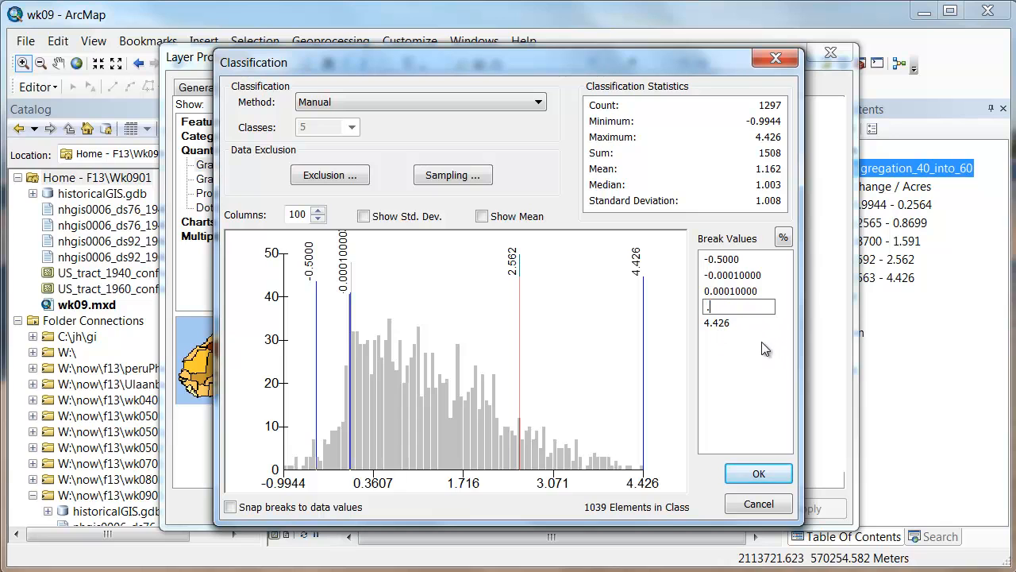
type("0.5000")
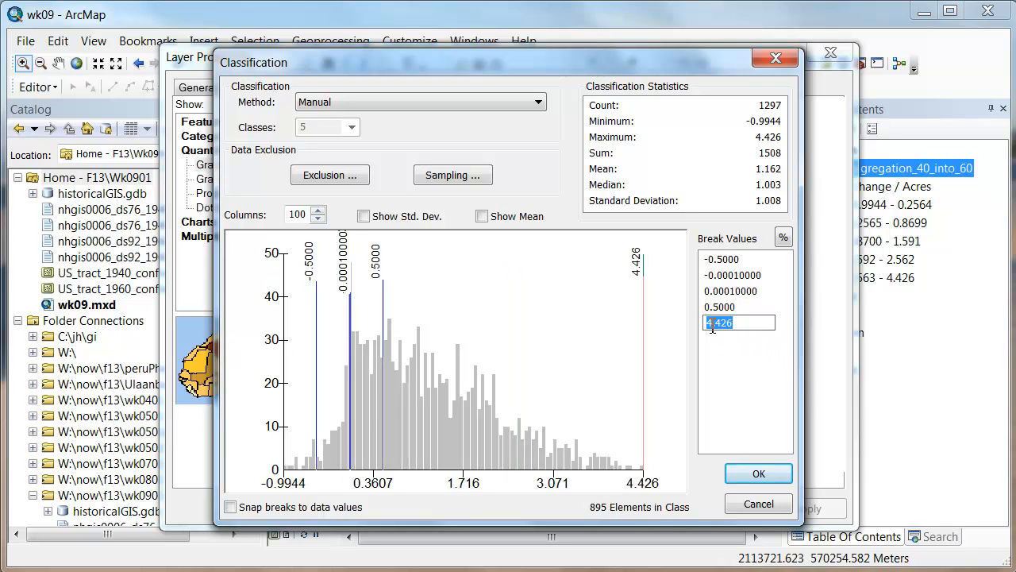
mouse_move(730, 373)
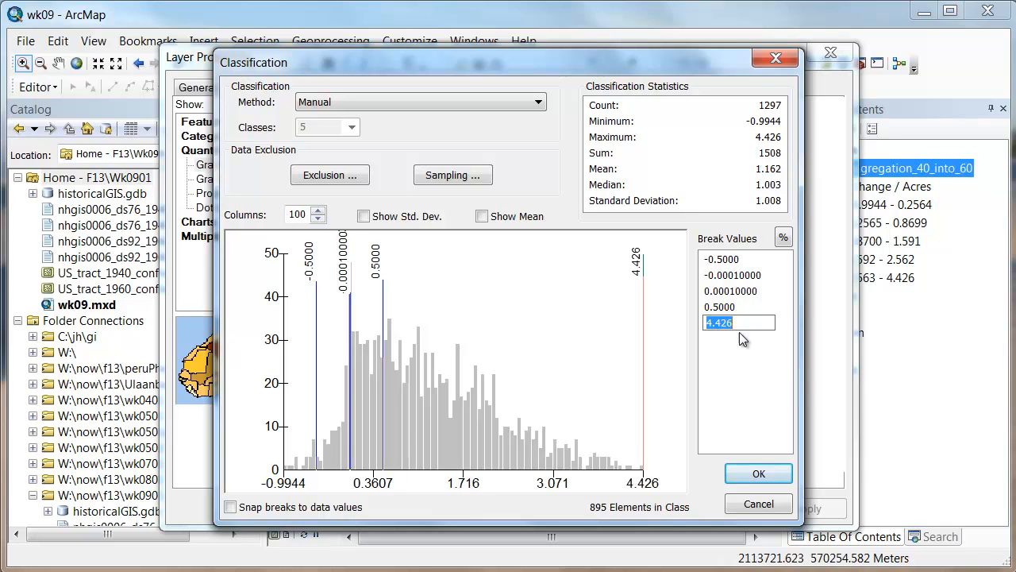
mouse_move(775, 343)
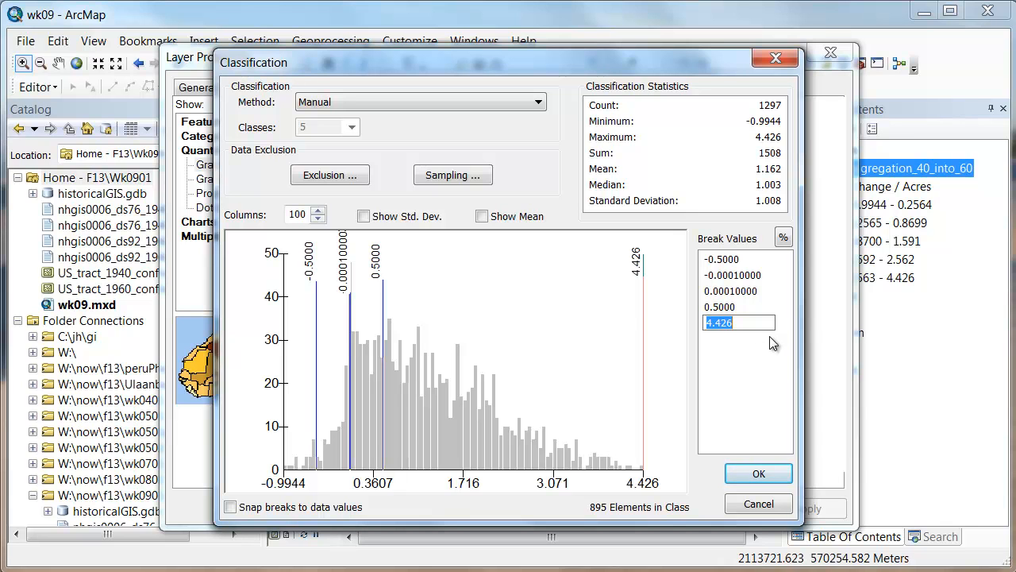
mouse_move(359, 118)
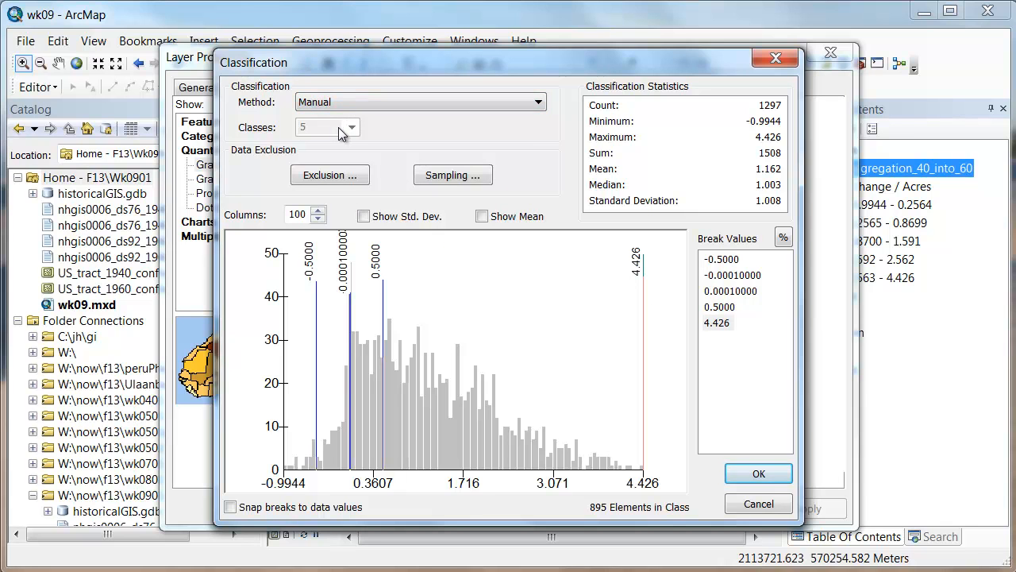
left_click(539, 102)
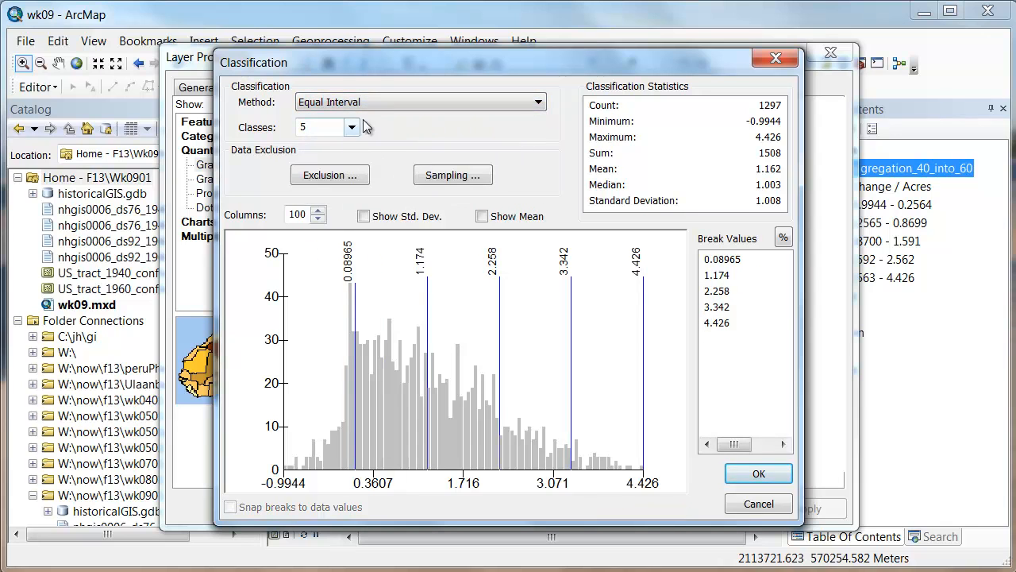
left_click(352, 127)
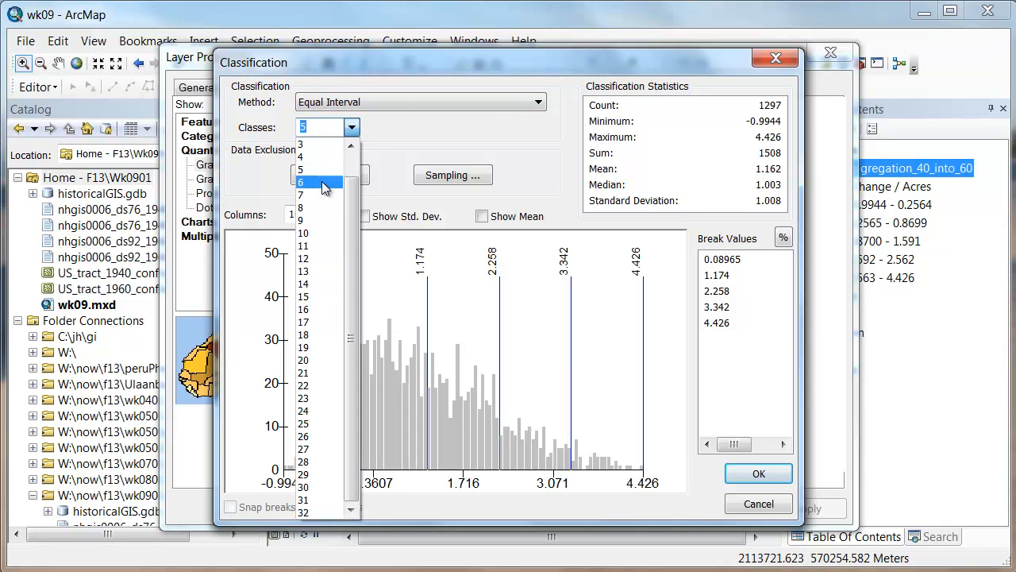
left_click(300, 181)
type("-0.")
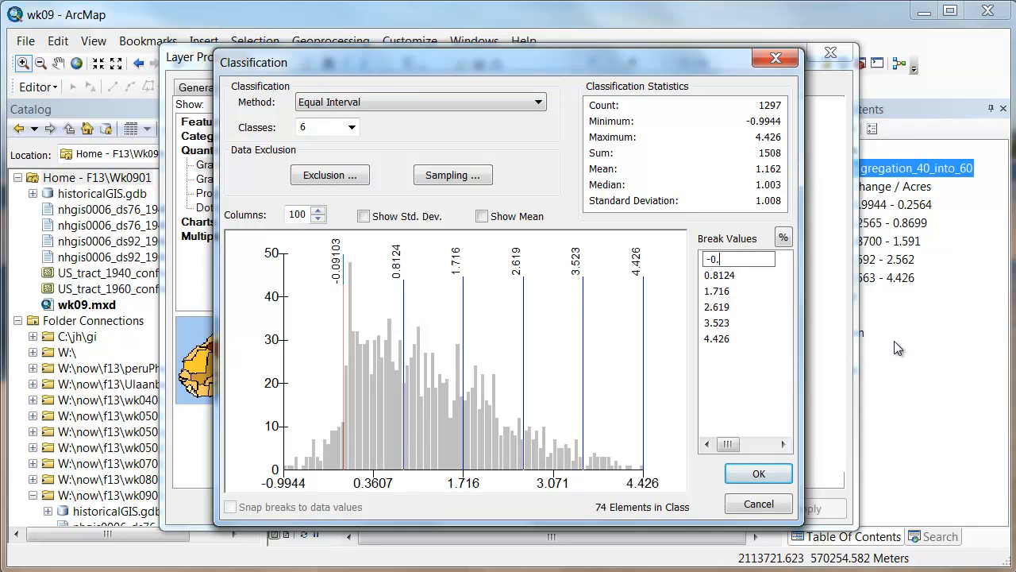
Finish the manual breaks at -0.5, -0.0001, 0.0001, 0.5 and 3.000 and accept the classification.
type("05")
left_click(739, 275)
type("0.")
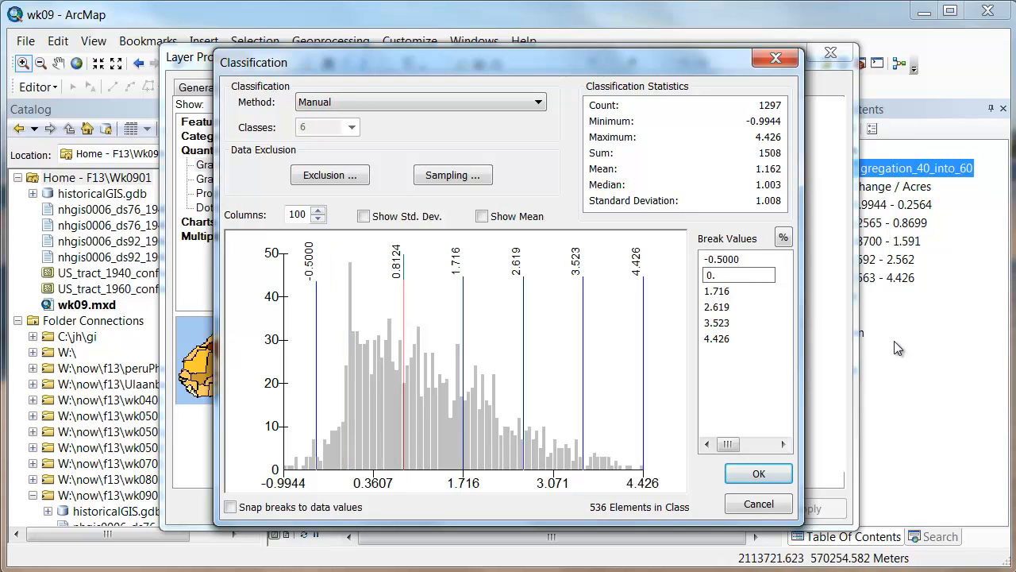
type("-0.")
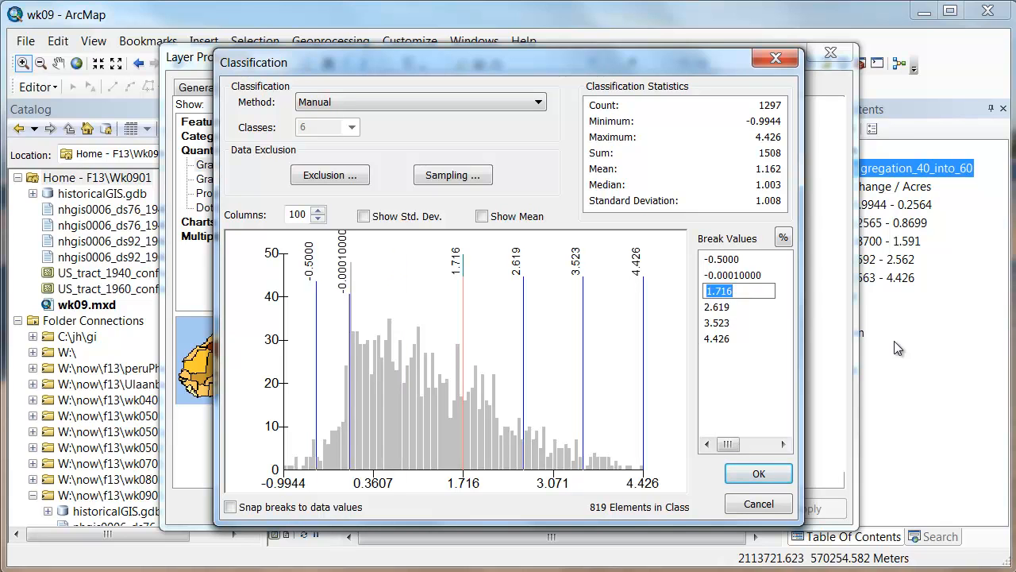
type("0.00010000")
left_click(738, 322)
type("3")
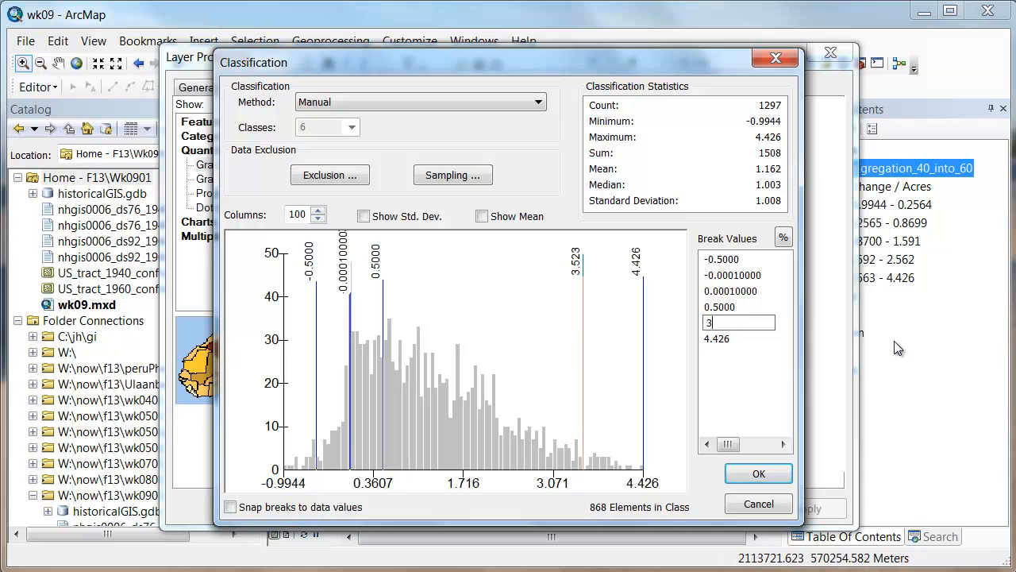
key("Return")
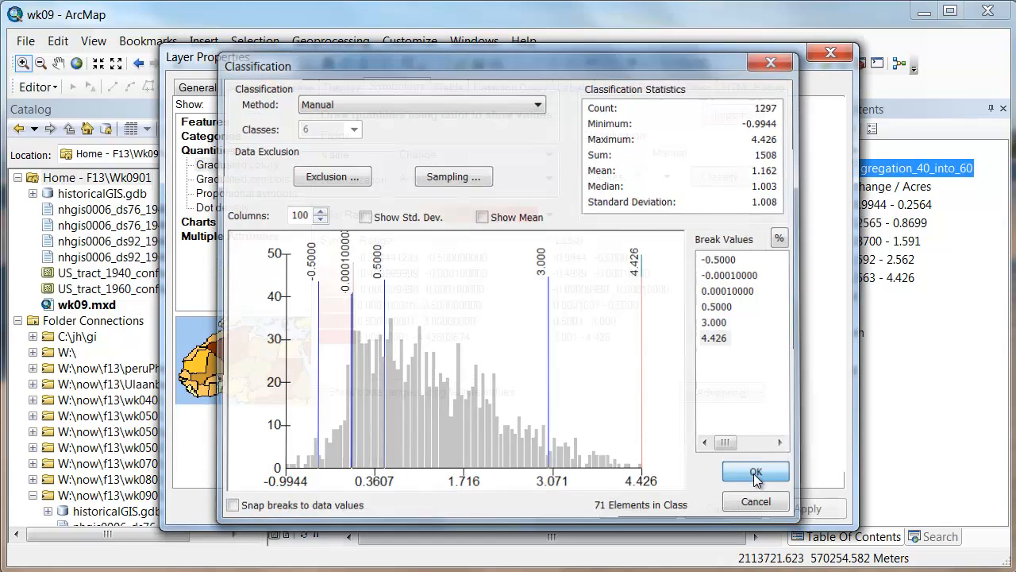
left_click(756, 472)
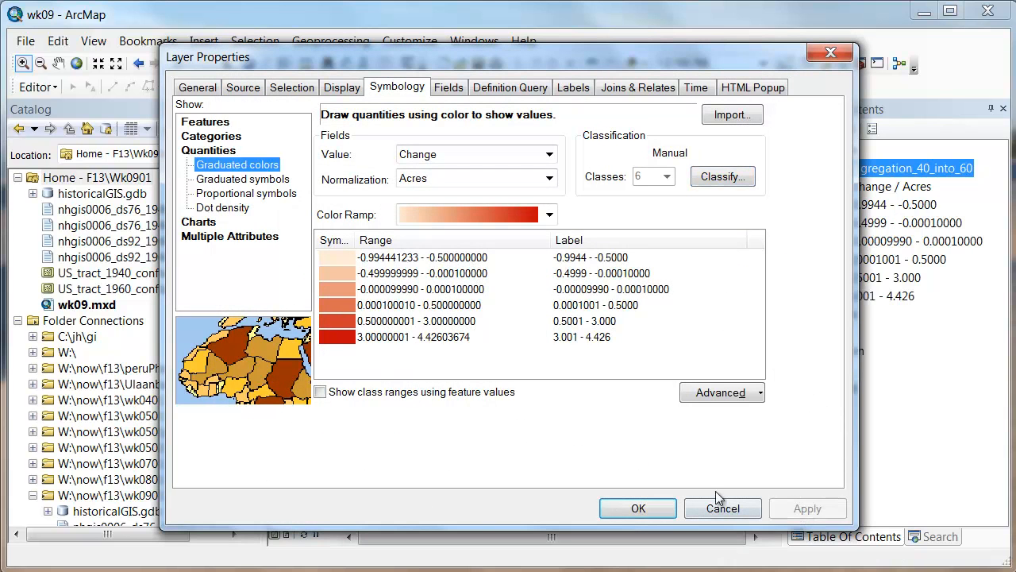
Apply the six-class symbology and give the lowest loss class a light blue fill.
left_click(638, 508)
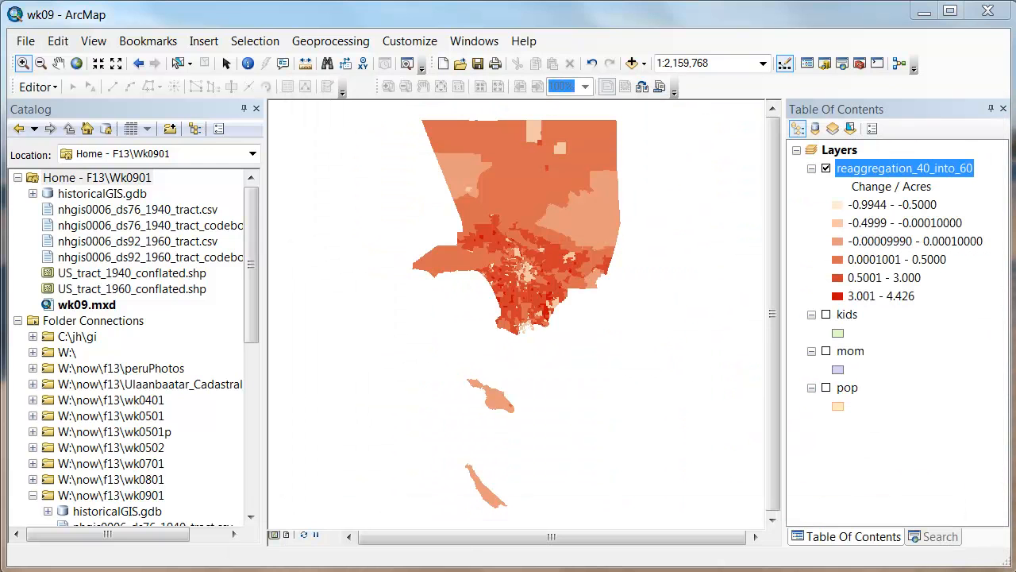
double_click(904, 168)
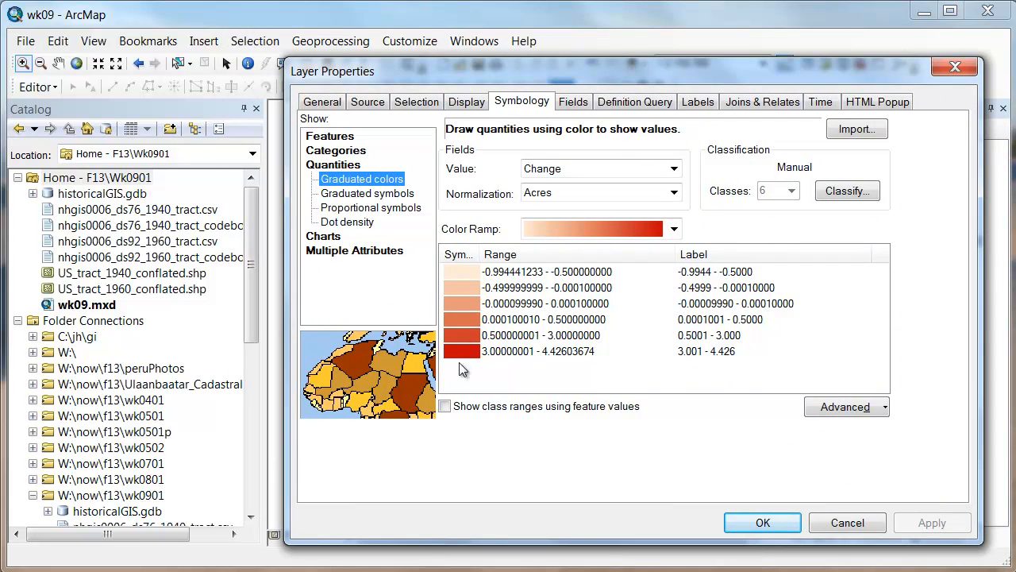
double_click(460, 304)
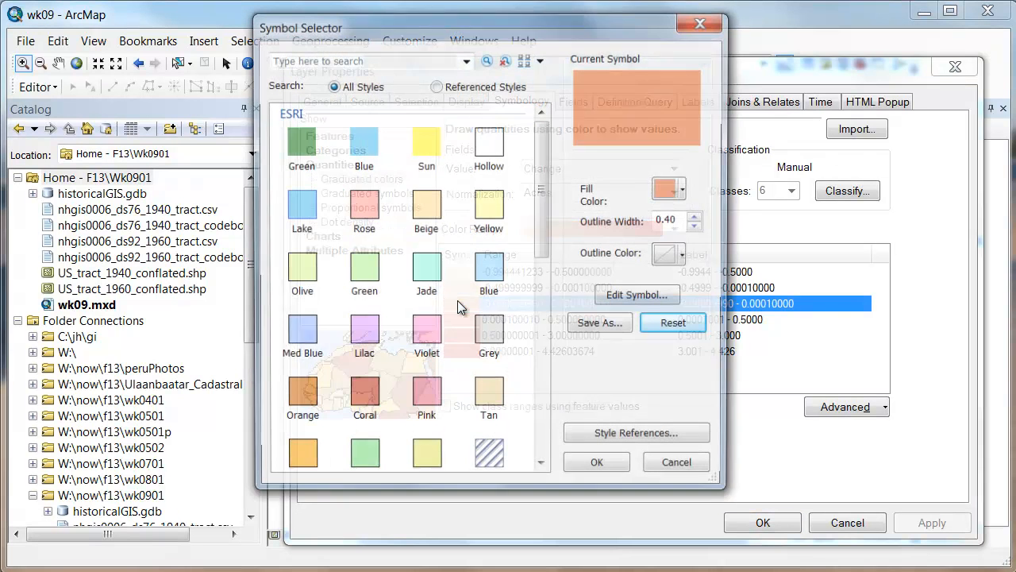
left_click(681, 187)
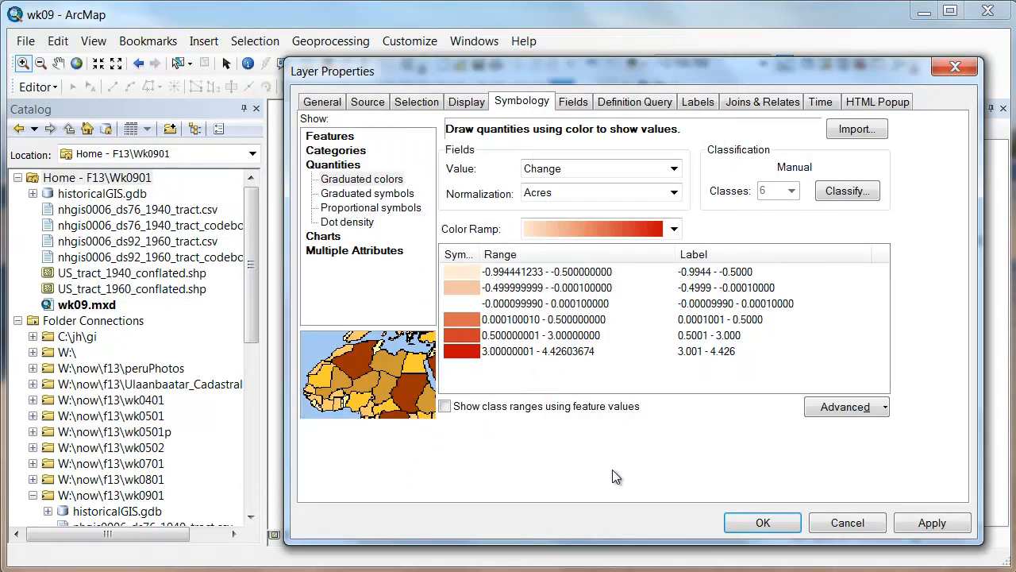
left_click(461, 287)
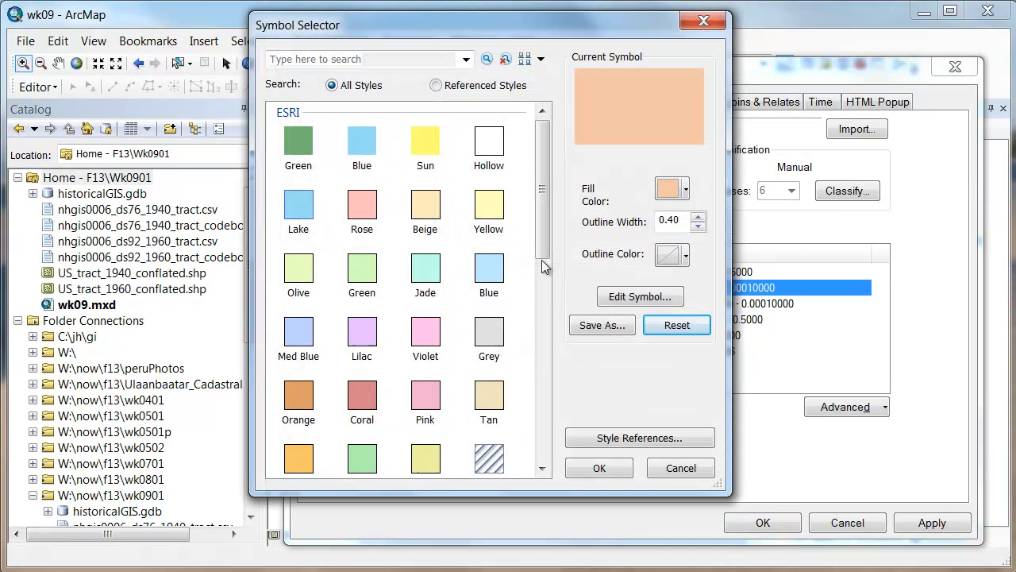
left_click(682, 254)
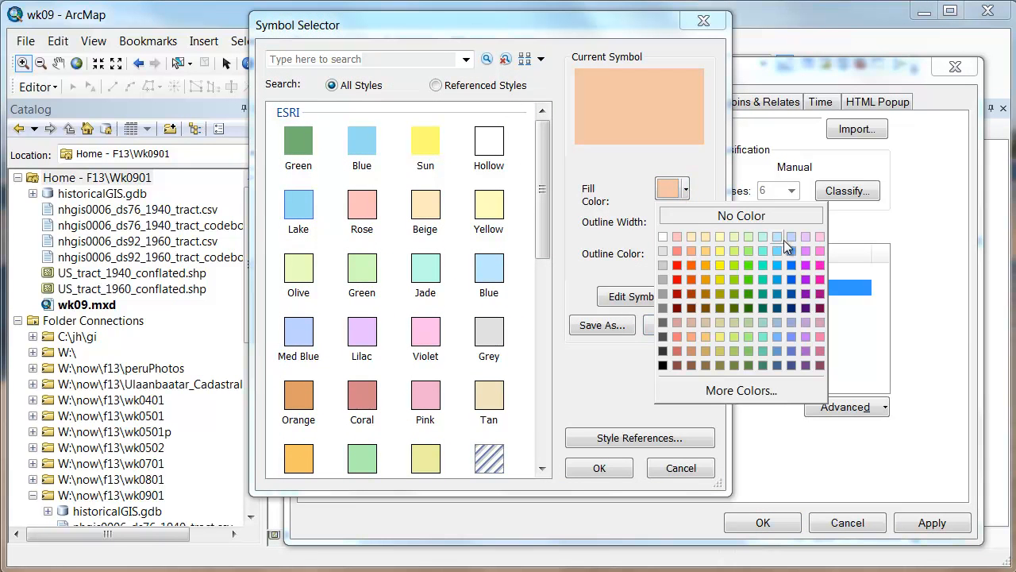
left_click(776, 237)
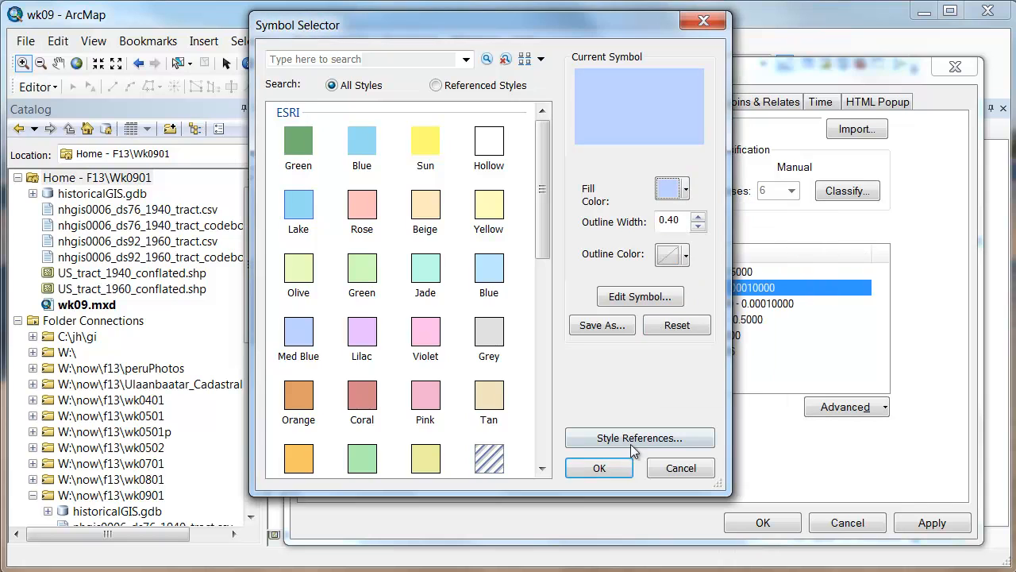
left_click(598, 467)
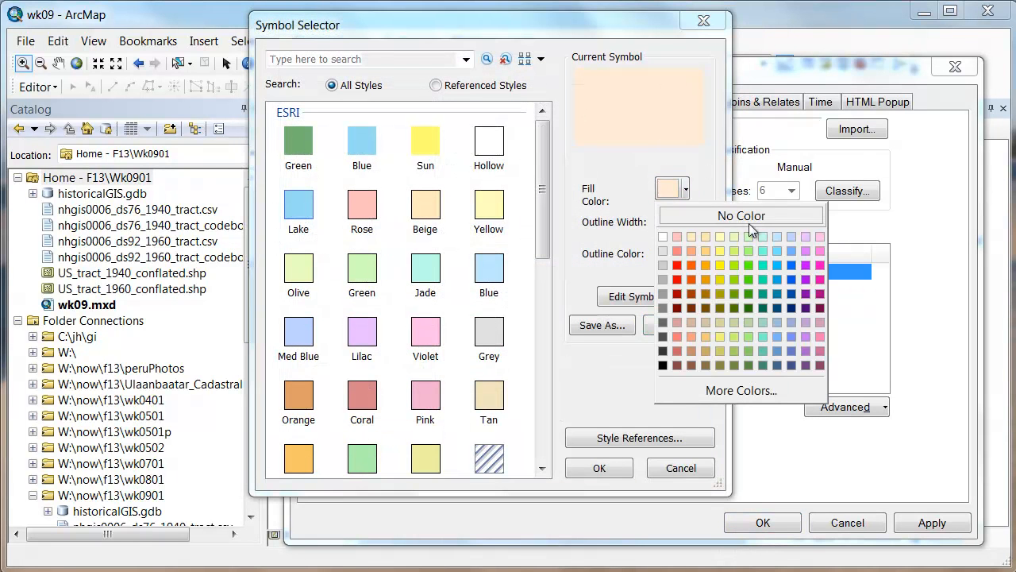
Fill the next loss class blue and the gain classes light pink and strong red.
left_click(791, 253)
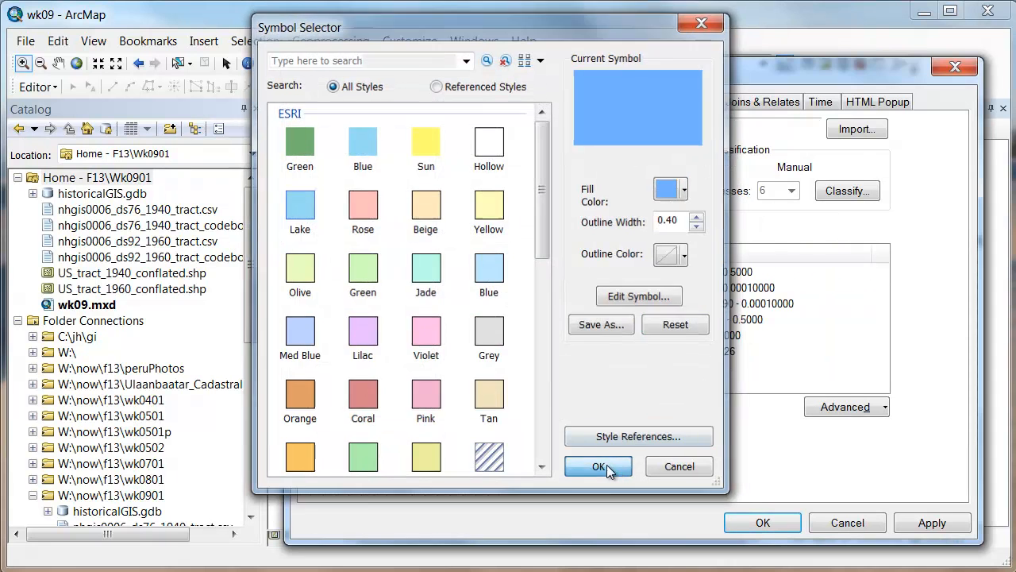
left_click(598, 467)
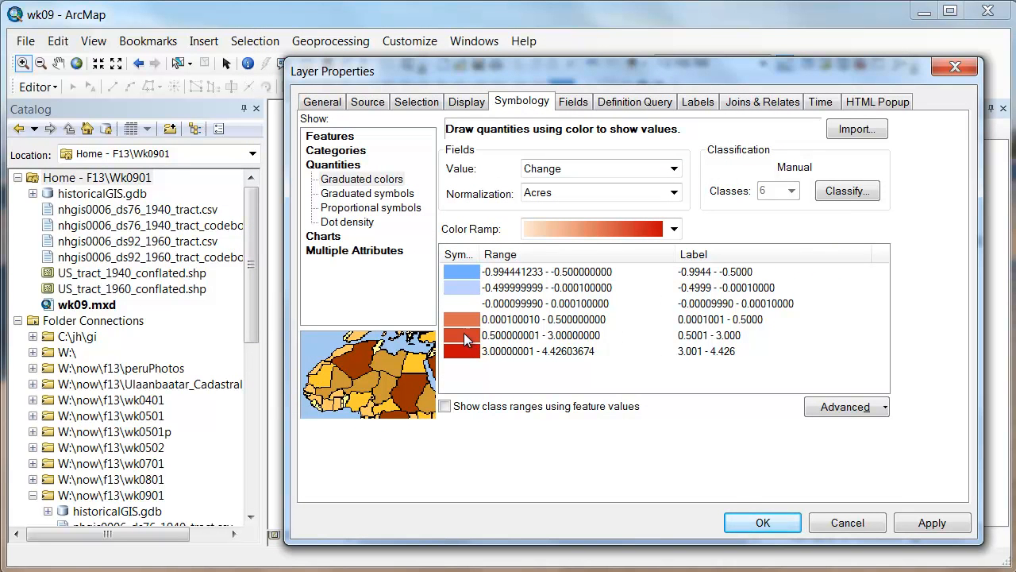
mouse_move(461, 337)
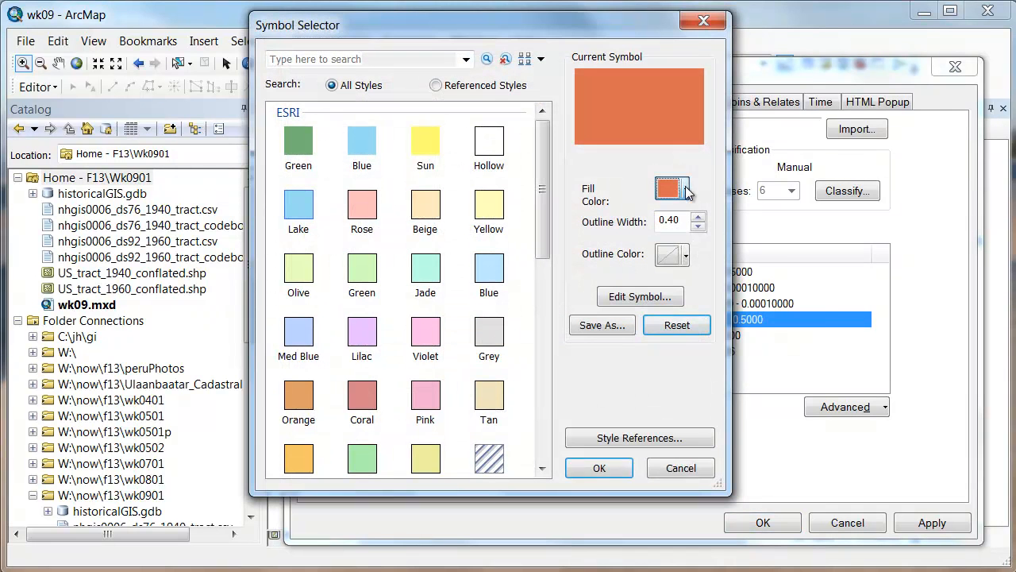
left_click(670, 188)
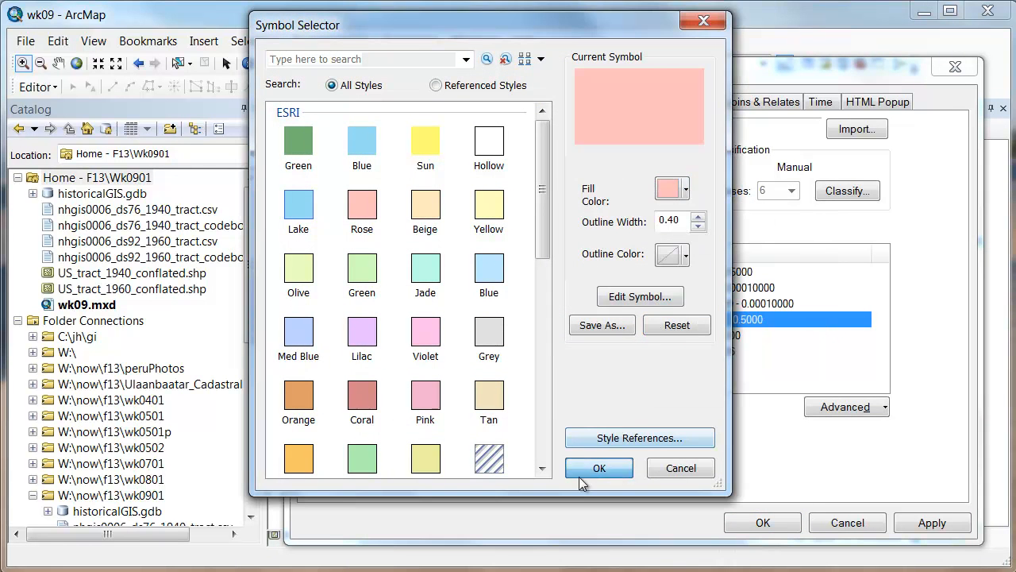
left_click(667, 188)
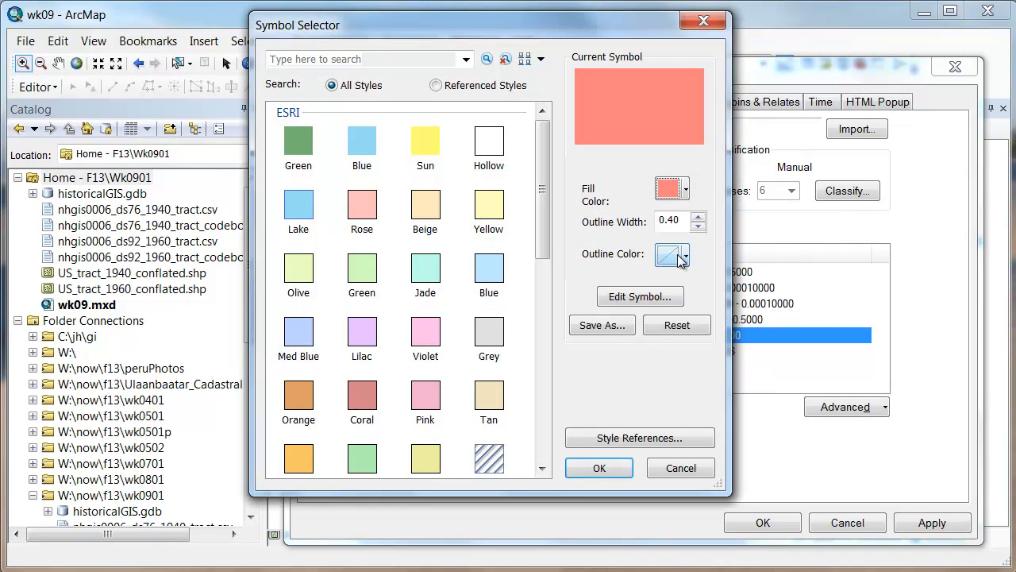
left_click(601, 466)
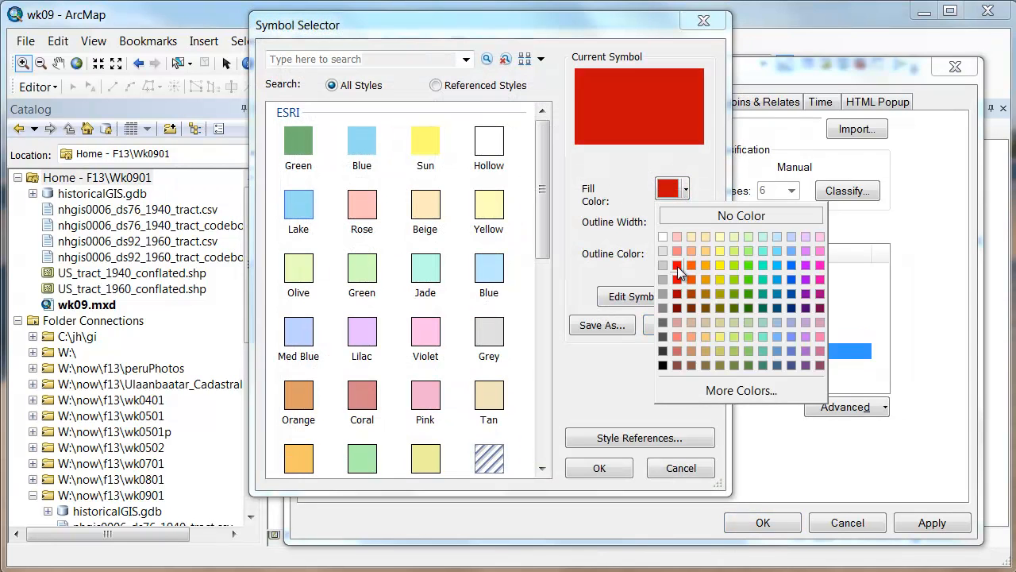
left_click(680, 467)
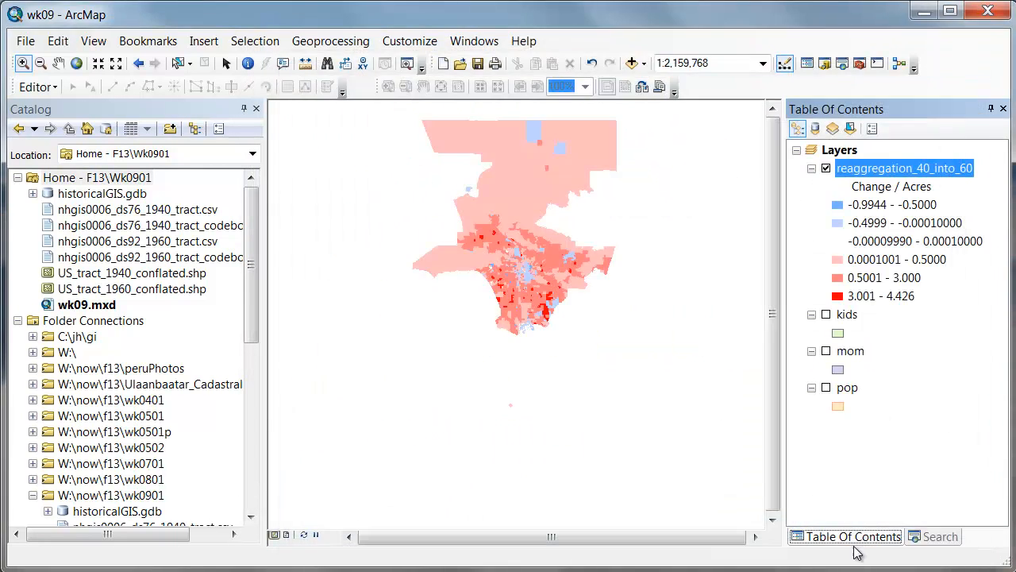
mouse_move(802, 435)
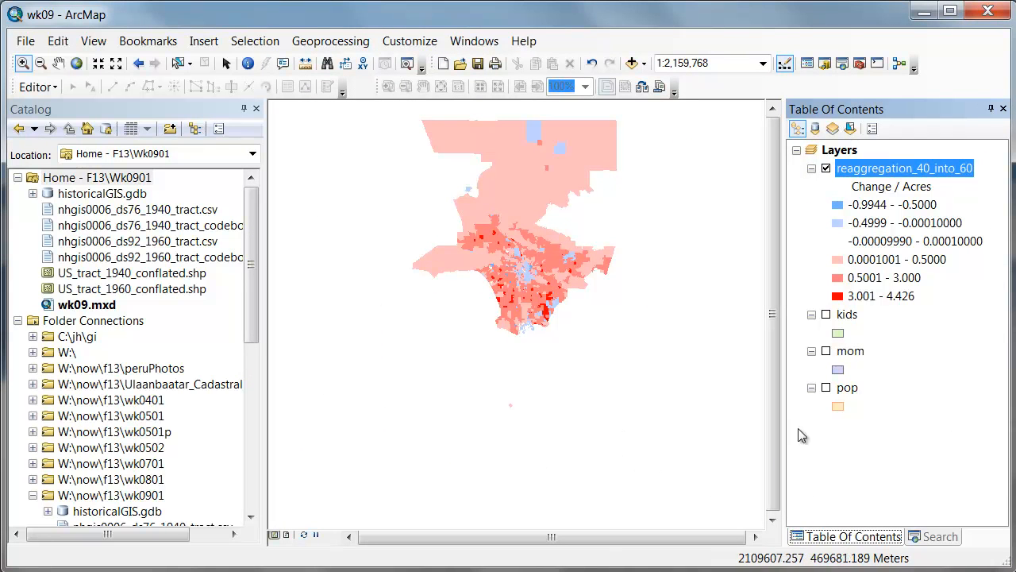
mouse_move(550, 421)
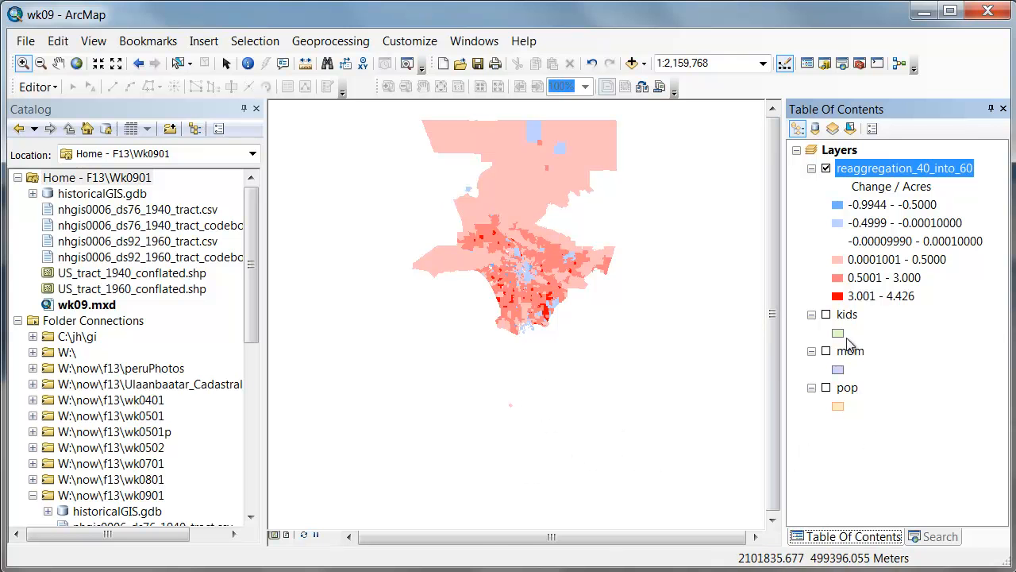
Give the pop layer a hollow No Color fill and switch it on over the tracts.
double_click(848, 388)
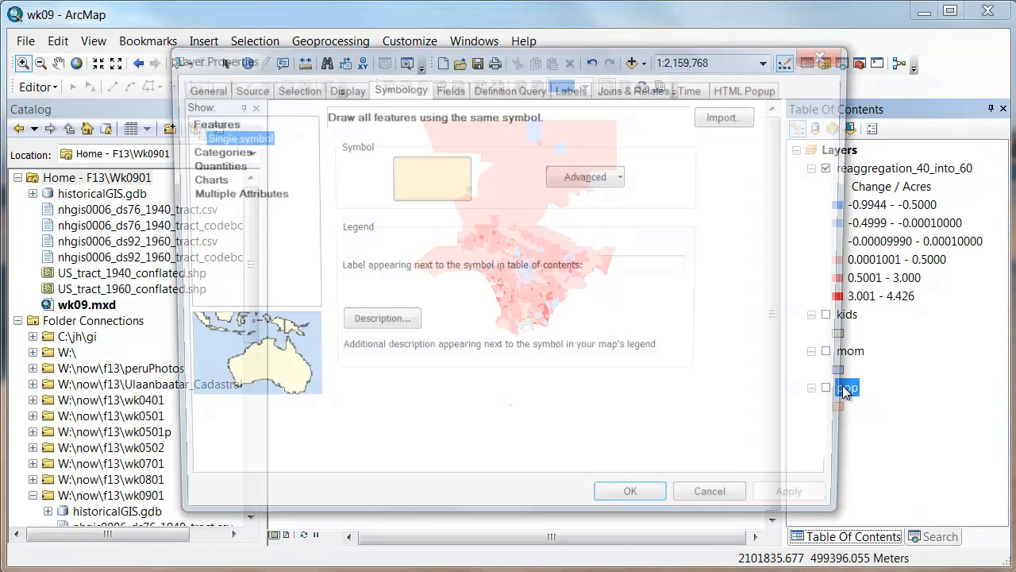
left_click(432, 178)
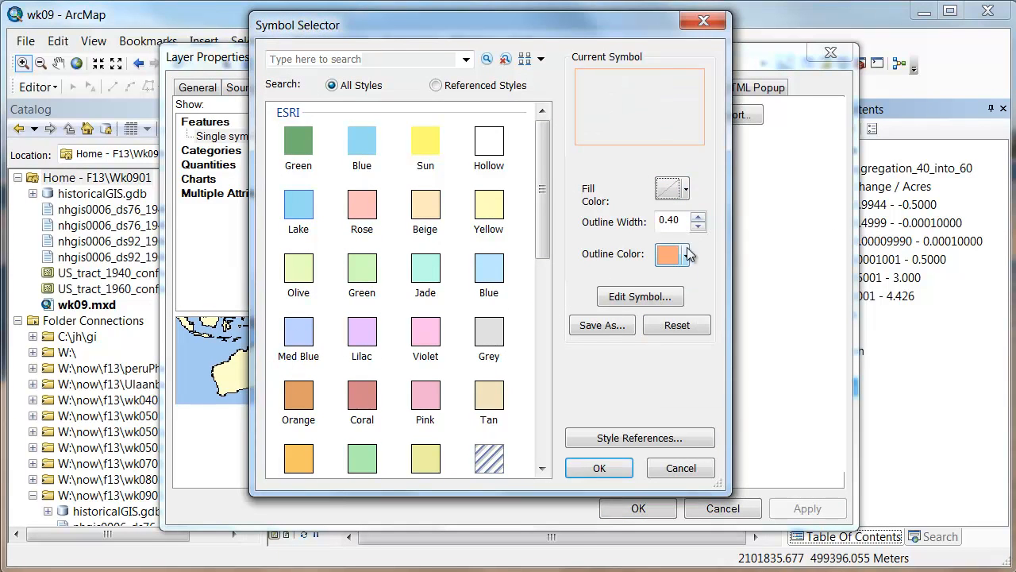
left_click(686, 254)
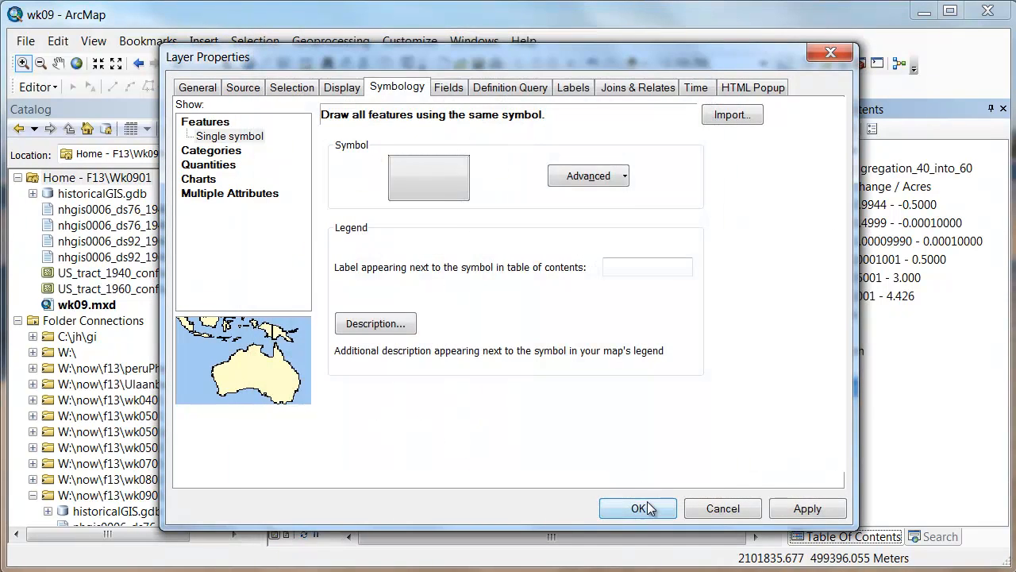
left_click(639, 508)
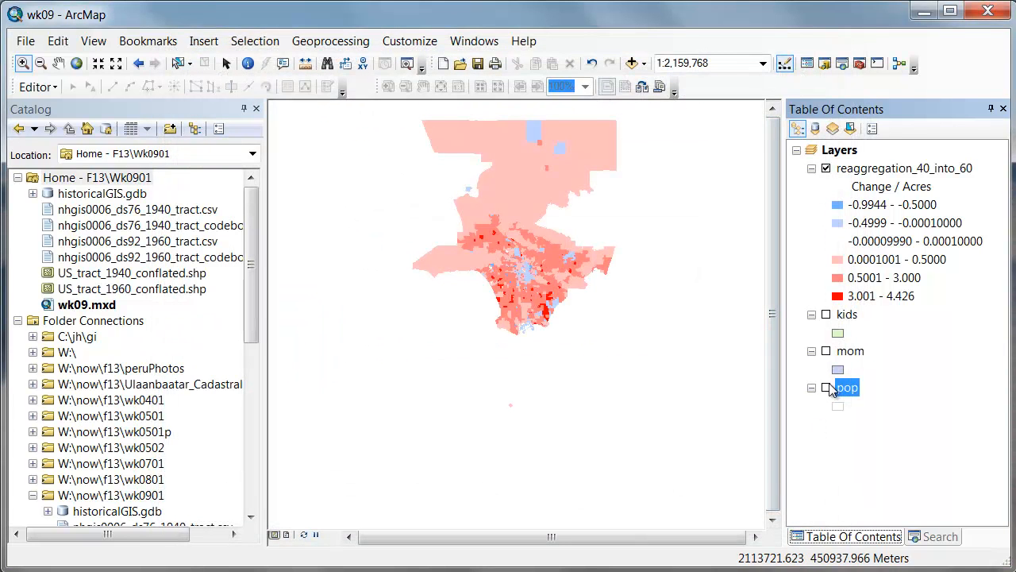
left_click(826, 388)
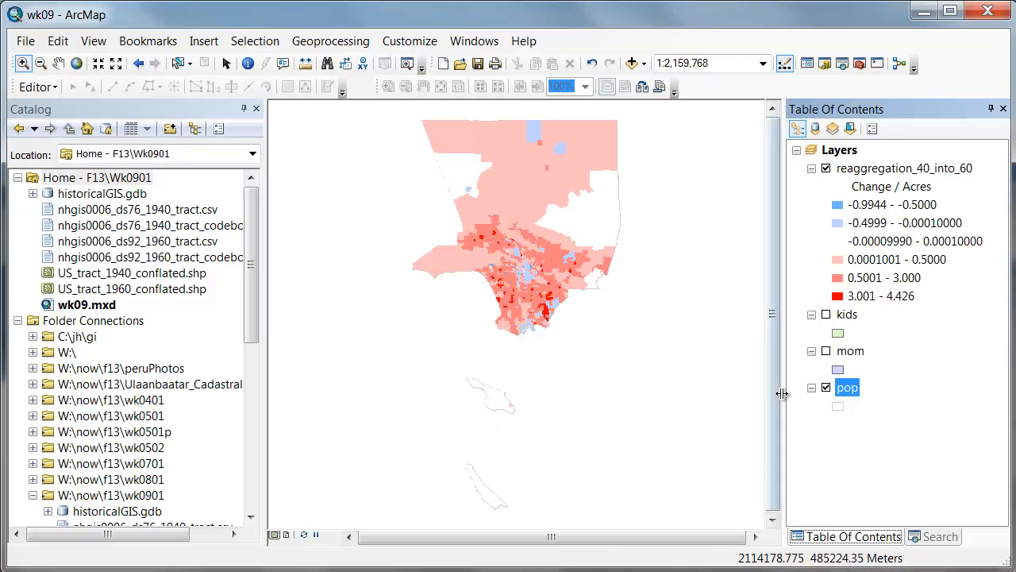
mouse_move(537, 423)
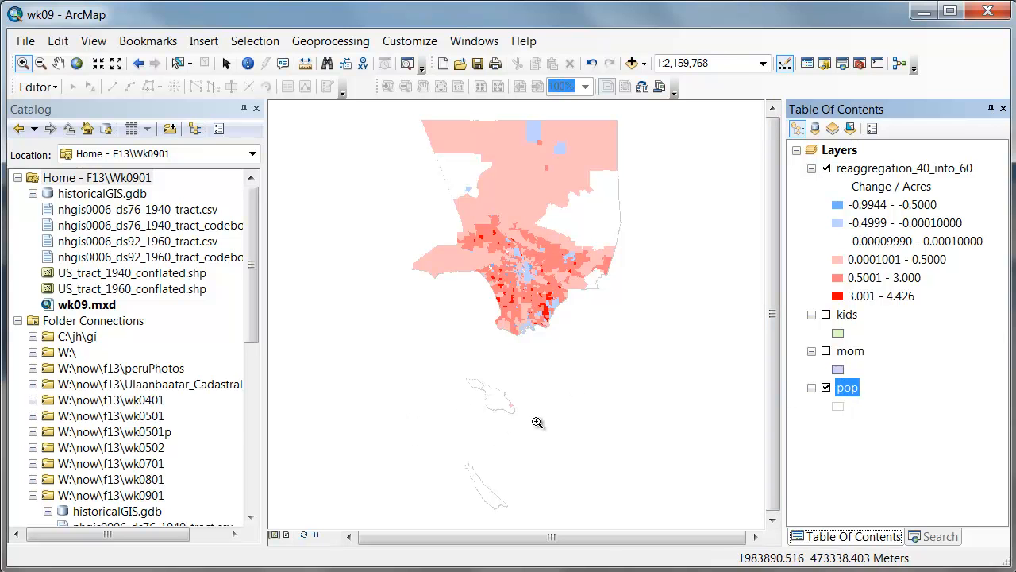
mouse_move(480, 384)
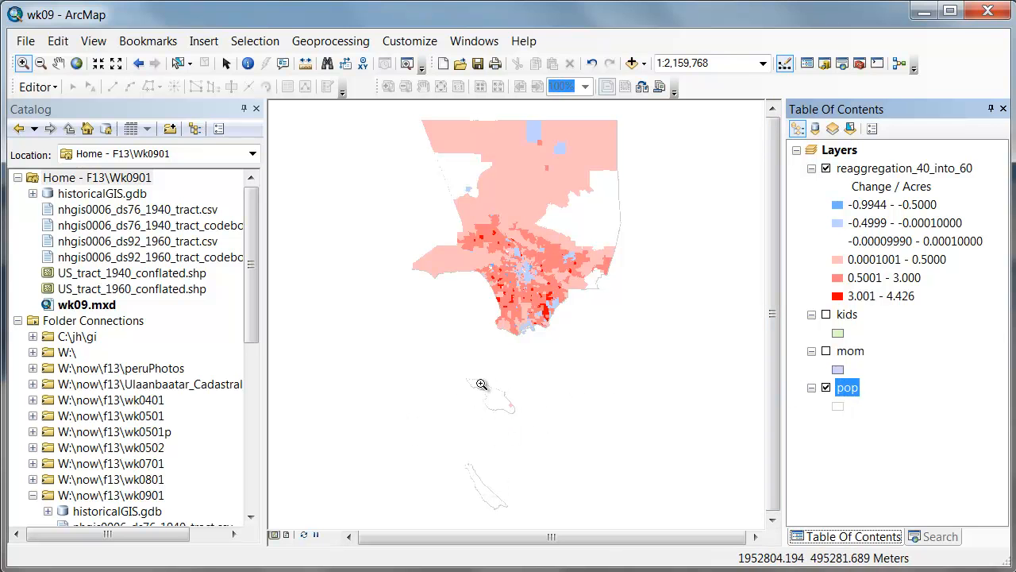
mouse_move(877, 368)
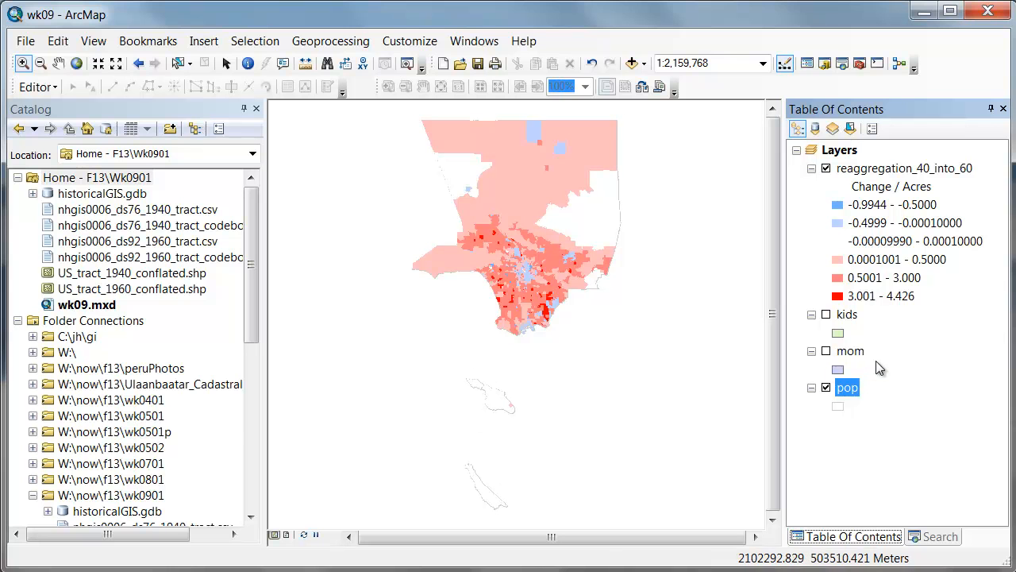
mouse_move(639, 343)
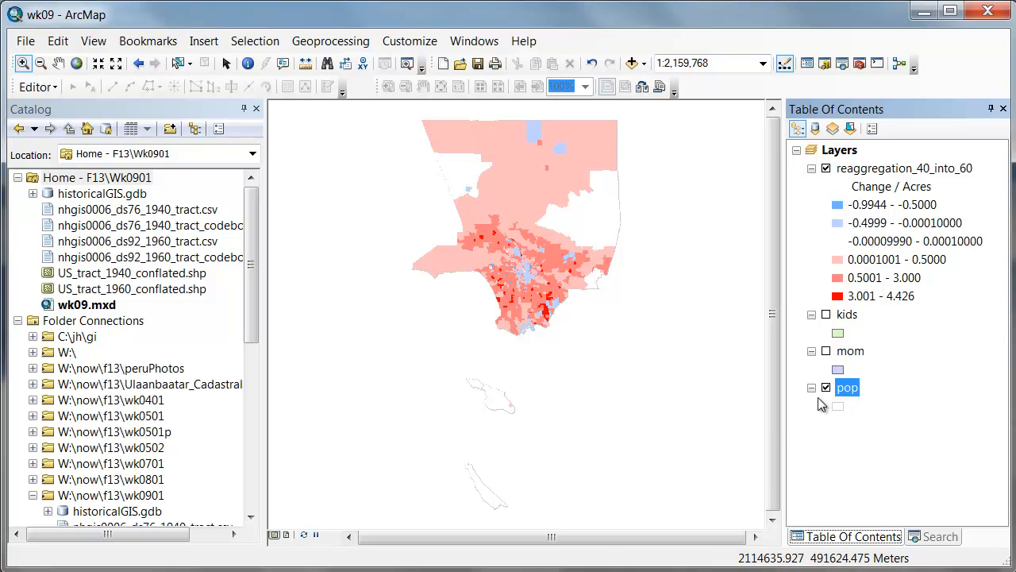
mouse_move(903, 410)
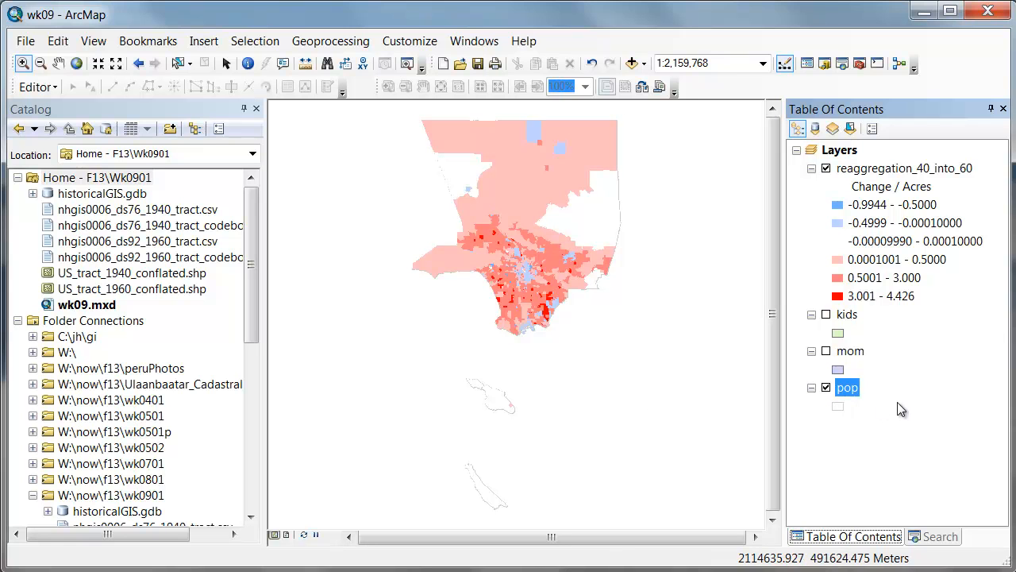
mouse_move(278, 56)
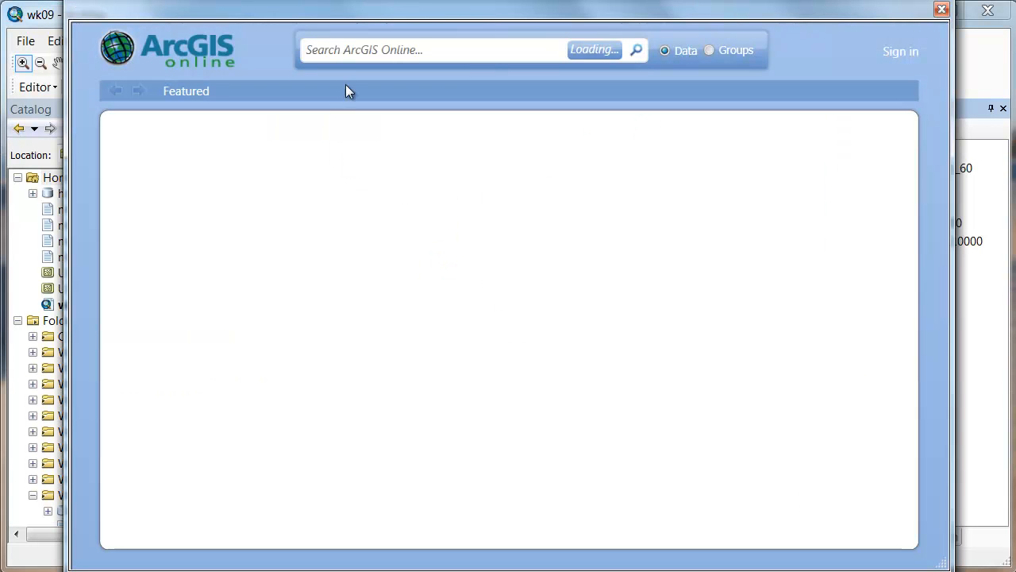
Search ArcGIS Online for 'world imagery' and add the World Imagery basemap beneath the tracts.
type("world i")
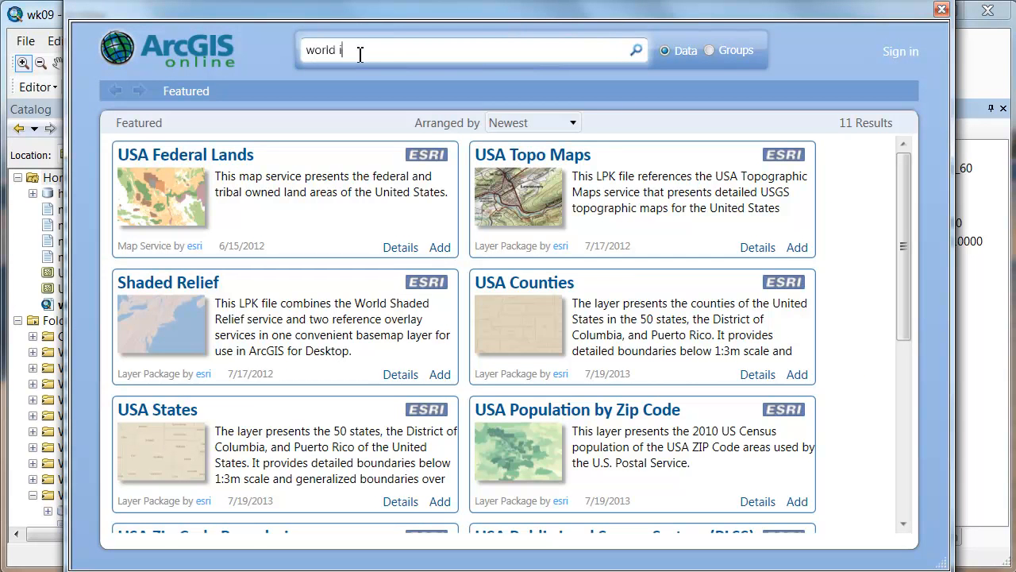
type("magery")
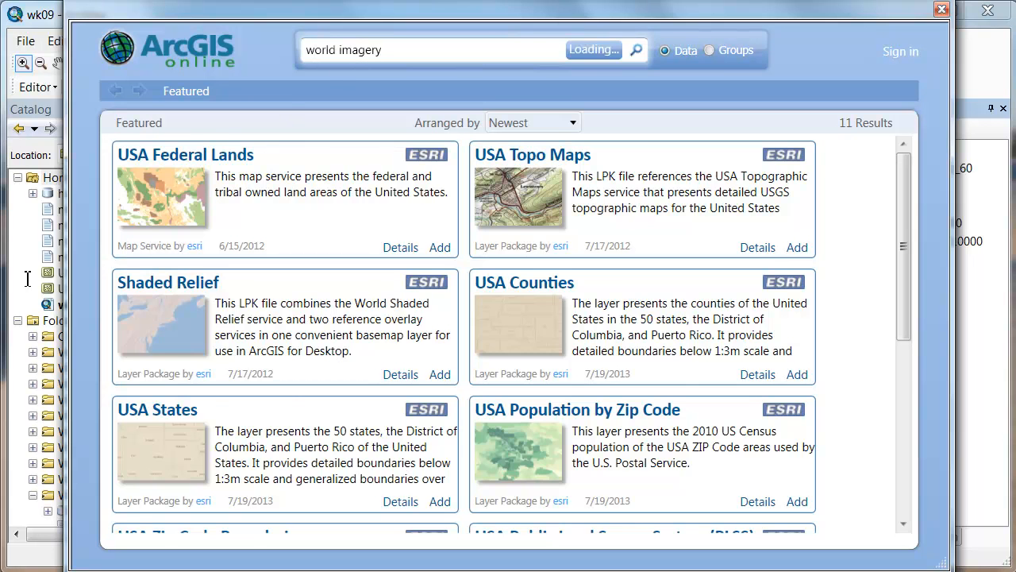
left_click(635, 49)
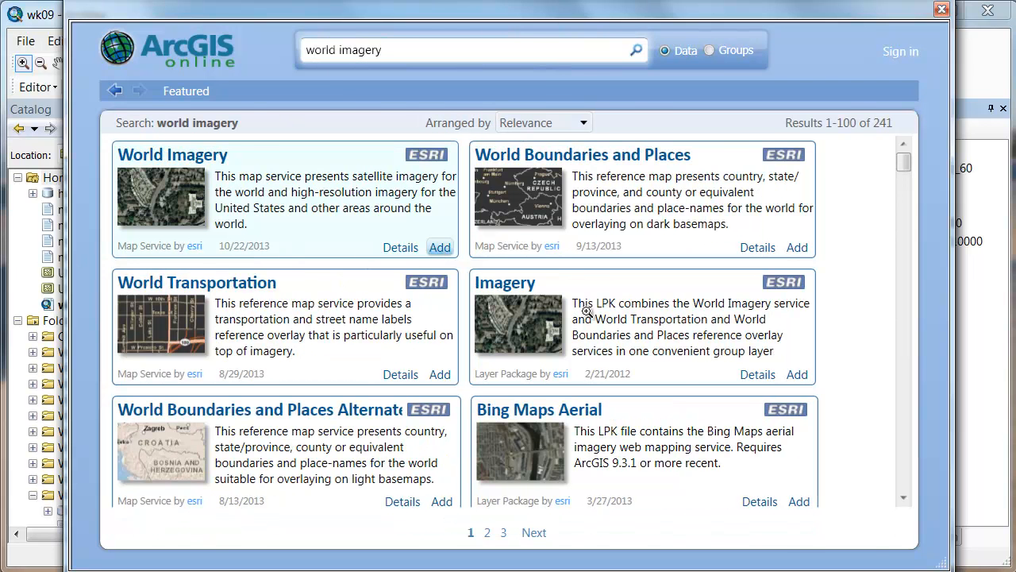
left_click(440, 248)
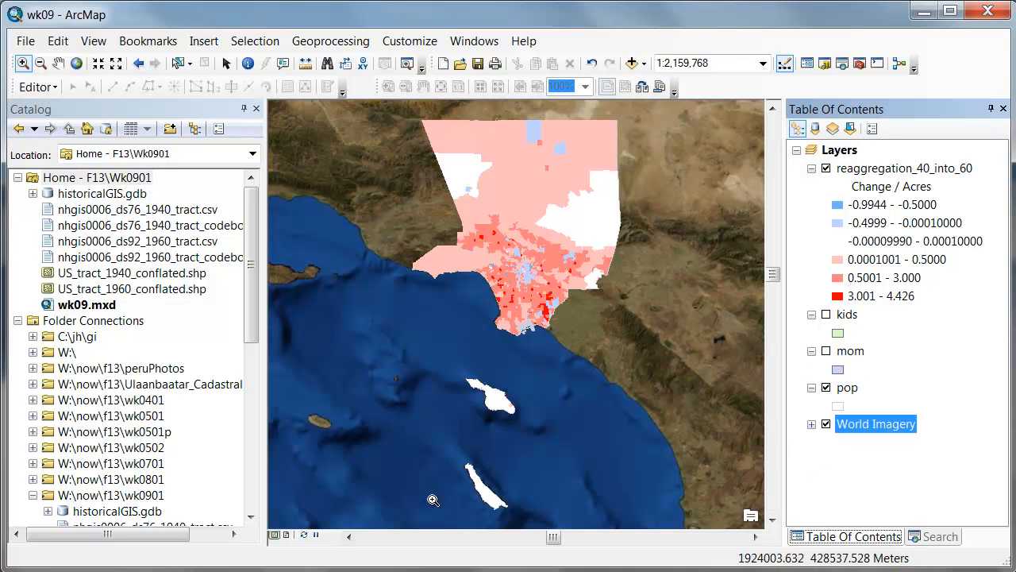
mouse_move(511, 511)
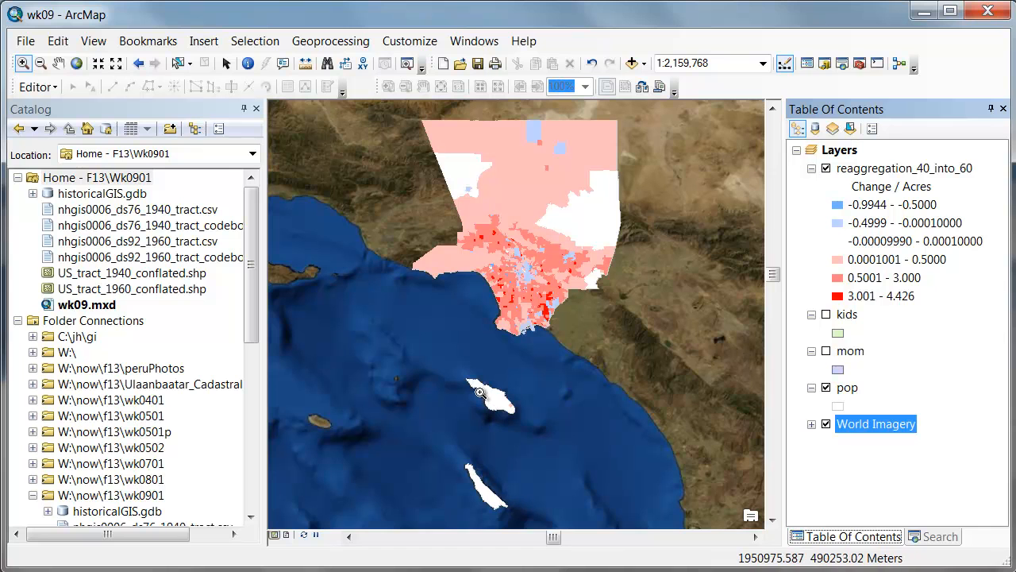
mouse_move(515, 405)
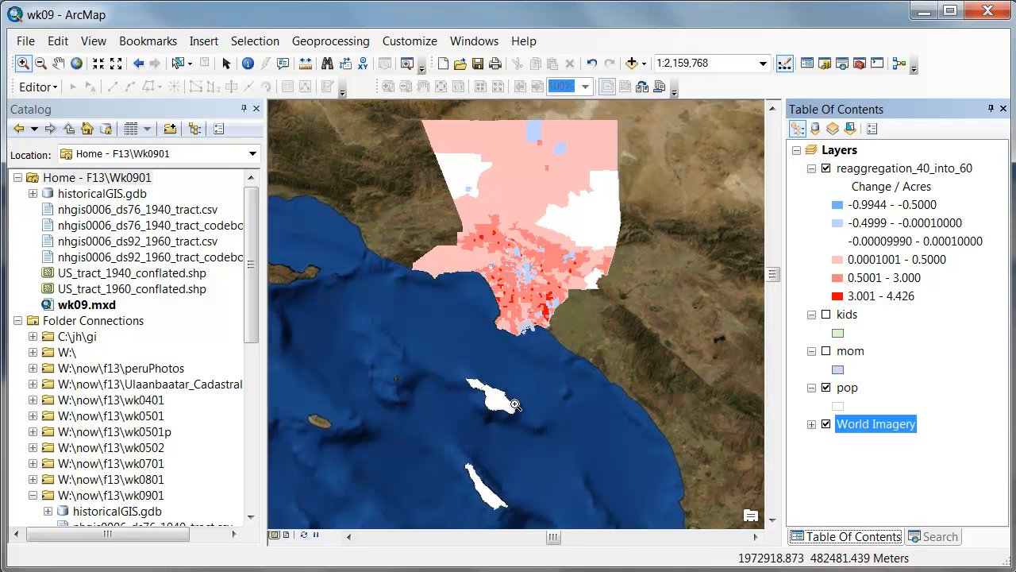
Zoom to Catalina Island, toggle the change layer over it, return to full extent and hide the choropleth.
left_click(515, 405)
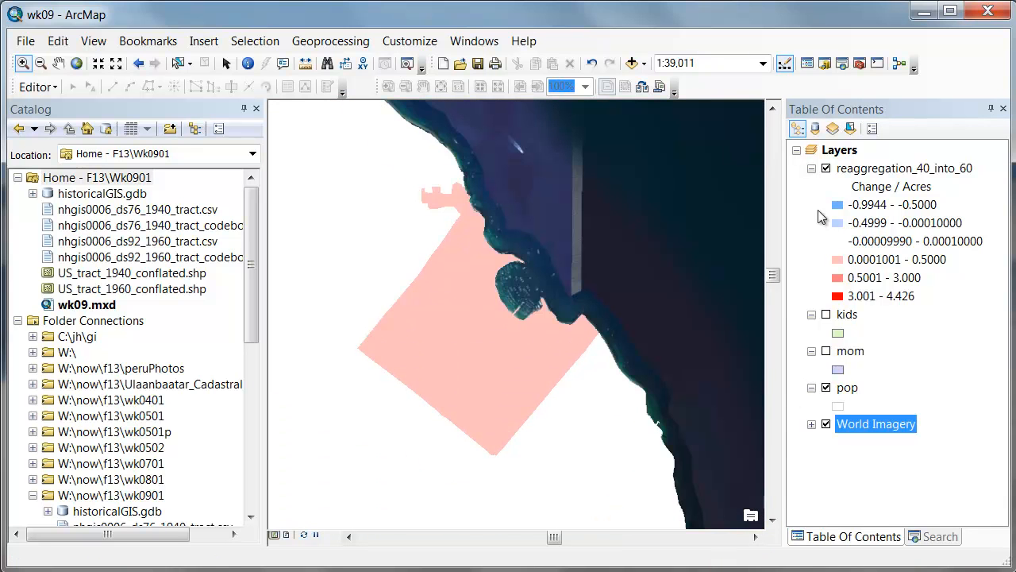
left_click(826, 168)
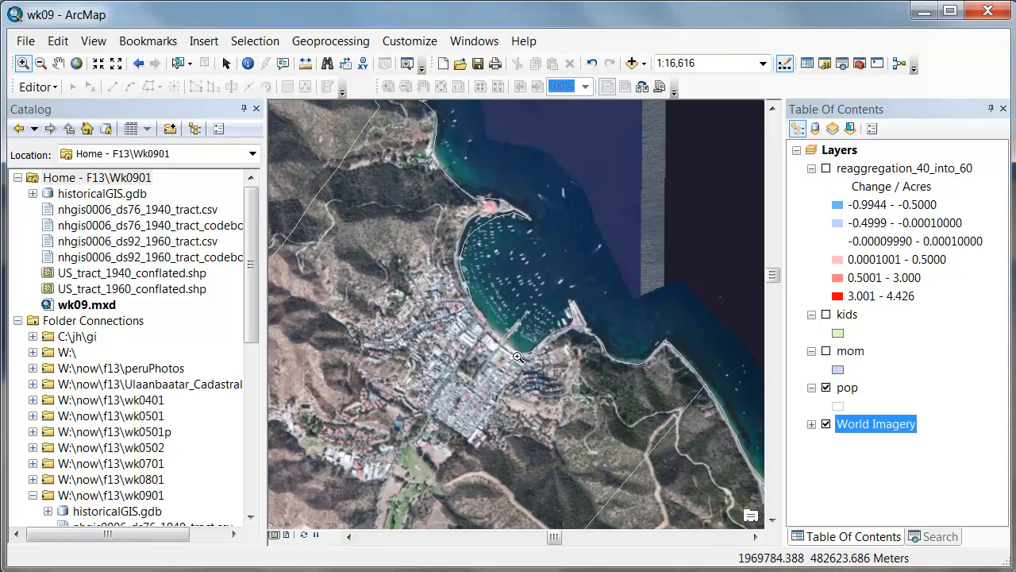
mouse_move(478, 429)
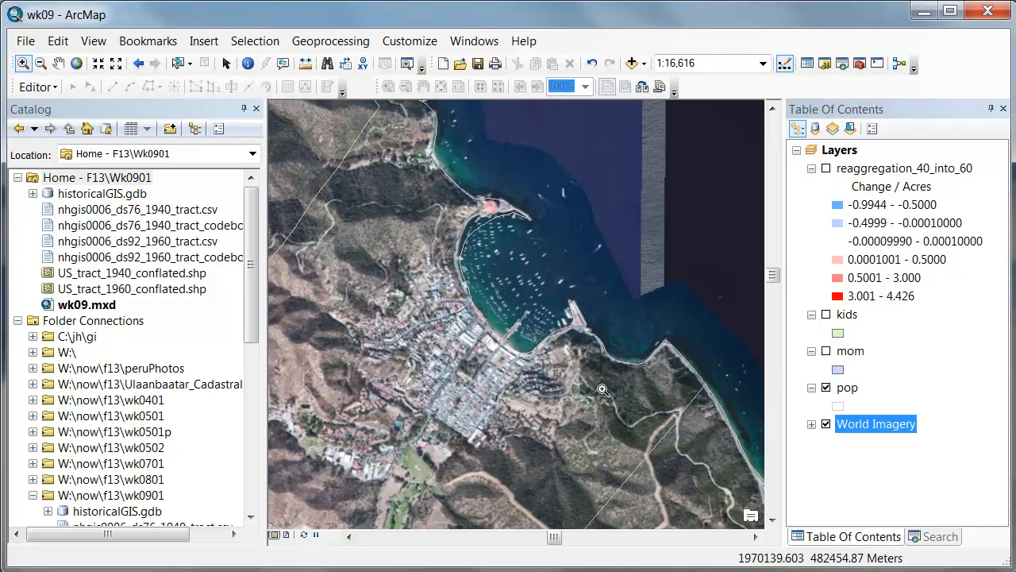
mouse_move(428, 416)
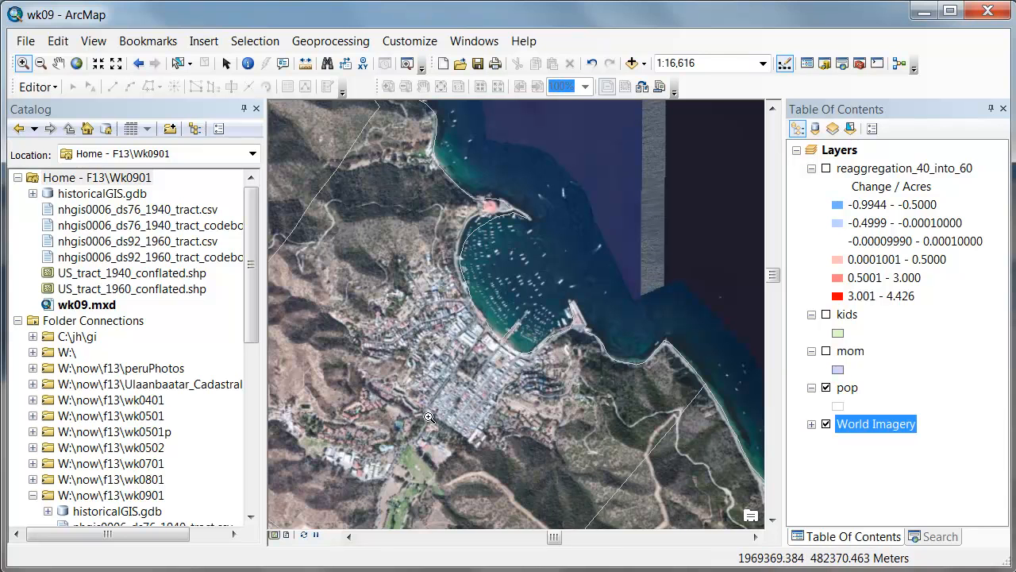
mouse_move(855, 285)
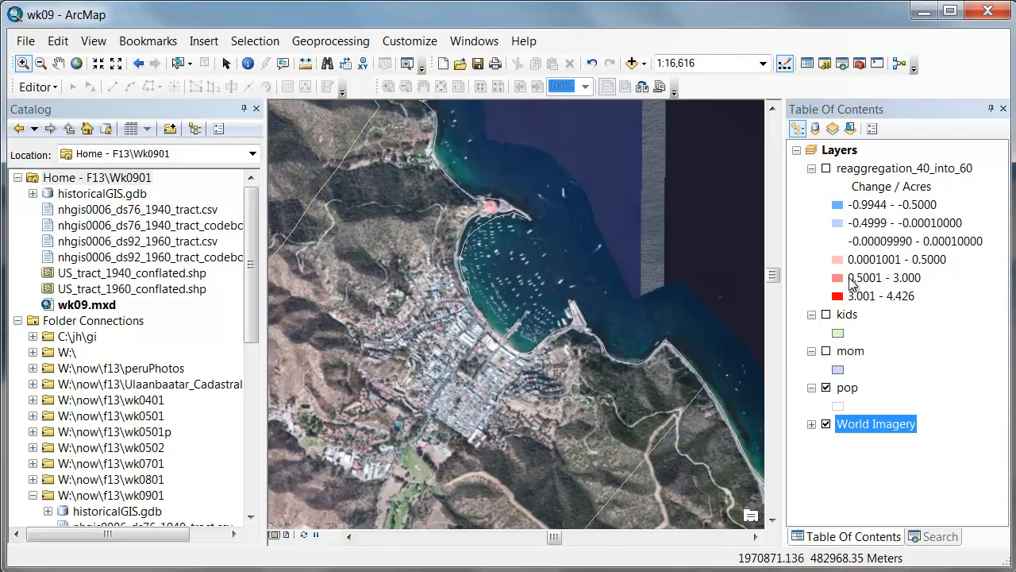
left_click(826, 168)
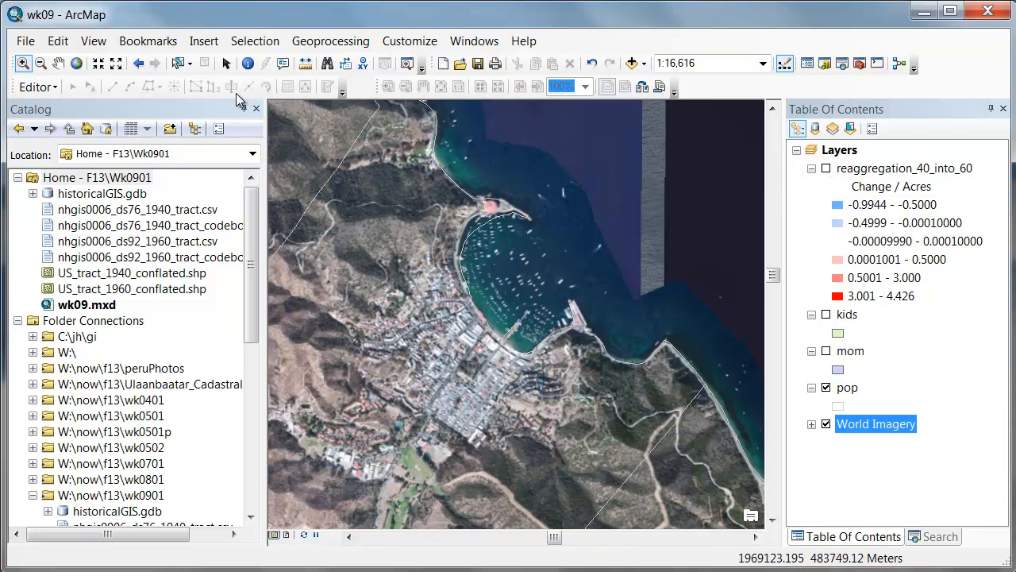
left_click(138, 63)
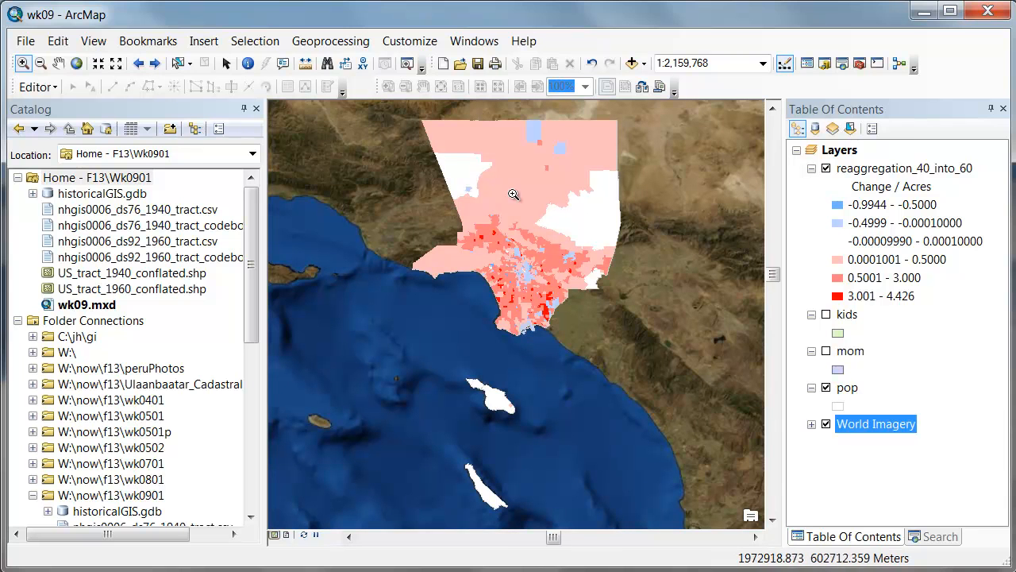
left_click(903, 168)
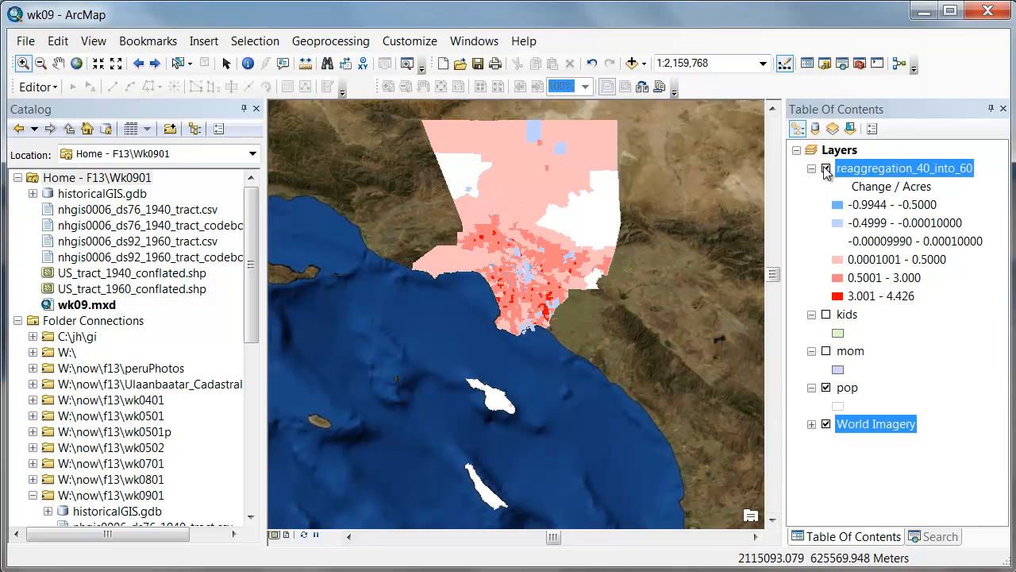
left_click(826, 168)
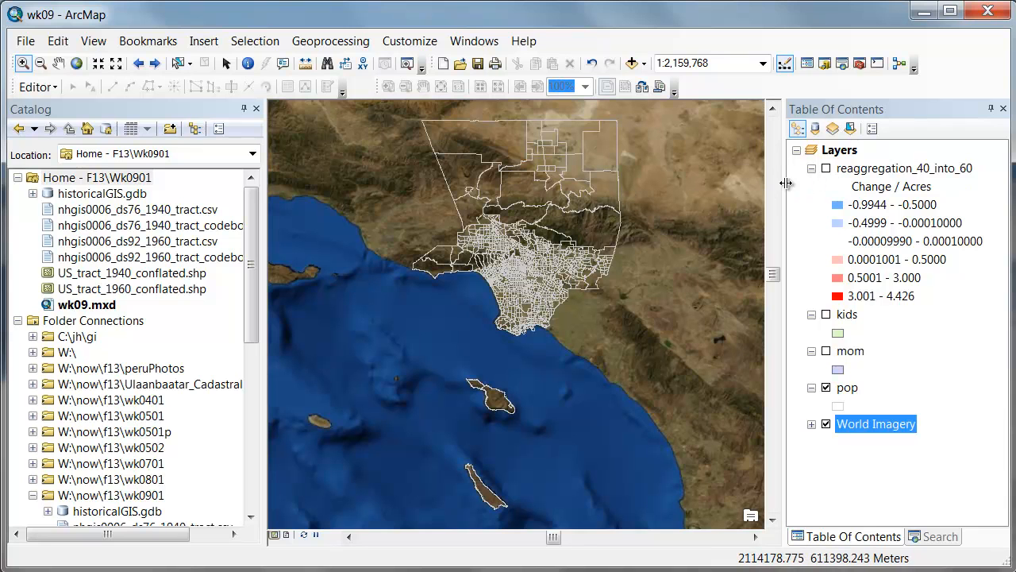
Zoom into the port and toggle the change layer on and off against the harbour imagery.
left_click(826, 169)
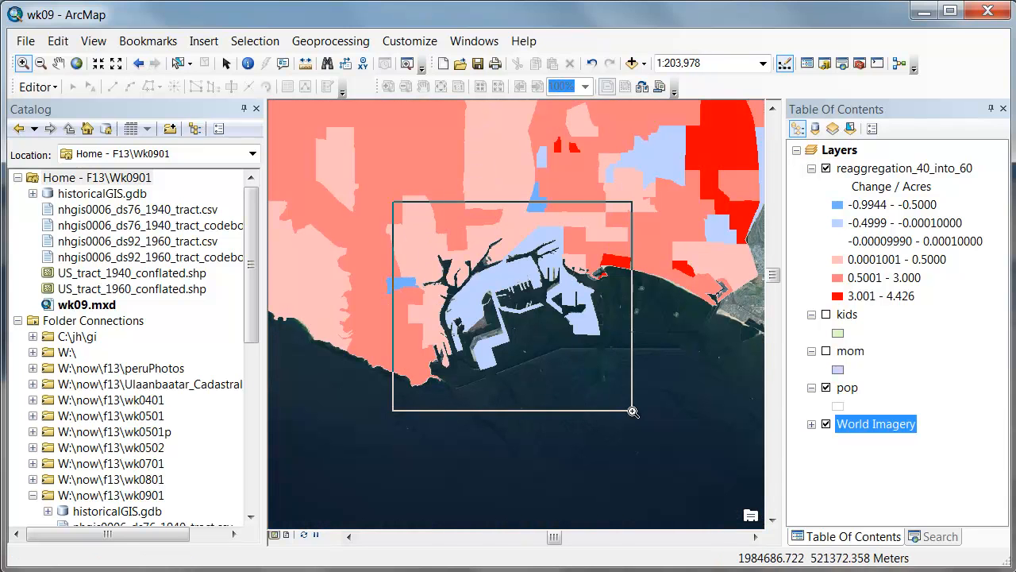
left_click_drag(392, 204, 634, 412)
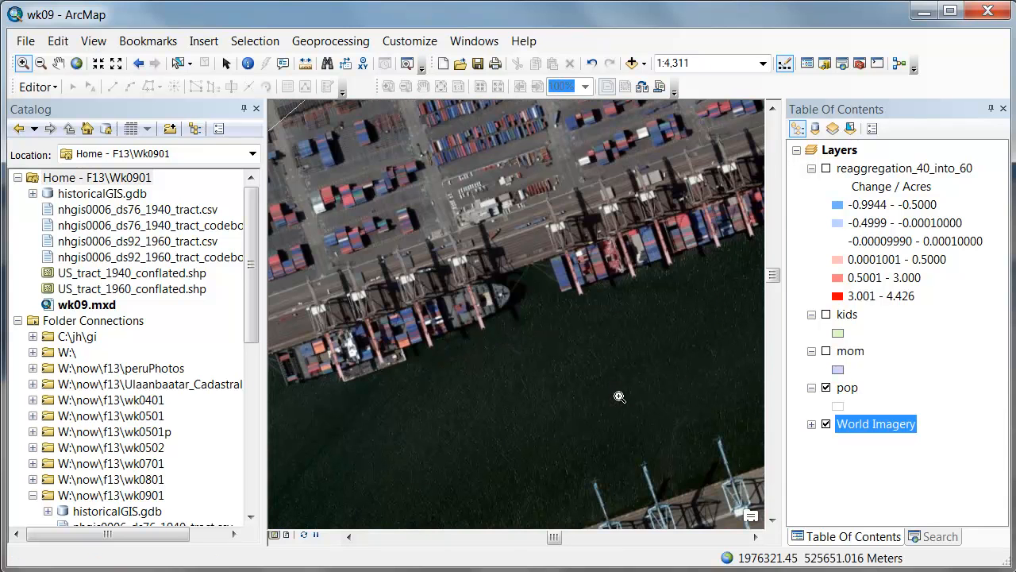
mouse_move(546, 293)
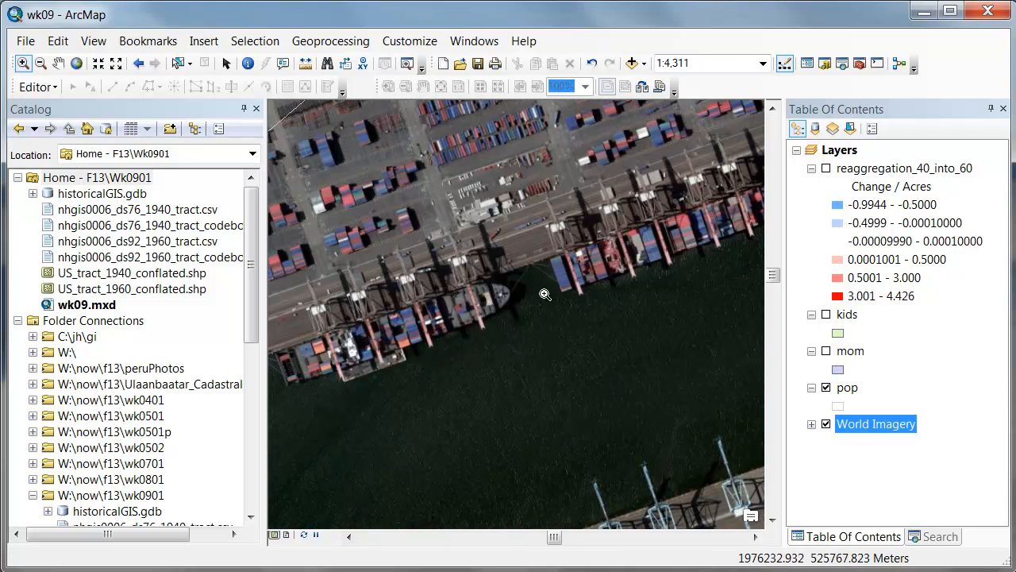
left_click(138, 64)
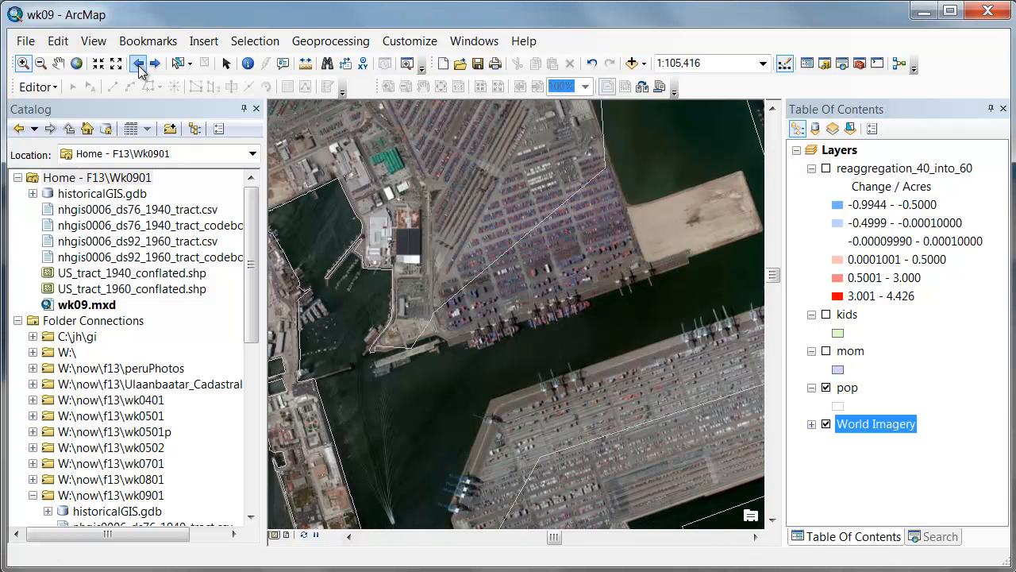
left_click(137, 64)
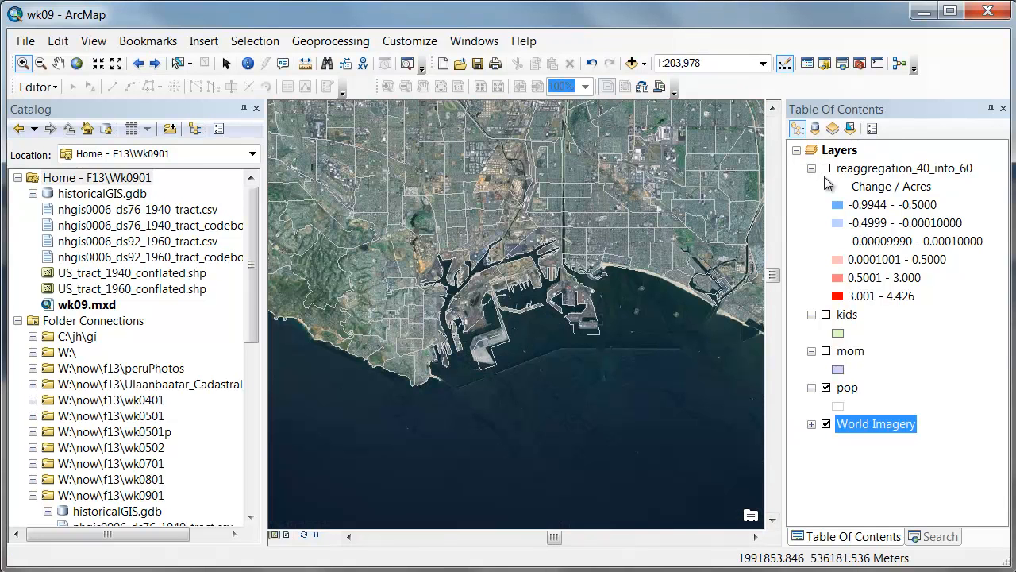
left_click(826, 168)
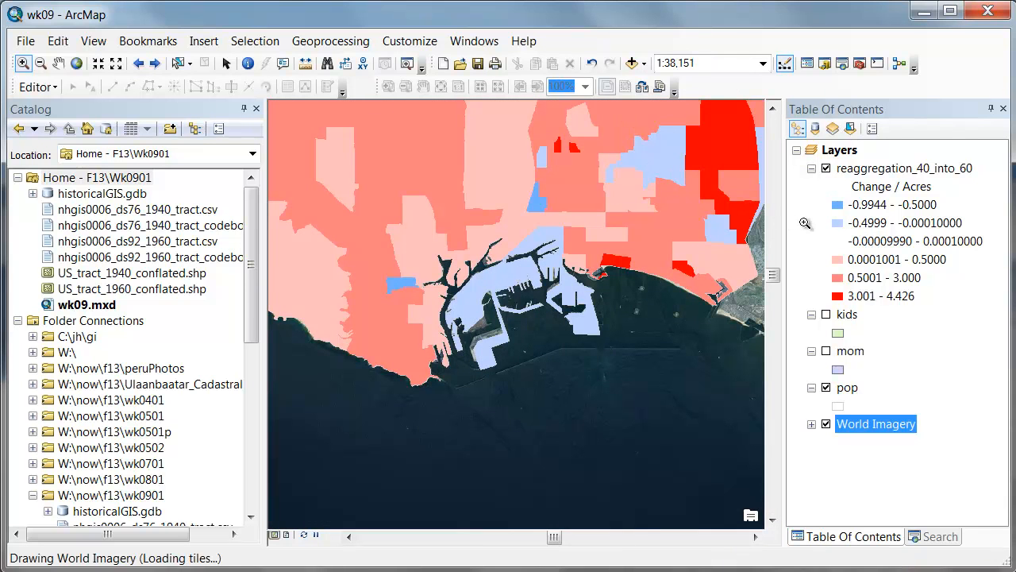
left_click(826, 169)
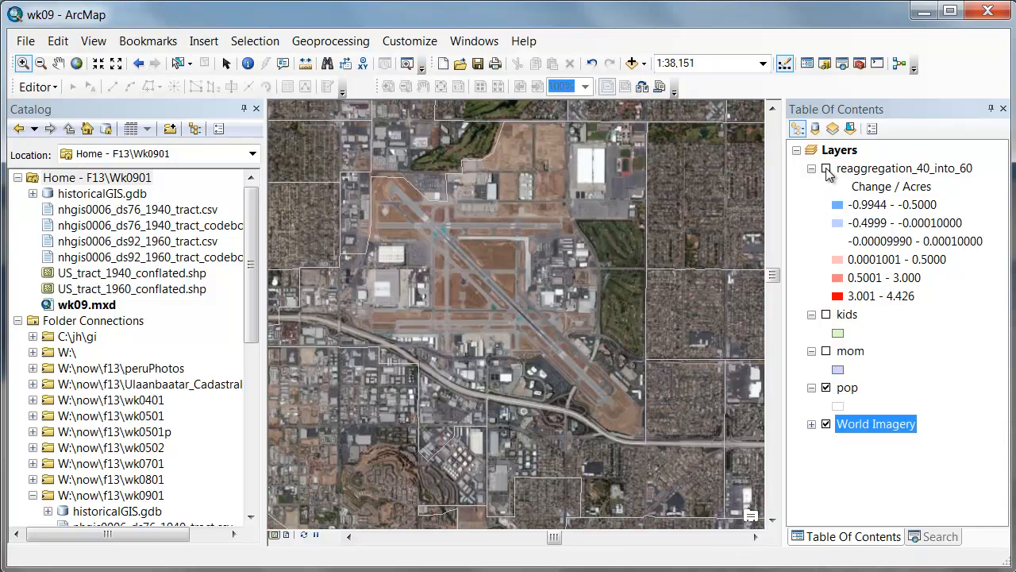
left_click(825, 168)
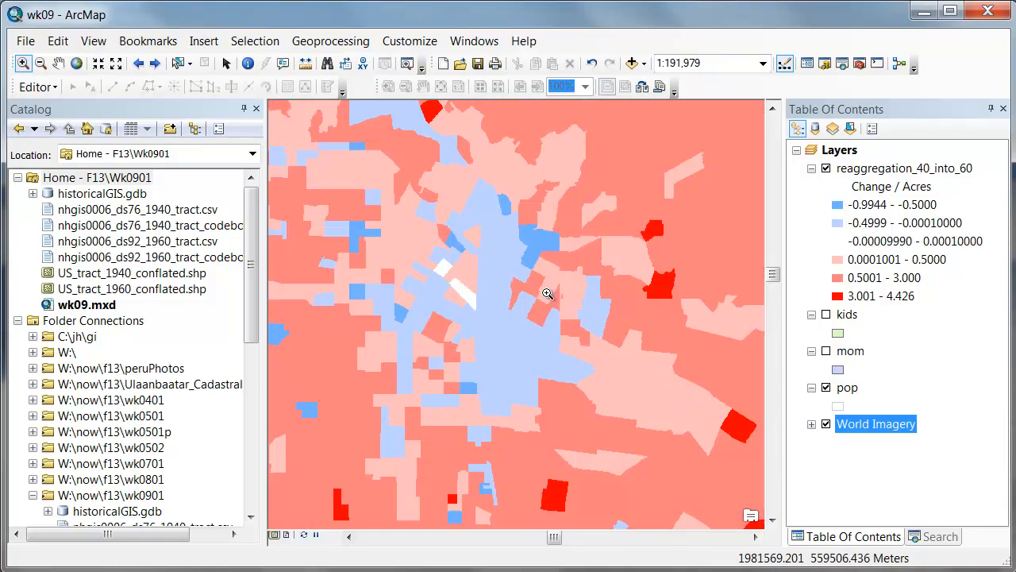
mouse_move(629, 381)
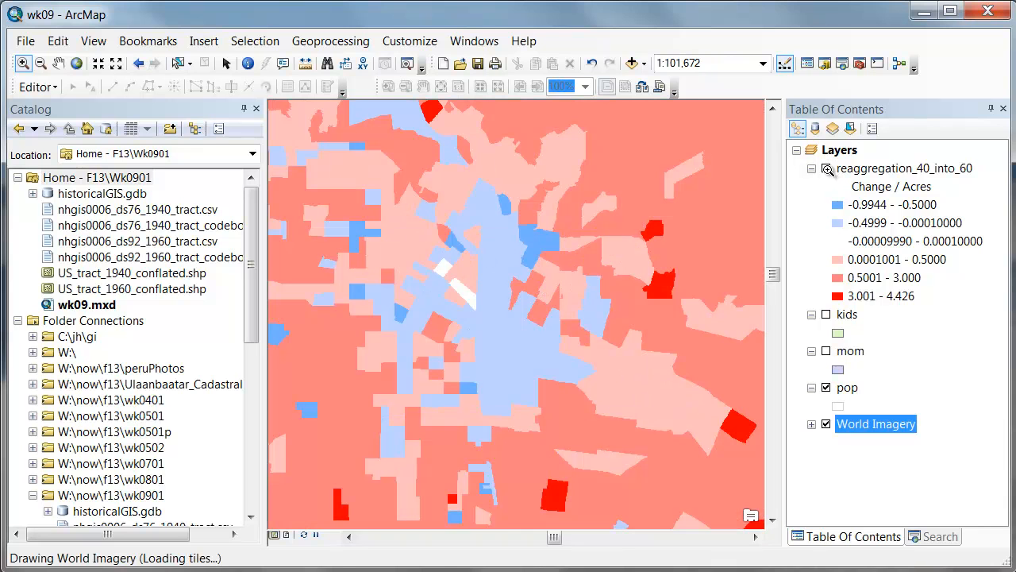
Zoom into the mixed blue-red cluster, hide the choropleth to show neighbourhood imagery, and step back one extent.
left_click(826, 169)
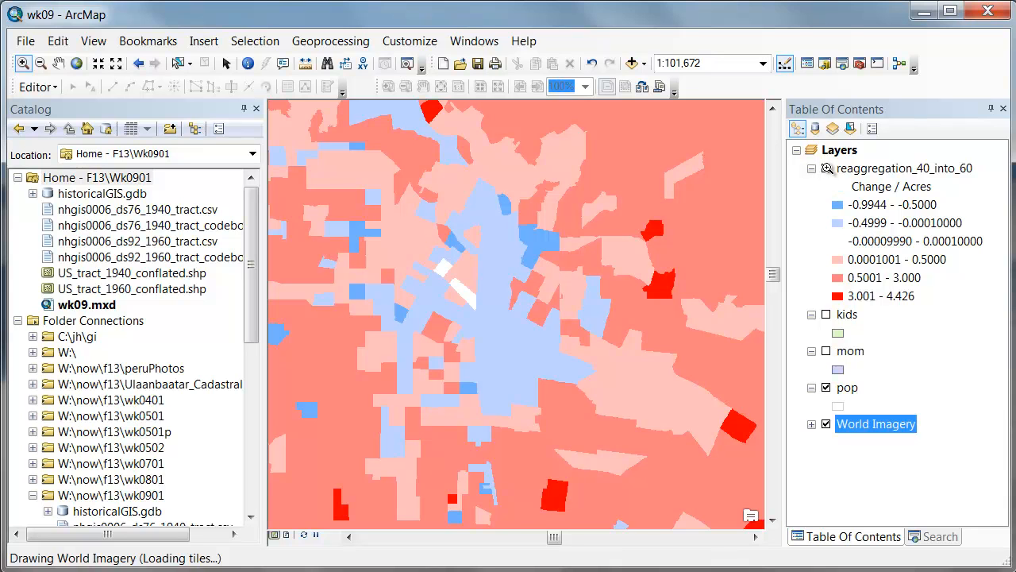
left_click(826, 168)
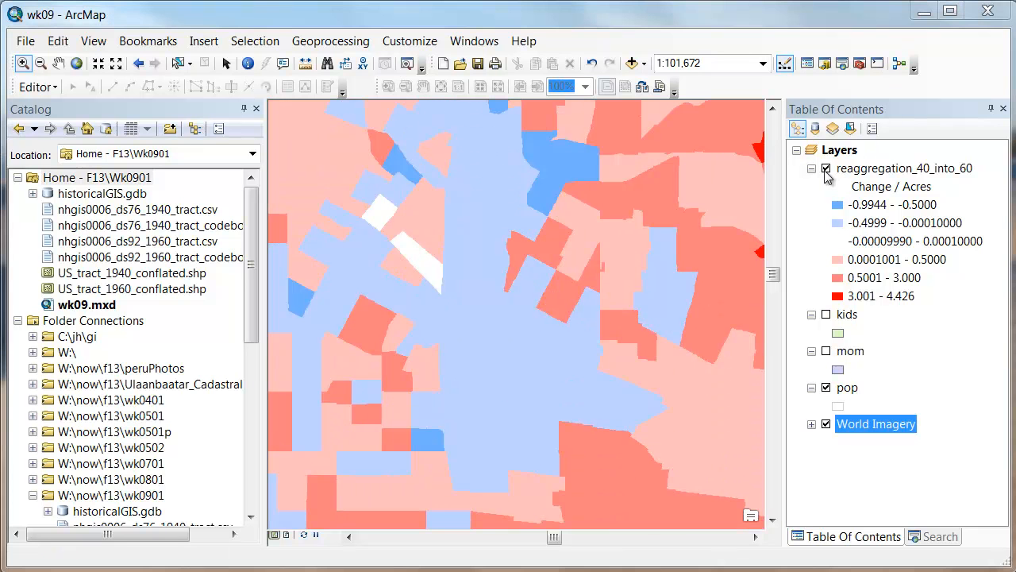
left_click(826, 169)
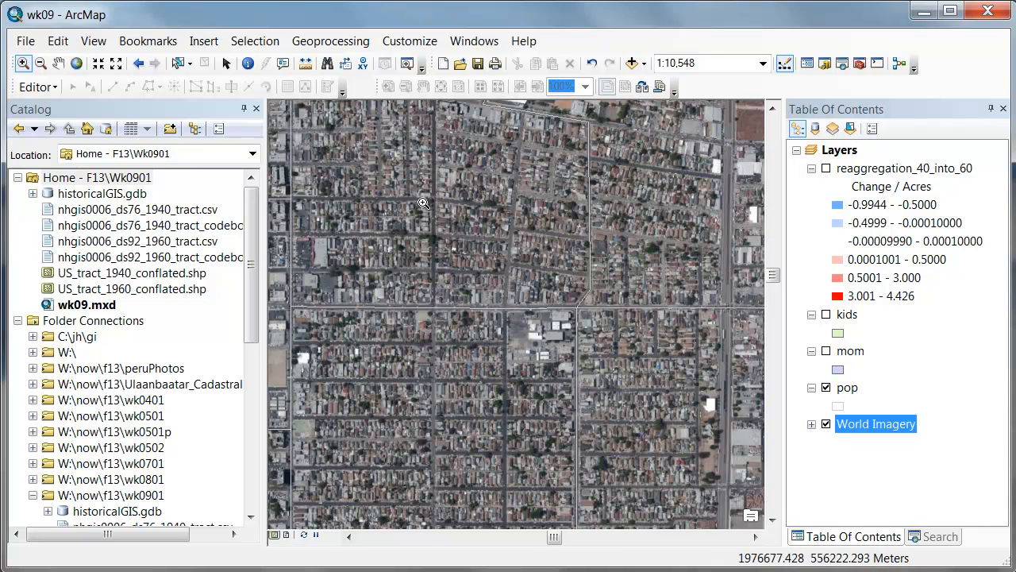
mouse_move(210, 83)
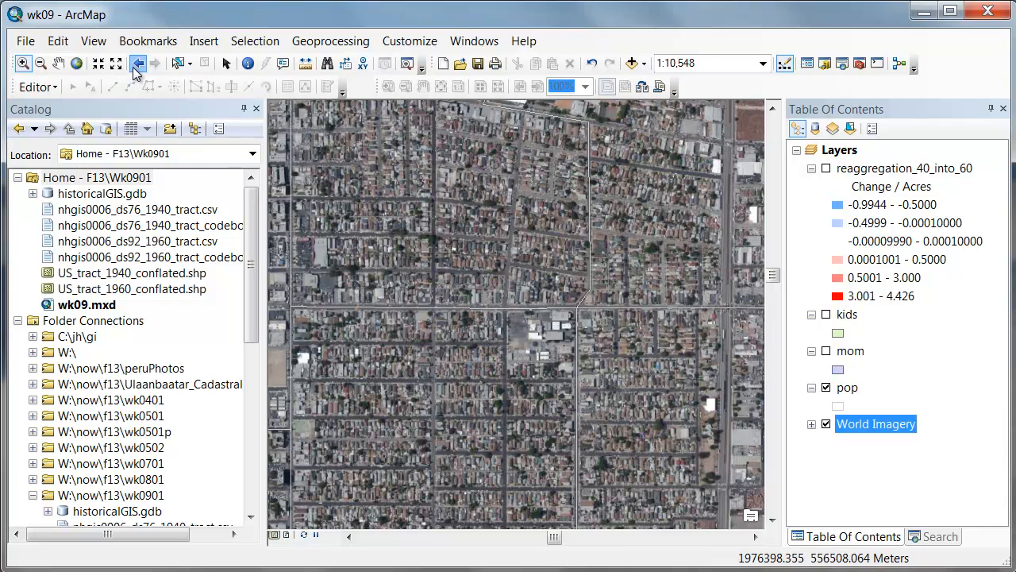
left_click(136, 63)
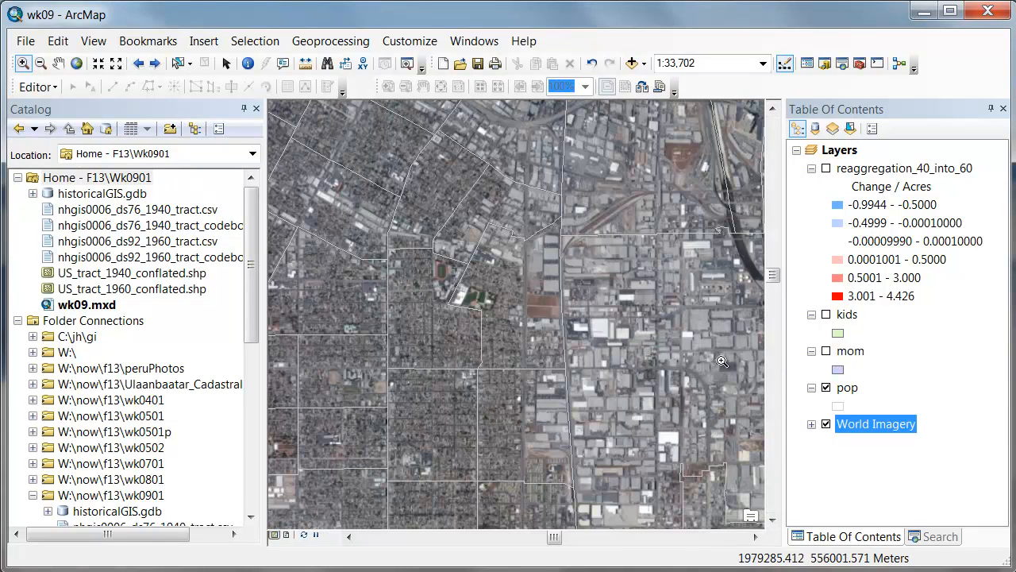
mouse_move(213, 88)
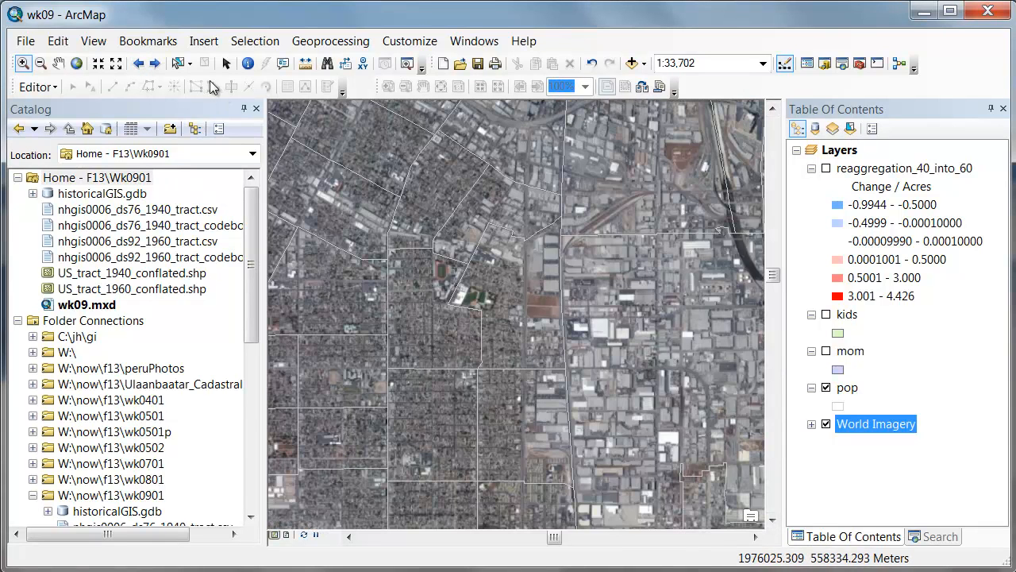
Zoom to the housing-change layer's full extent, then in on the coastal harbour tracts.
right_click(904, 168)
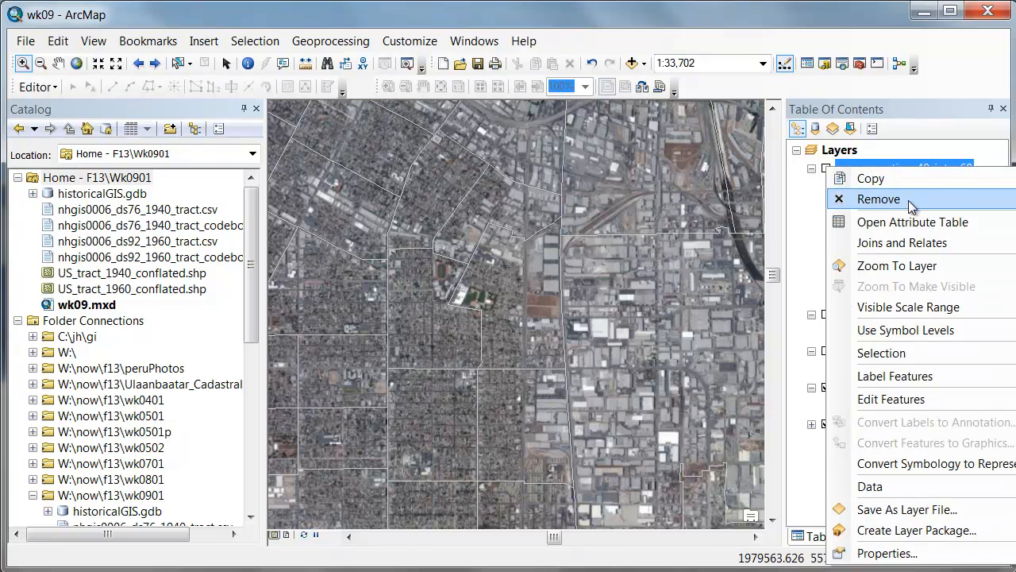
mouse_move(898, 265)
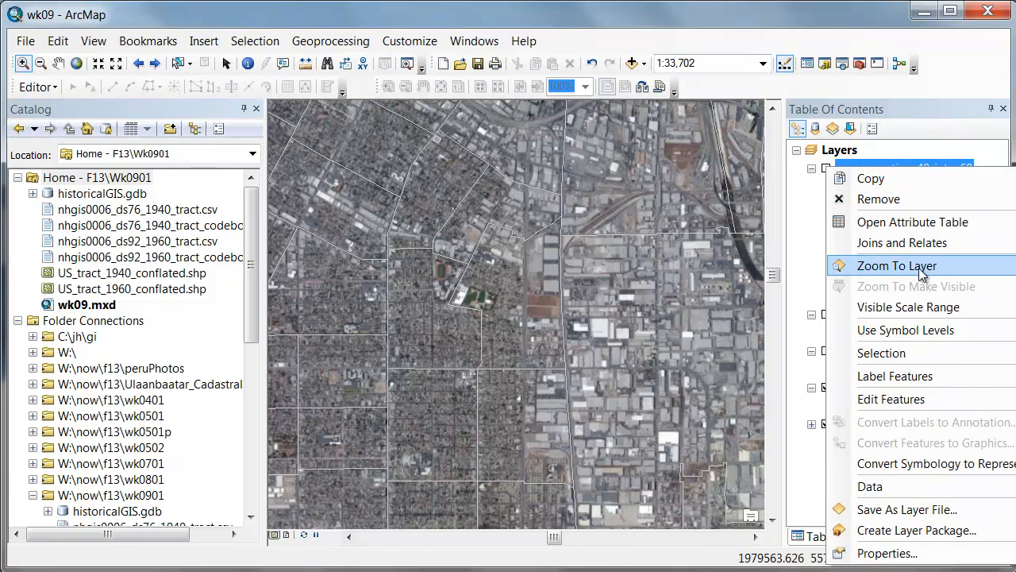
left_click(896, 265)
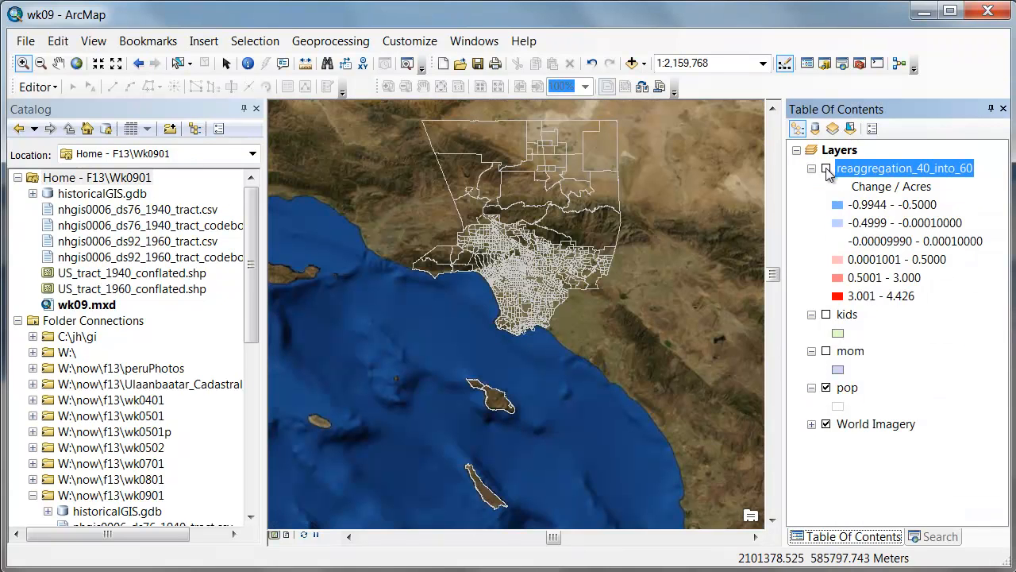
left_click(826, 168)
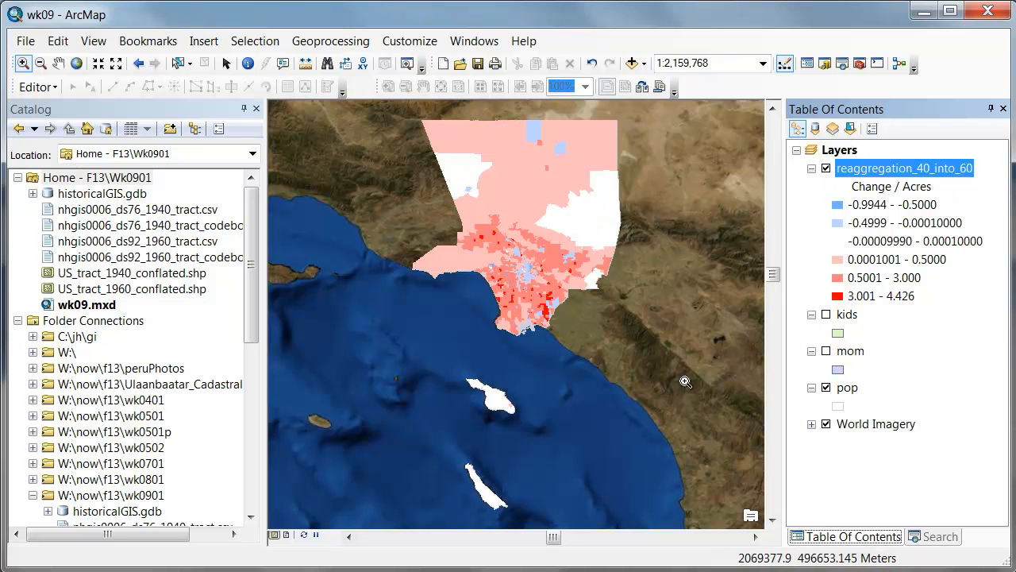
mouse_move(543, 280)
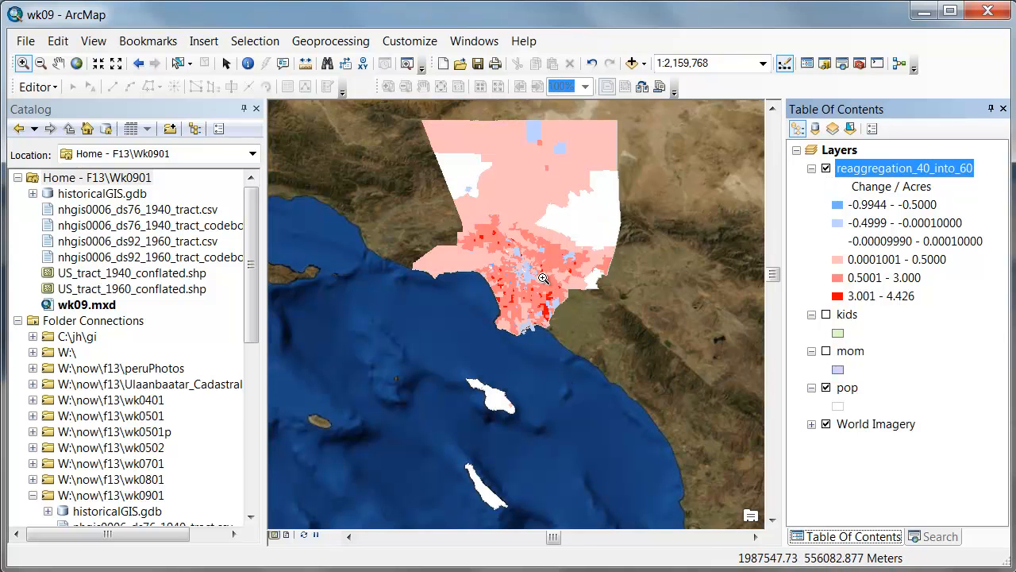
mouse_move(634, 334)
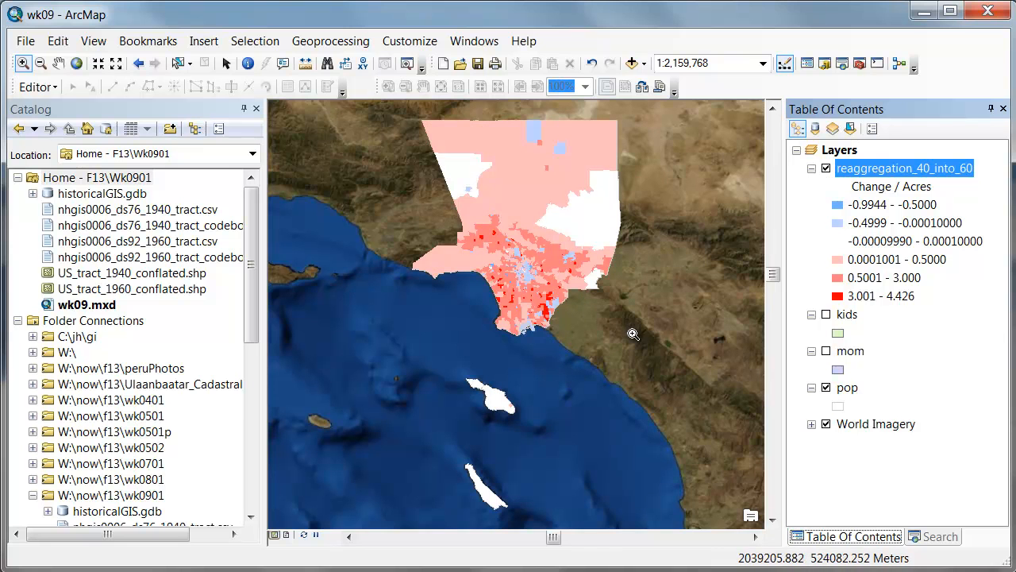
mouse_move(544, 314)
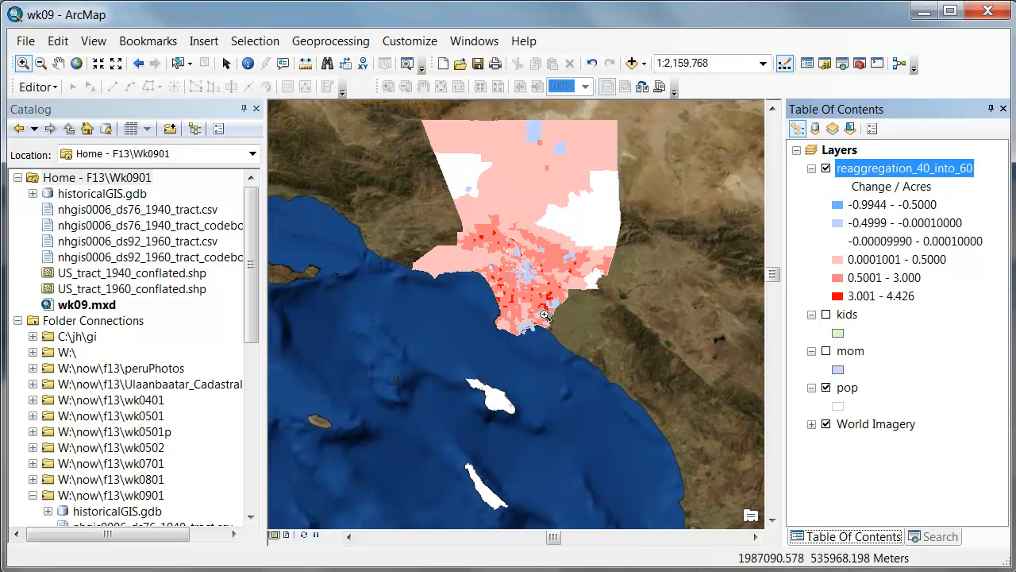
mouse_move(499, 278)
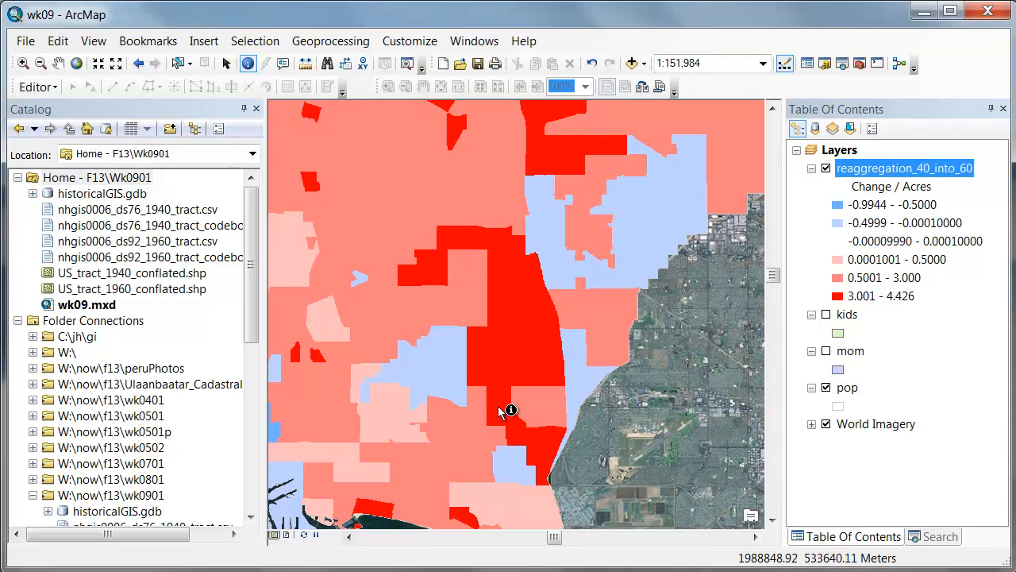
left_click(512, 410)
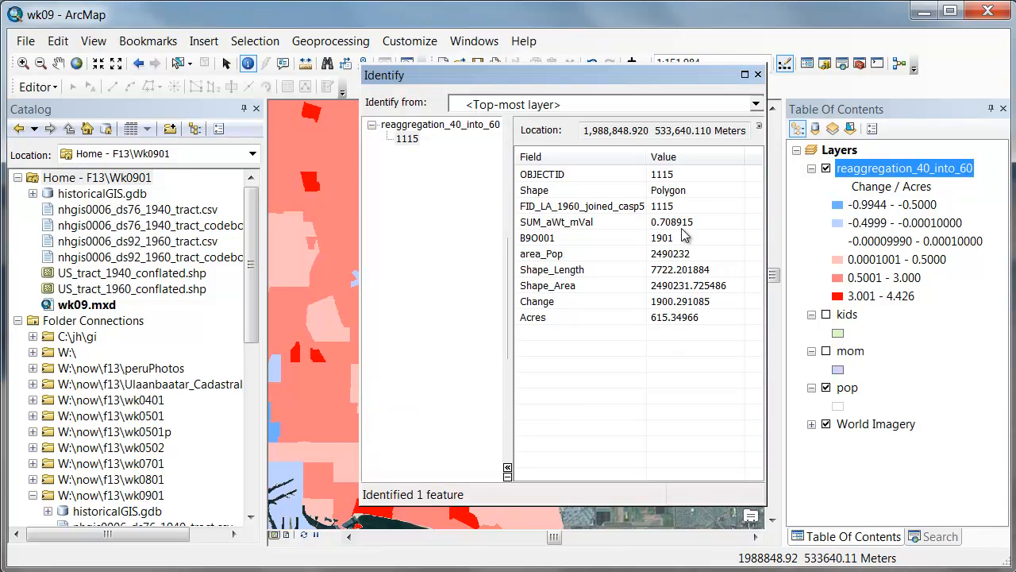
left_click(756, 75)
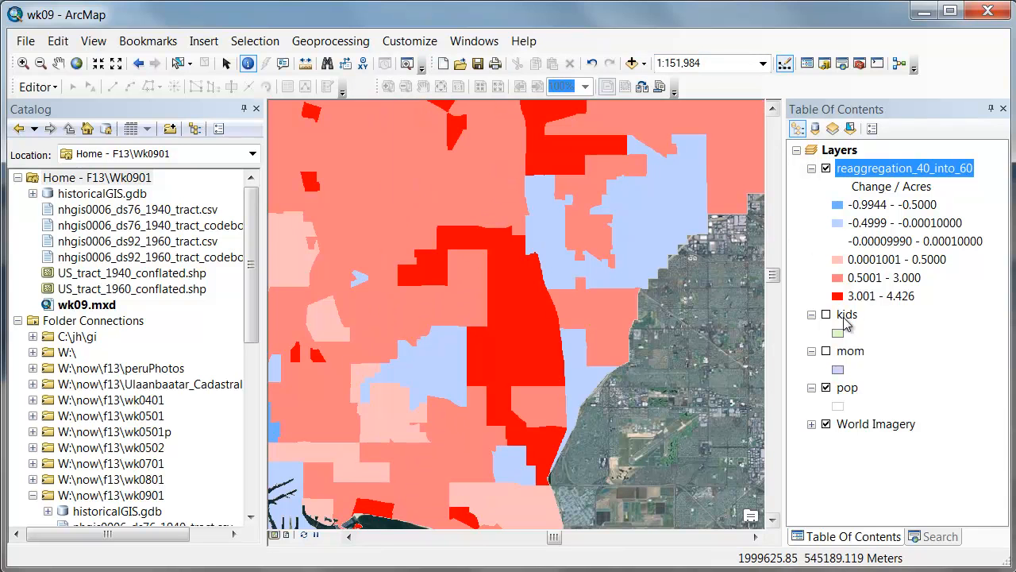
left_click(848, 388)
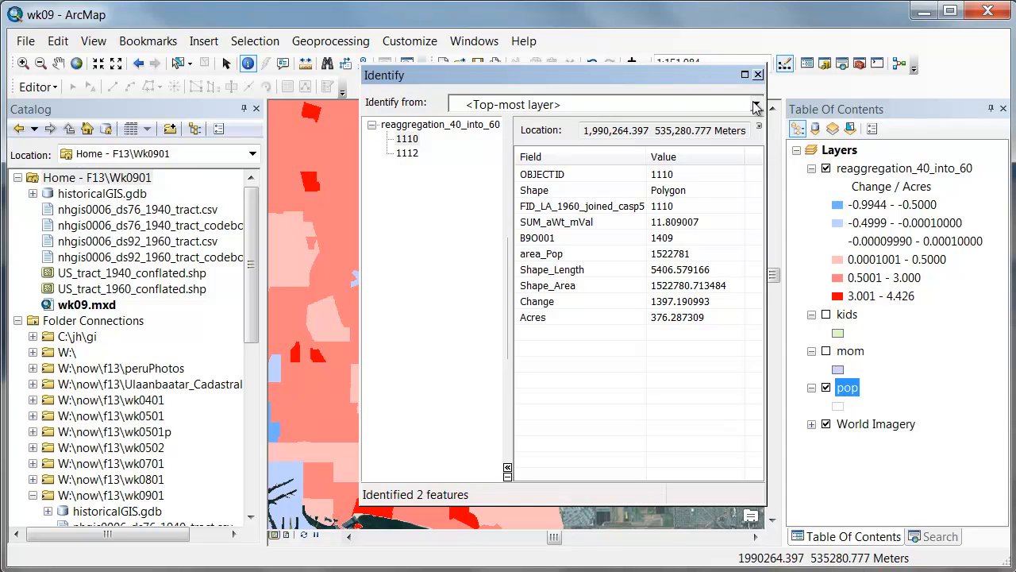
left_click(756, 104)
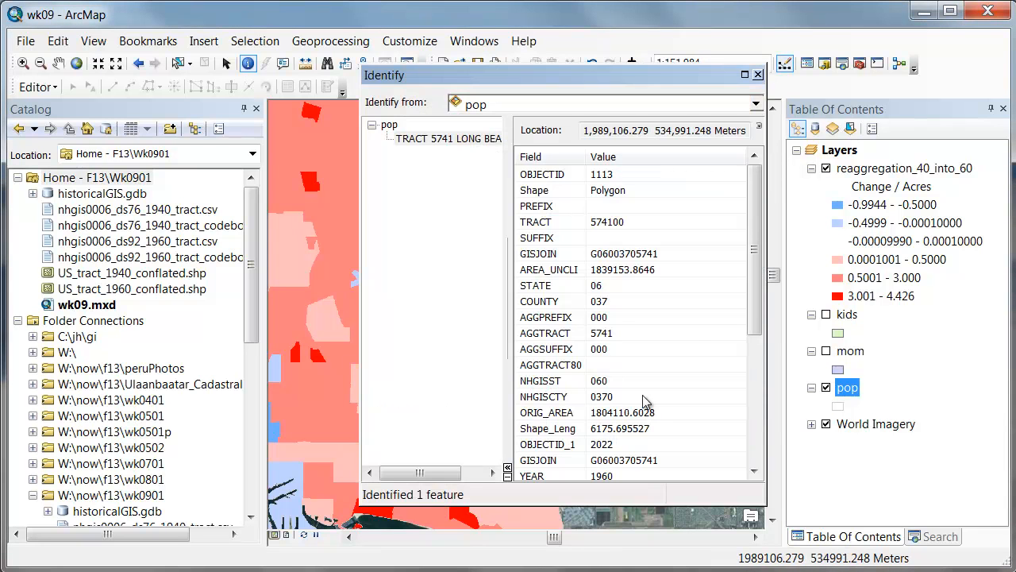
scroll("down", 3)
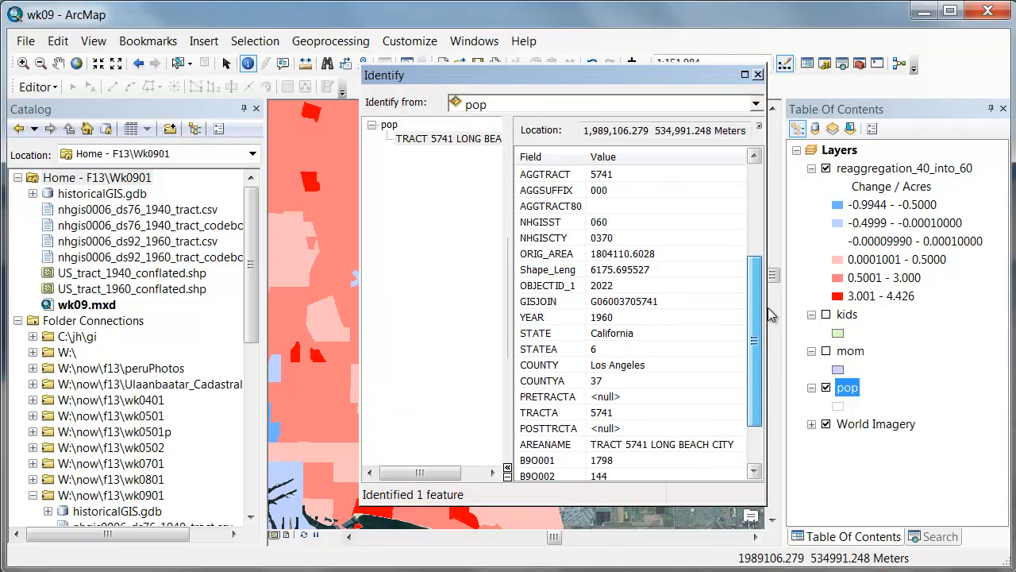
scroll("down", 3)
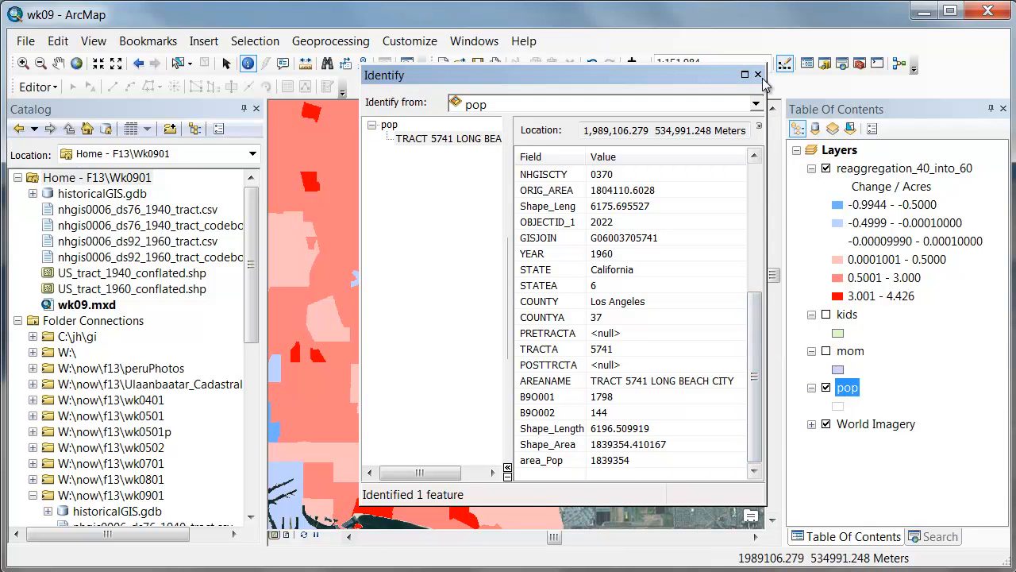
left_click(758, 74)
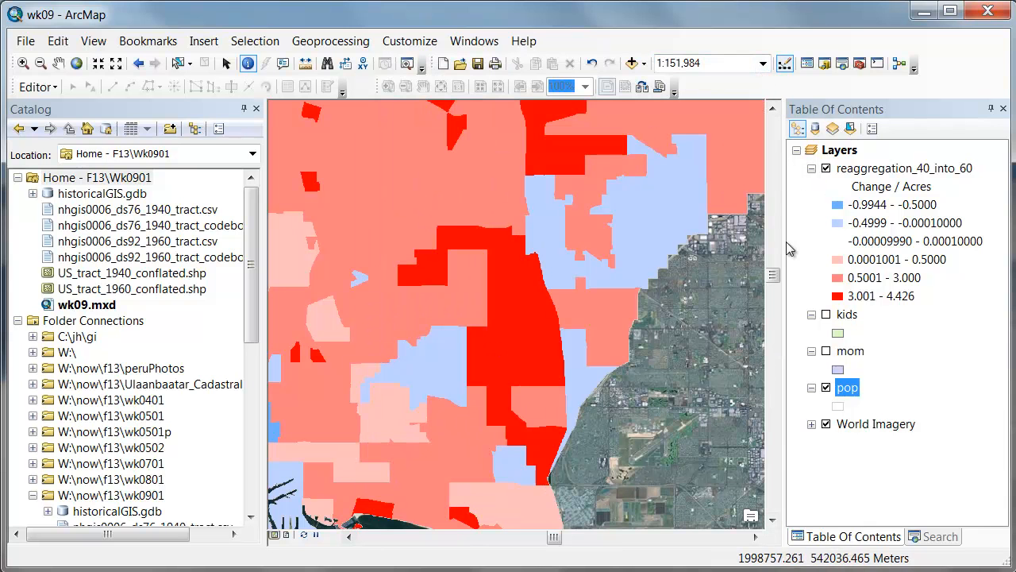
Toggle the housing-change layer to compare with imagery and step back to the wider extent.
left_click(826, 168)
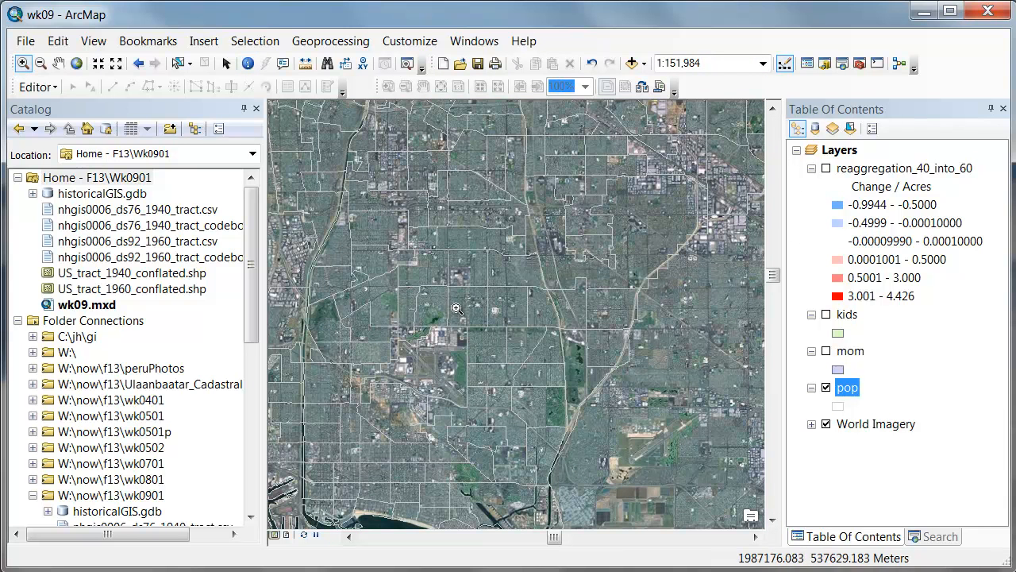
left_click(826, 169)
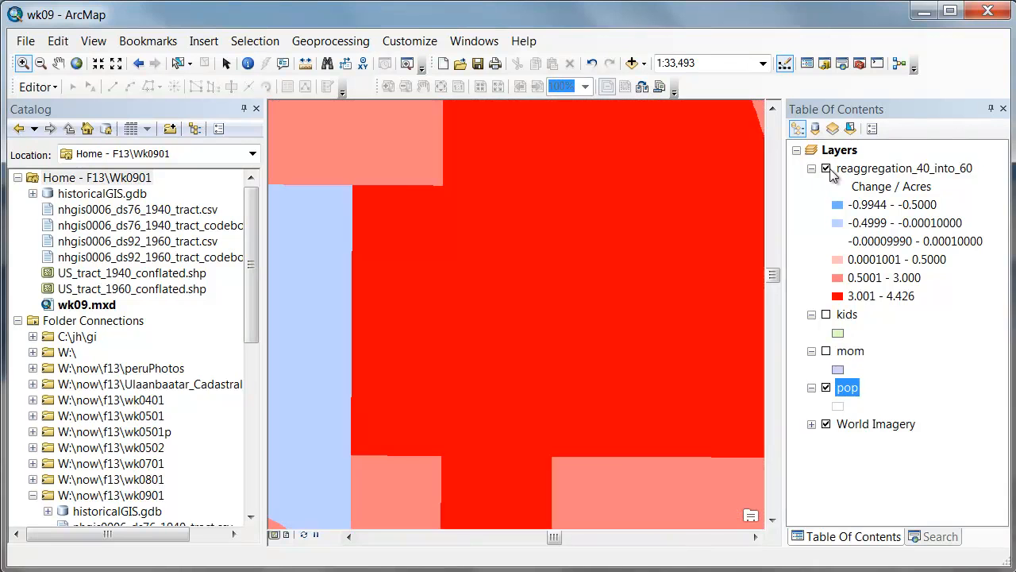
left_click(826, 168)
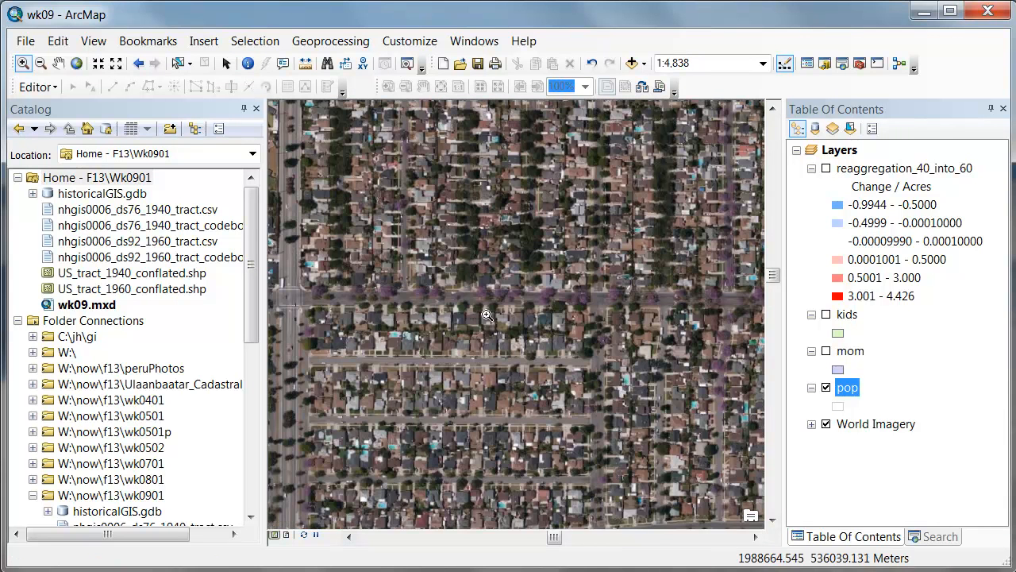
mouse_move(581, 454)
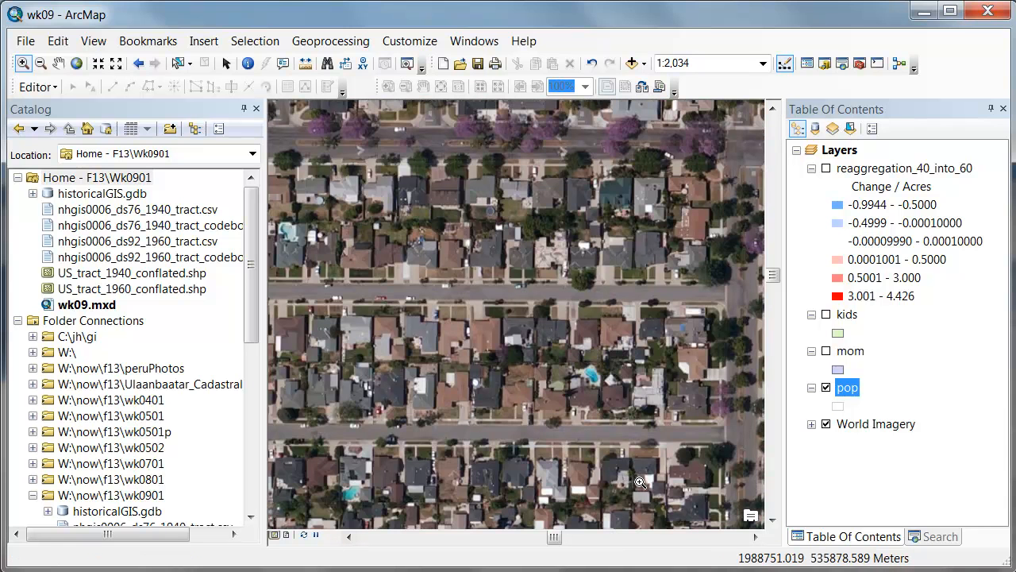
mouse_move(648, 484)
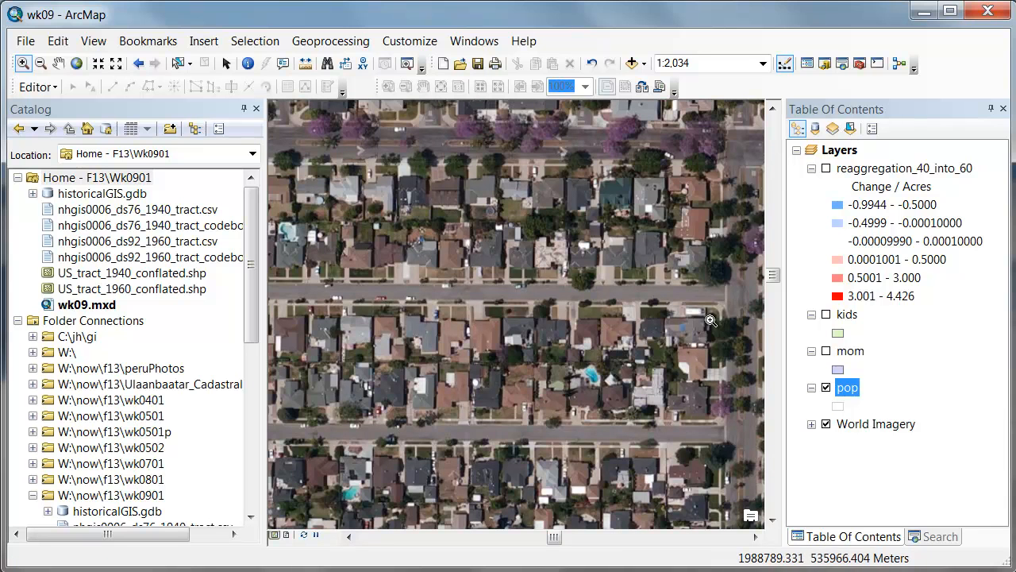
mouse_move(612, 150)
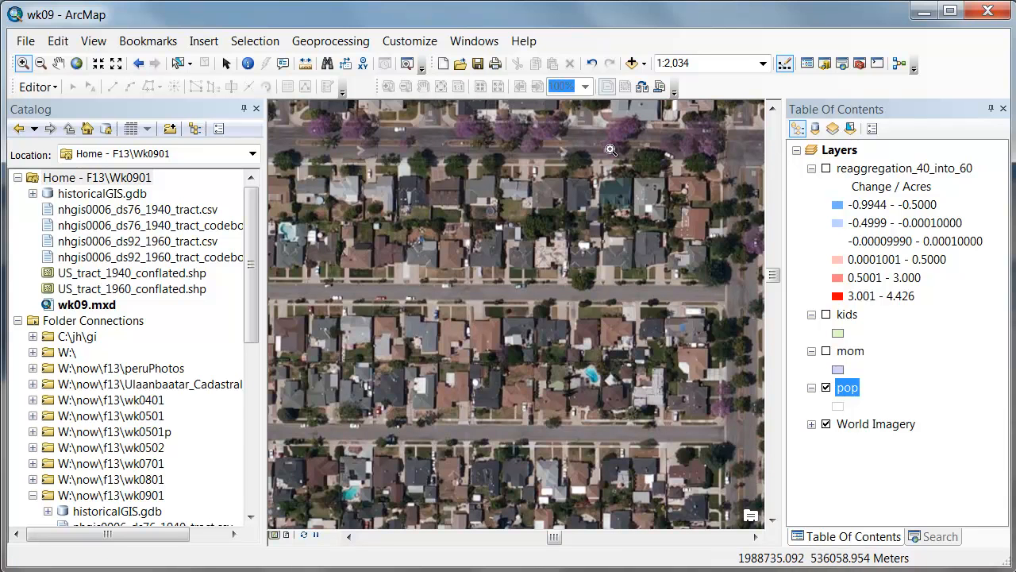
mouse_move(435, 76)
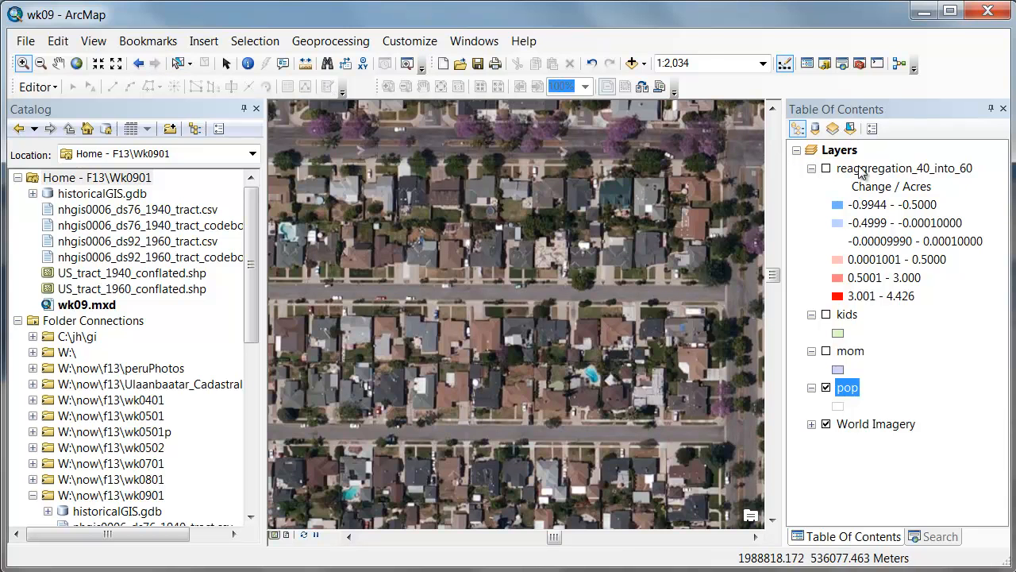
left_click(137, 63)
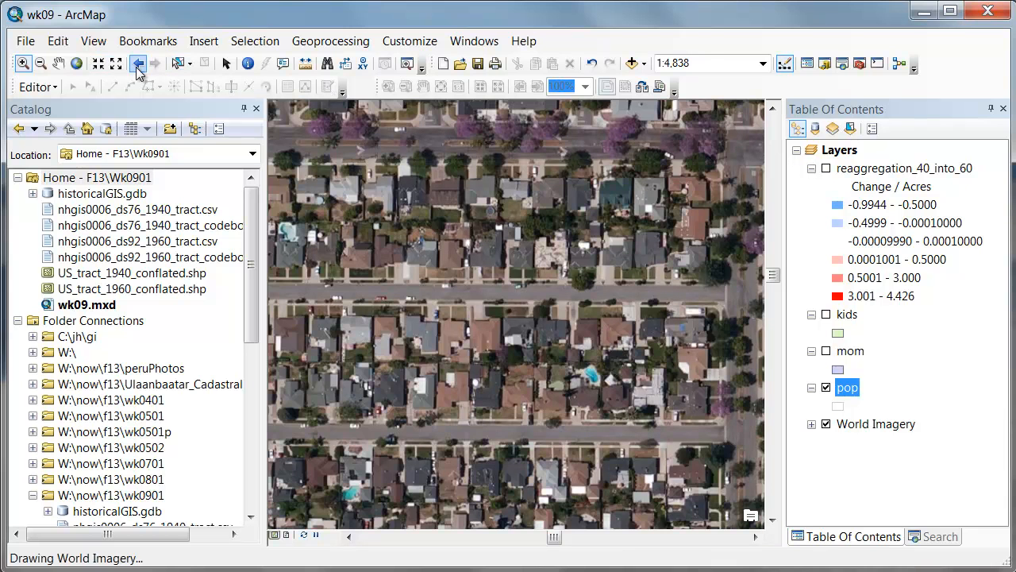
left_click(136, 64)
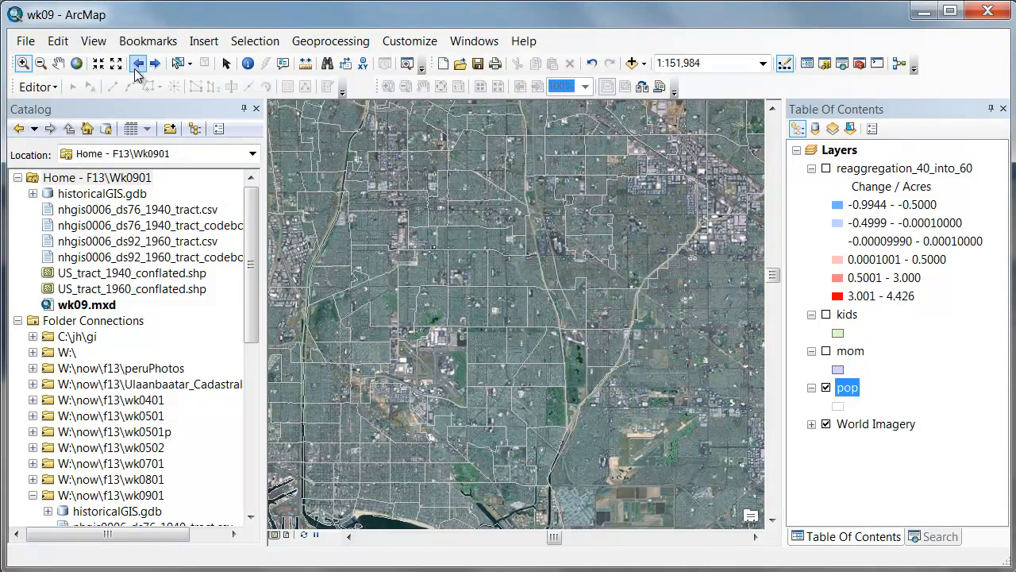
Turn the housing-change layer back on and zoom close onto a dark red high-gain tract.
left_click(826, 168)
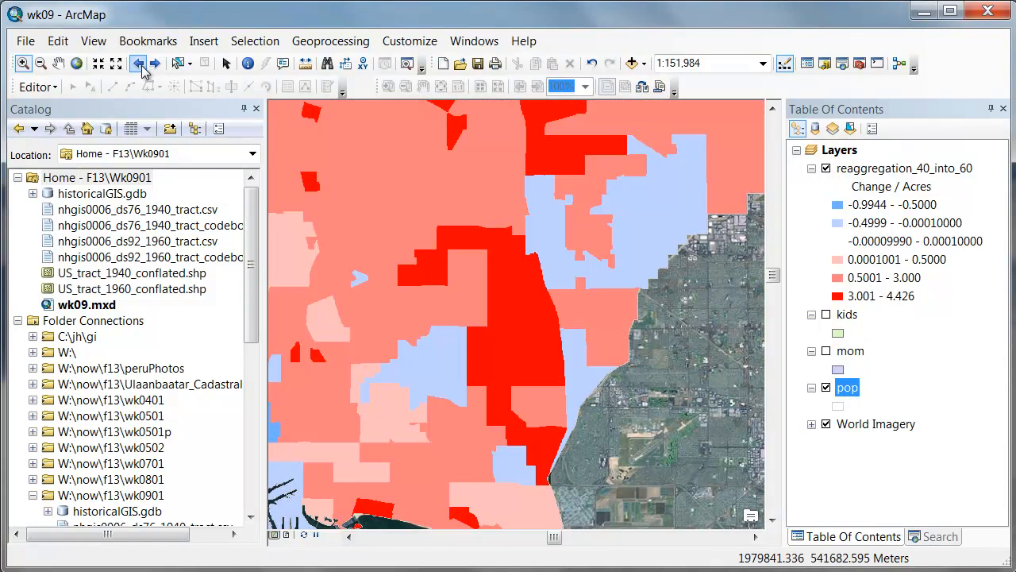
left_click(138, 63)
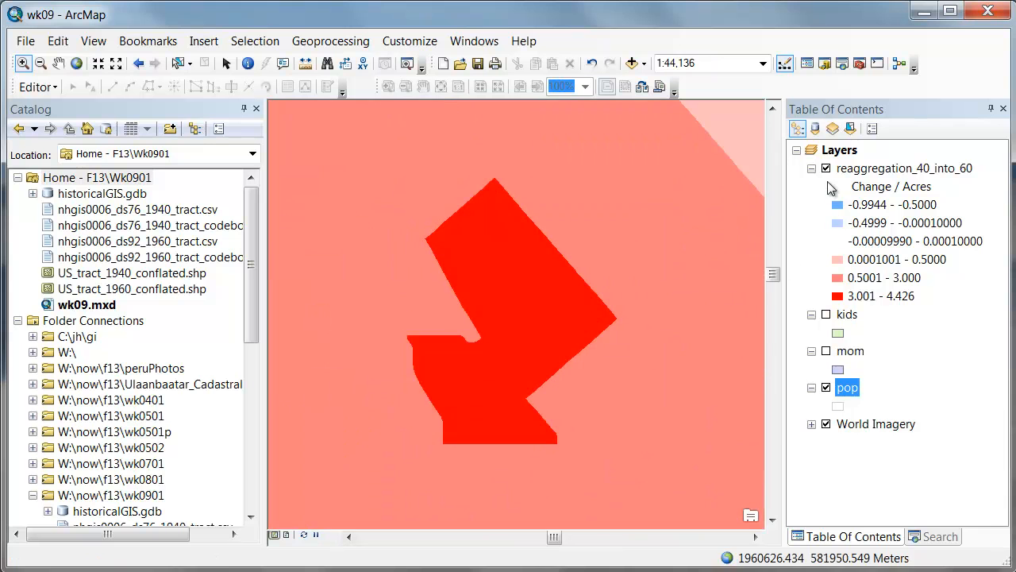
left_click(825, 169)
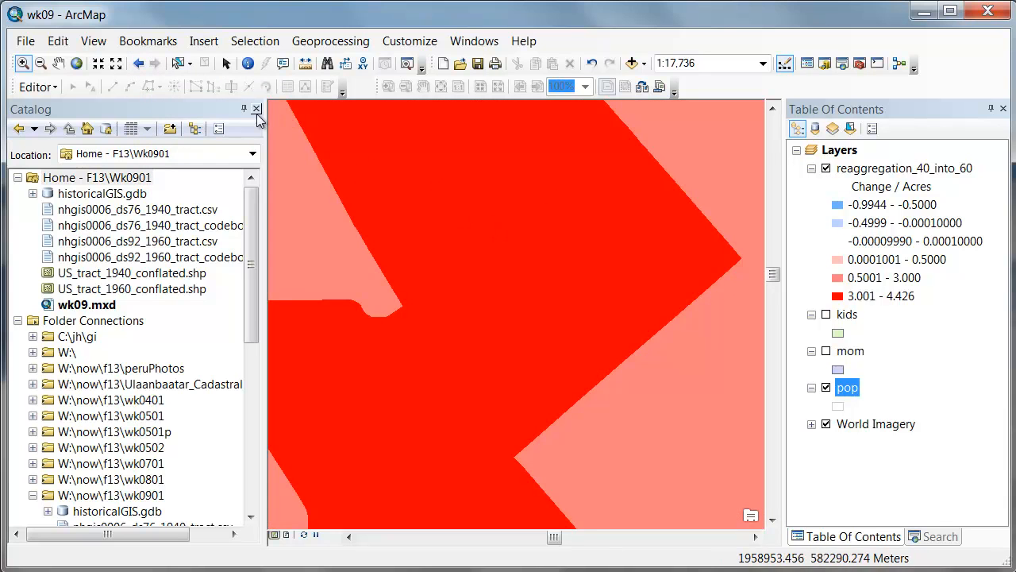
mouse_move(918, 151)
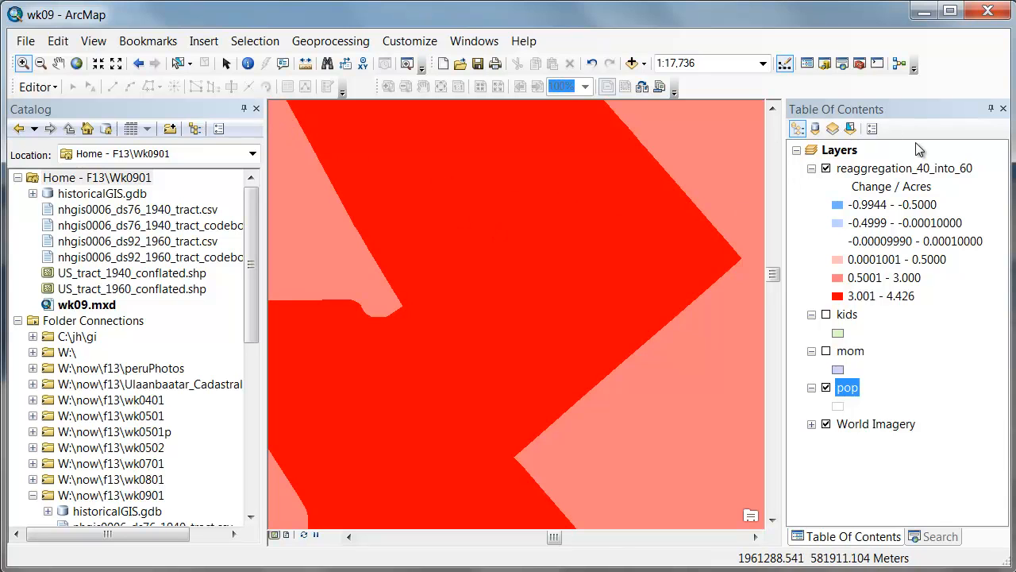